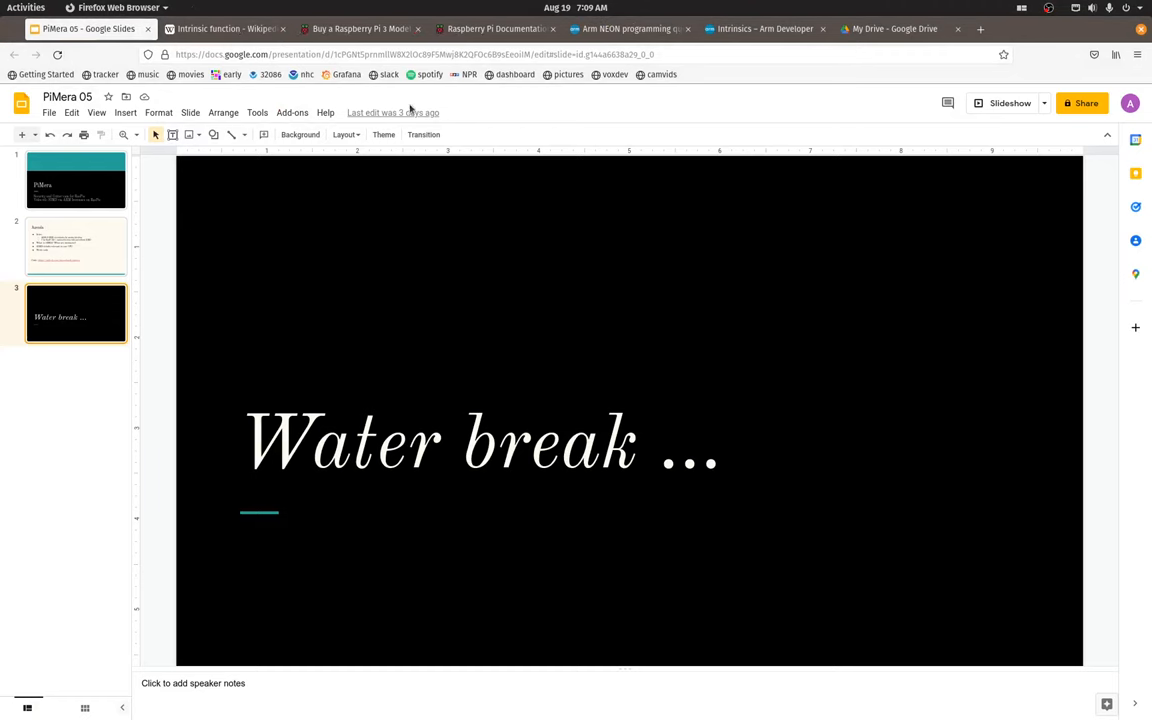
# Step: Switch to the Intrinsic function Wikipedia article and highlight 'specially' in its definition
pyautogui.click(225, 28)
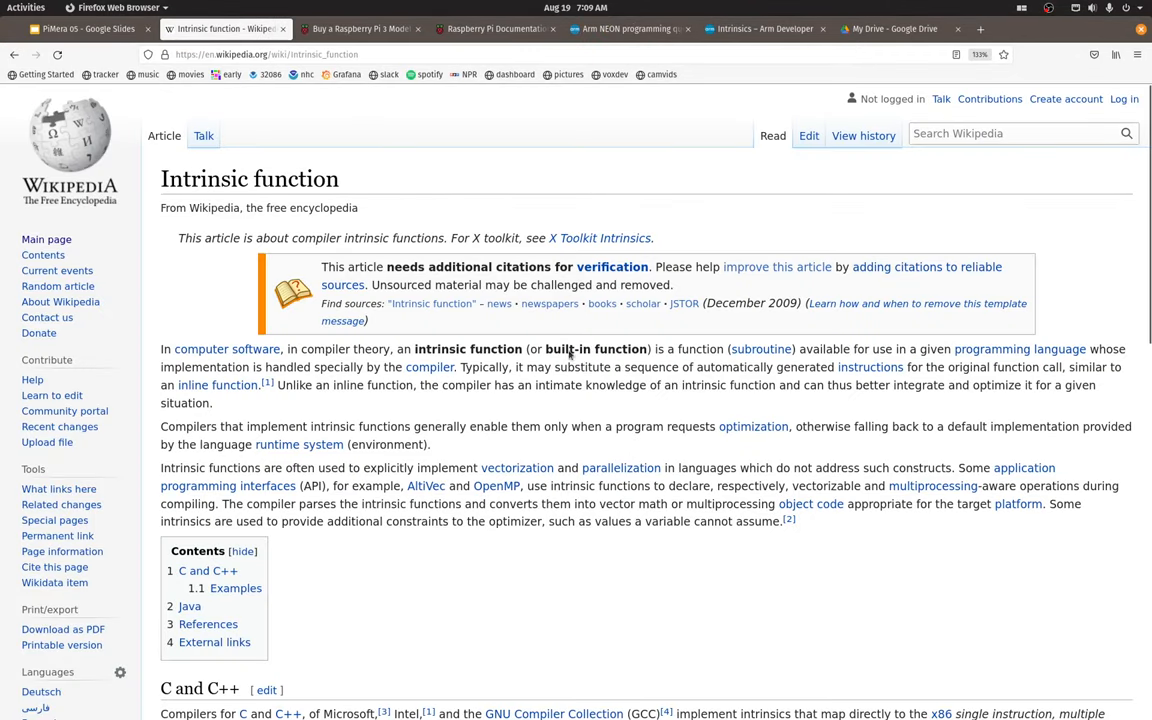
pyautogui.moveTo(570, 355)
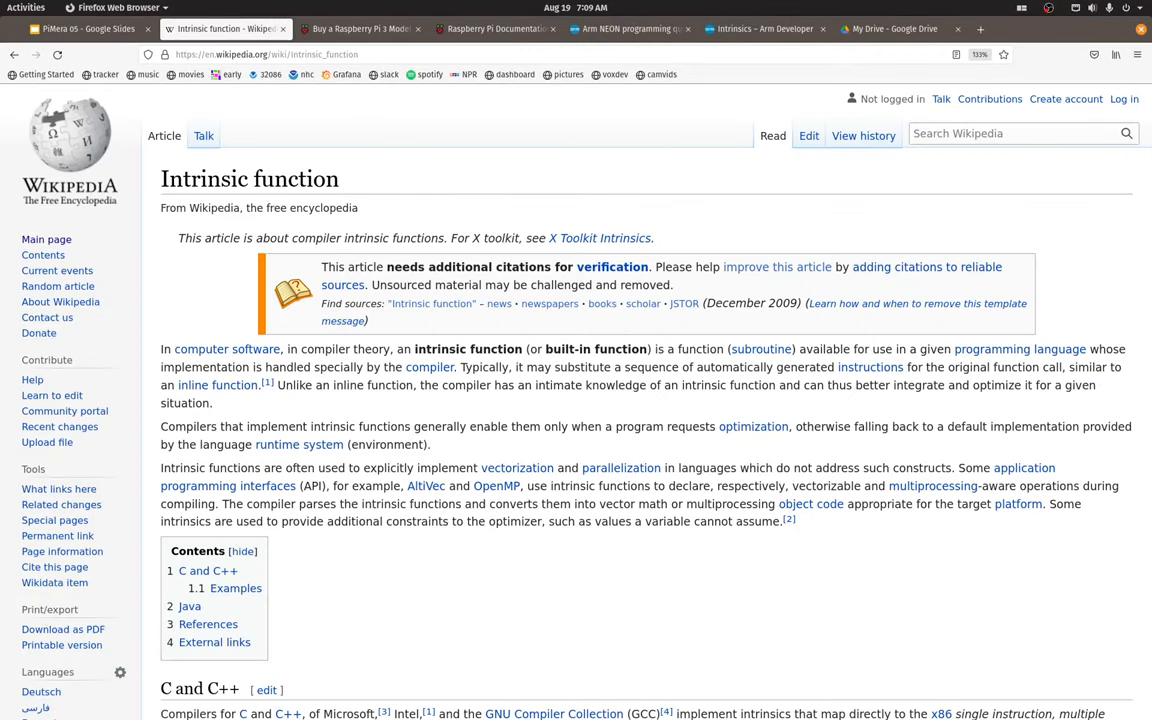
pyautogui.moveTo(462, 622)
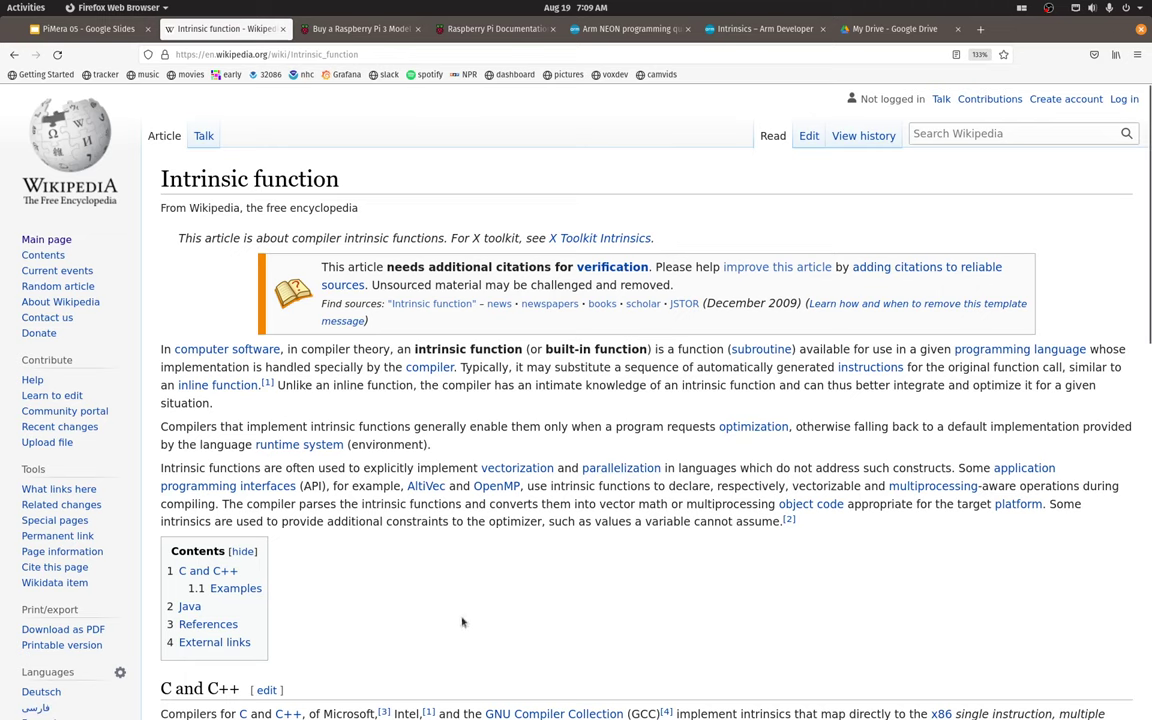
pyautogui.moveTo(453, 535)
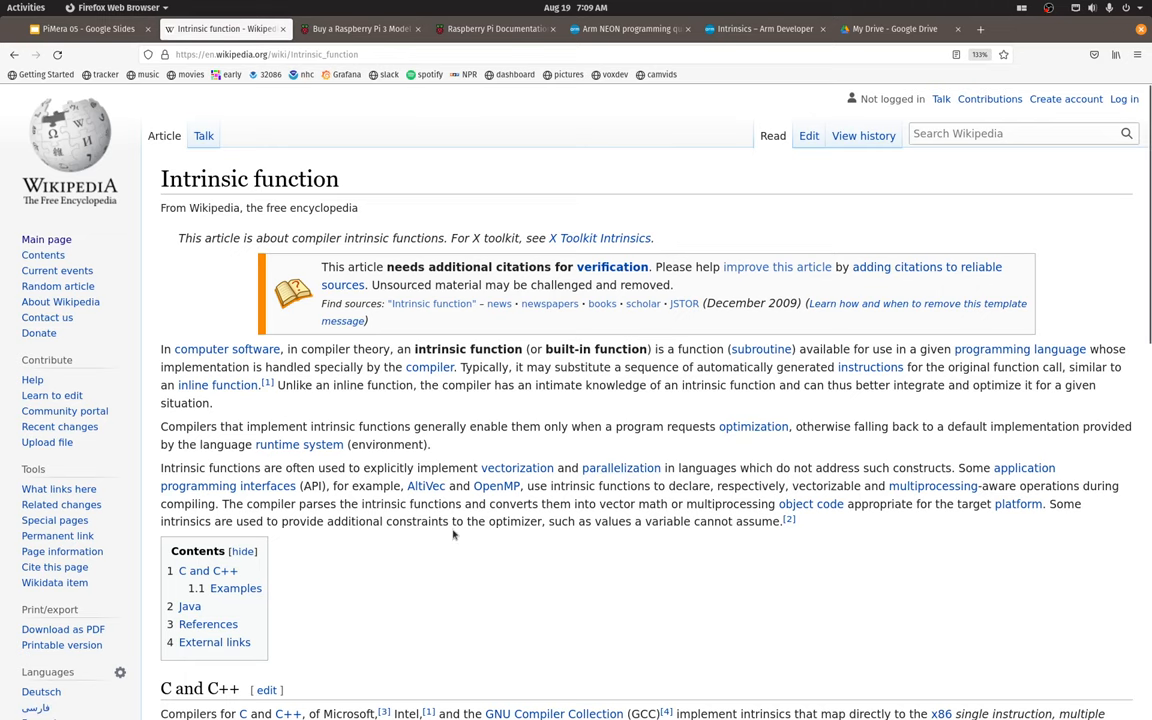
pyautogui.moveTo(452, 528)
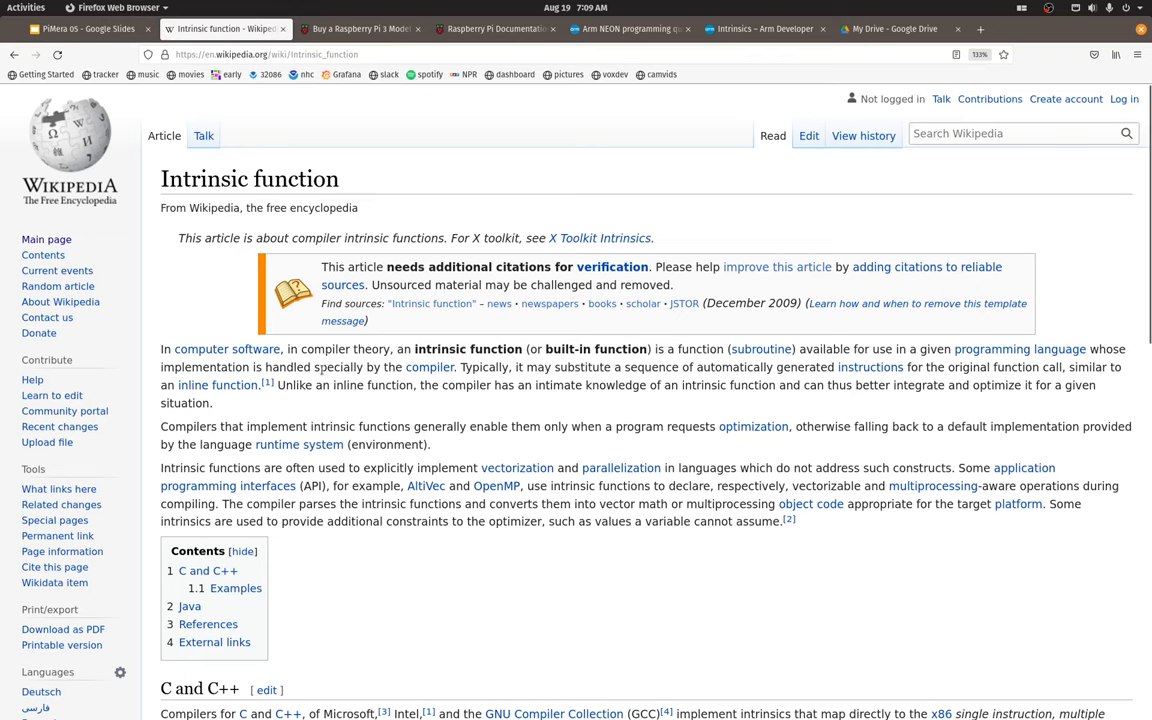
pyautogui.doubleClick(338, 367)
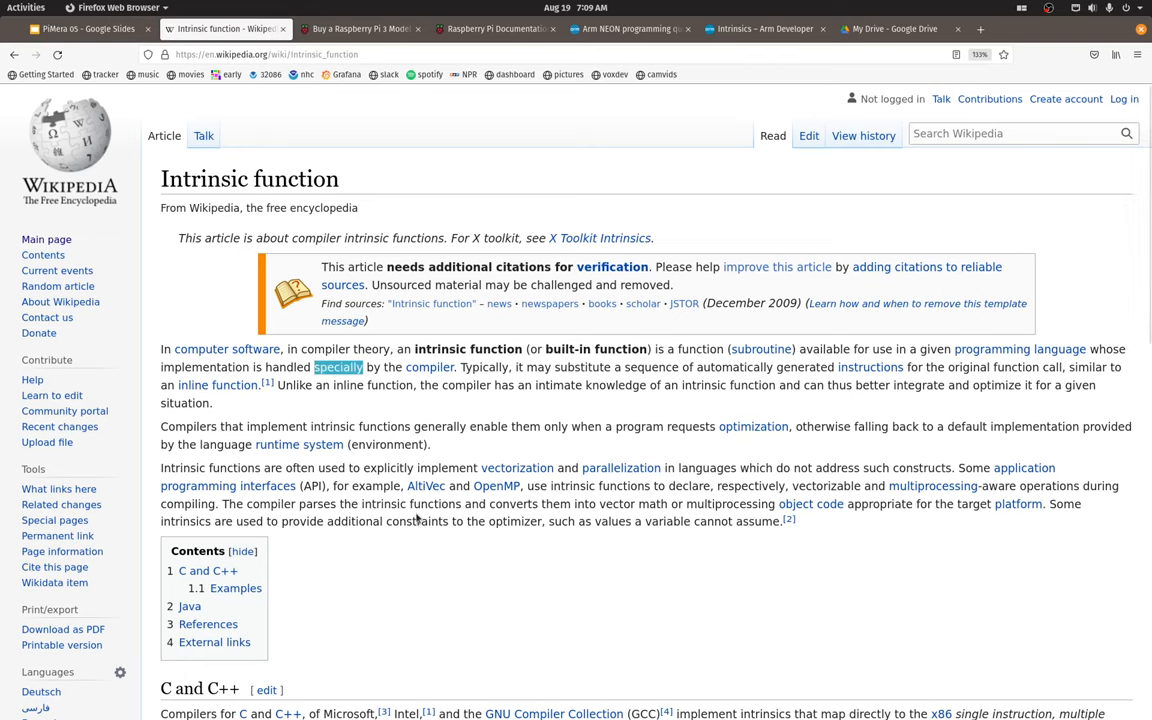
pyautogui.moveTo(501, 617)
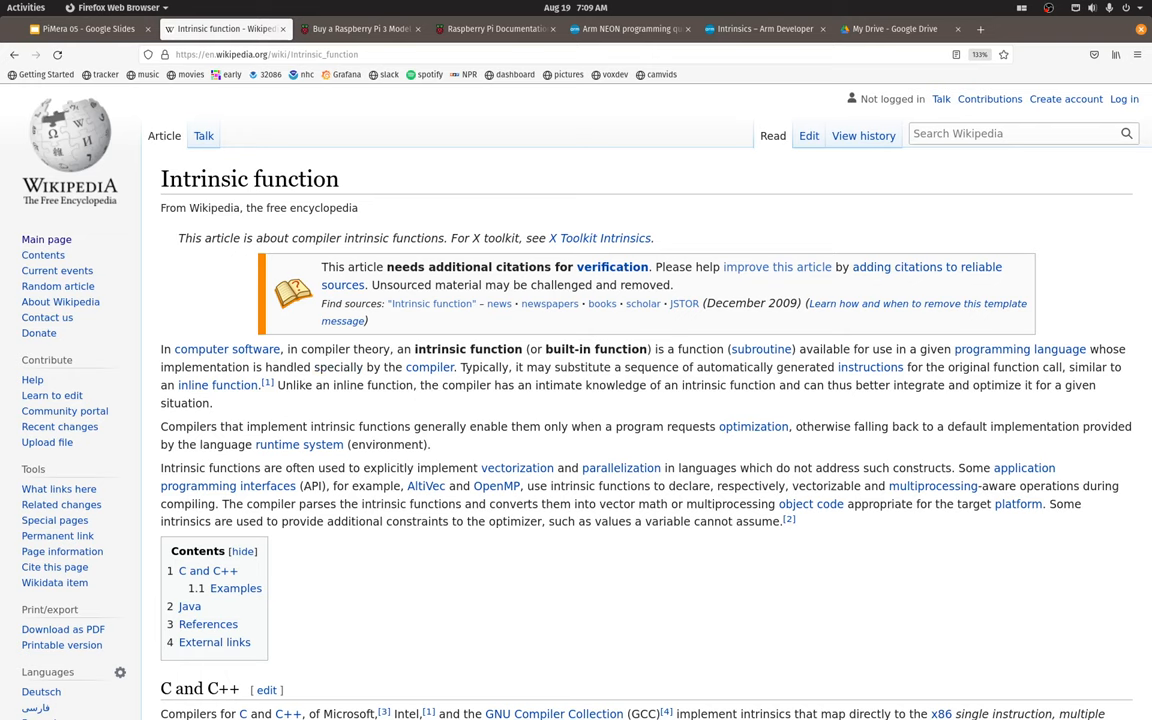
# Step: Compare the Raspberry Pi 3 Model B+ specification list with the BCM2837 processors documentation
pyautogui.click(360, 28)
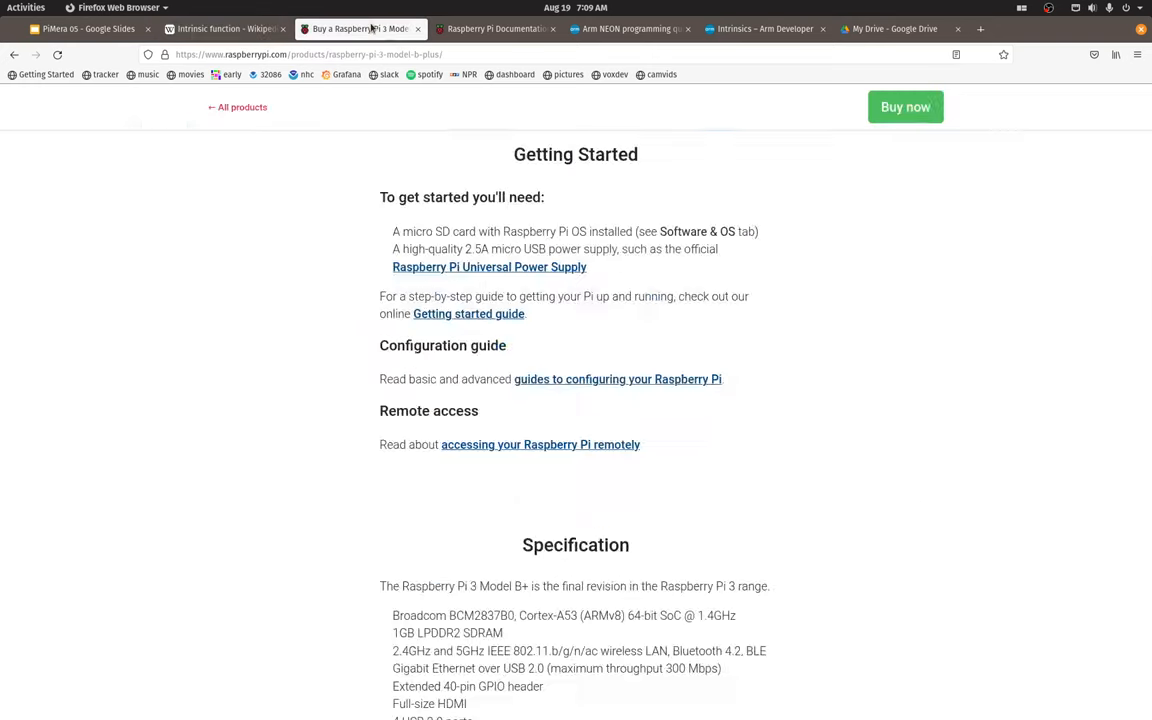
pyautogui.scroll(3)
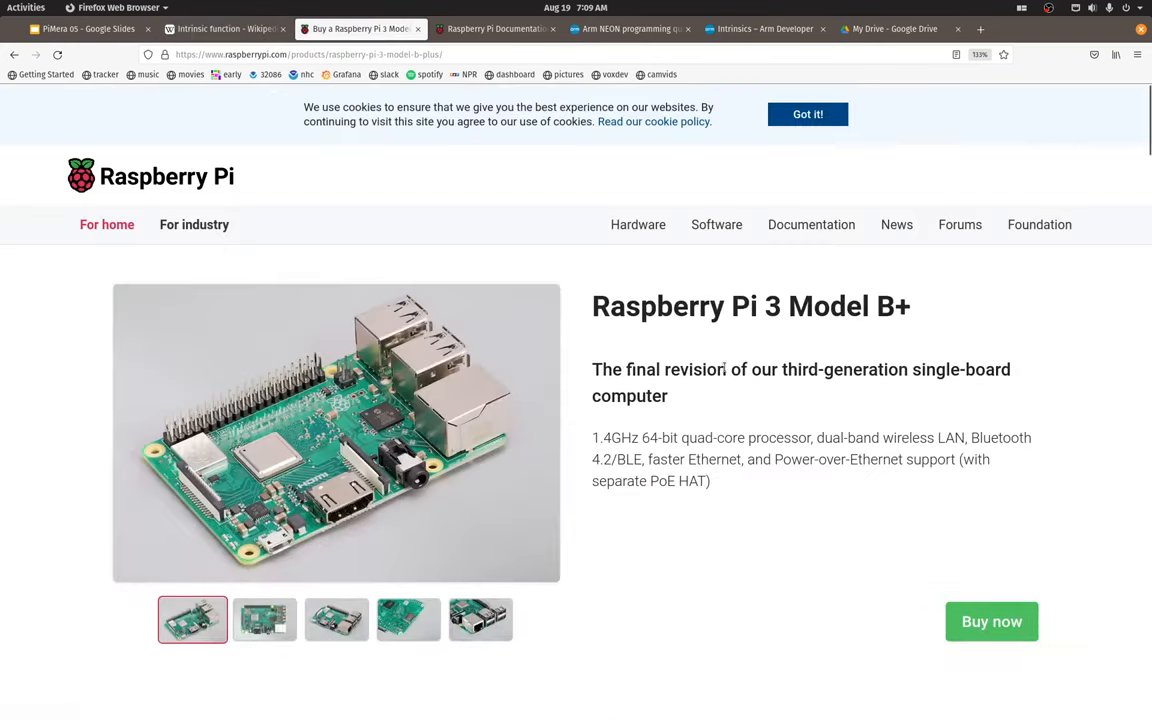
pyautogui.moveTo(729, 344)
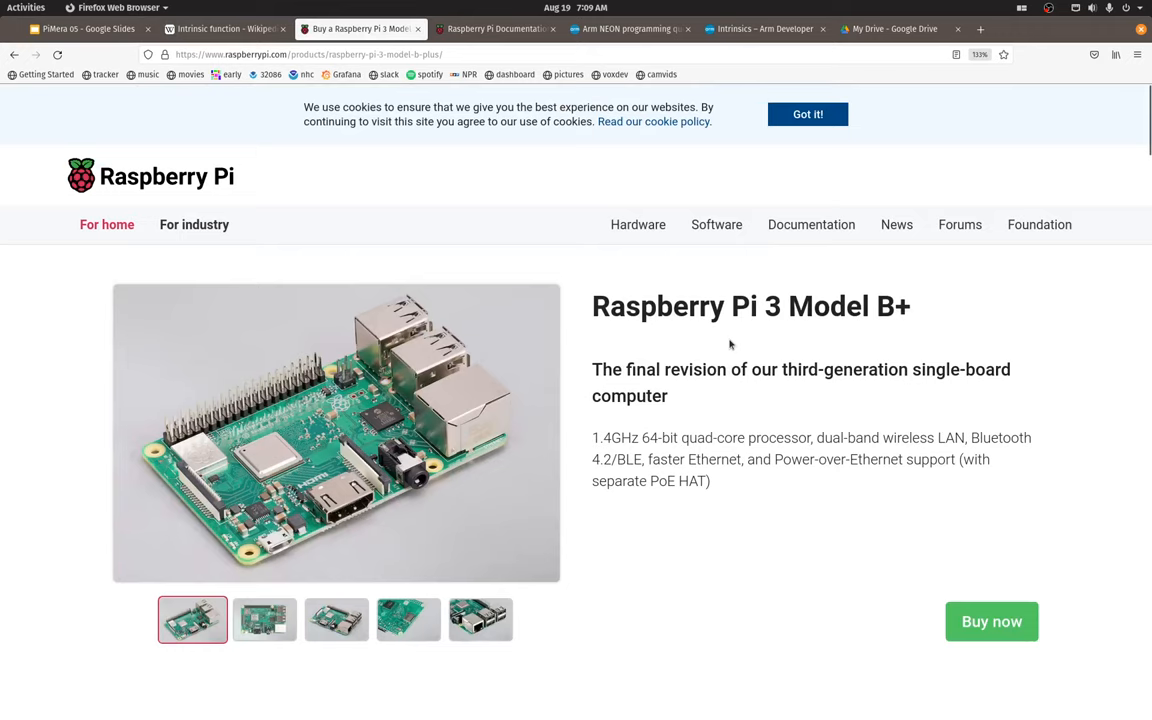
pyautogui.moveTo(533, 630)
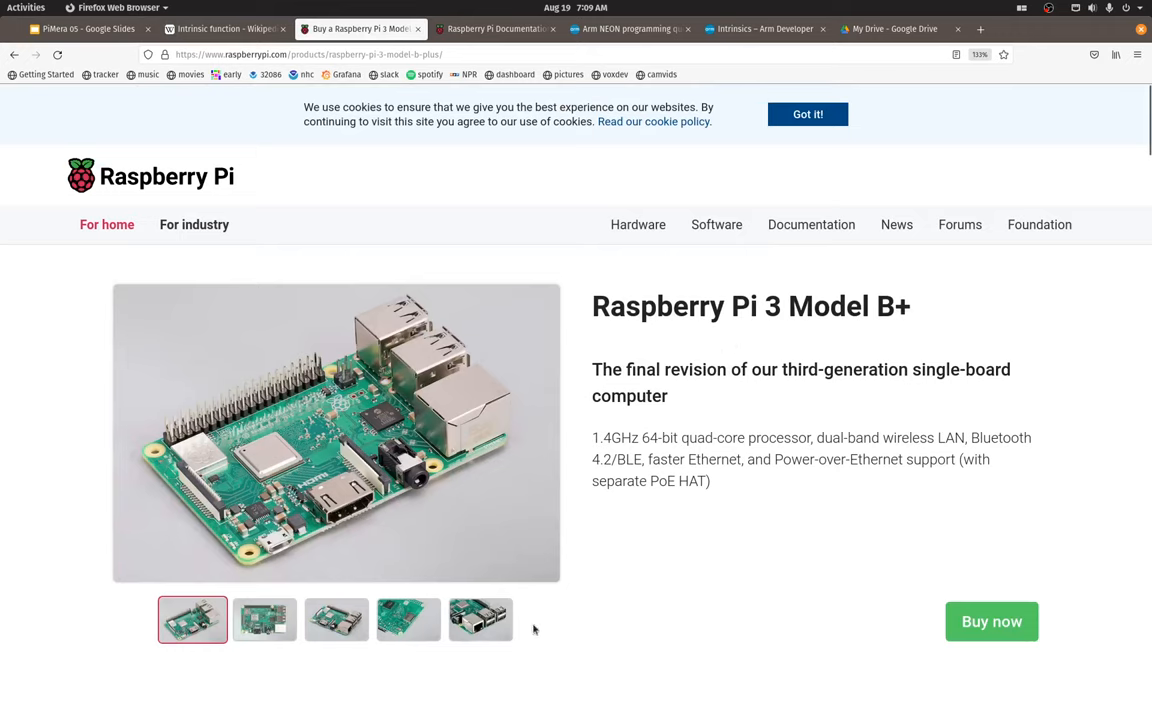
pyautogui.moveTo(530, 622)
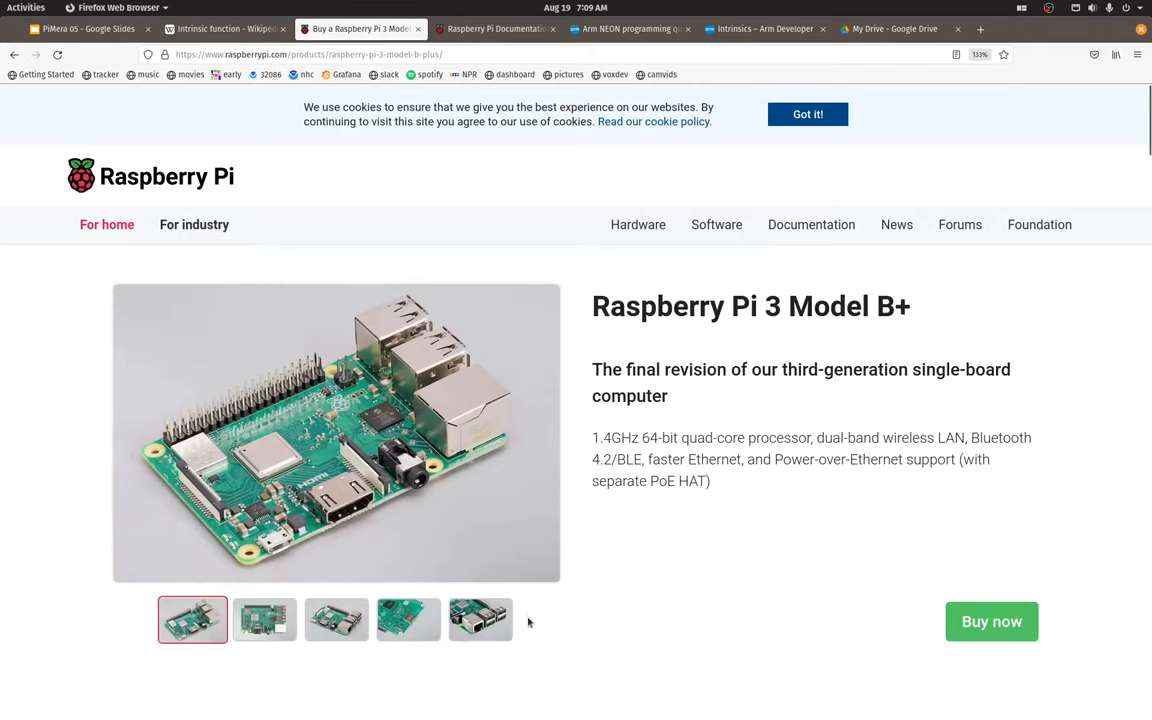
pyautogui.moveTo(729, 571)
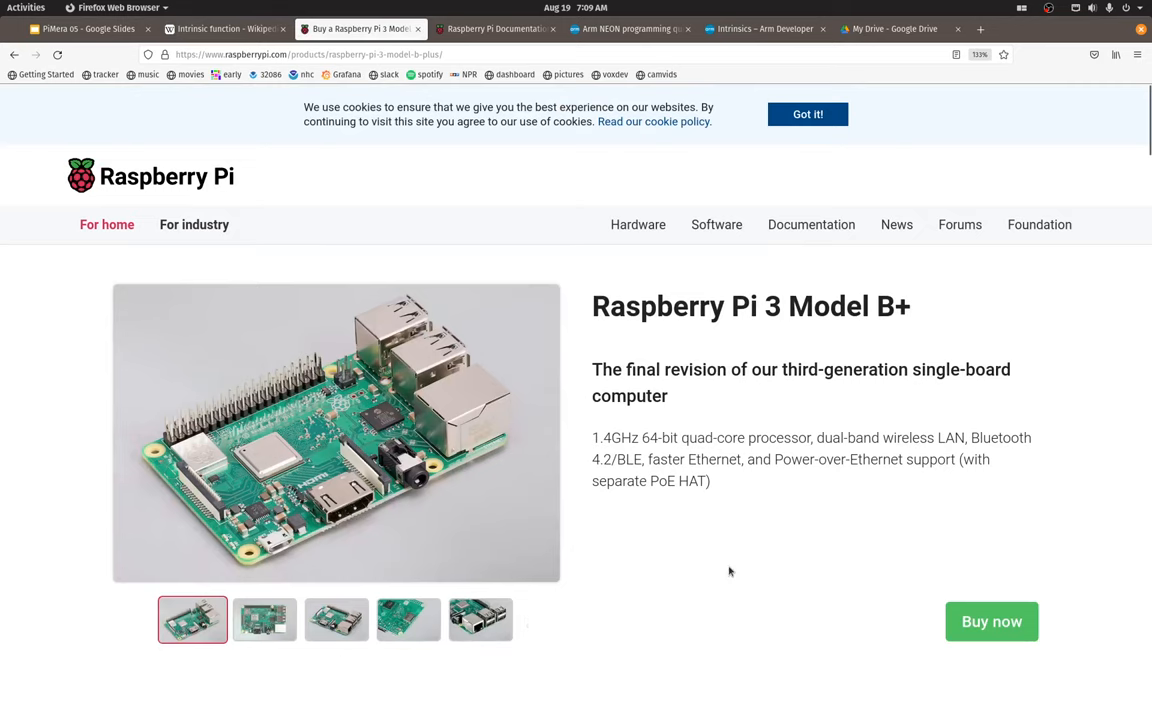
pyautogui.click(495, 28)
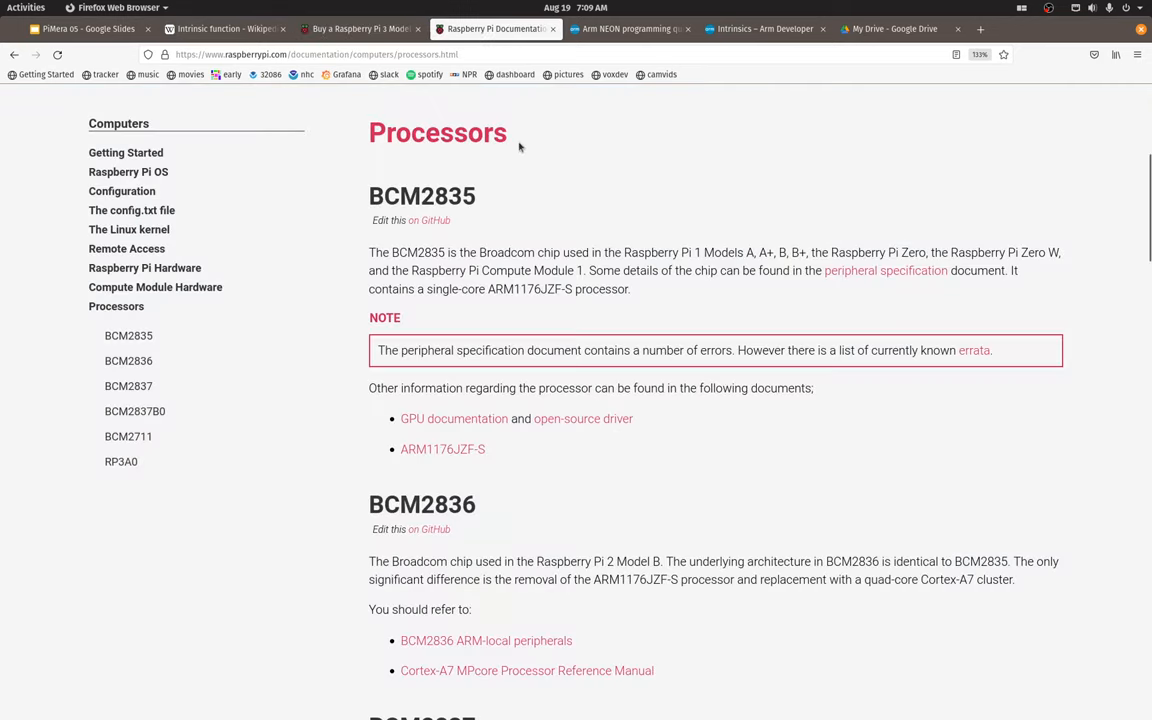
pyautogui.click(360, 28)
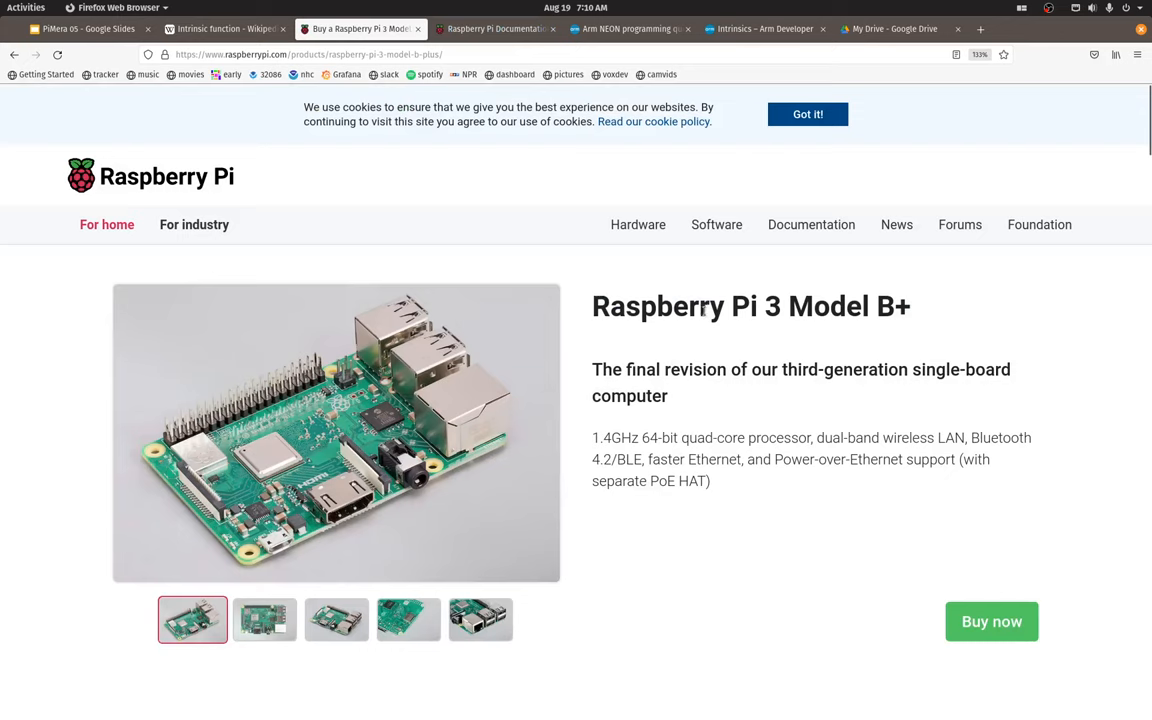
pyautogui.click(495, 28)
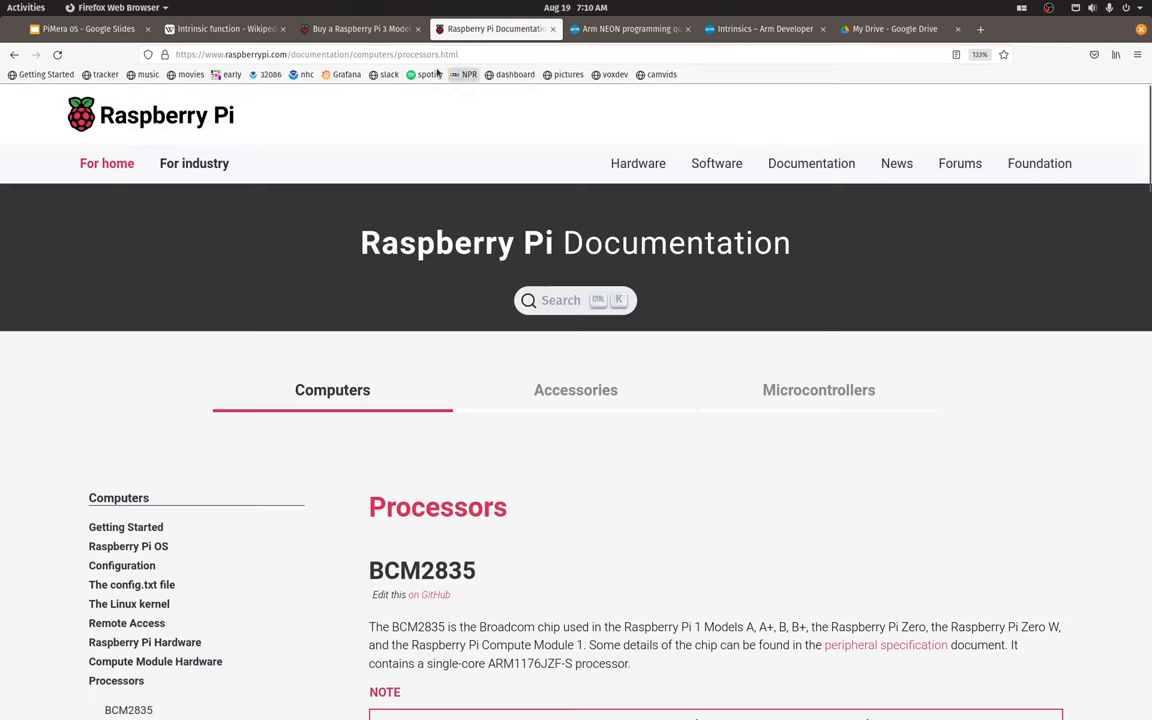
pyautogui.click(360, 28)
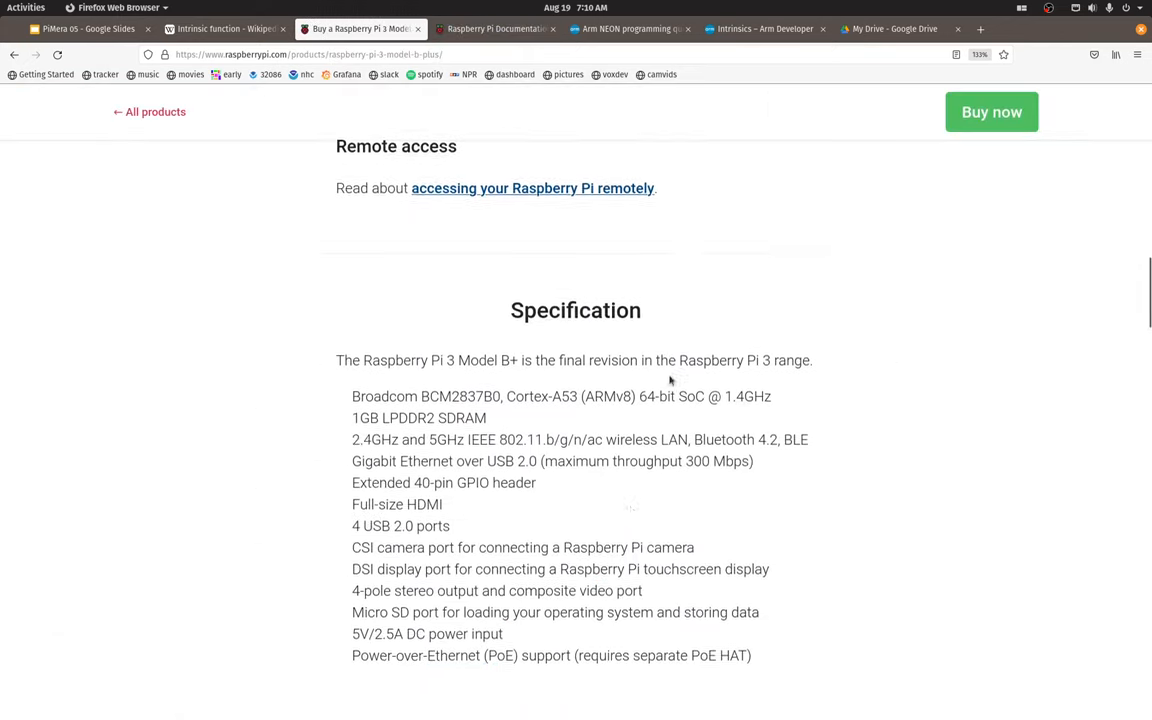
pyautogui.doubleClick(460, 308)
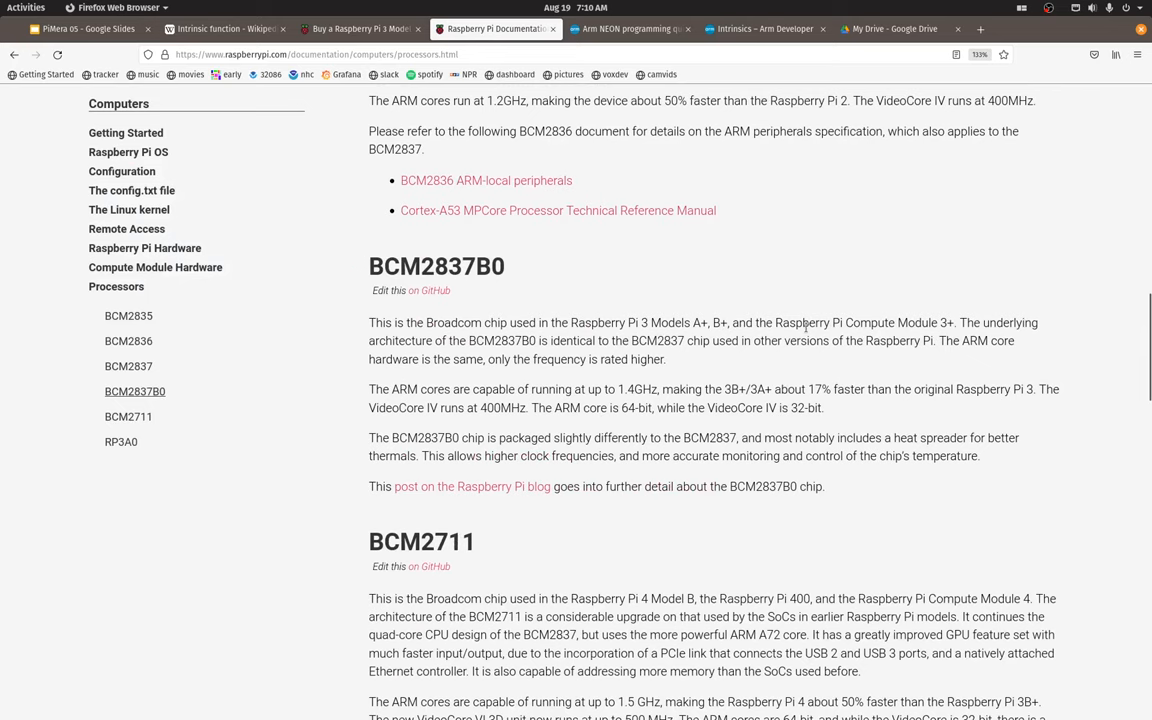
pyautogui.scroll(3)
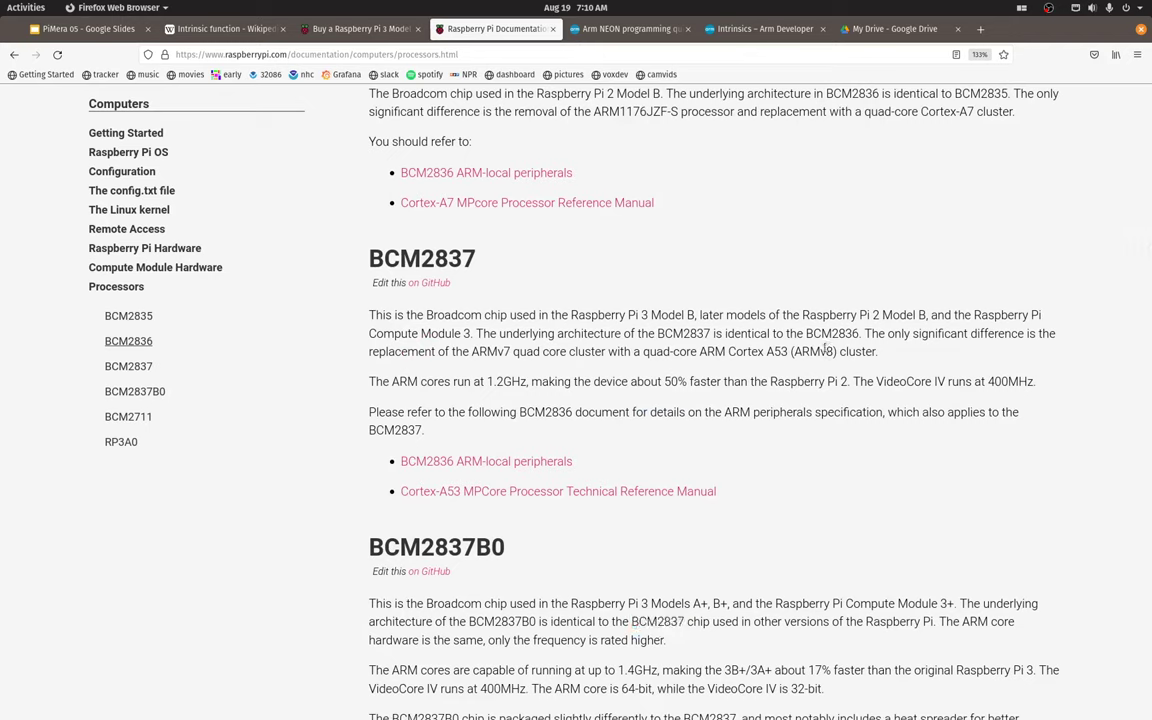
pyautogui.moveTo(671, 533)
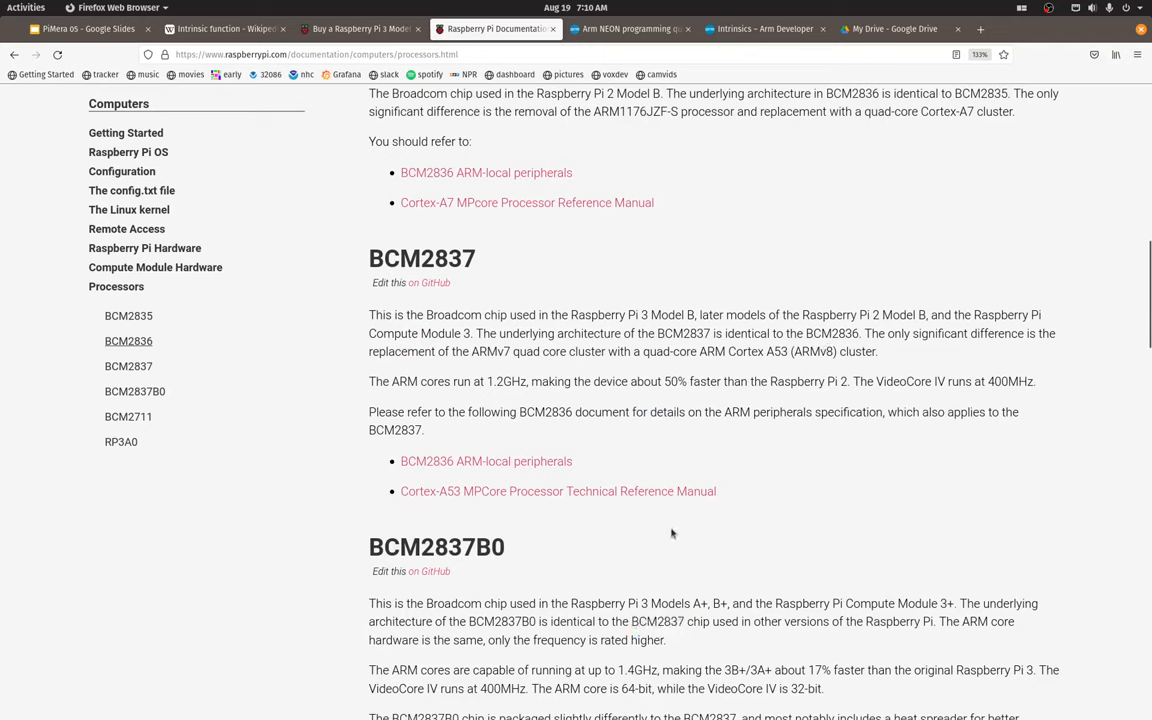
pyautogui.moveTo(679, 511)
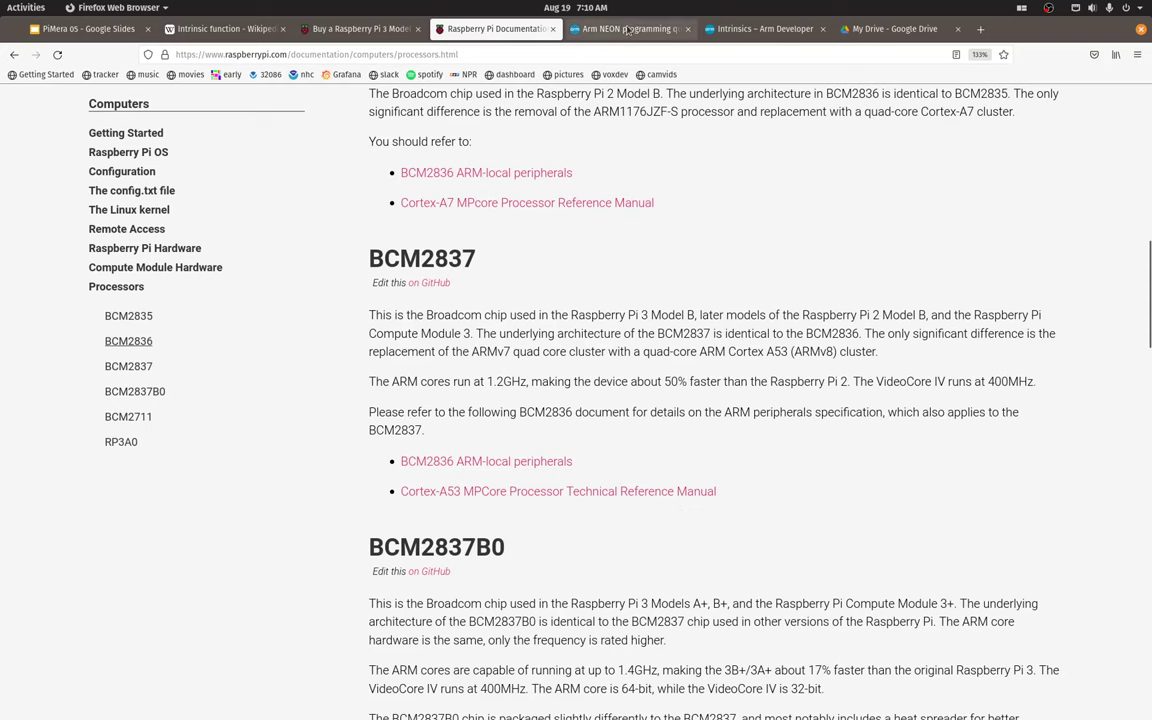
# Step: Scroll to the NEON history table, highlighting Armv8 and the 16x8-bit operations figure
pyautogui.click(629, 28)
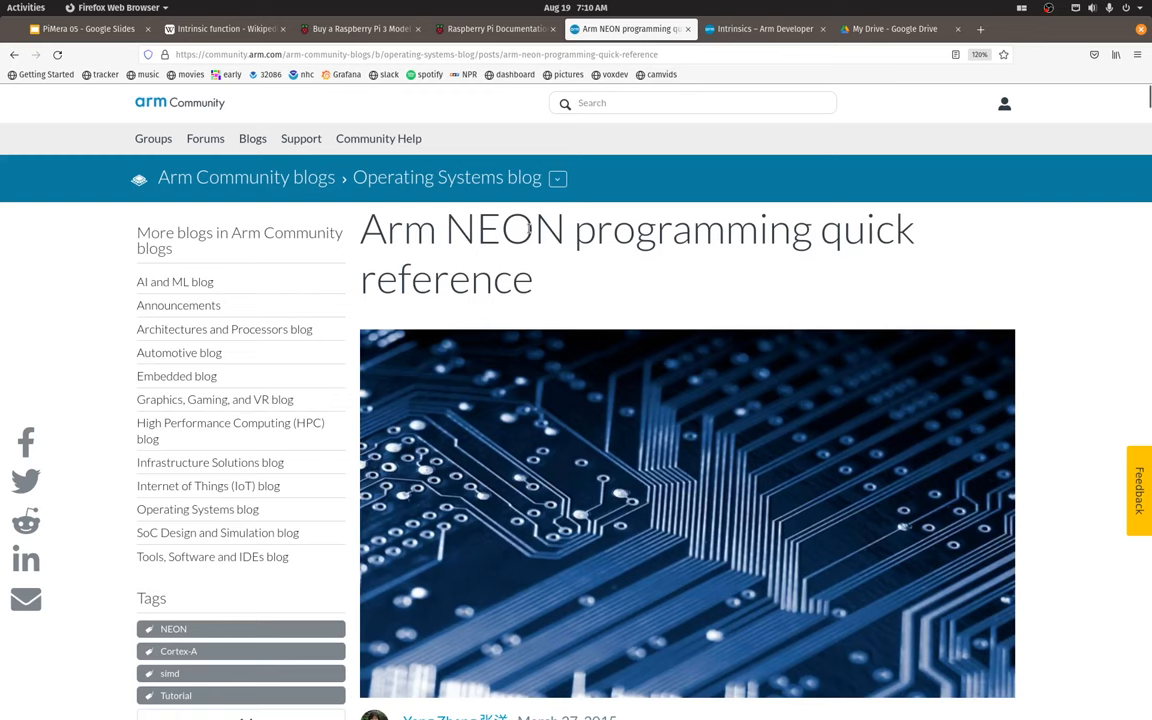
pyautogui.moveTo(545, 258)
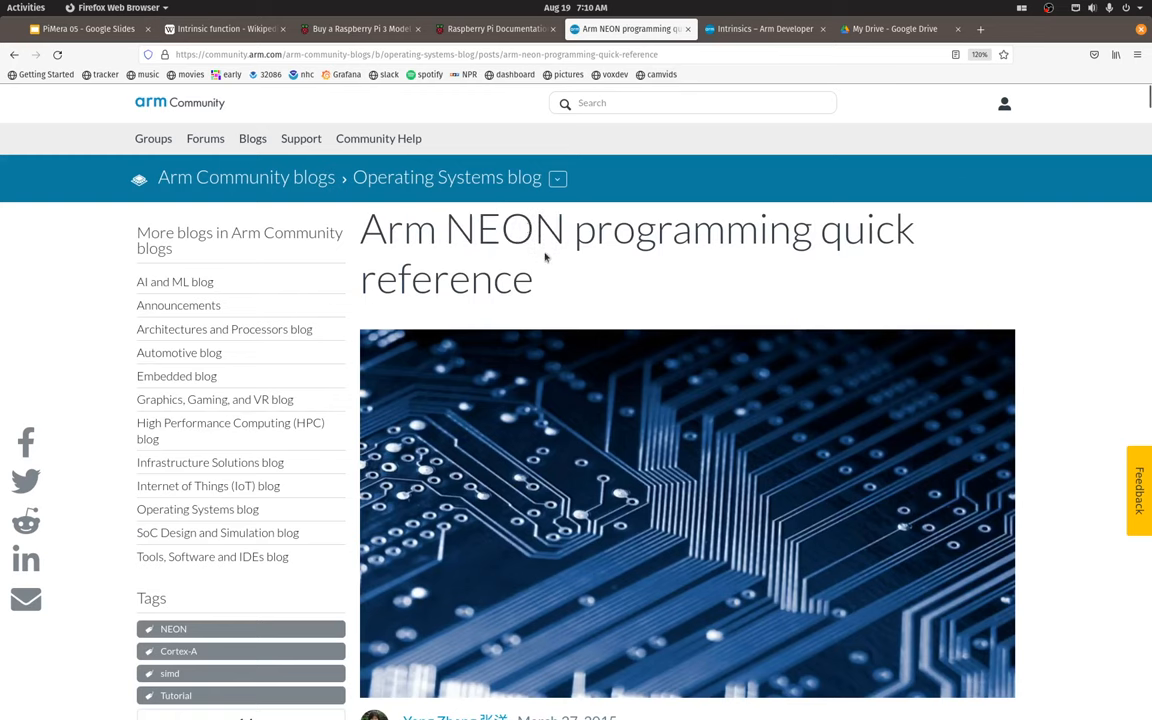
pyautogui.scroll(-3)
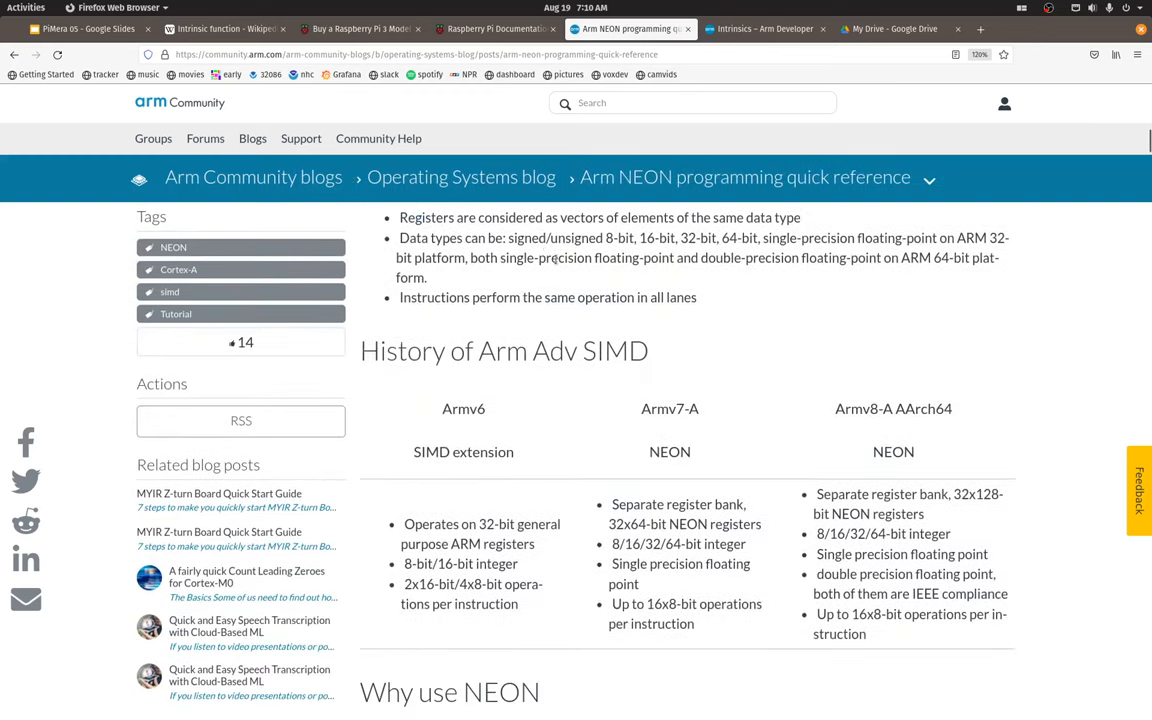
pyautogui.scroll(-3)
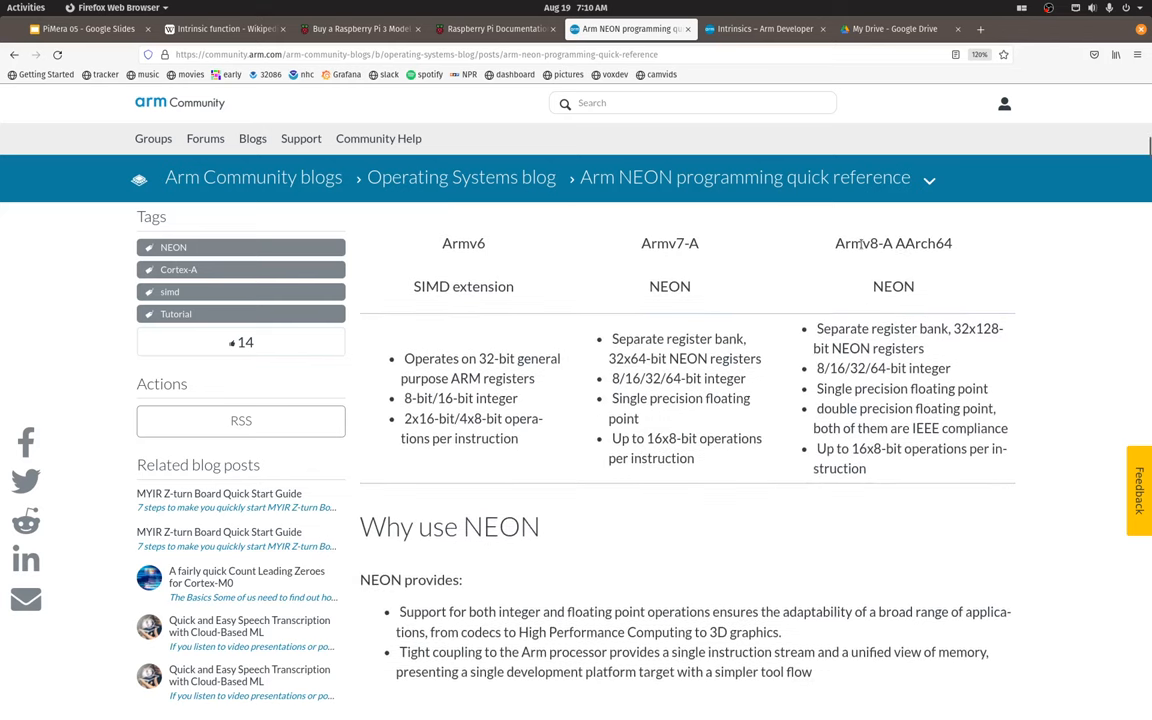
pyautogui.doubleClick(853, 243)
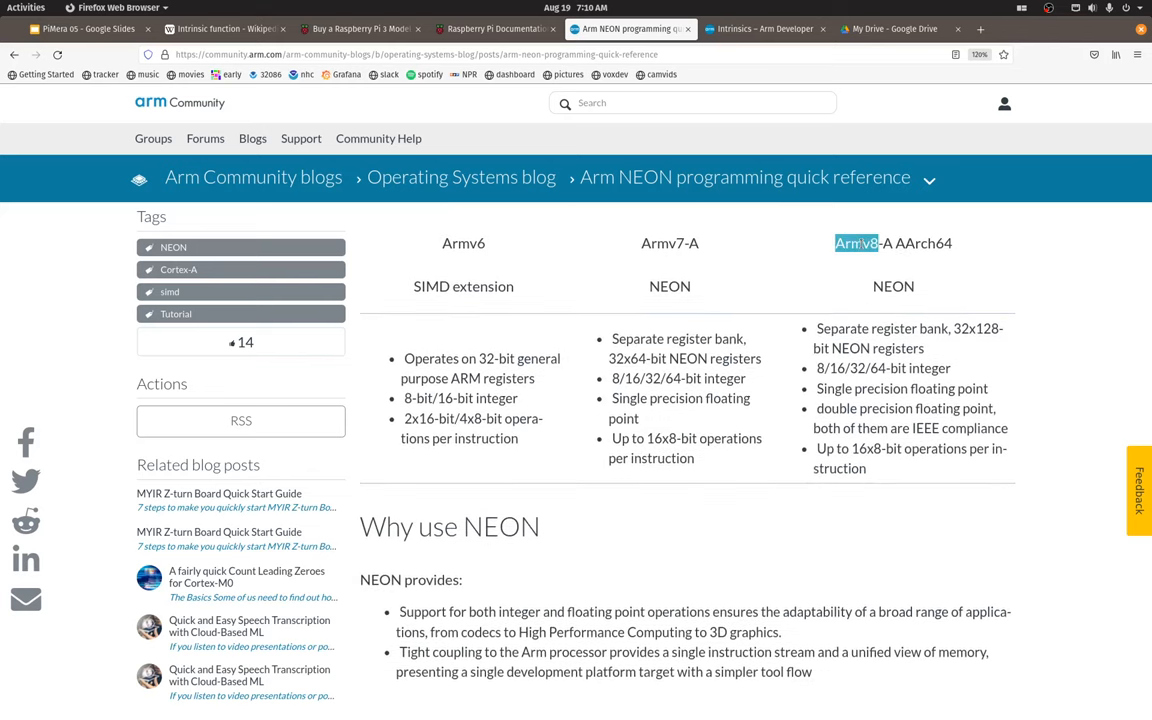
pyautogui.moveTo(959, 348)
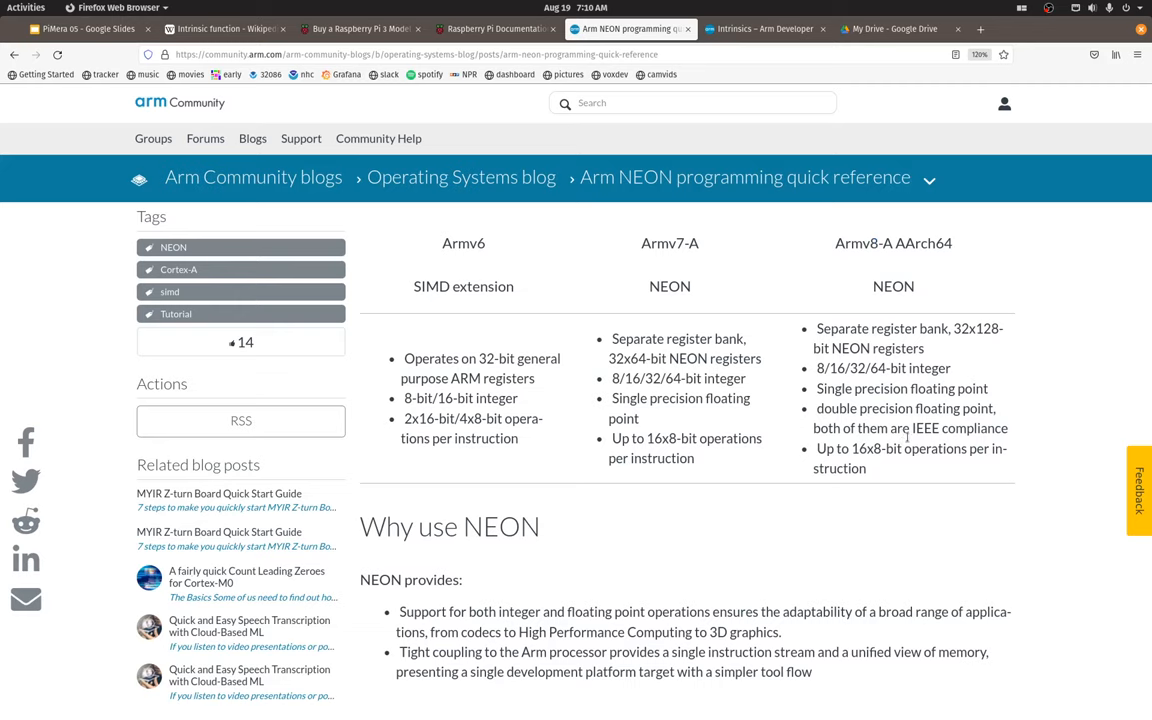
pyautogui.moveTo(876, 383)
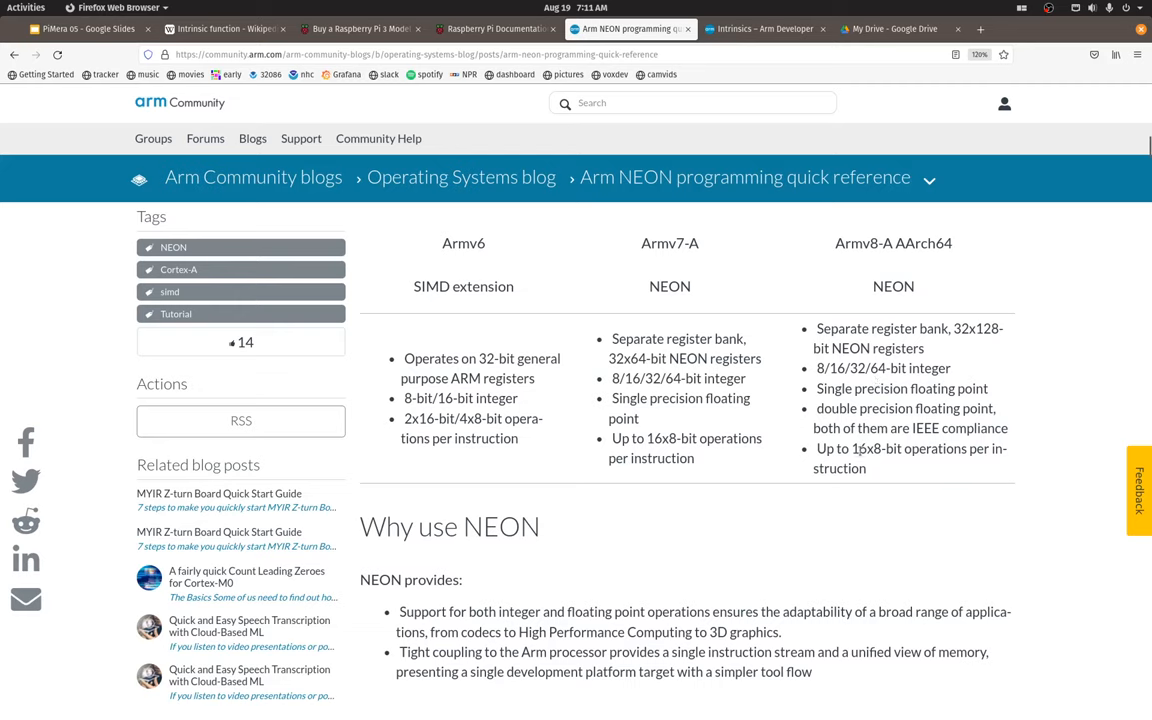
pyautogui.doubleClick(880, 448)
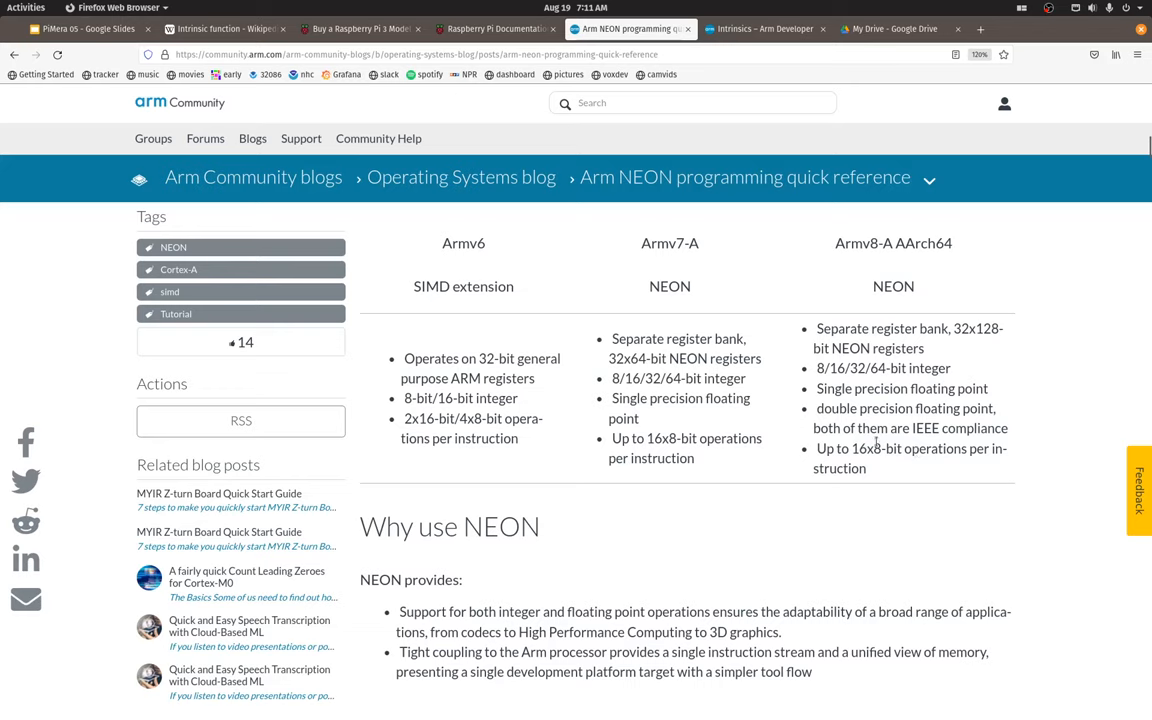
pyautogui.moveTo(798, 295)
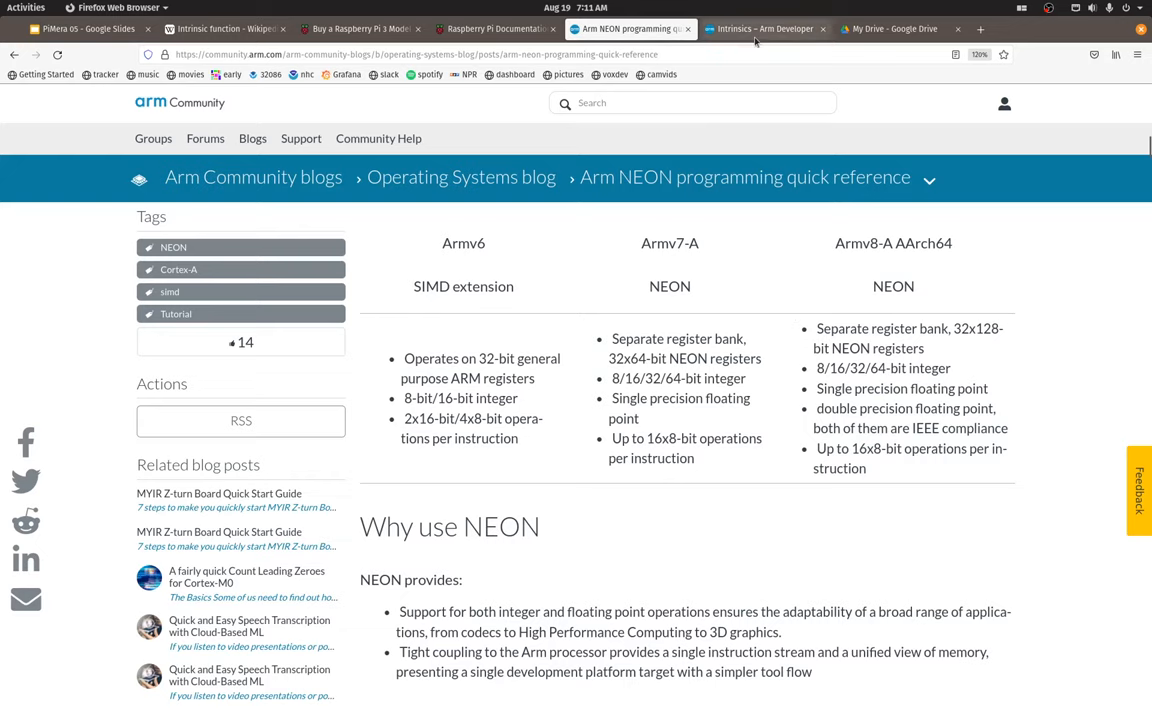
# Step: Open the Arm intrinsics reference and restrict it to the A64 architecture
pyautogui.click(766, 28)
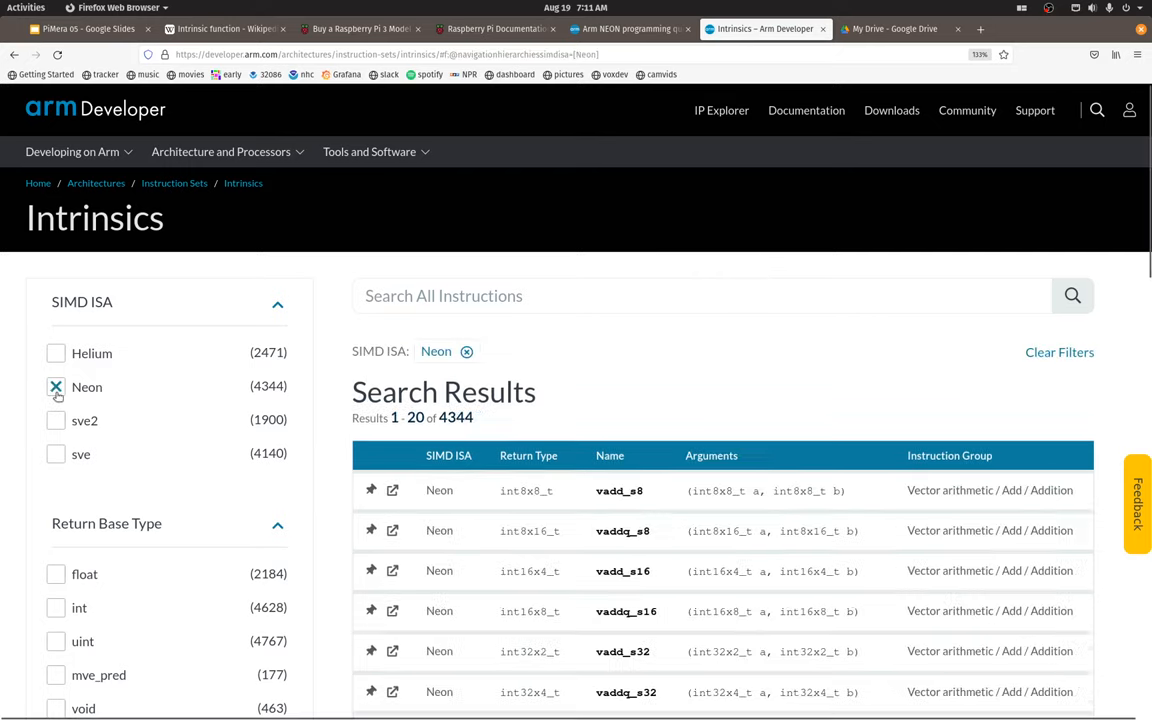
pyautogui.scroll(-3)
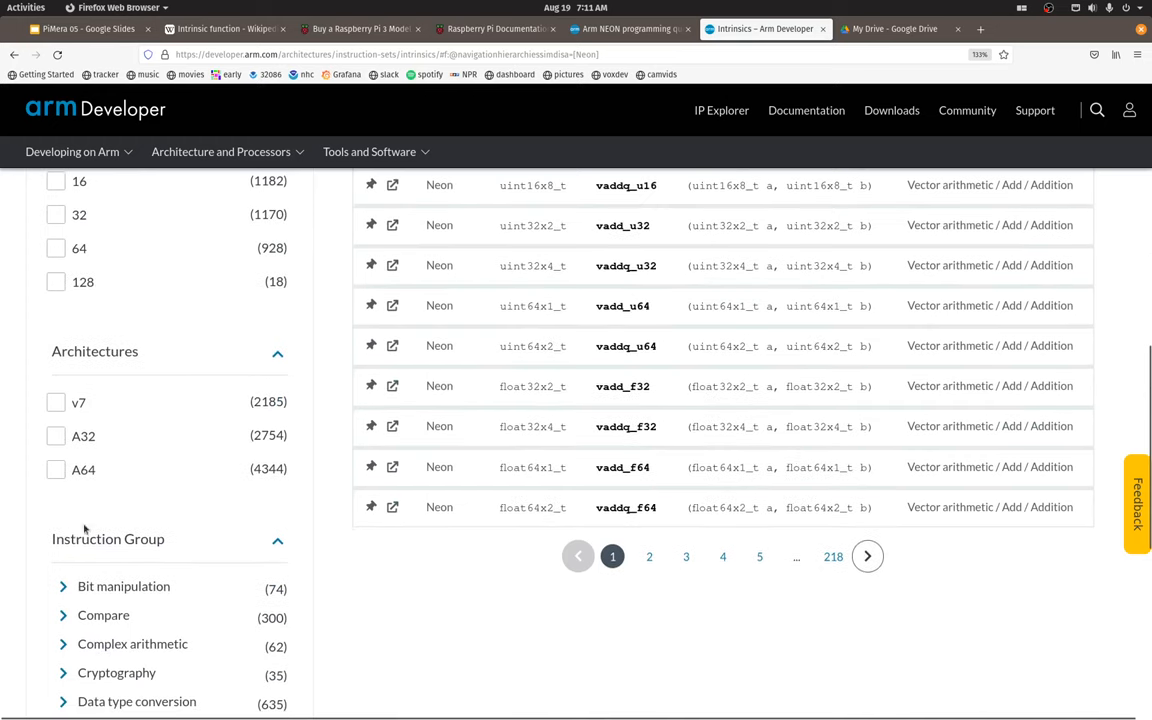
pyautogui.click(56, 469)
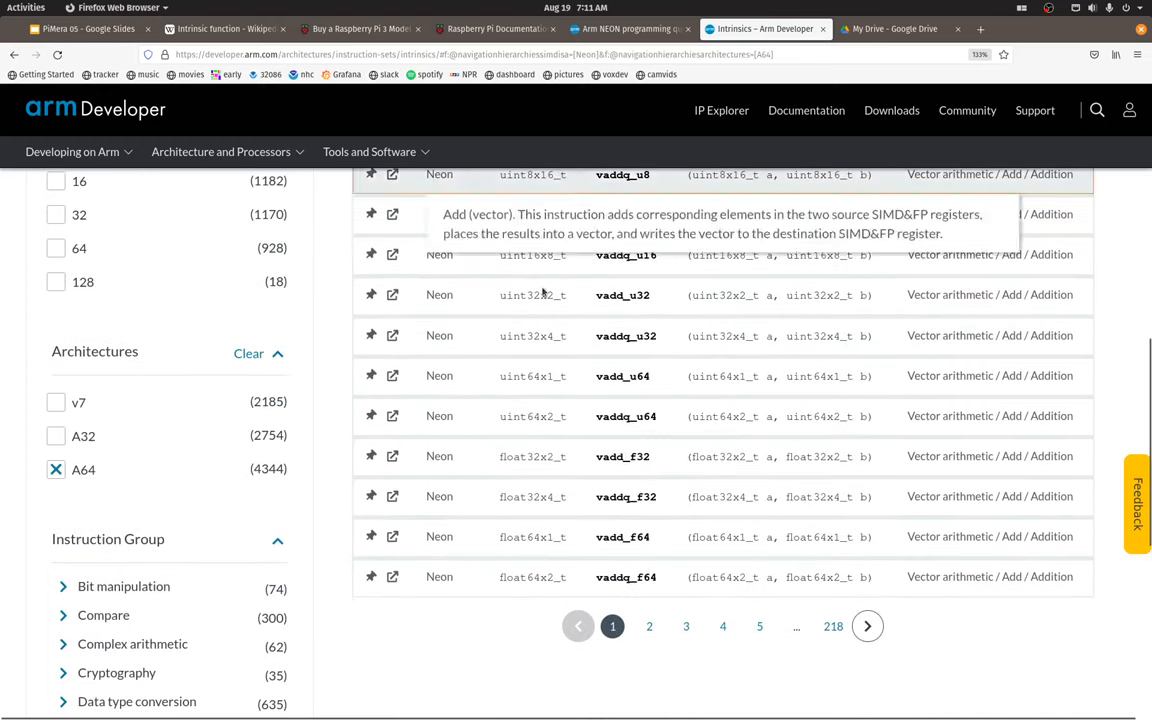
# Step: Filter the A64 intrinsics to the Load instruction group, showing 451 results
pyautogui.scroll(3)
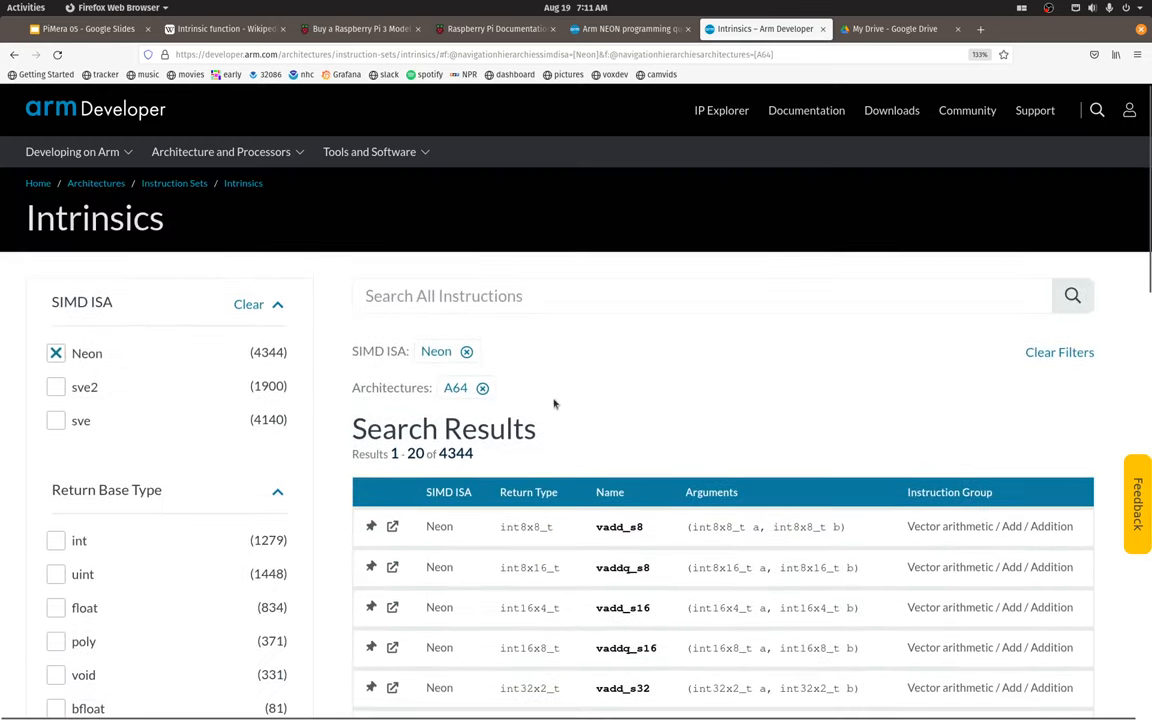
pyautogui.scroll(-3)
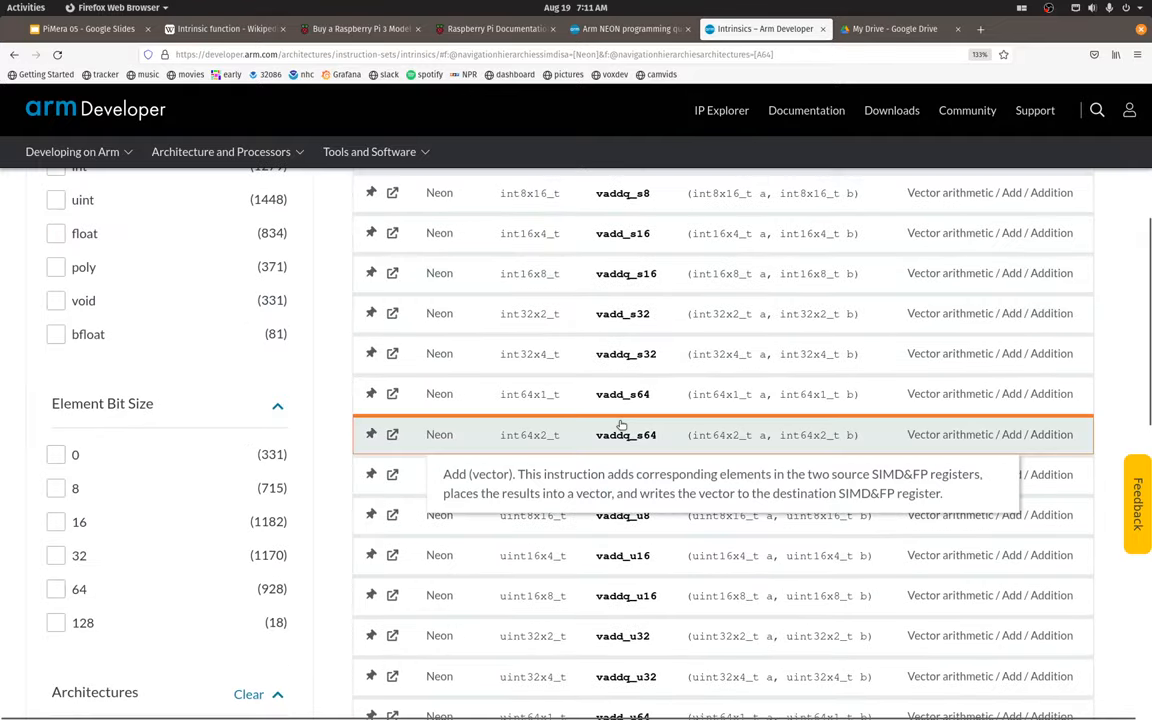
pyautogui.scroll(-3)
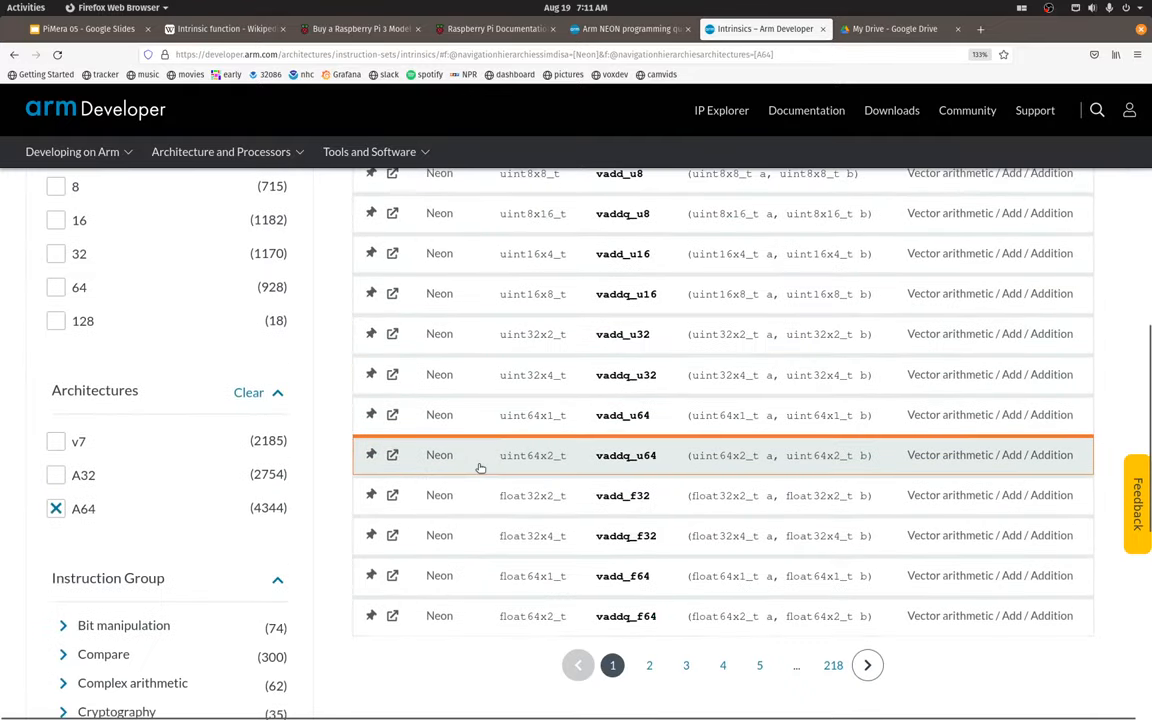
pyautogui.scroll(-3)
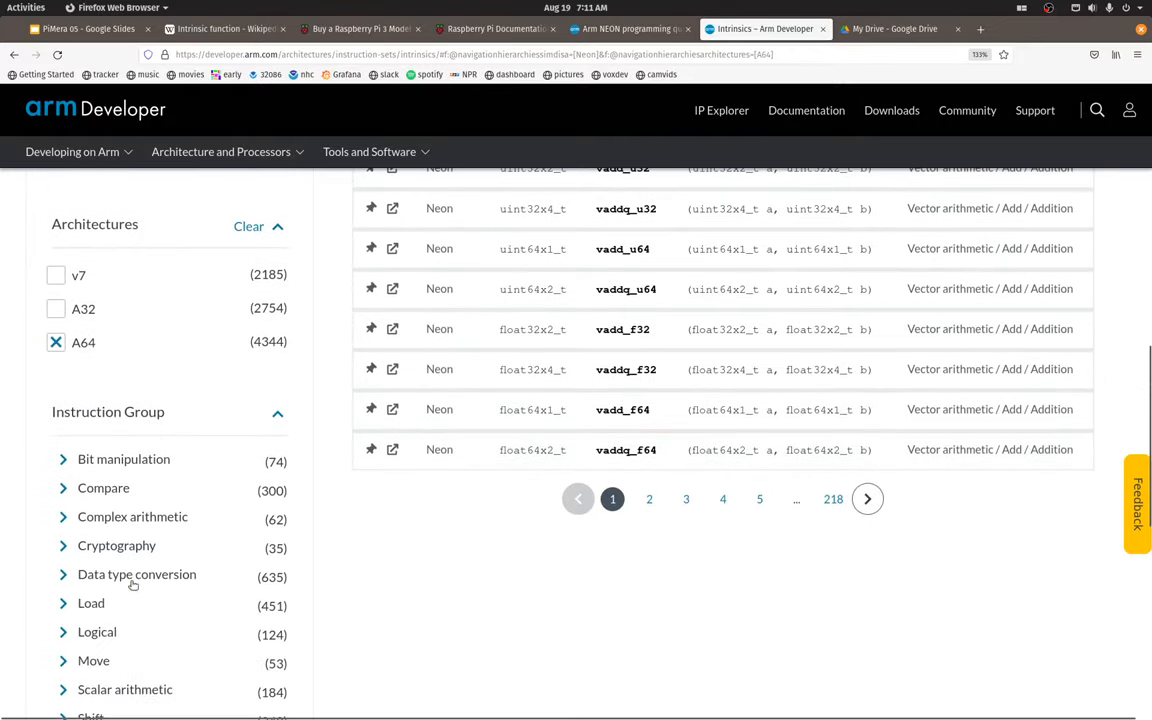
pyautogui.scroll(3)
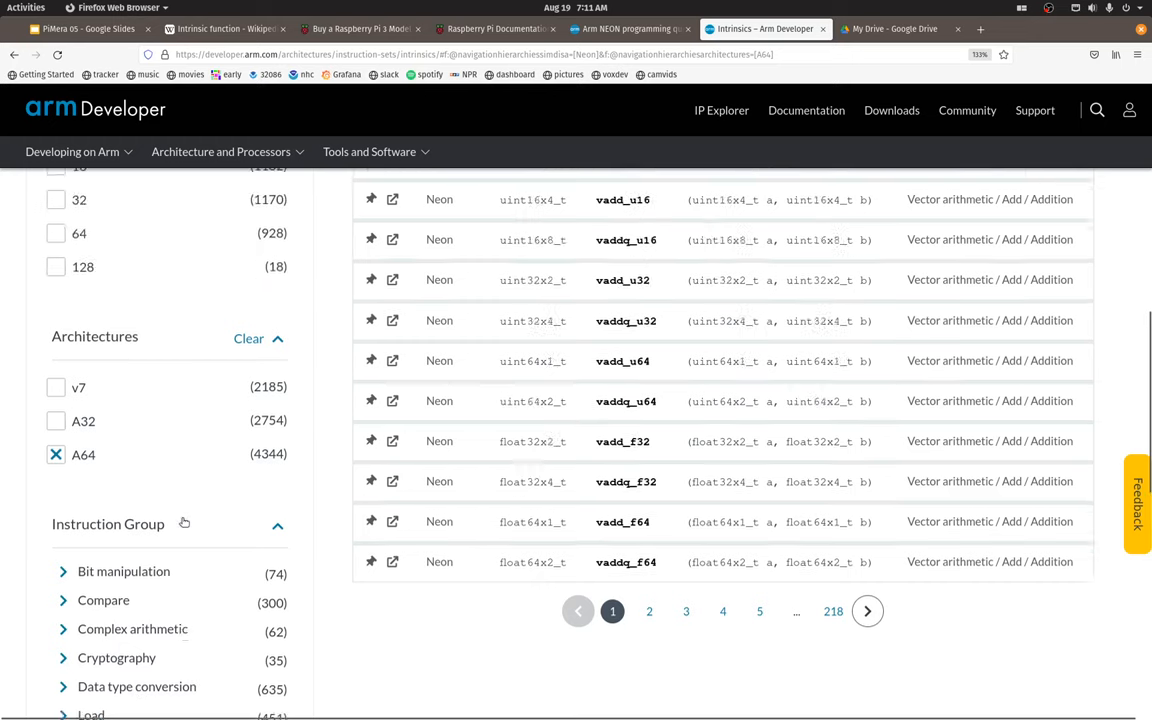
pyautogui.scroll(3)
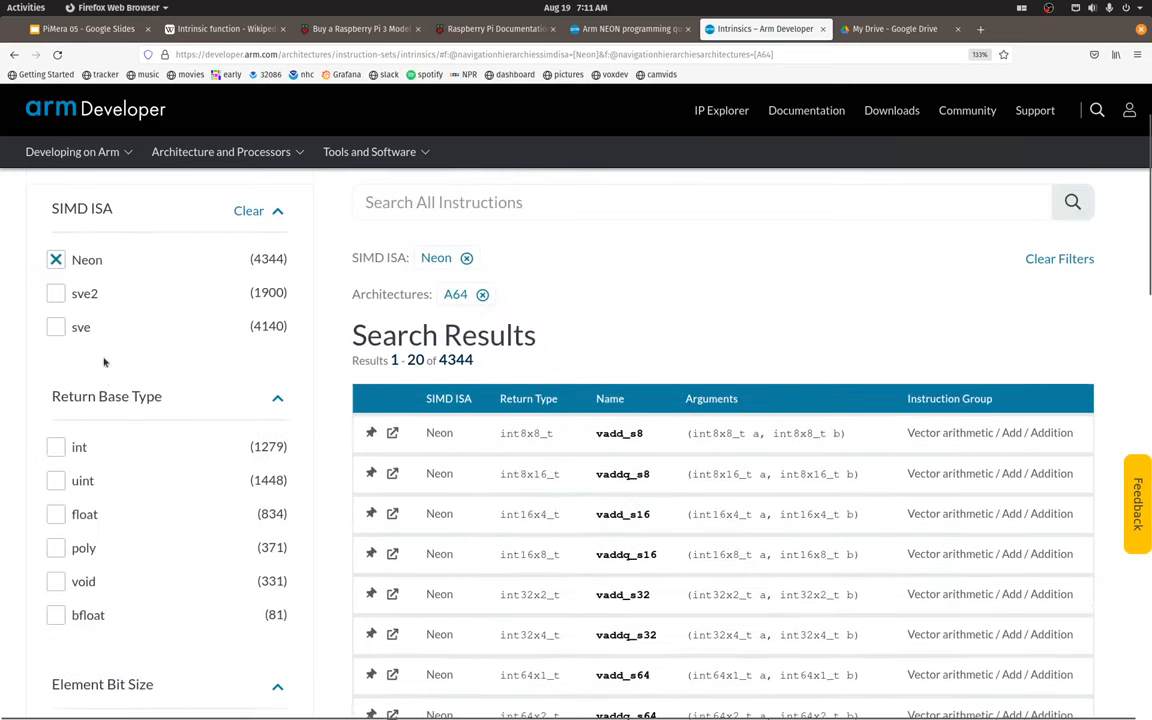
pyautogui.scroll(-3)
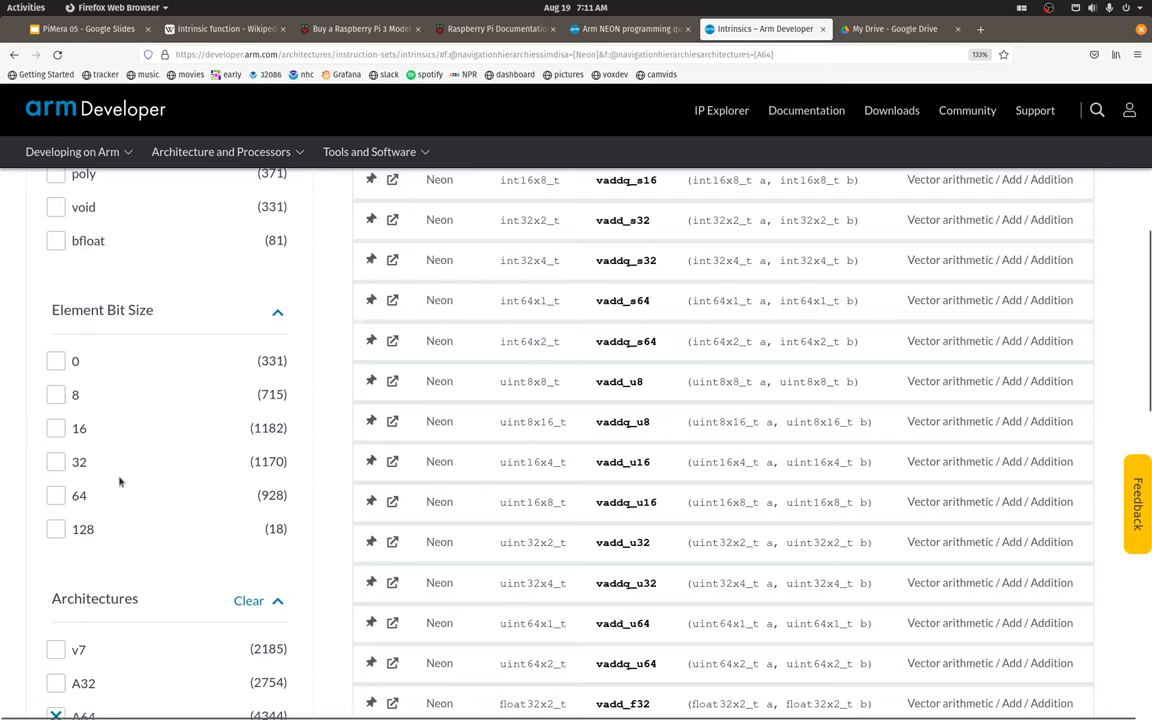
pyautogui.scroll(-3)
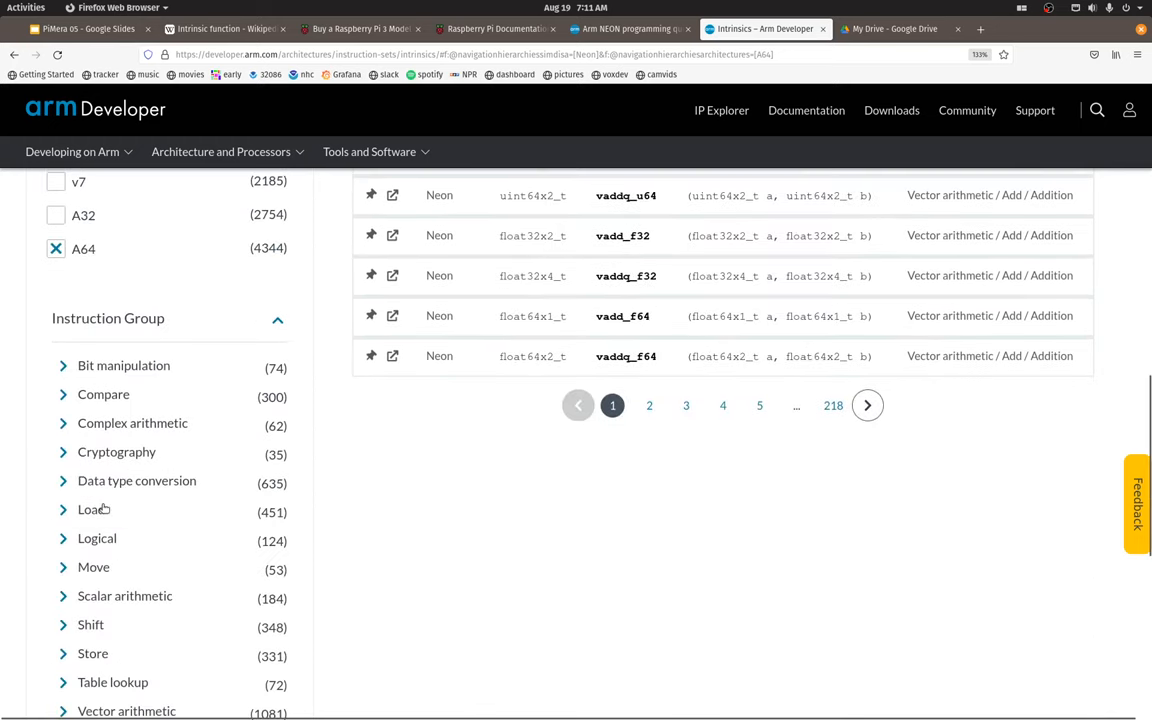
pyautogui.click(93, 509)
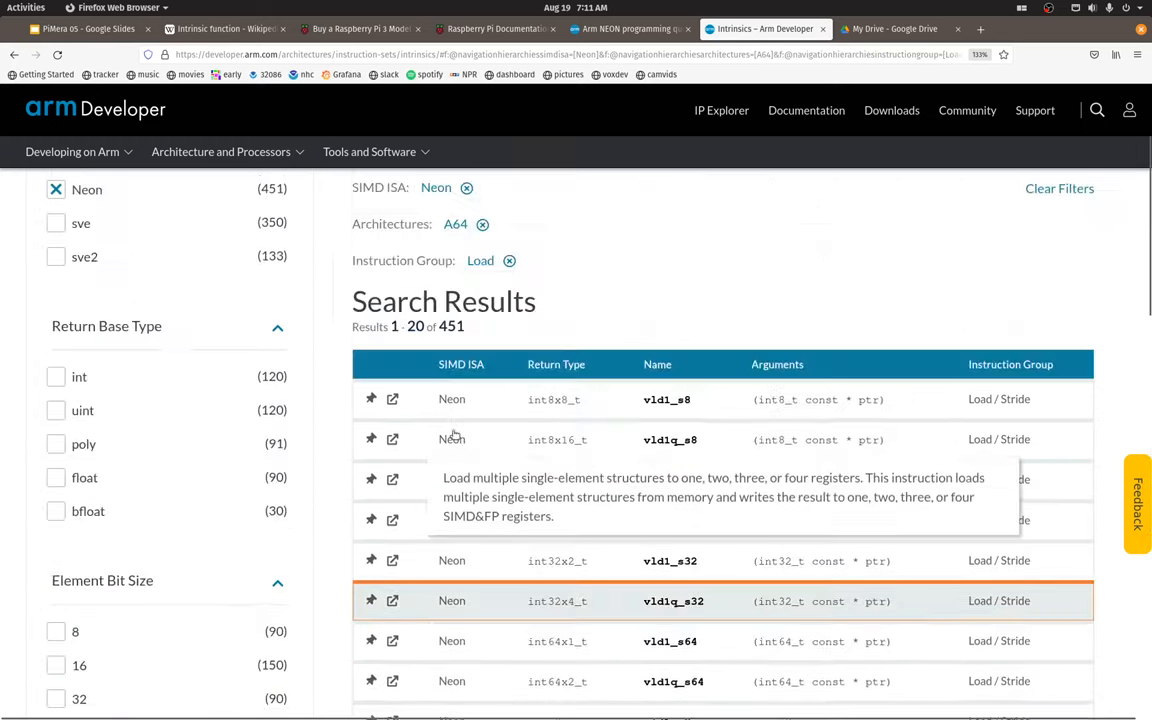
pyautogui.scroll(3)
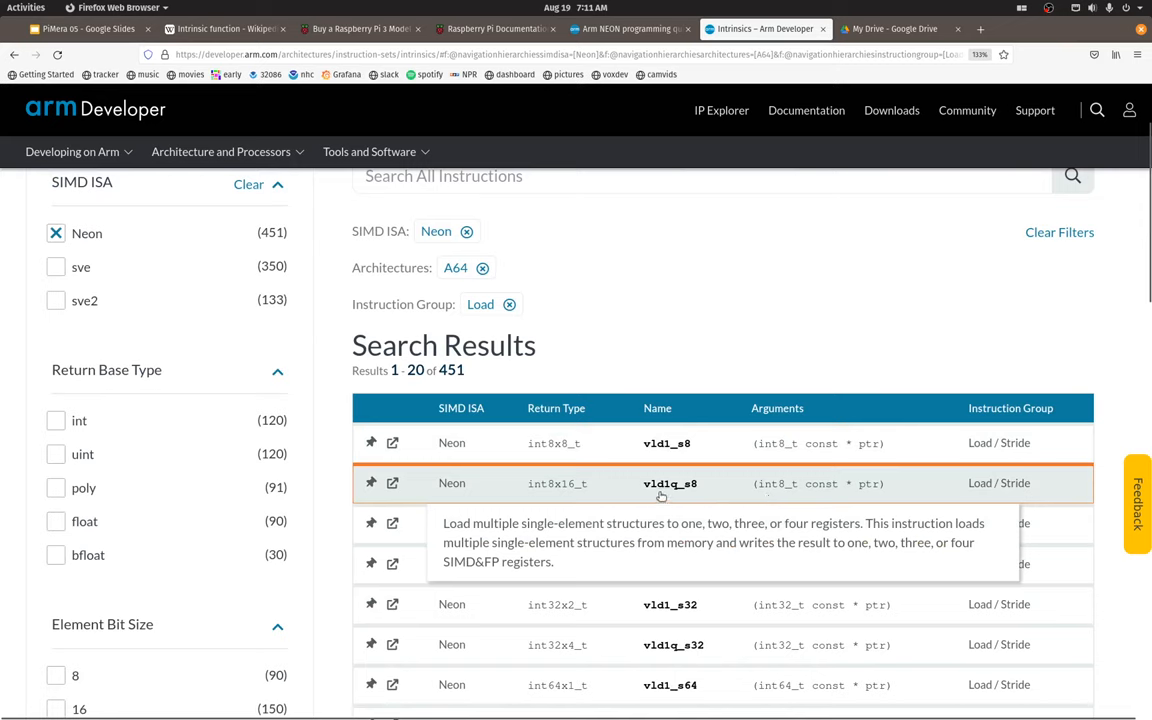
pyautogui.moveTo(556, 496)
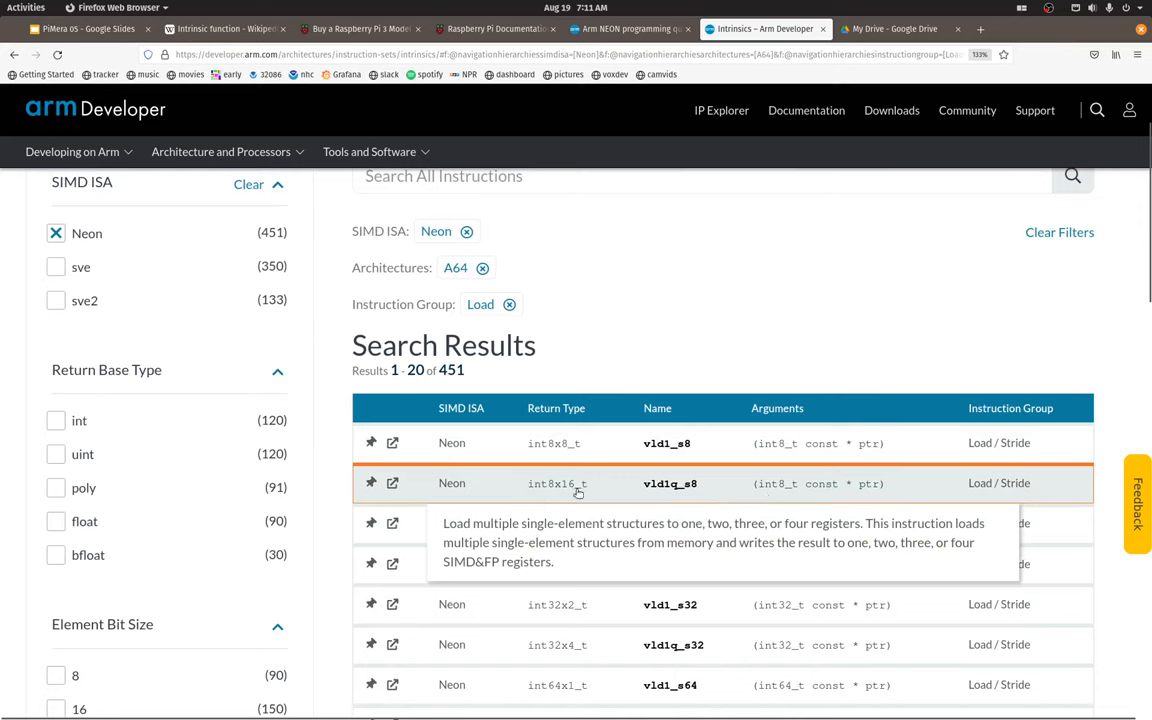
pyautogui.moveTo(672, 491)
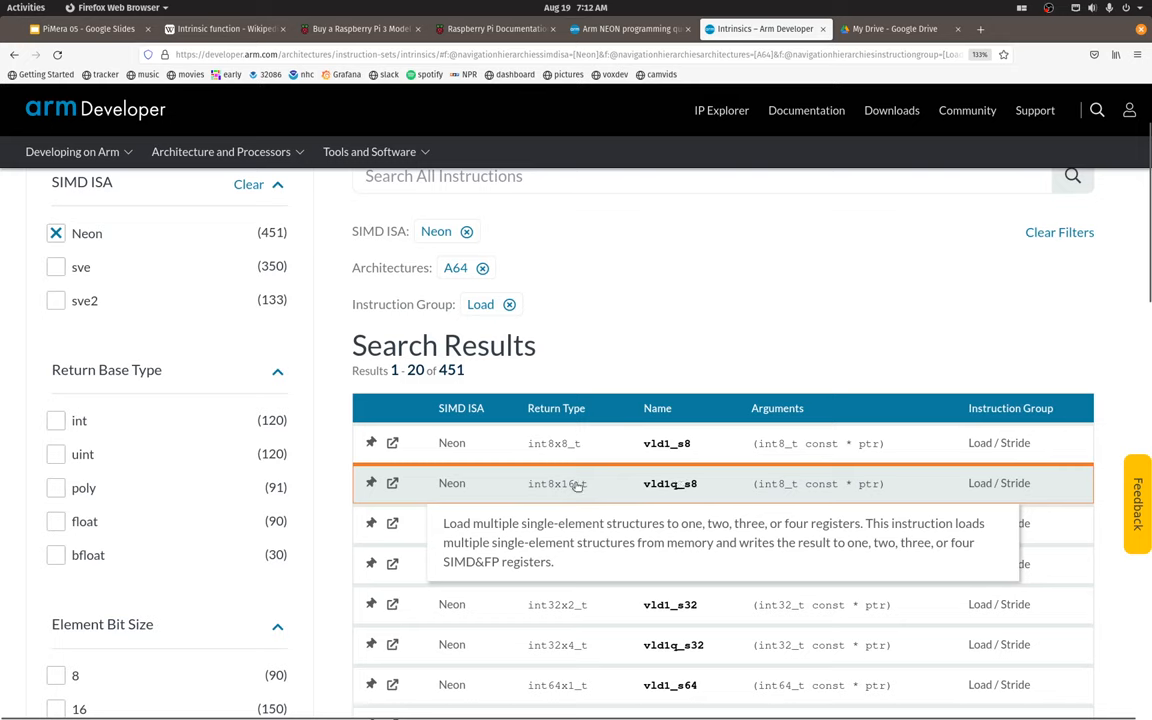
pyautogui.moveTo(747, 255)
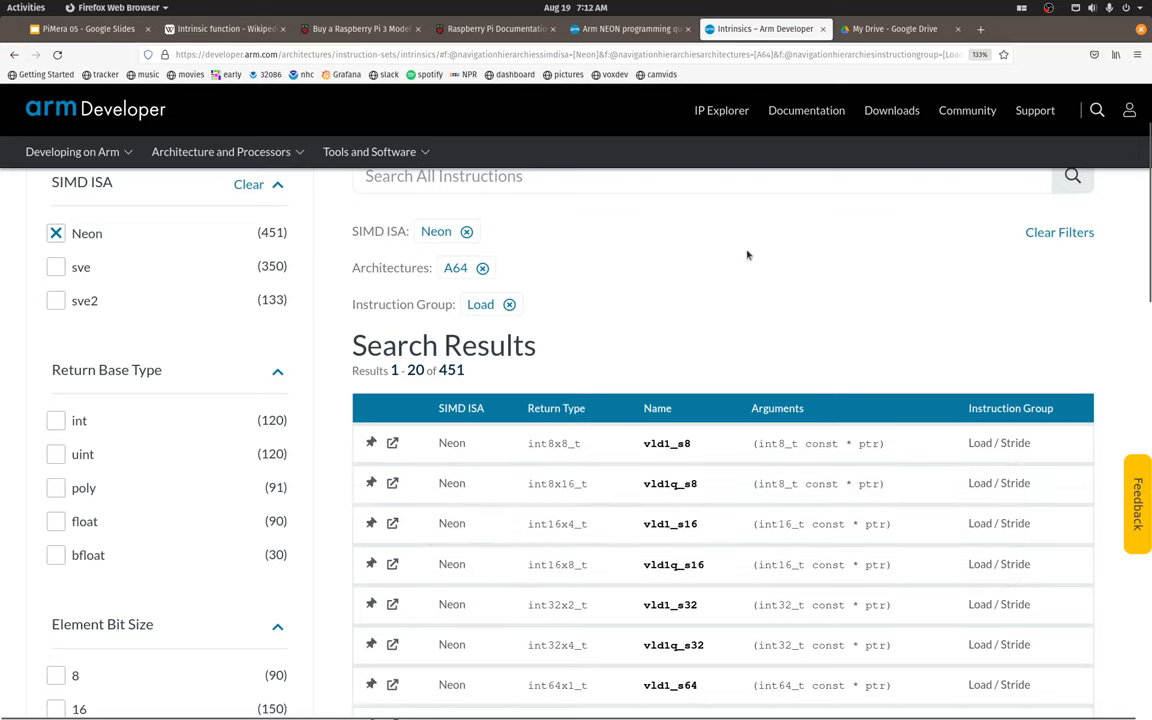
pyautogui.moveTo(749, 247)
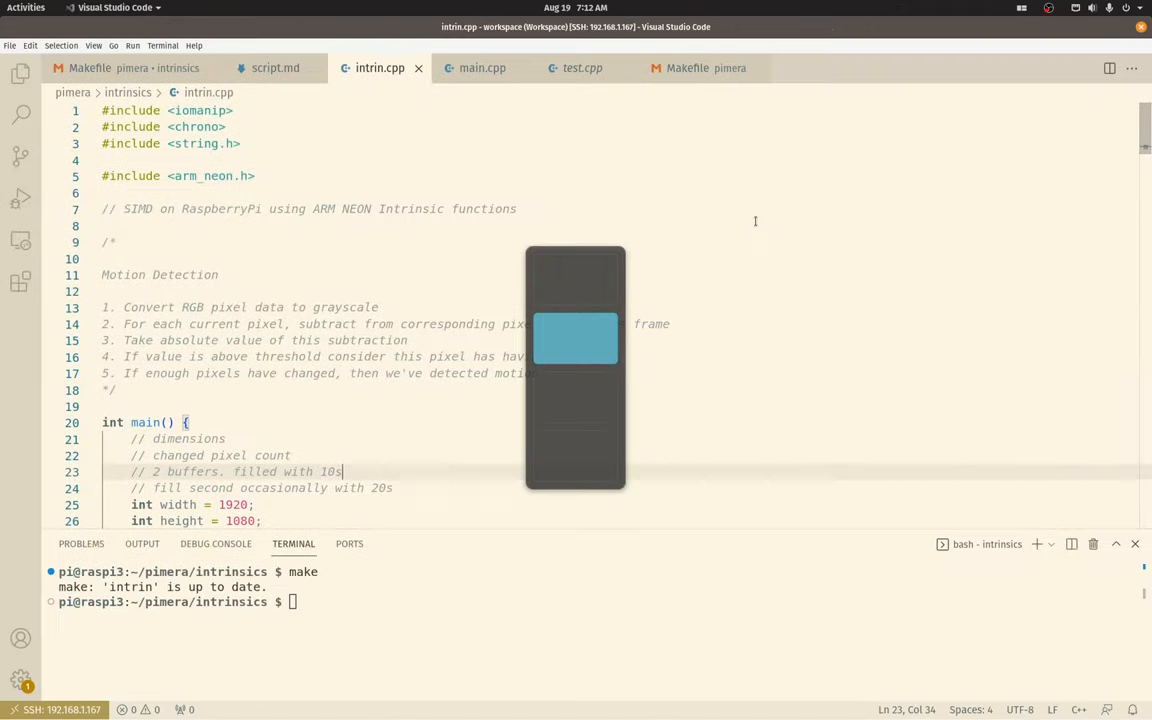
# Step: Return to intrin.cpp and highlight the #include <arm_neon.h> line
pyautogui.click(572, 225)
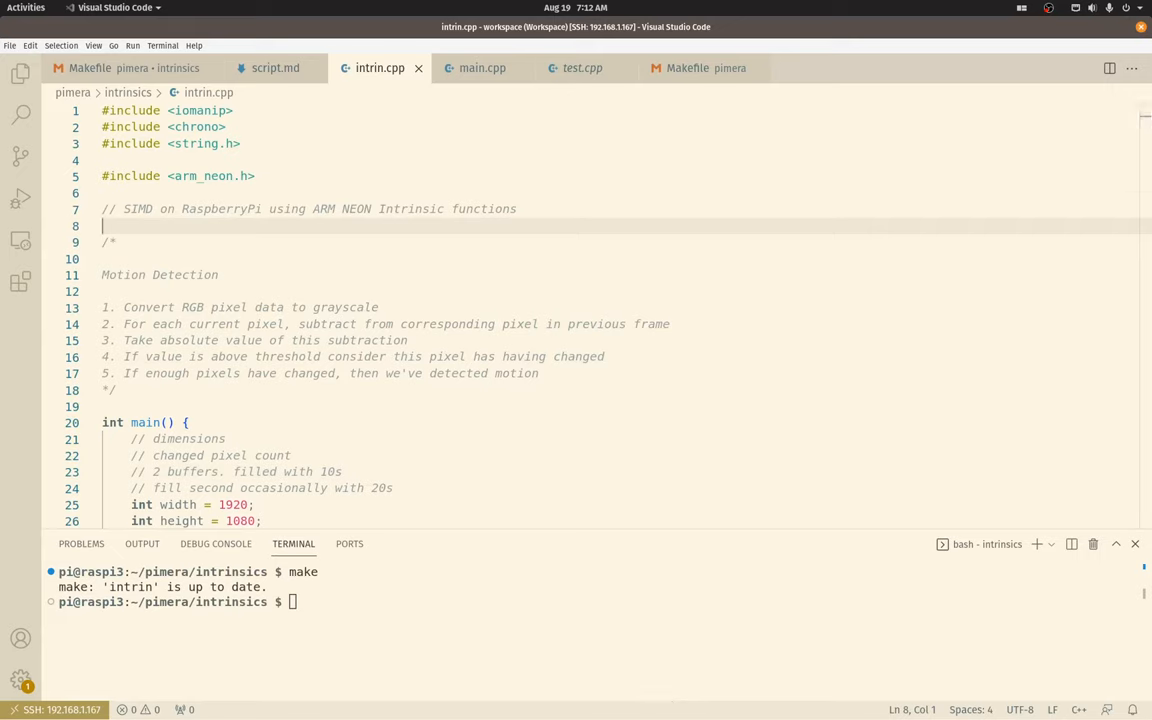
pyautogui.click(274, 176)
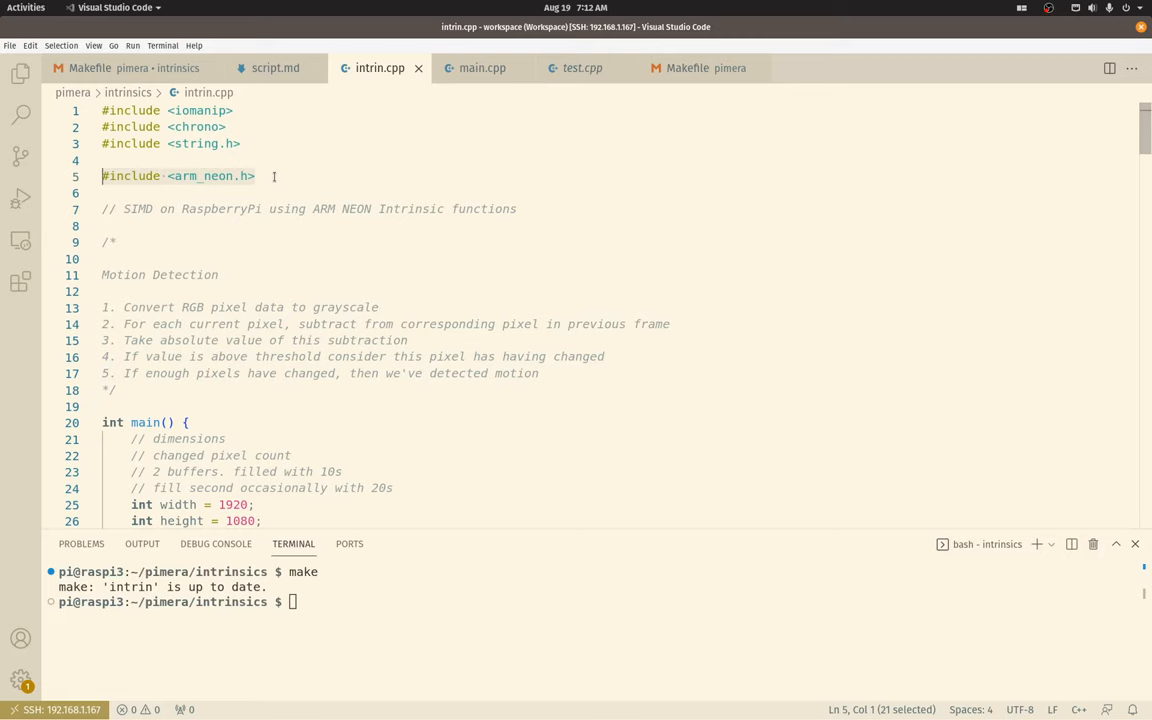
pyautogui.click(258, 176)
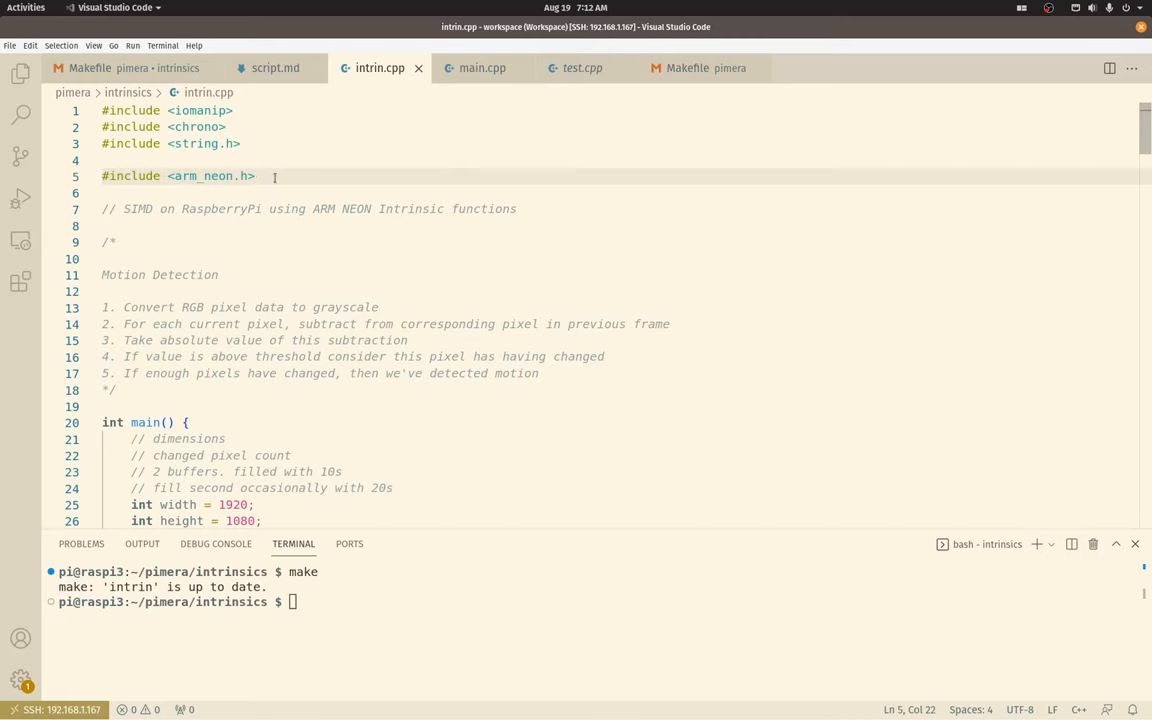
pyautogui.moveTo(568, 373)
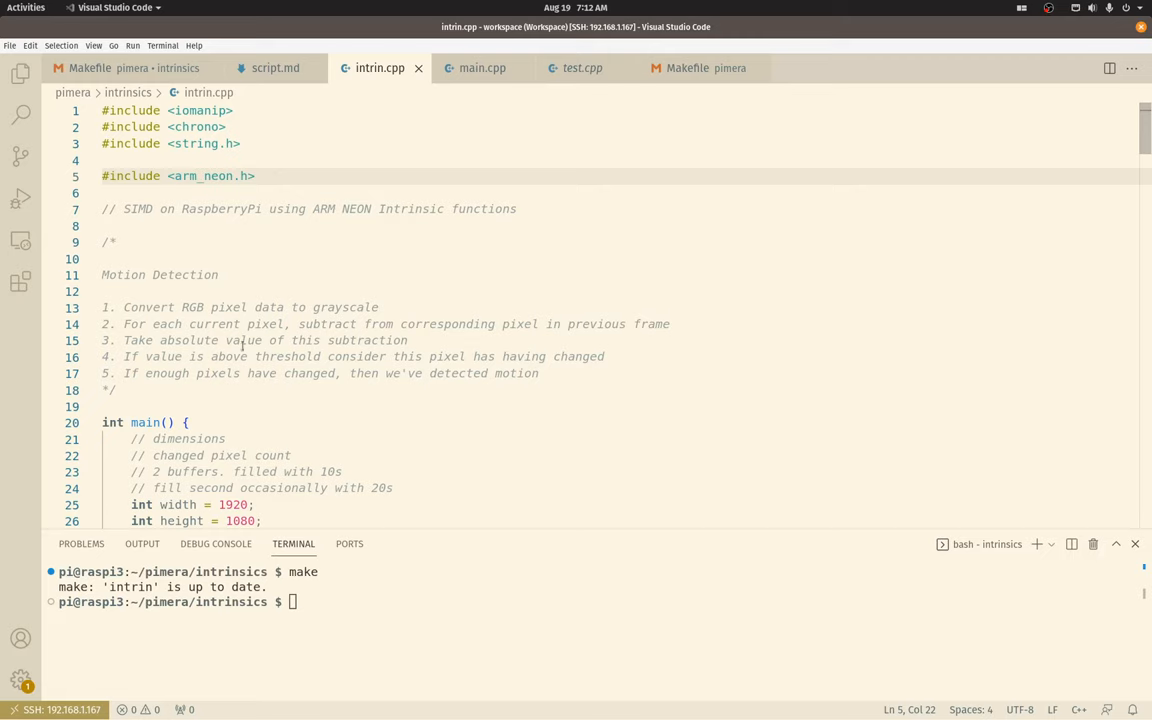
# Step: Select the numbered motion-detection steps, then point out the grayscale conversion step
pyautogui.moveTo(101, 307); pyautogui.dragTo(117, 390)
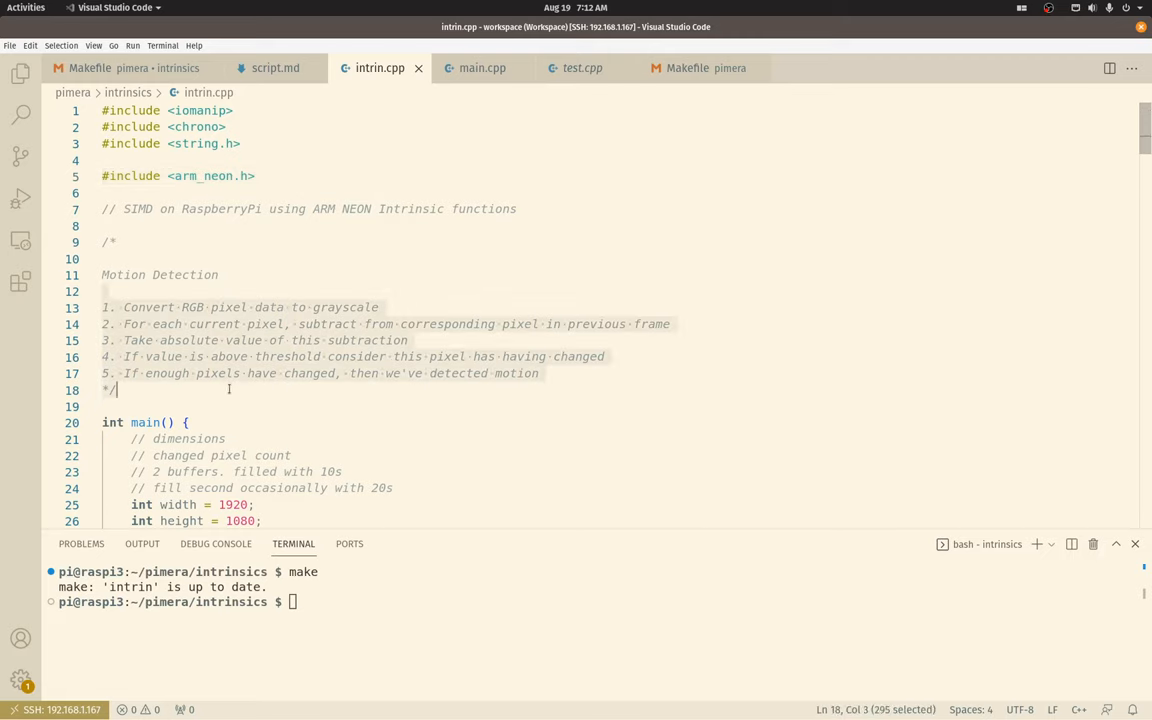
pyautogui.click(433, 390)
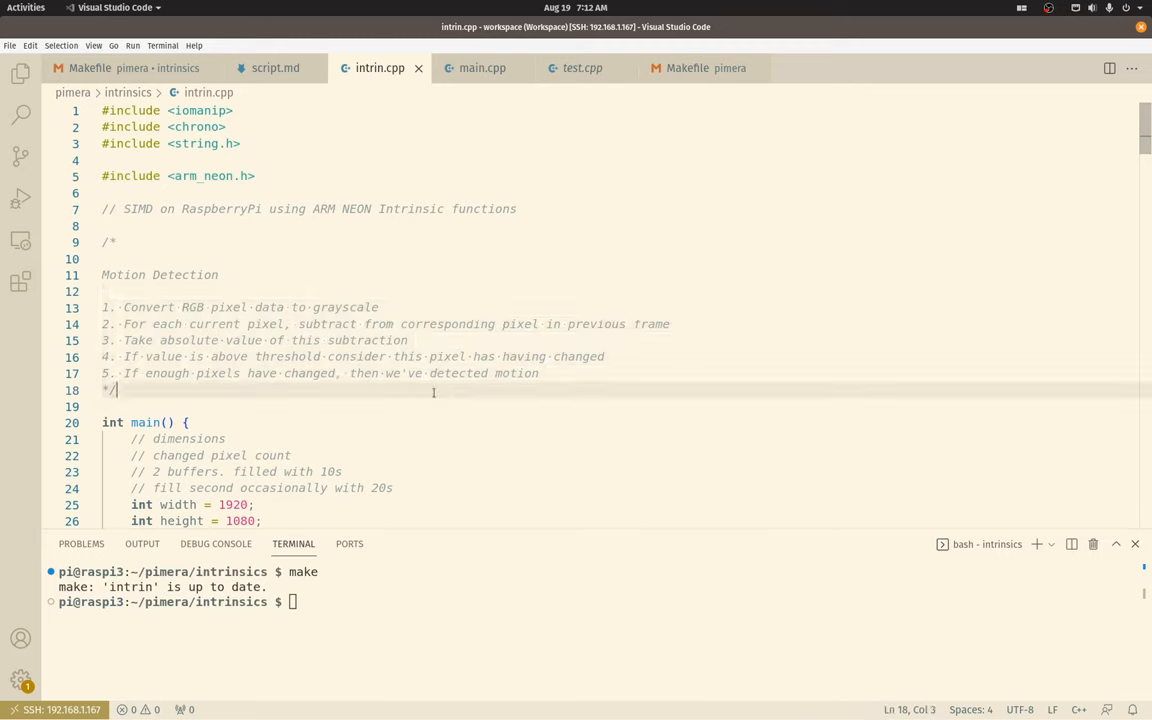
pyautogui.click(189, 406)
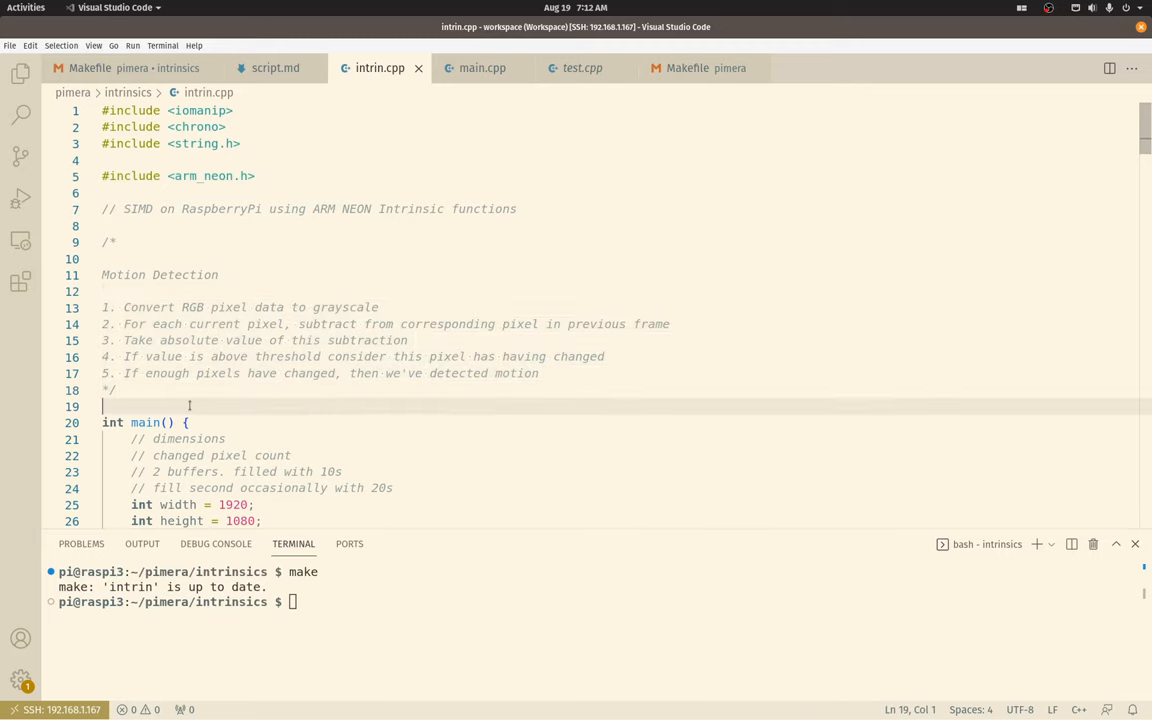
pyautogui.moveTo(417, 309)
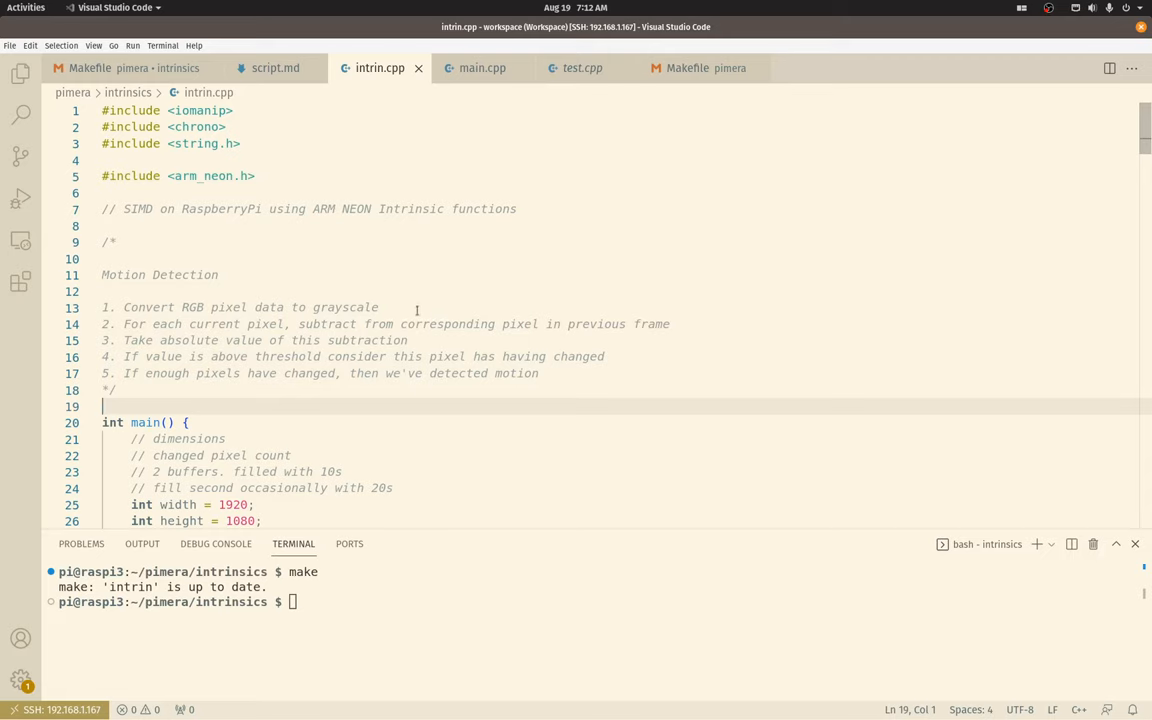
pyautogui.click(410, 307)
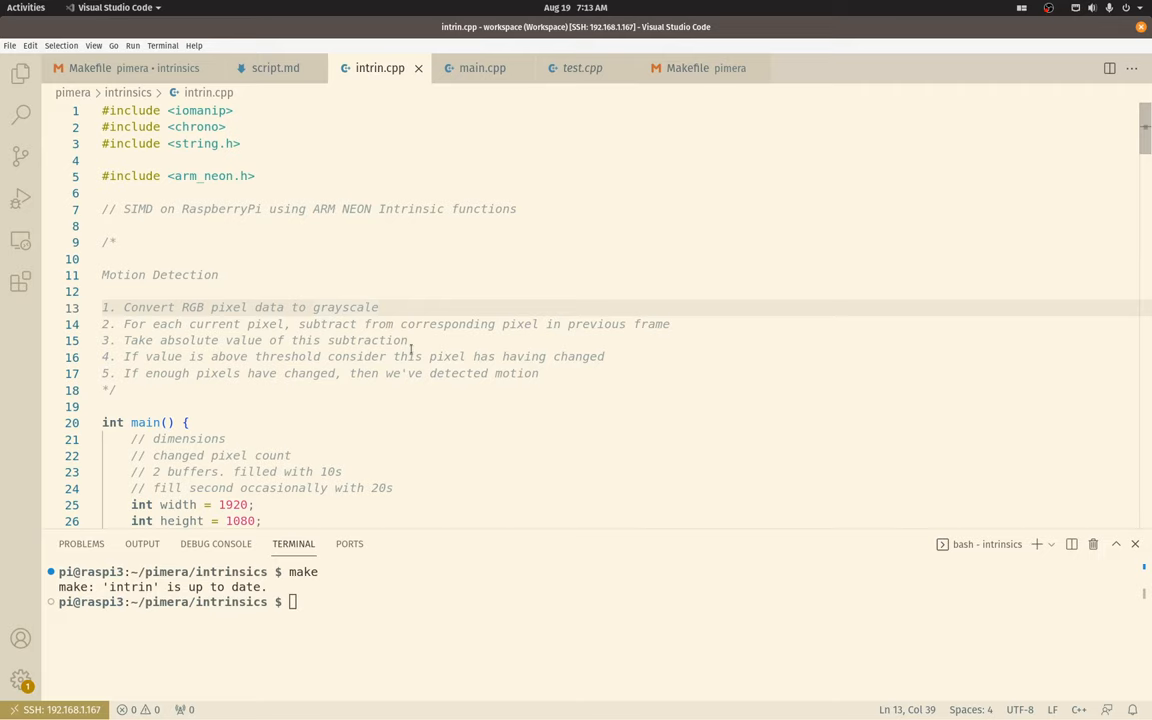
pyautogui.moveTo(340, 323)
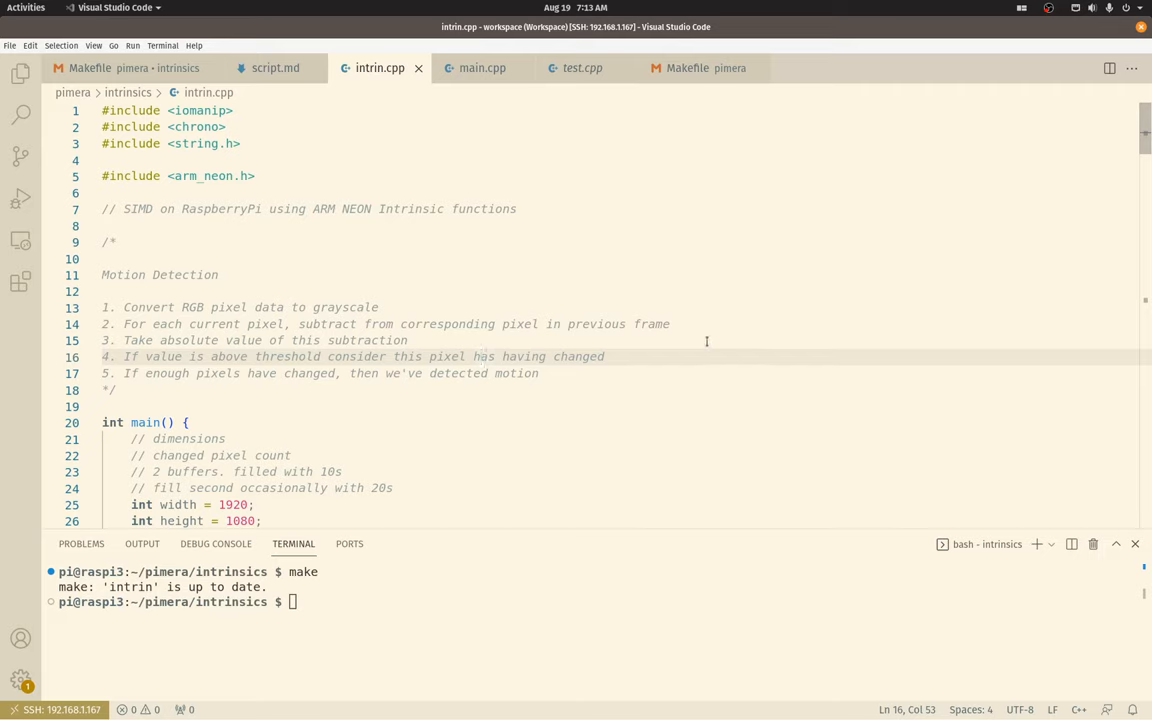
pyautogui.moveTo(623, 367)
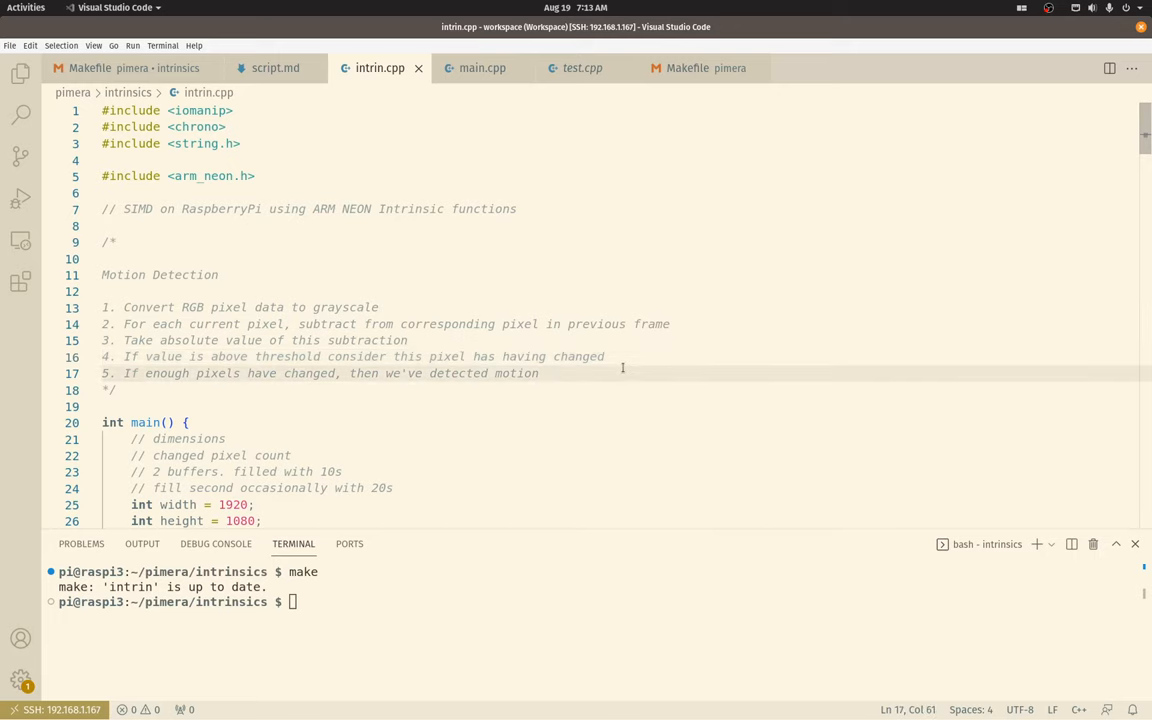
pyautogui.scroll(-3)
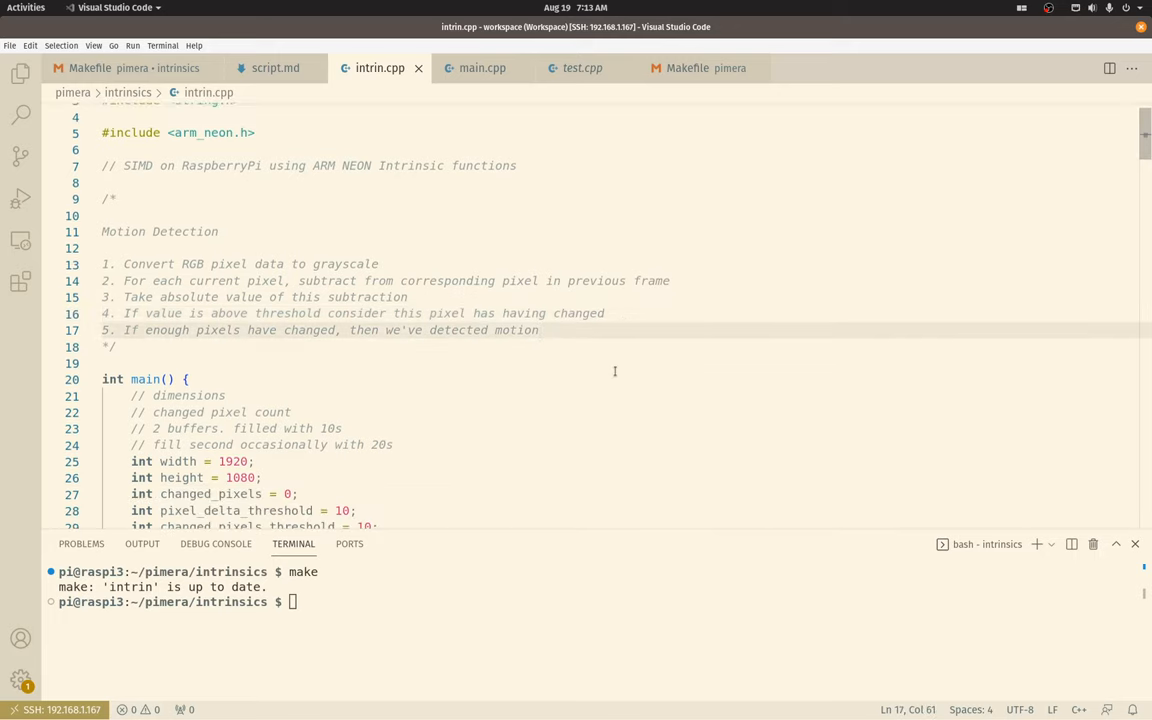
pyautogui.scroll(-3)
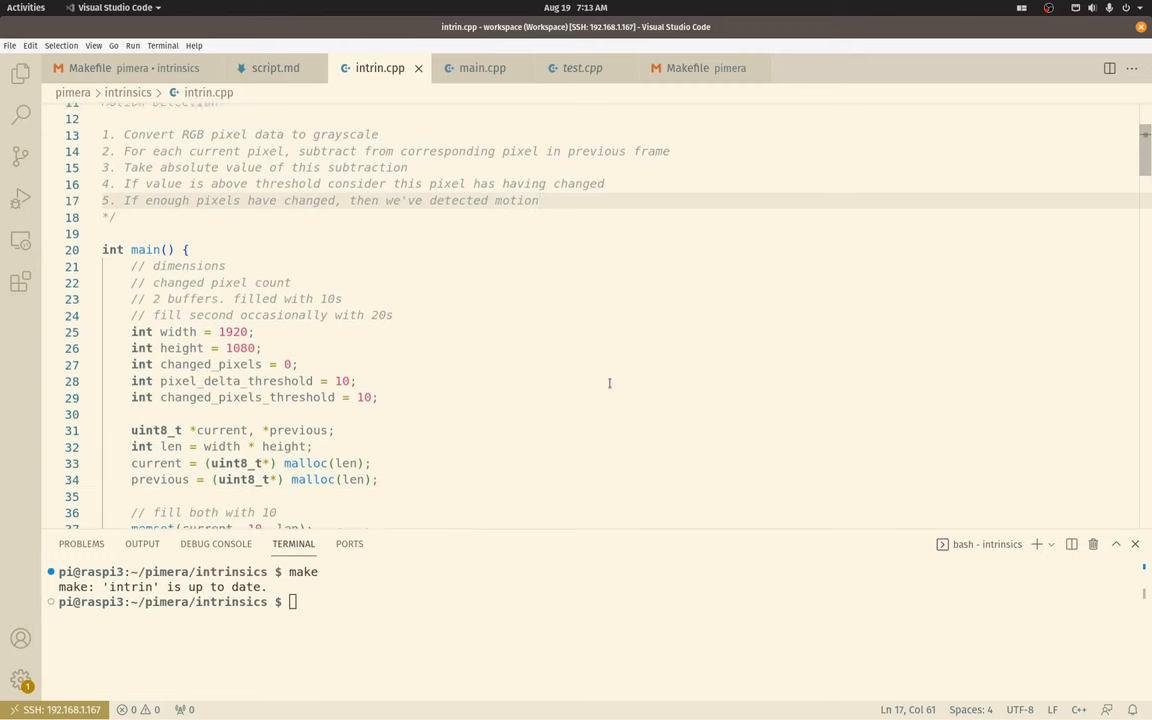
pyautogui.scroll(-3)
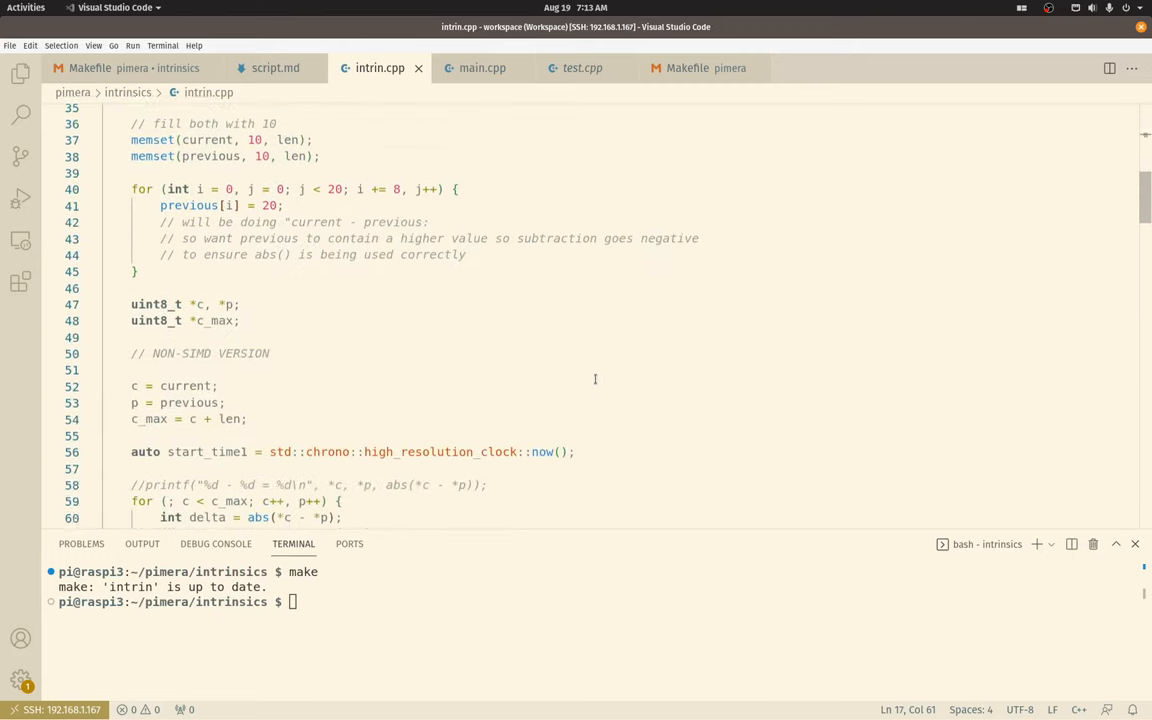
pyautogui.scroll(-3)
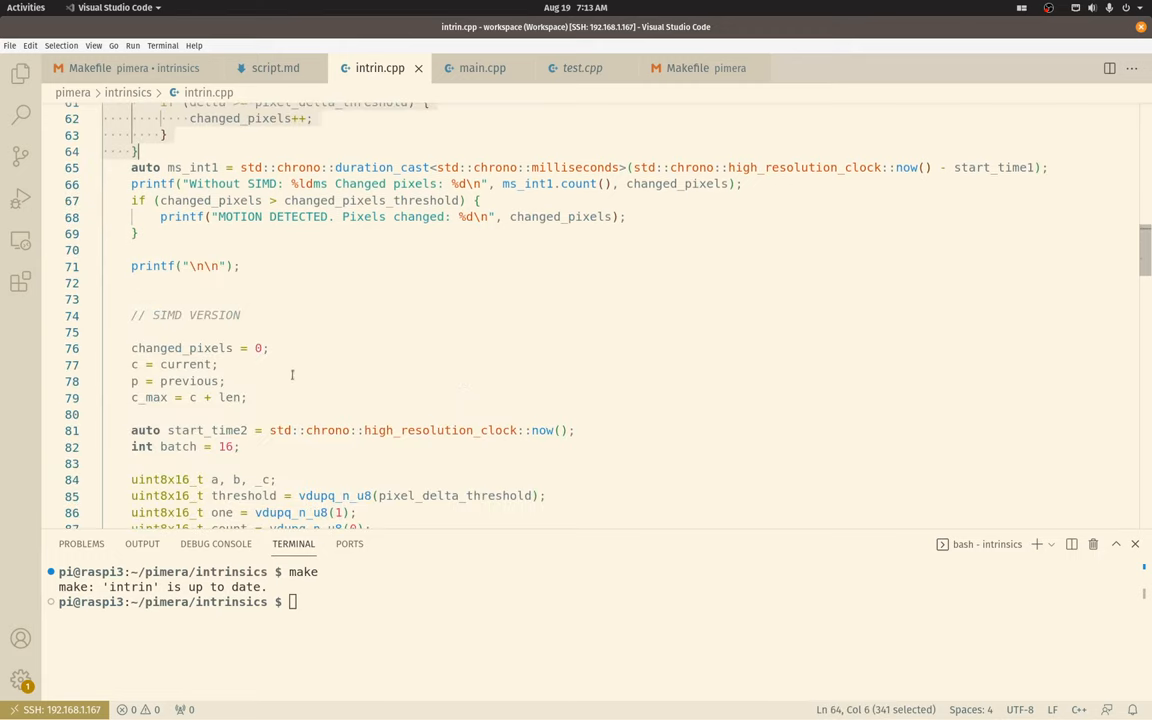
pyautogui.scroll(3)
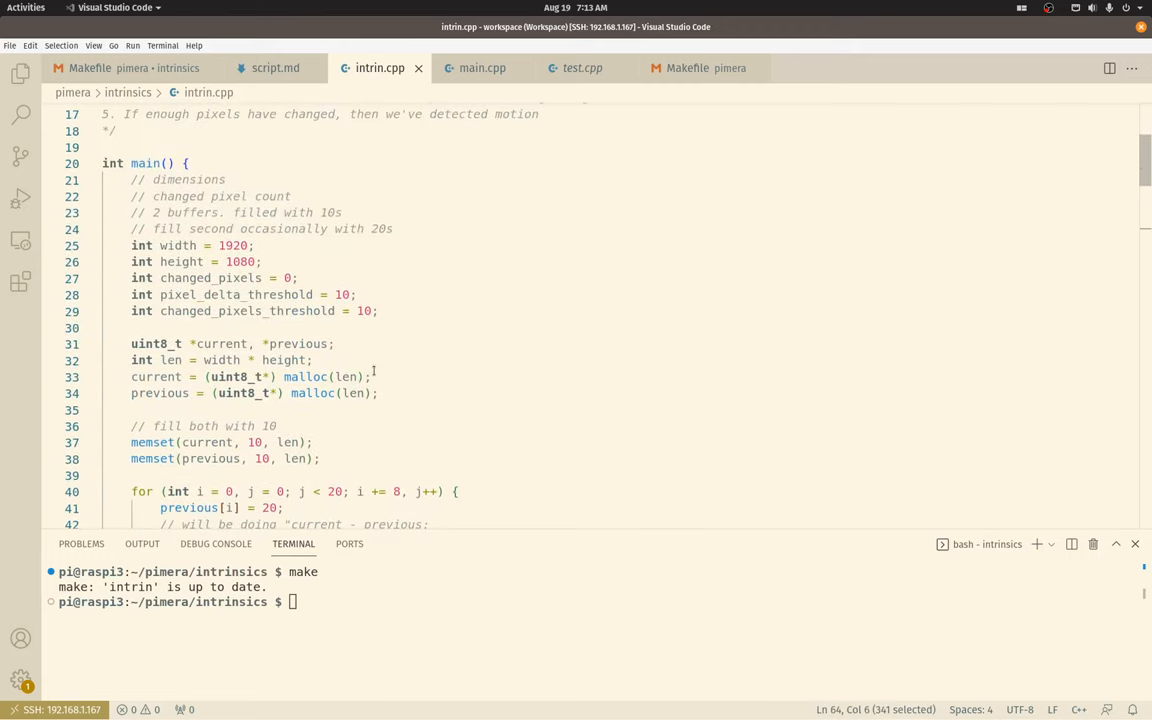
pyautogui.scroll(3)
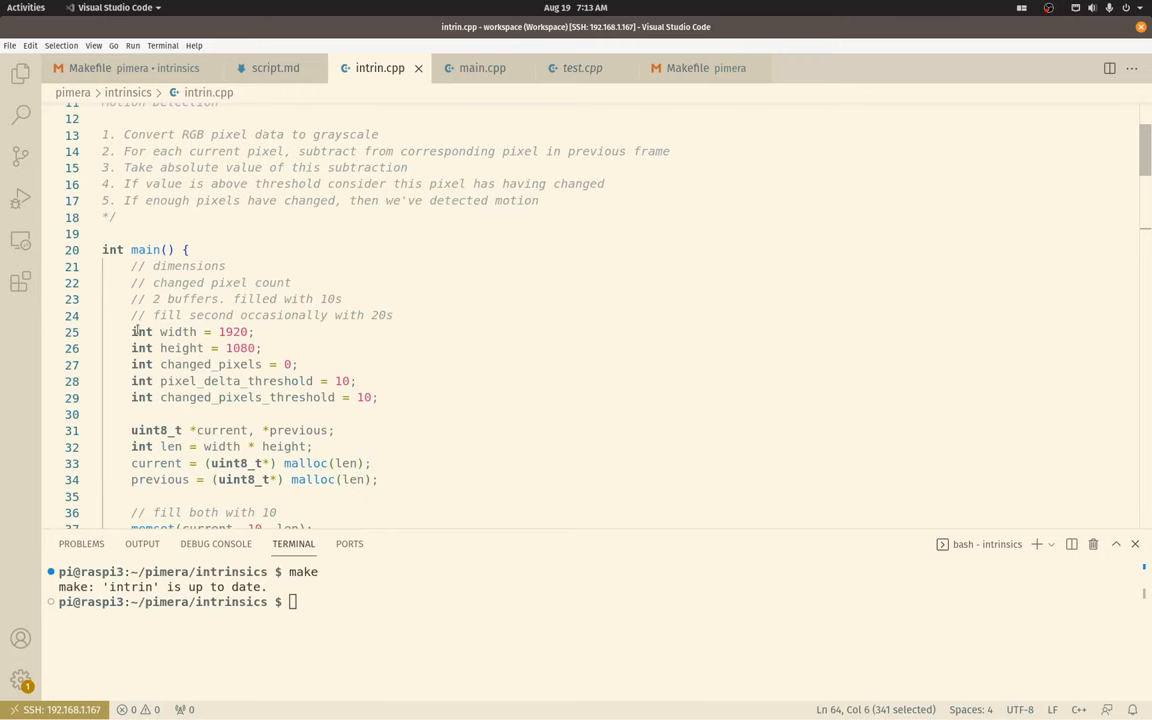
pyautogui.click(264, 347)
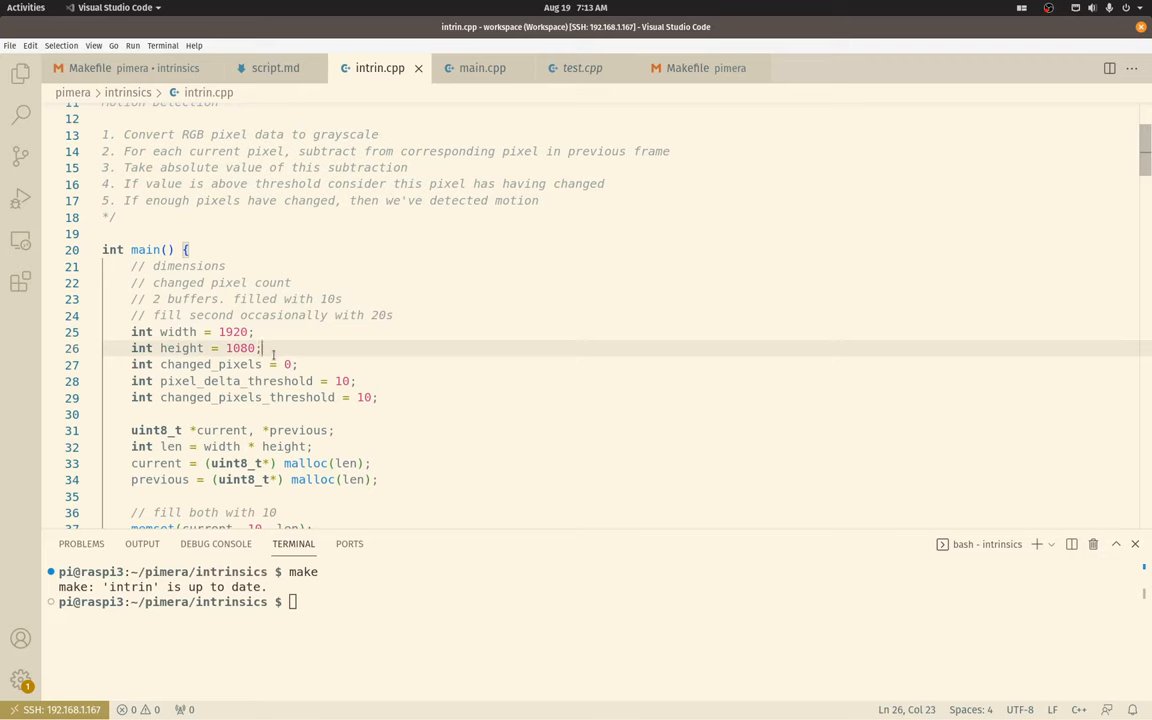
pyautogui.click(300, 364)
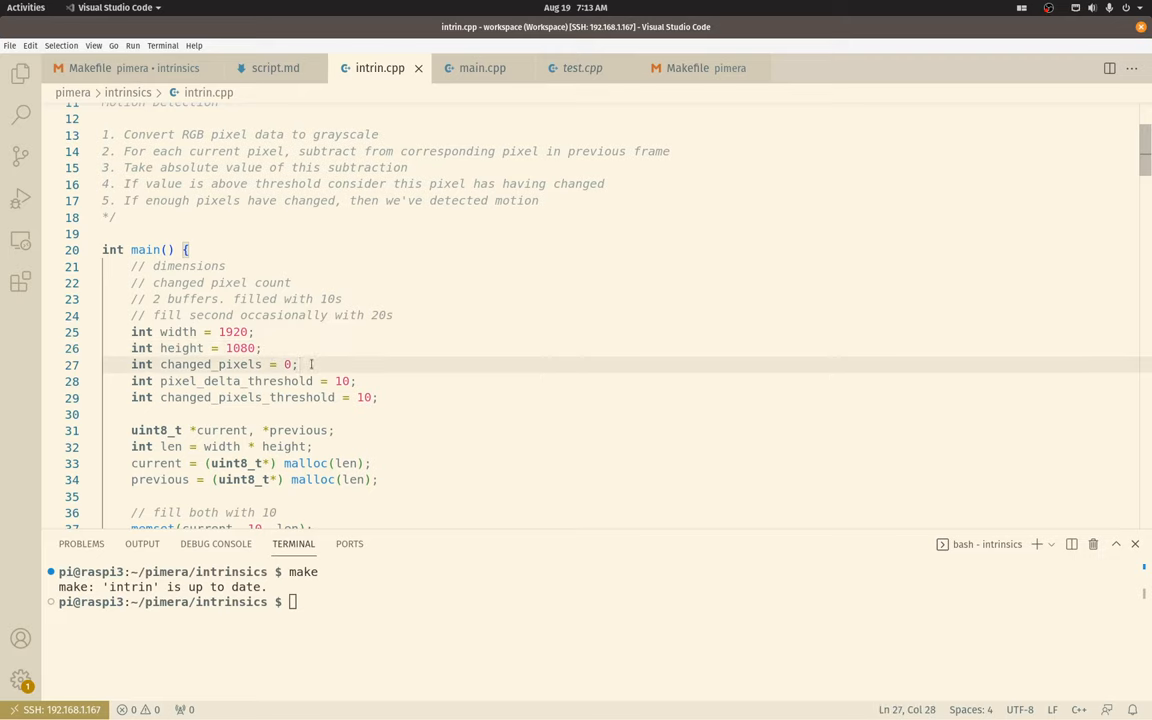
pyautogui.click(258, 331)
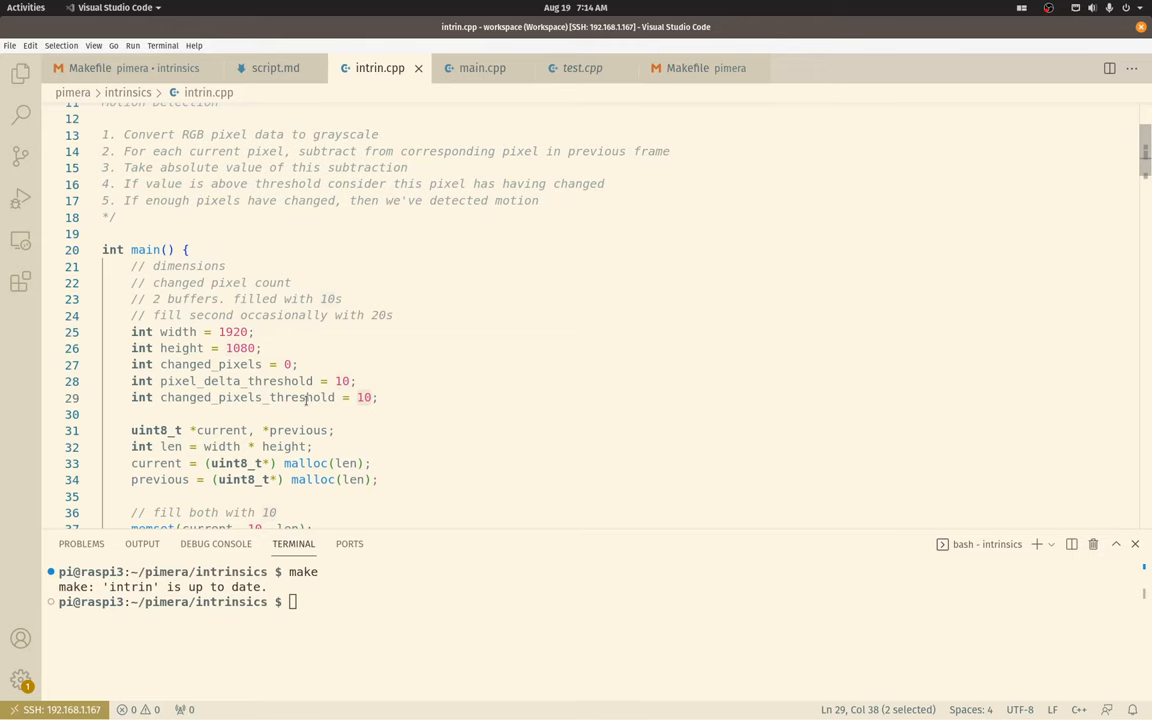
# Step: Mark the buffer pointers, length calculation, memset of 10, and the current - previous comment
pyautogui.scroll(-3)
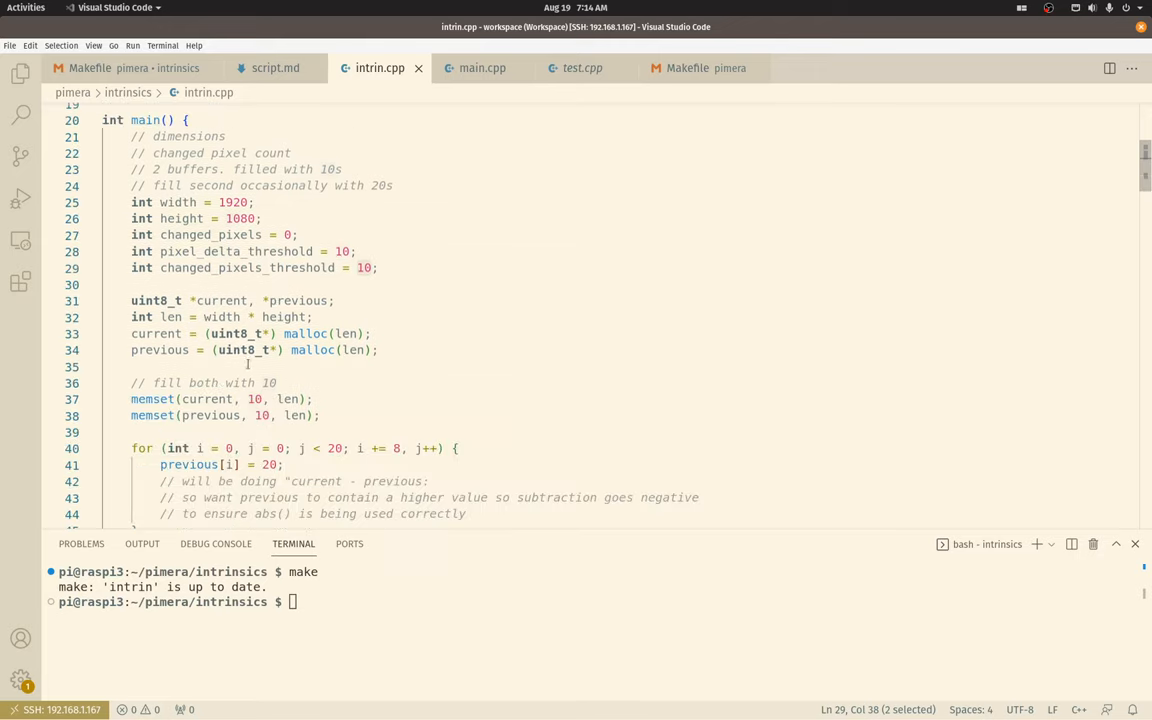
pyautogui.click(303, 300)
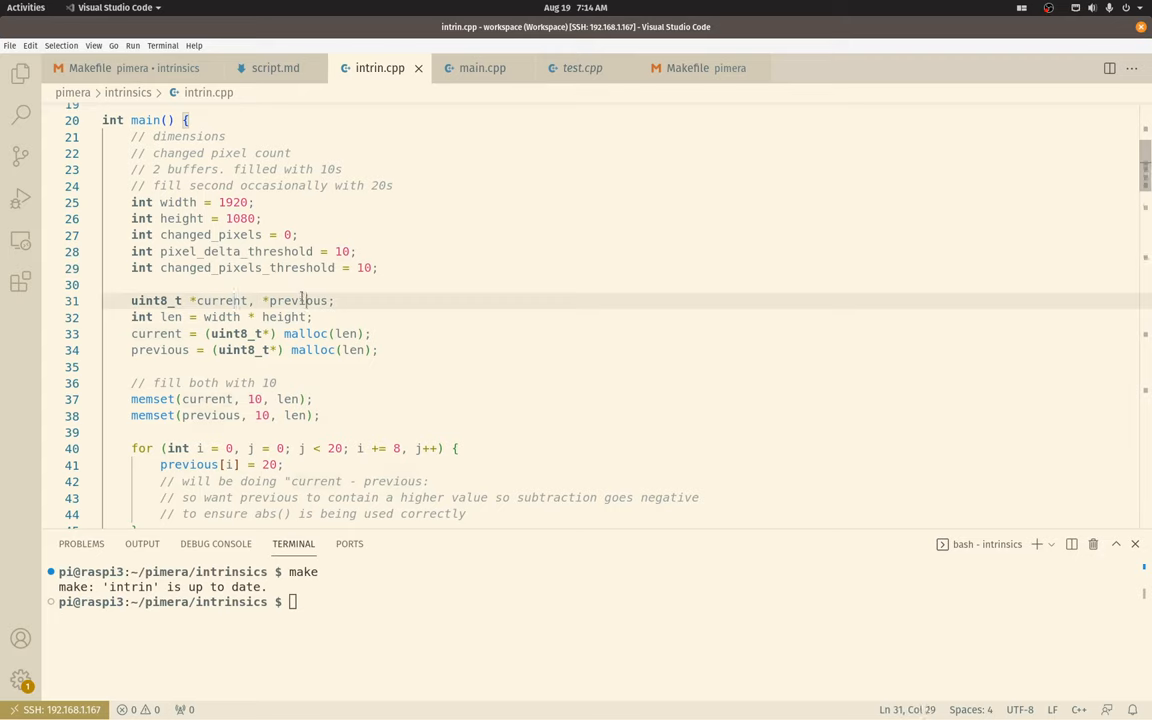
pyautogui.click(176, 317)
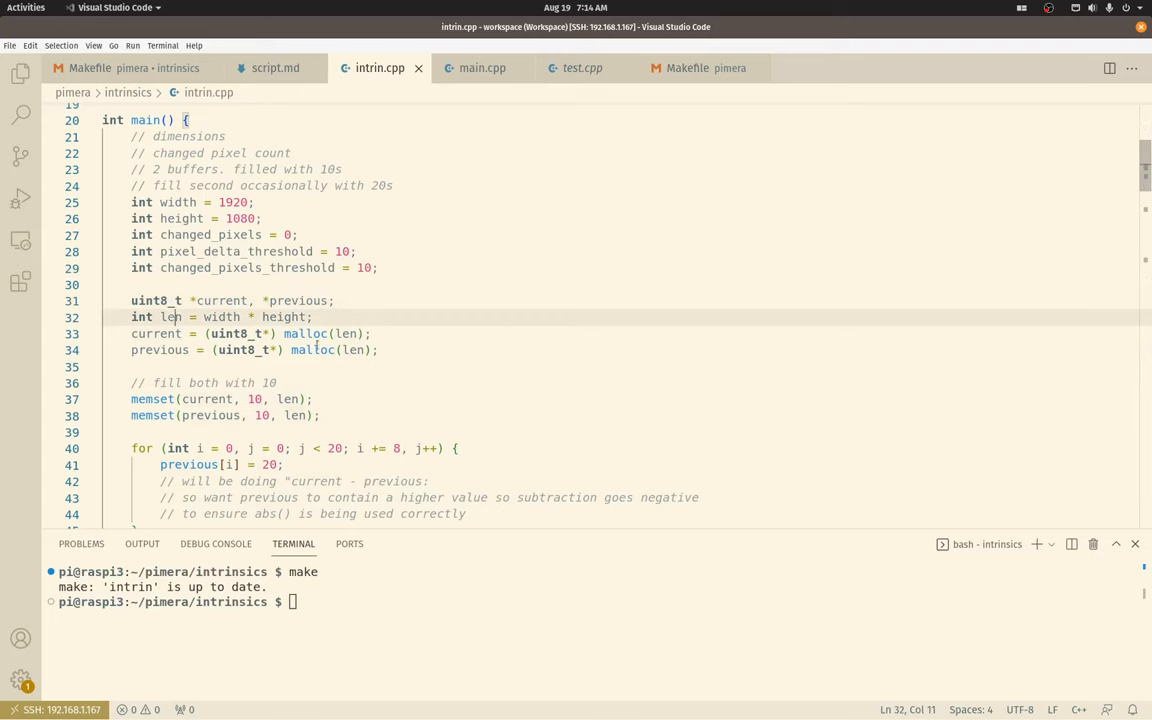
pyautogui.scroll(-3)
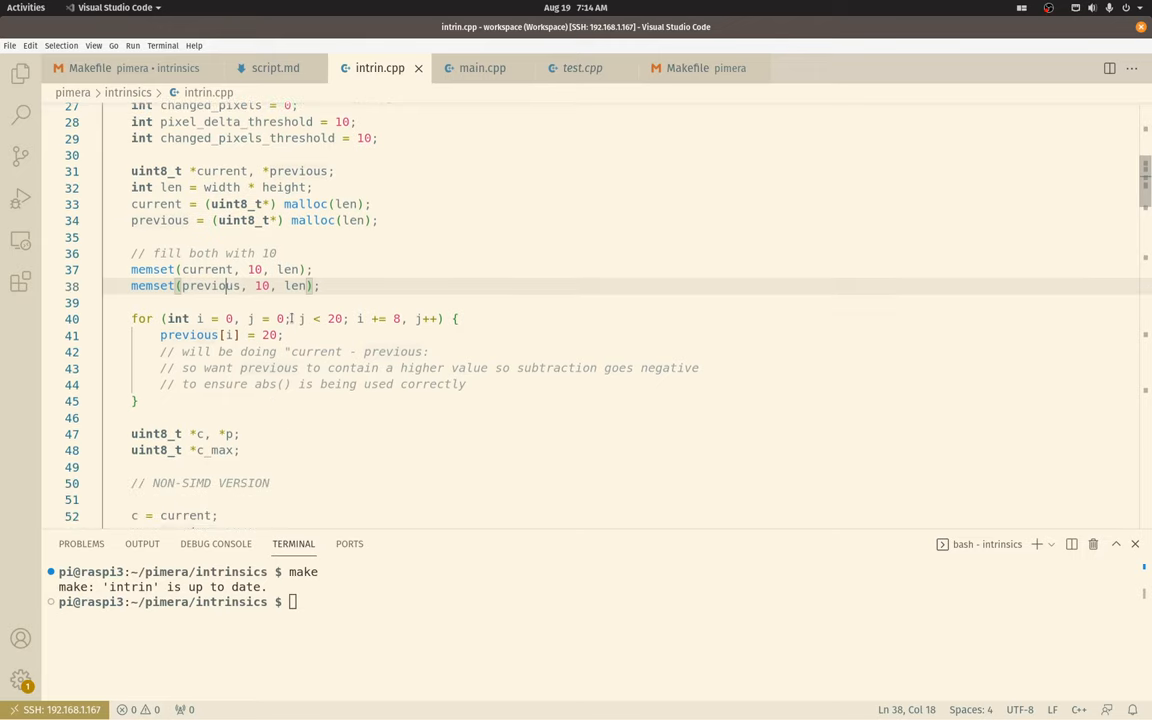
pyautogui.click(266, 335)
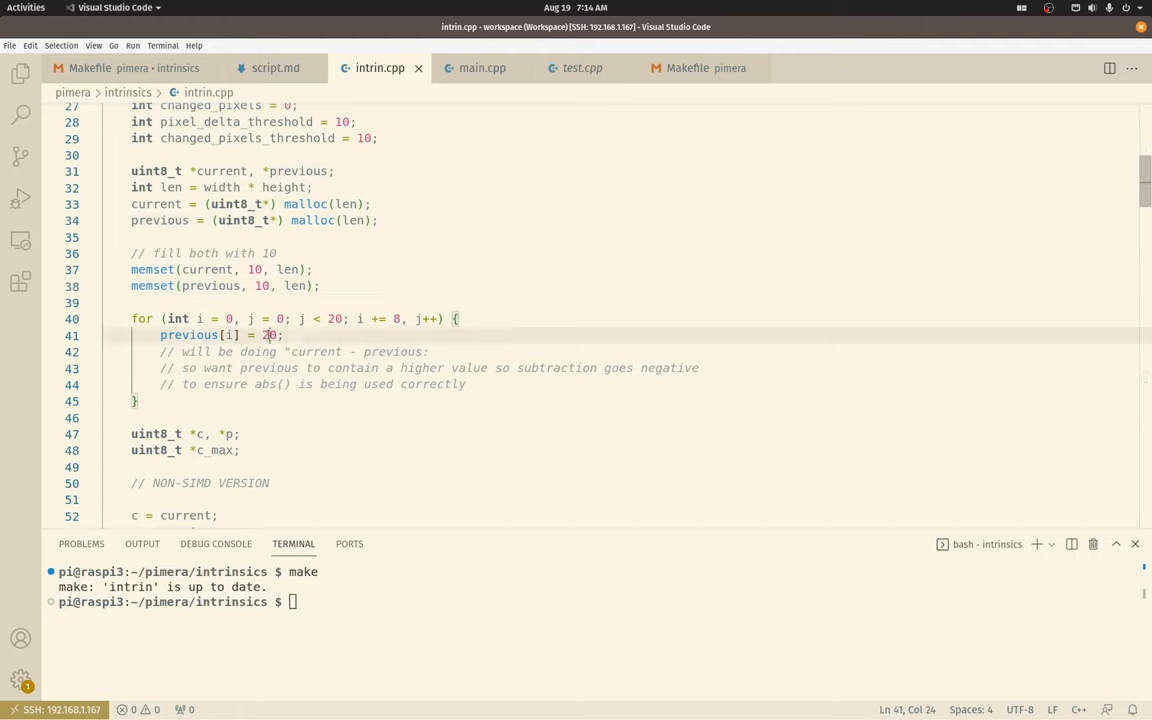
pyautogui.moveTo(261, 335); pyautogui.dragTo(276, 335)
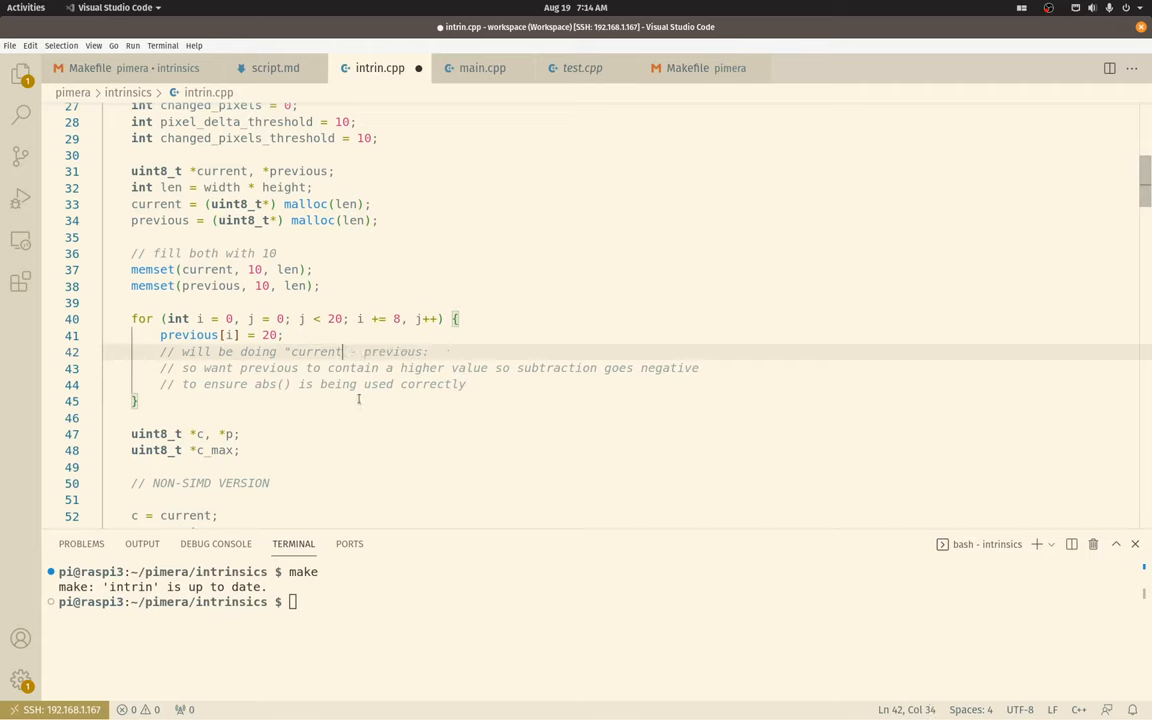
pyautogui.moveTo(257, 263)
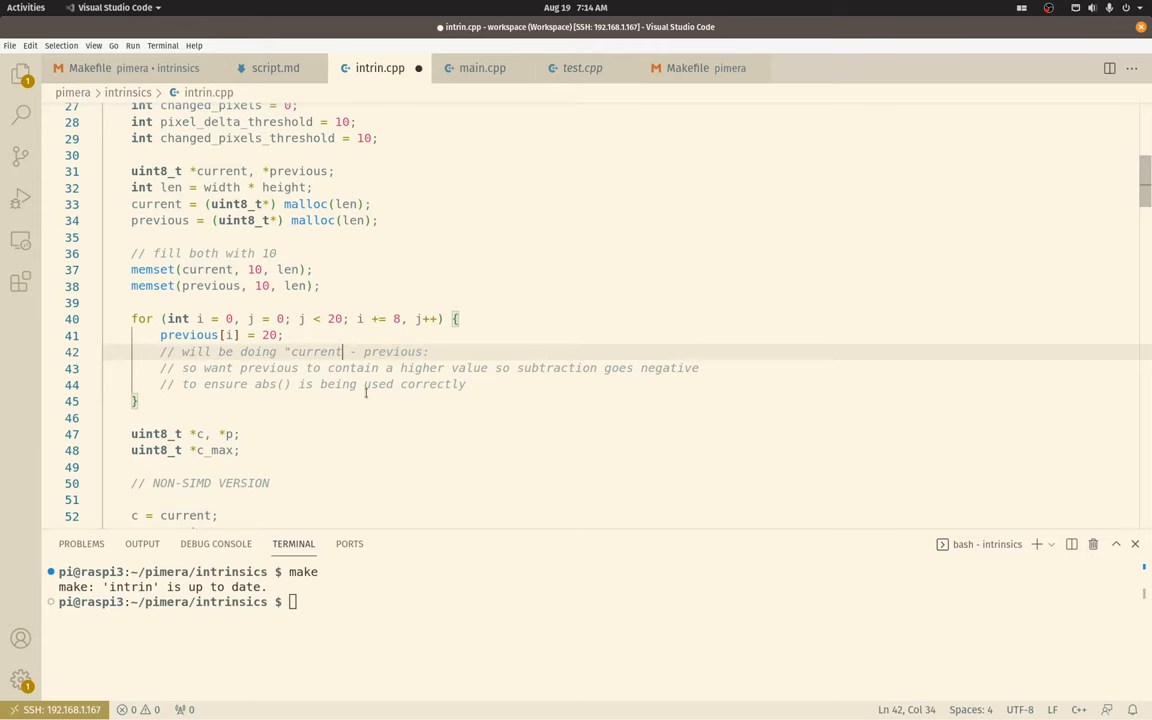
pyautogui.scroll(3)
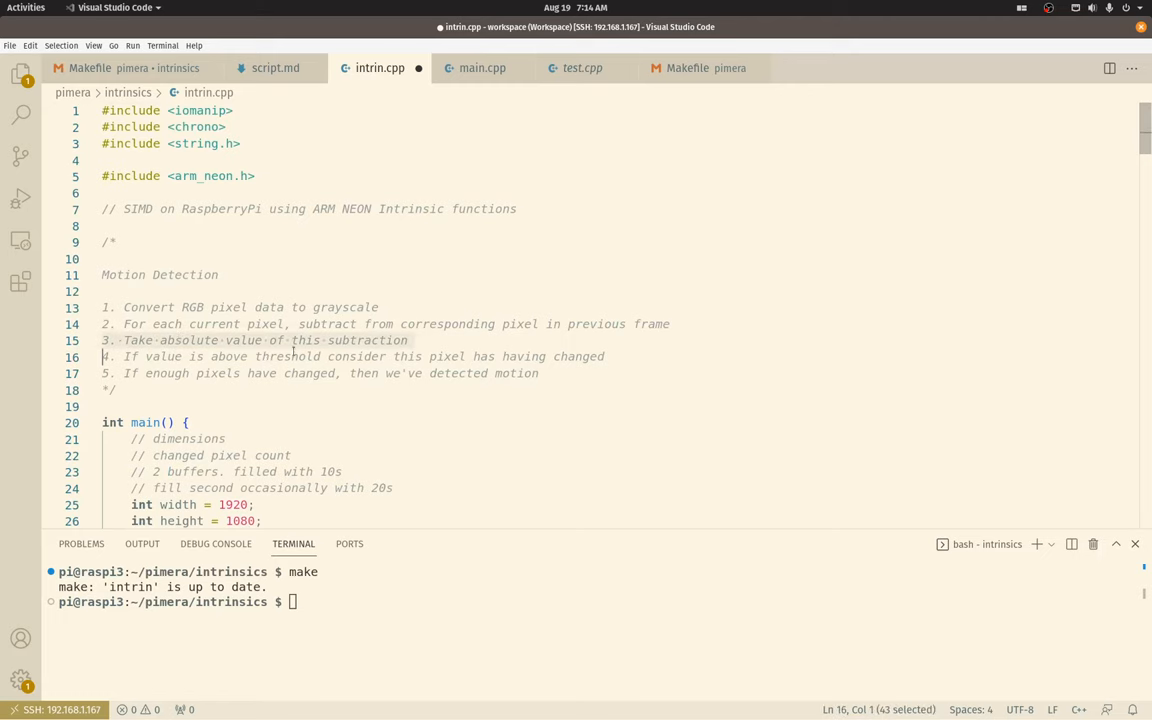
pyautogui.scroll(-3)
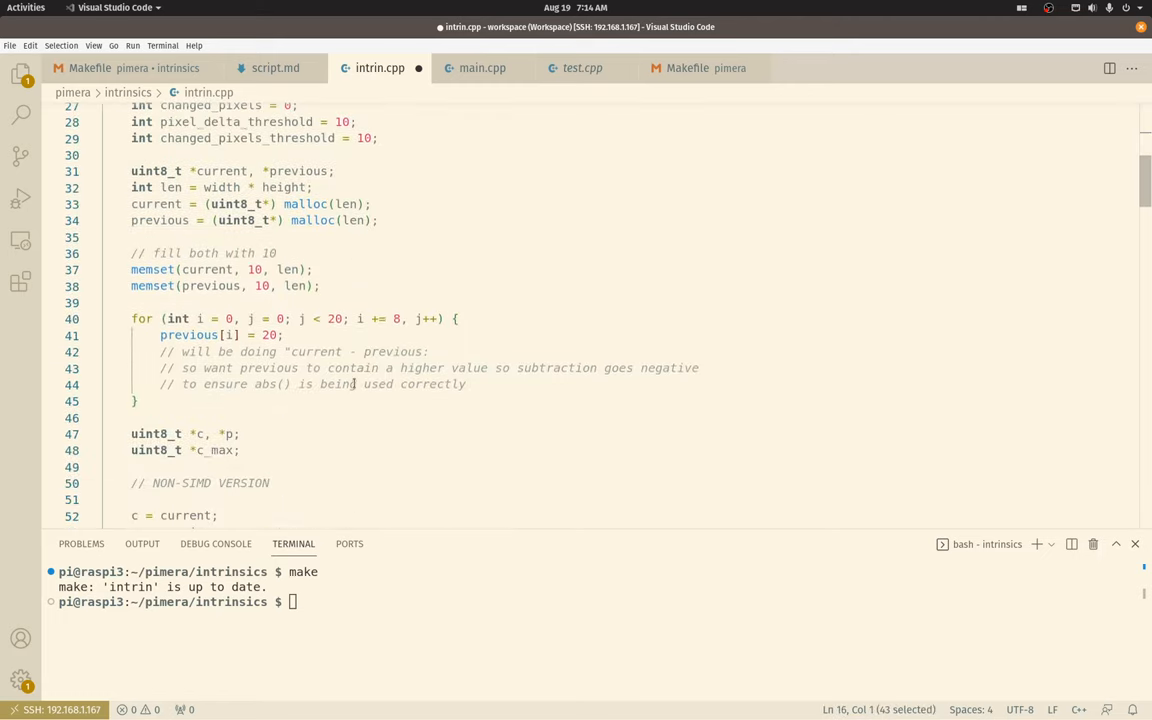
pyautogui.scroll(-3)
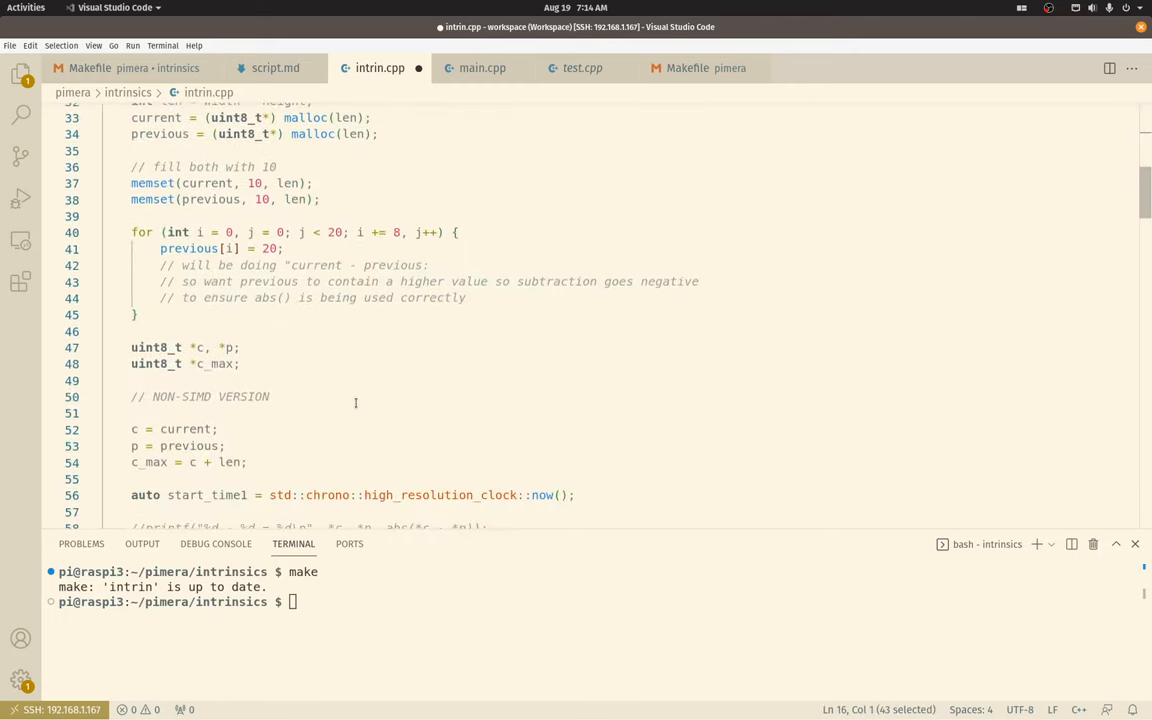
pyautogui.scroll(-3)
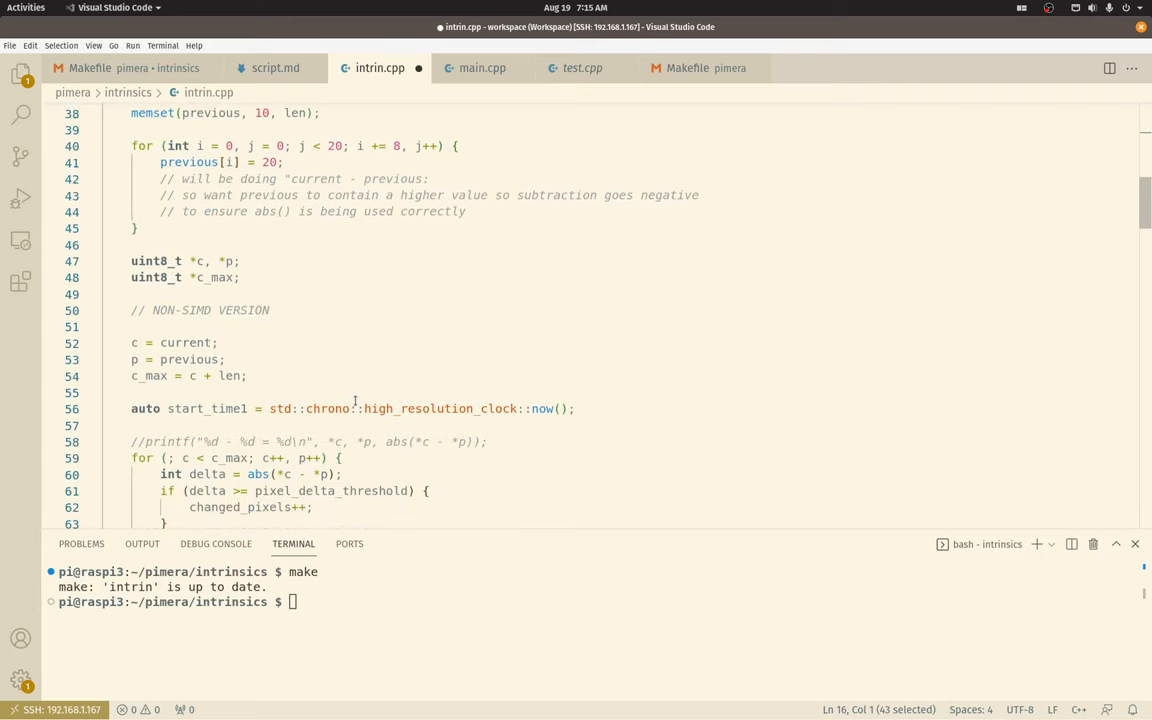
pyautogui.scroll(-3)
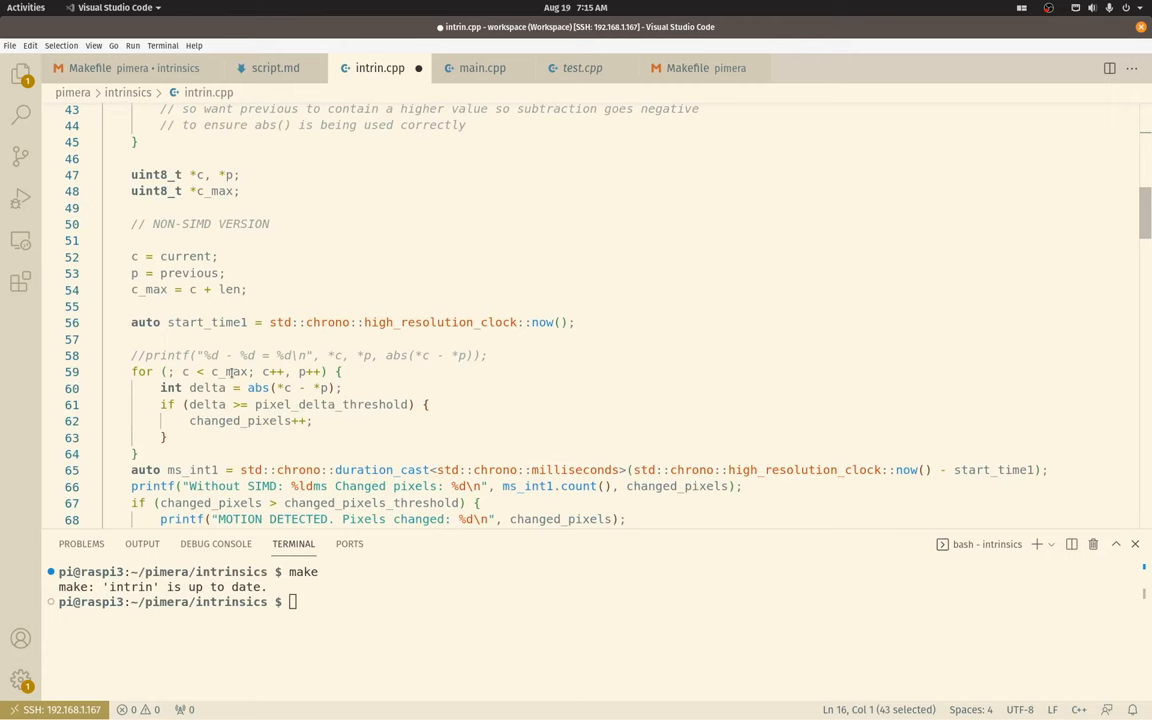
pyautogui.scroll(-3)
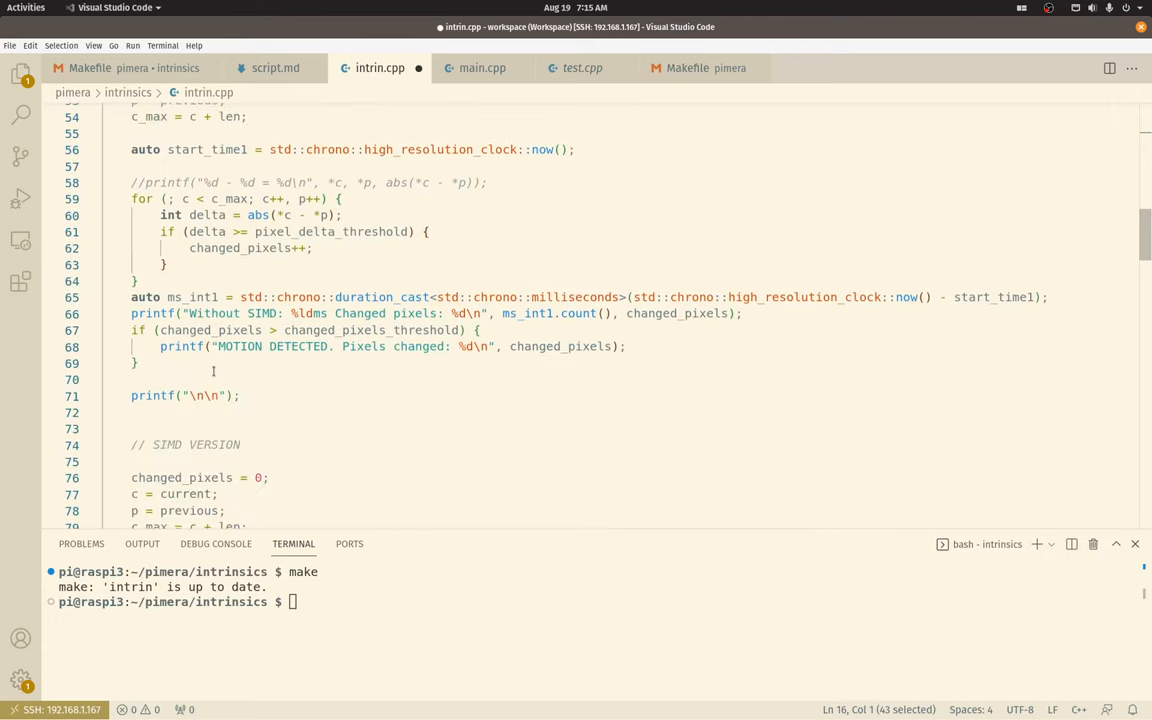
pyautogui.scroll(-3)
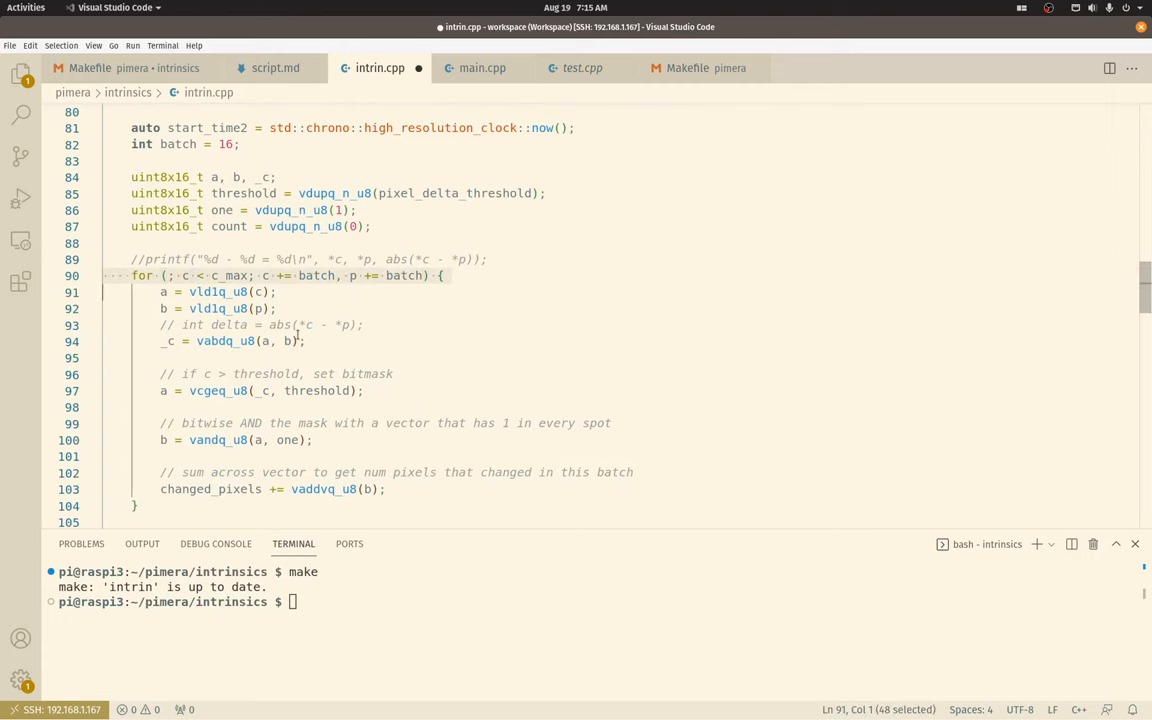
pyautogui.scroll(3)
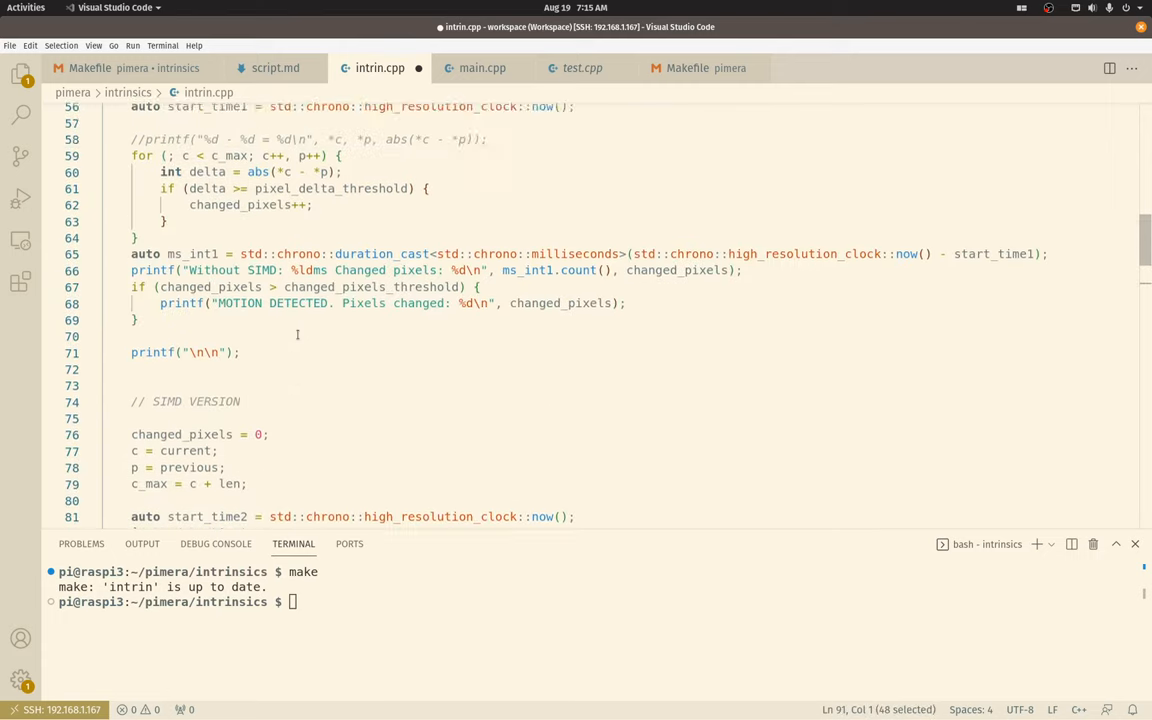
pyautogui.scroll(3)
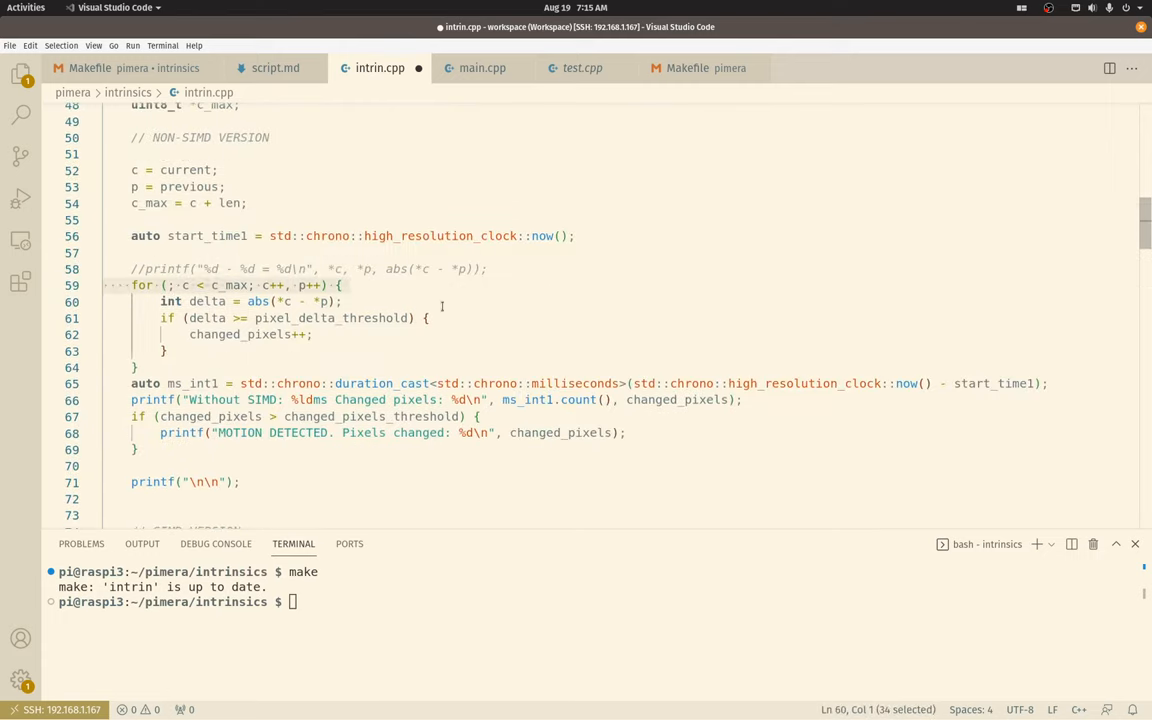
pyautogui.scroll(3)
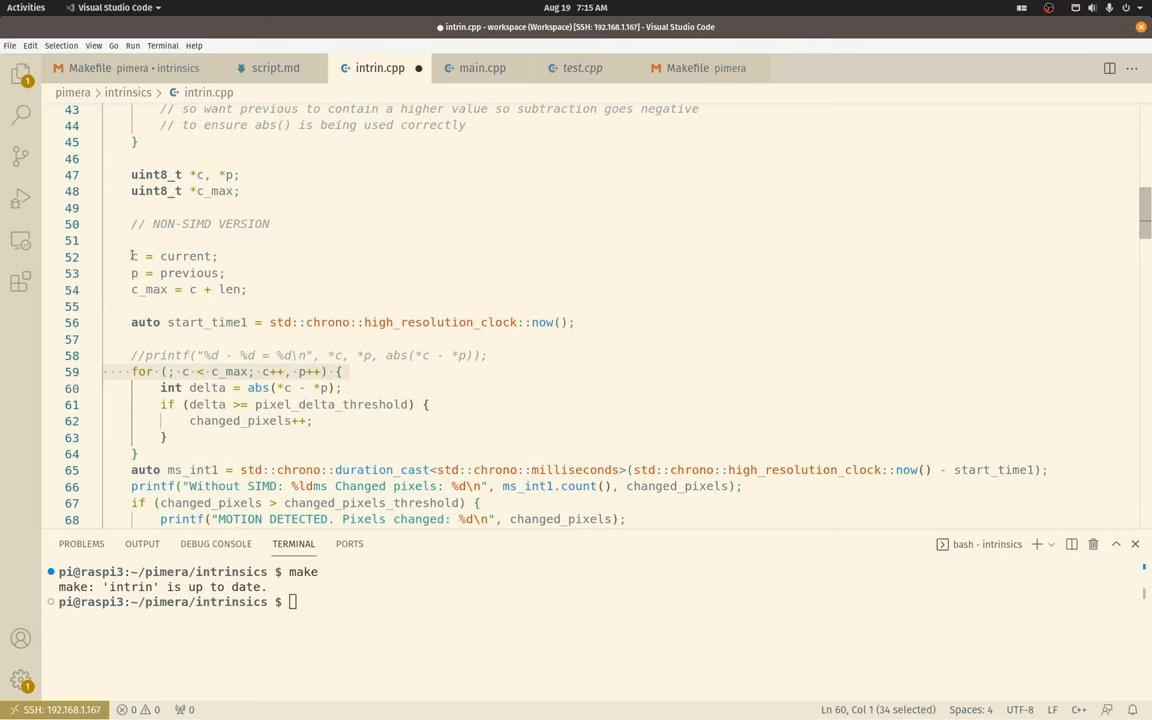
pyautogui.click(169, 256)
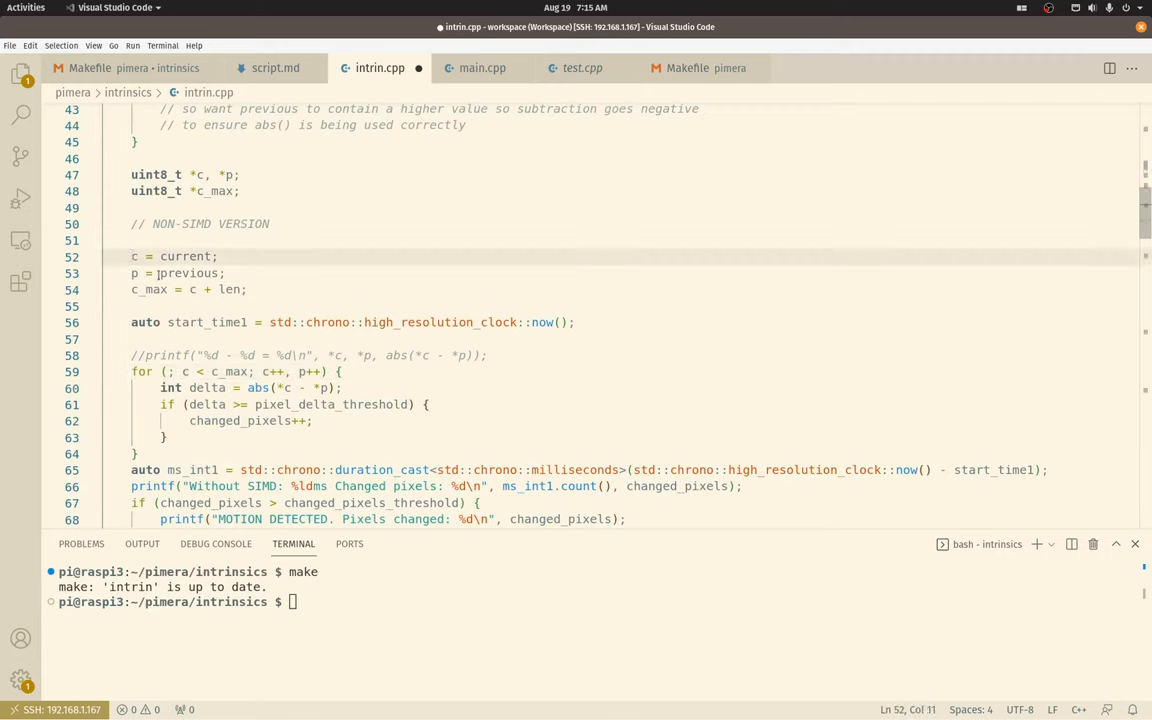
pyautogui.click(134, 273)
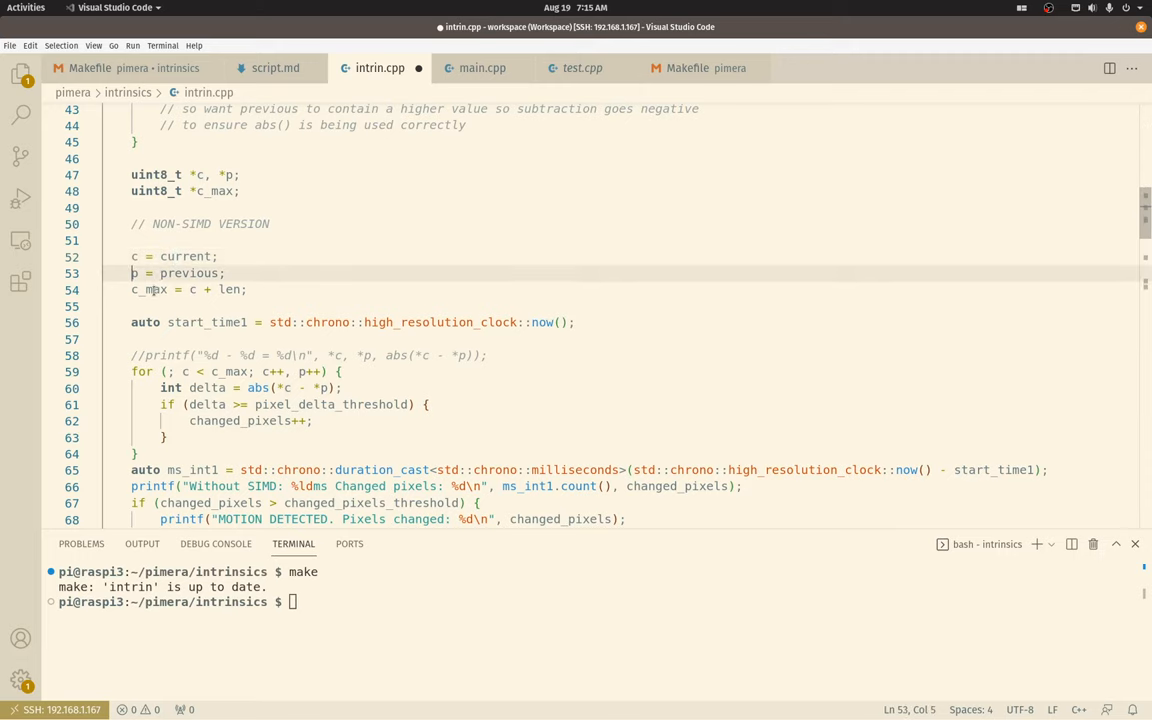
pyautogui.moveTo(131, 289); pyautogui.dragTo(169, 289)
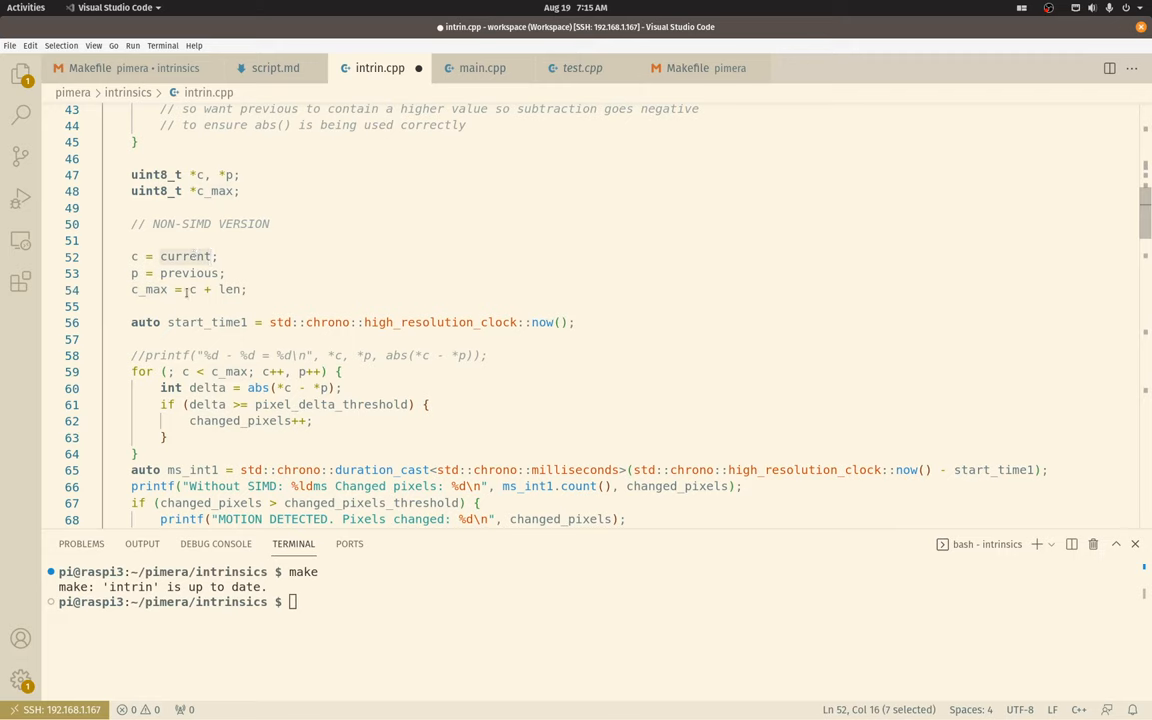
pyautogui.click(217, 371)
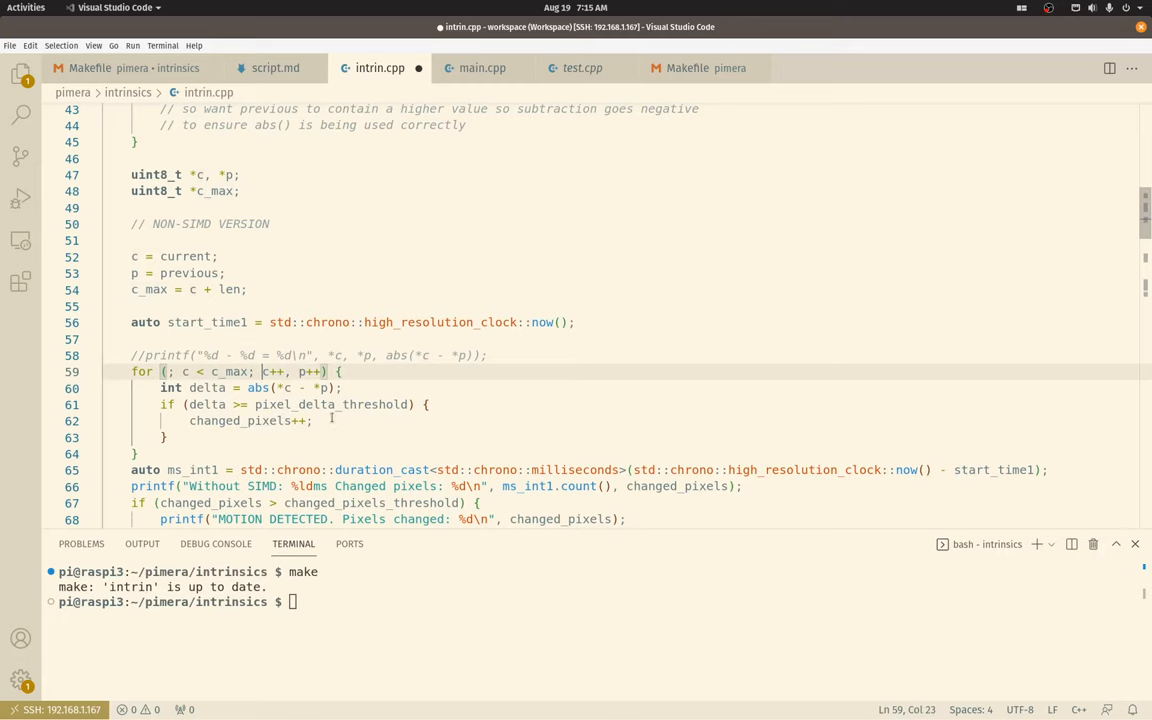
pyautogui.scroll(-3)
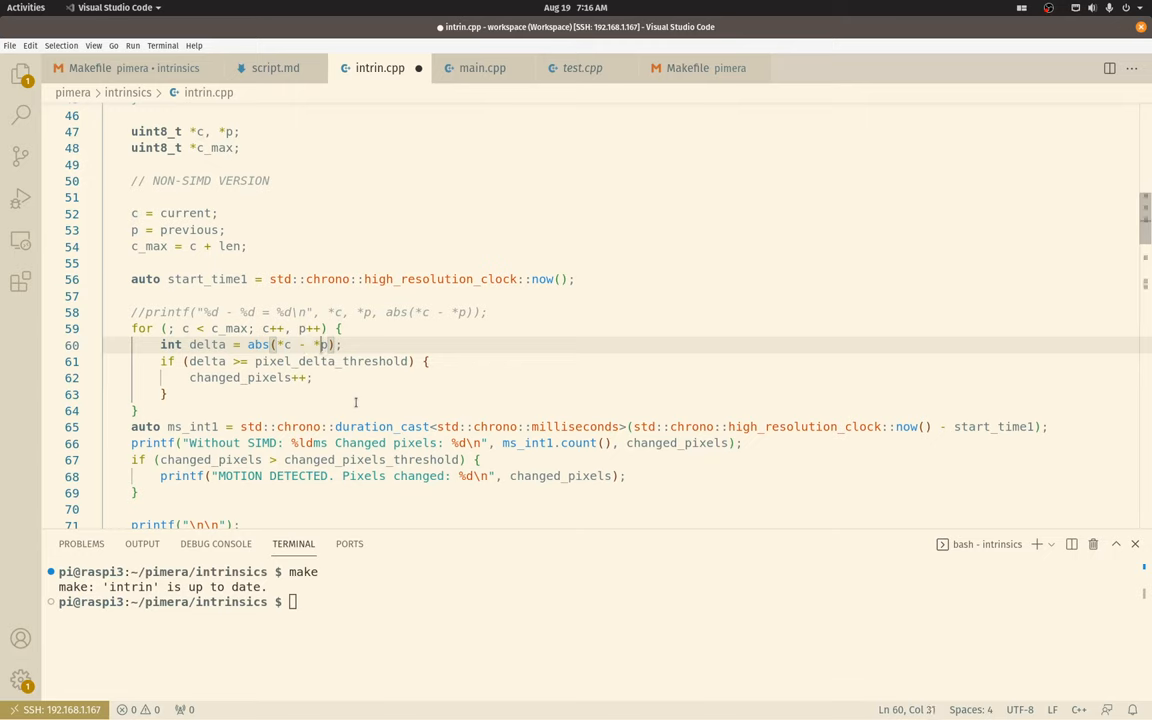
pyautogui.moveTo(370, 410)
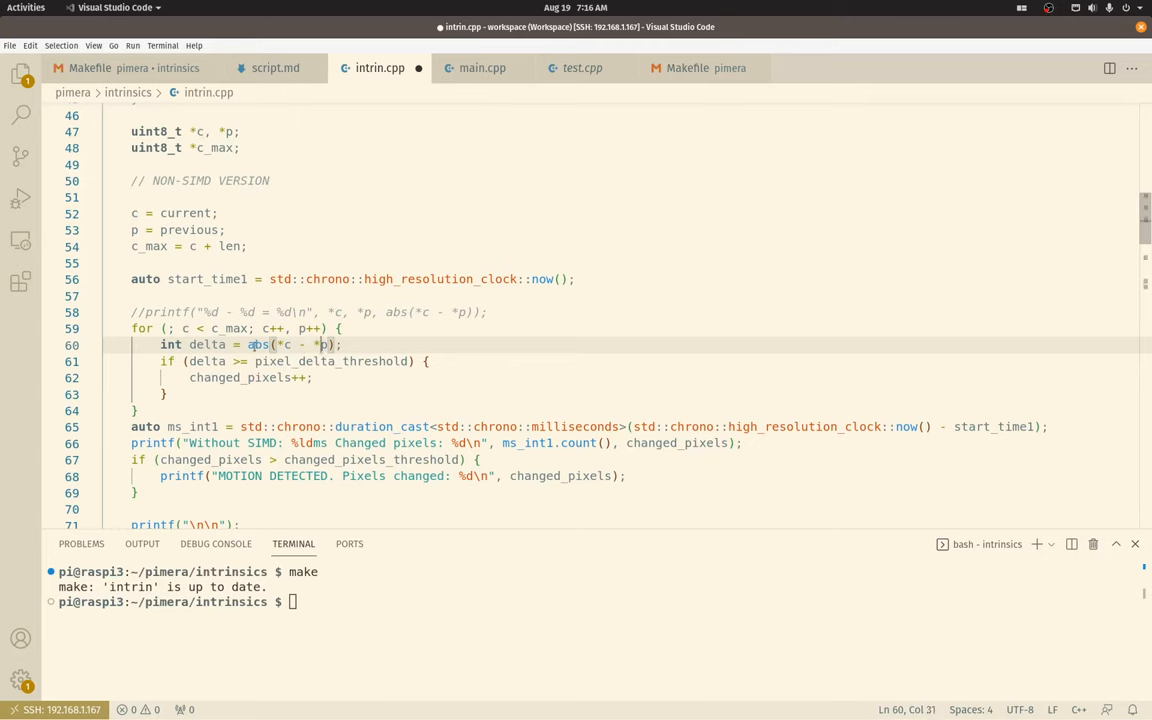
pyautogui.click(198, 361)
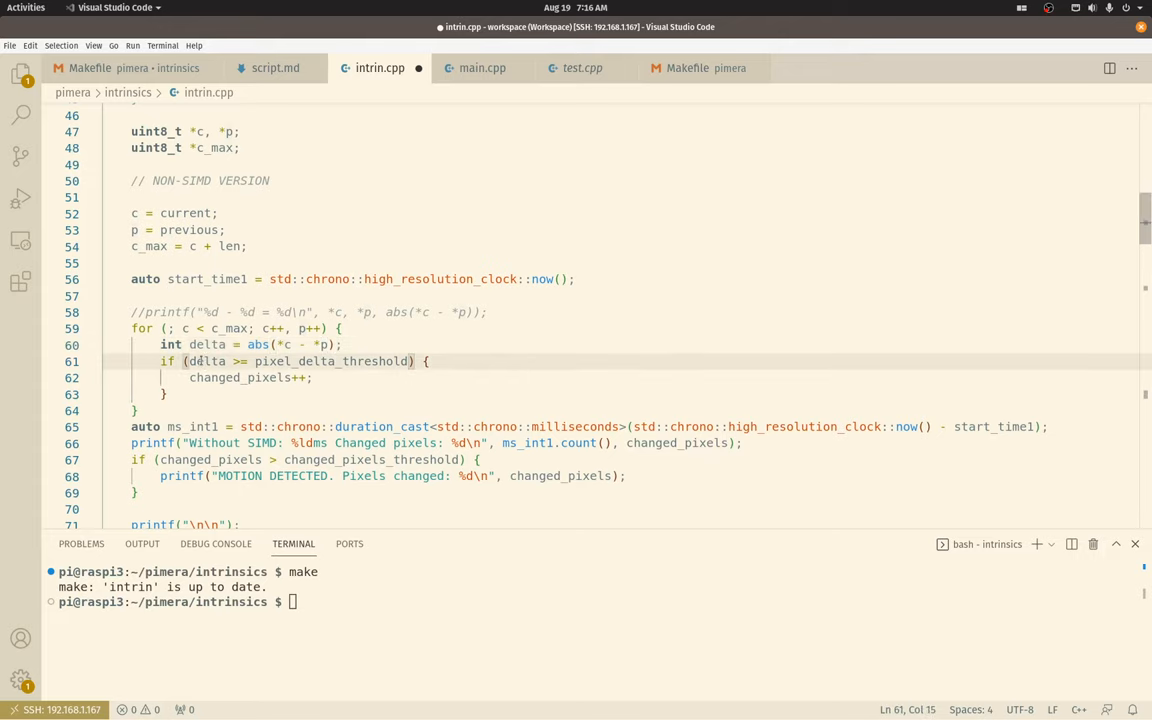
pyautogui.scroll(3)
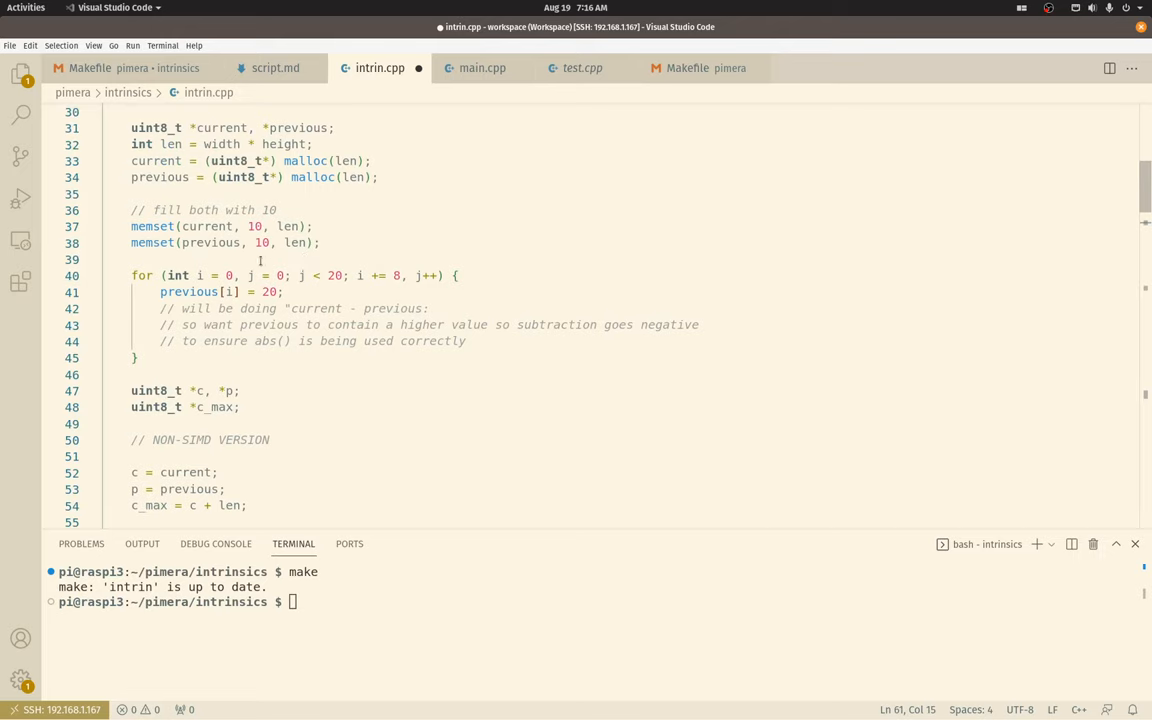
pyautogui.scroll(-3)
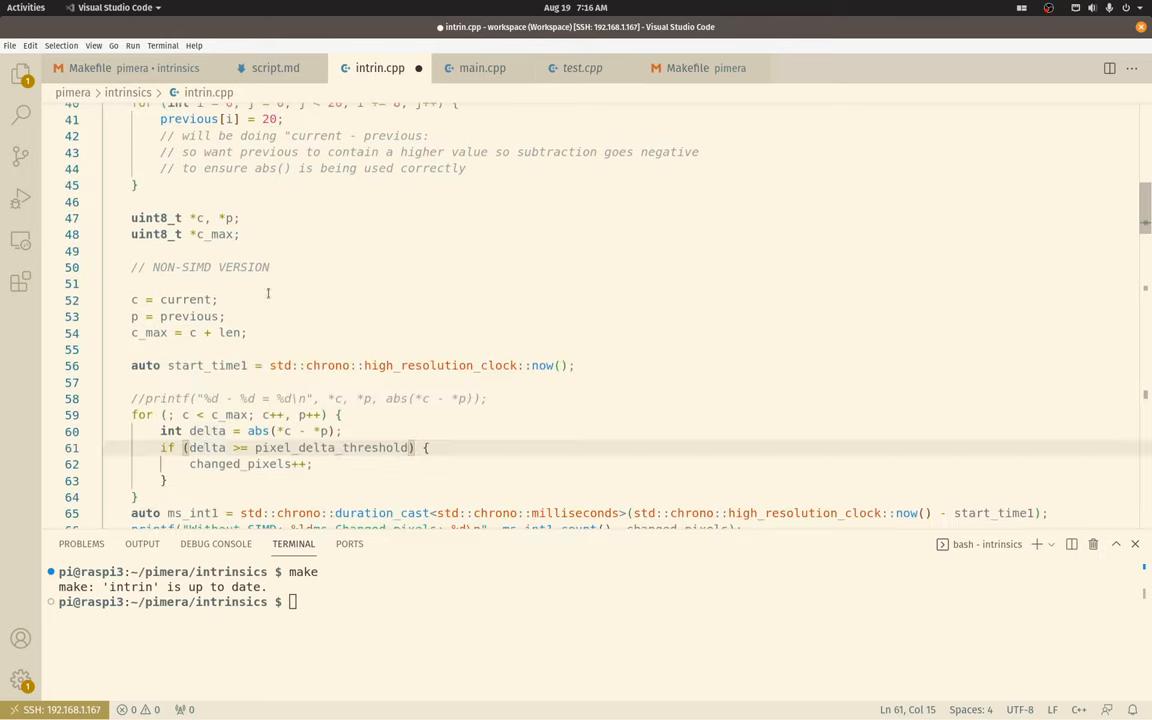
pyautogui.scroll(3)
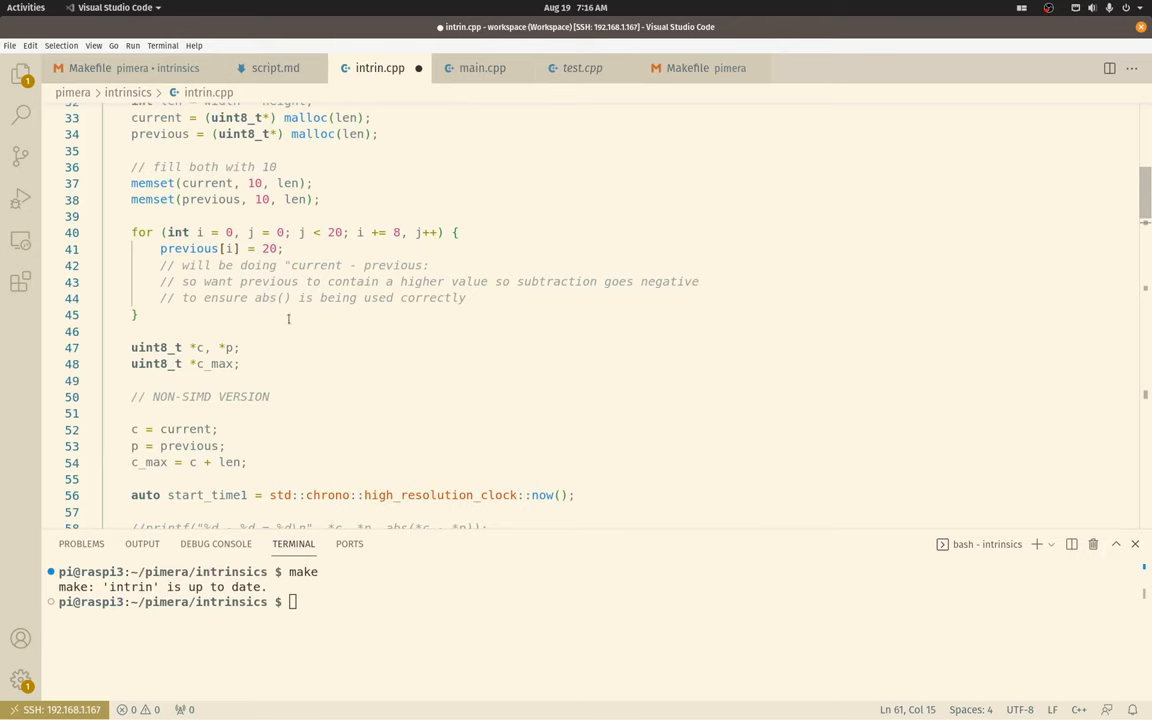
pyautogui.scroll(-3)
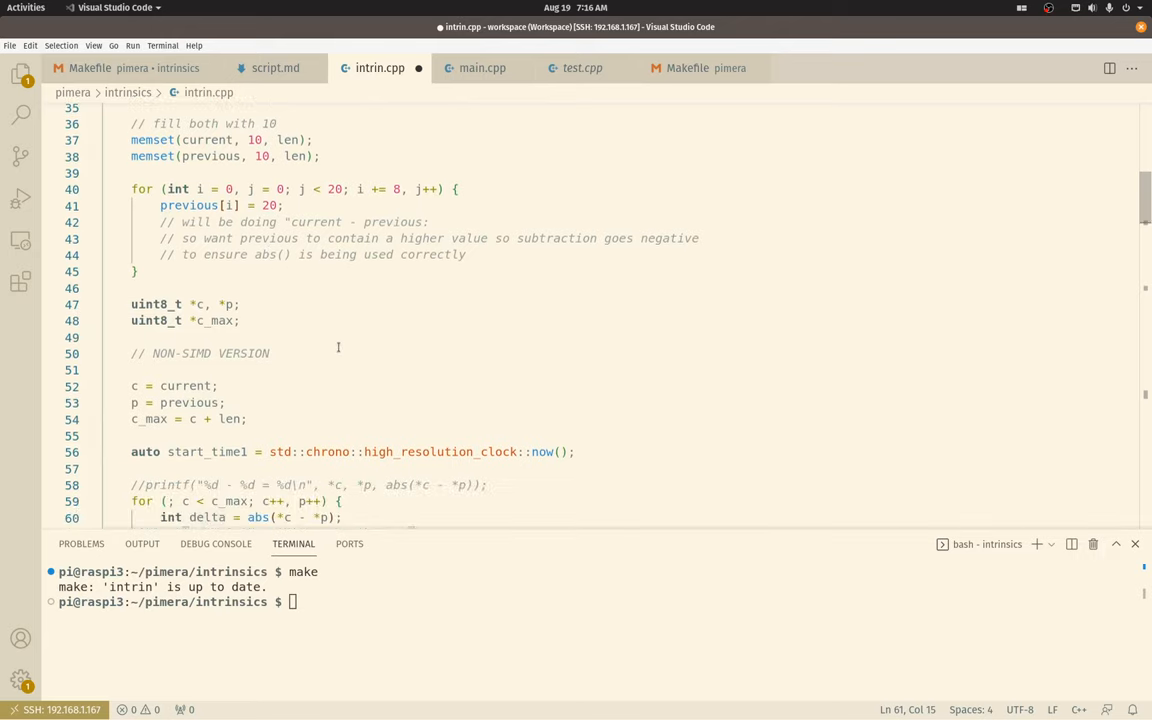
pyautogui.scroll(3)
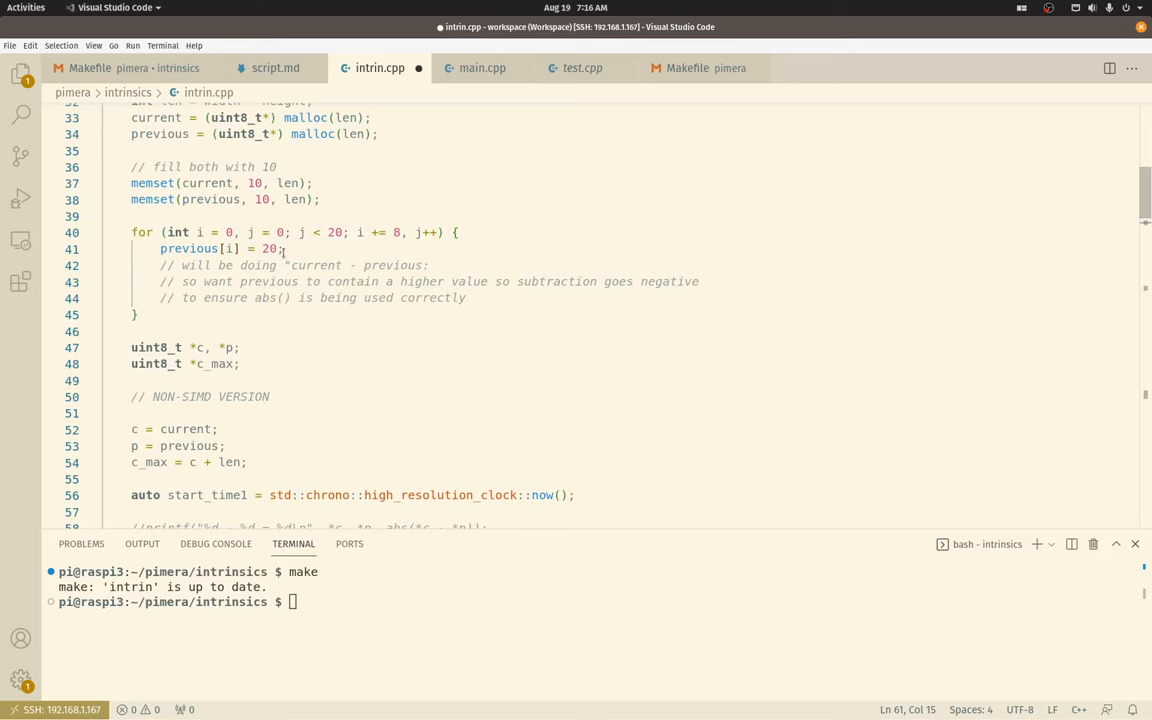
pyautogui.scroll(-3)
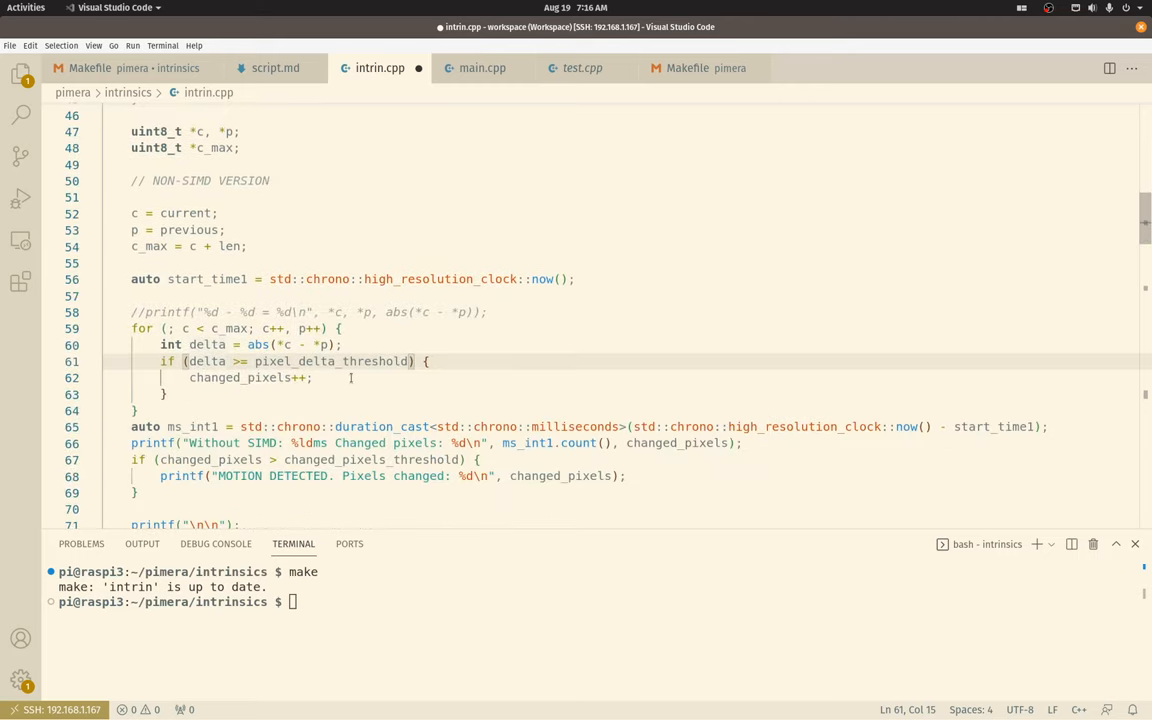
pyautogui.click(313, 377)
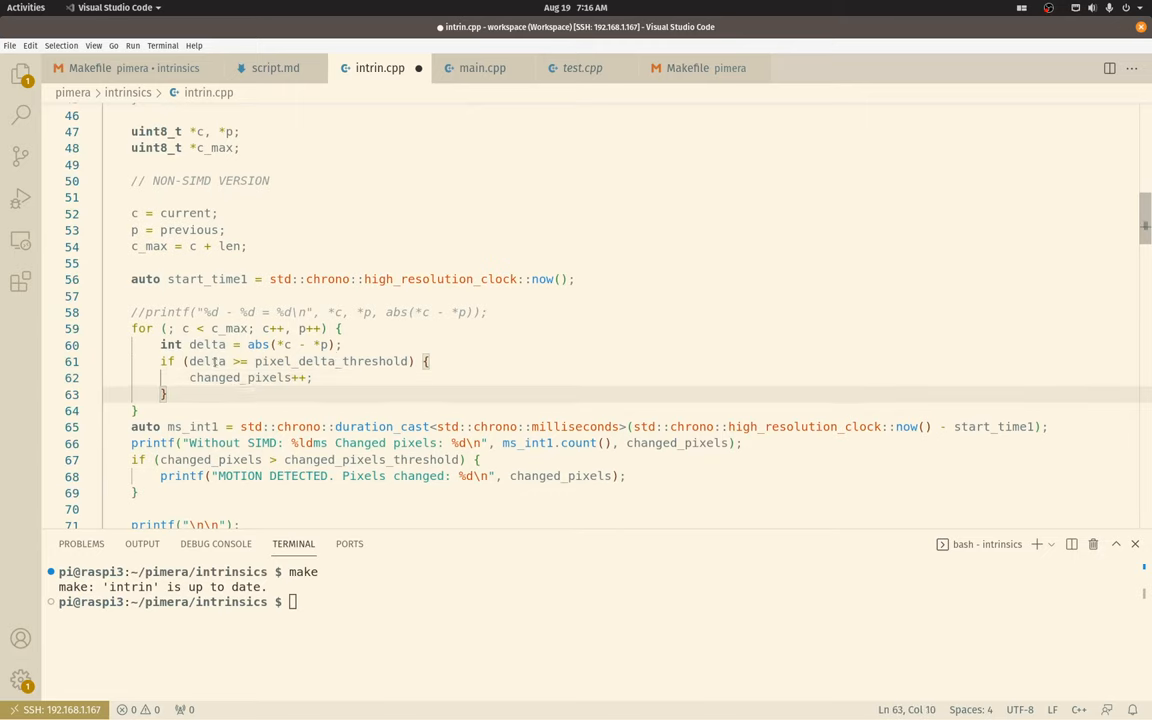
pyautogui.click(205, 361)
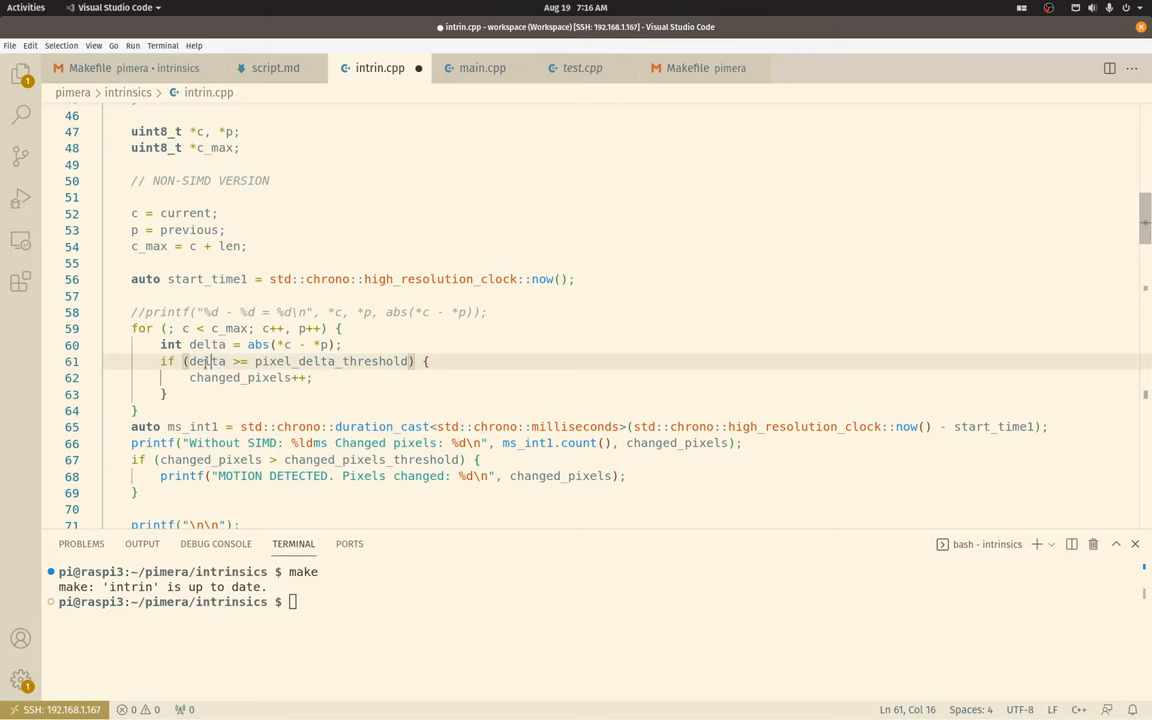
pyautogui.scroll(3)
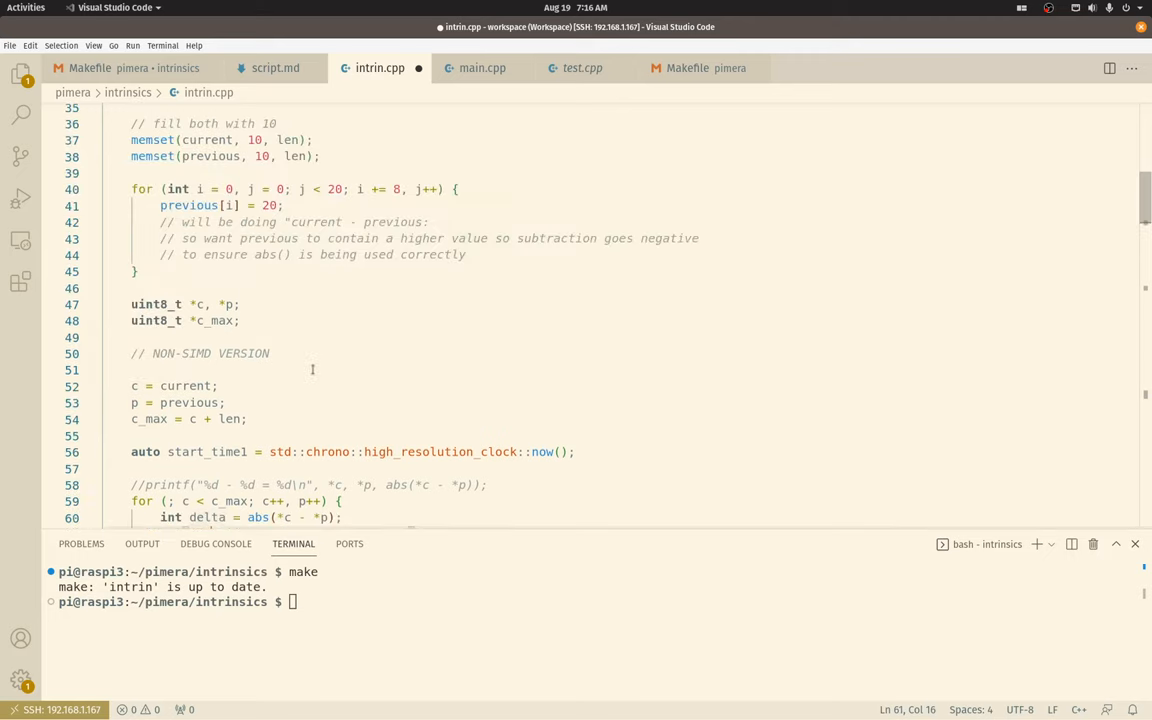
pyautogui.scroll(3)
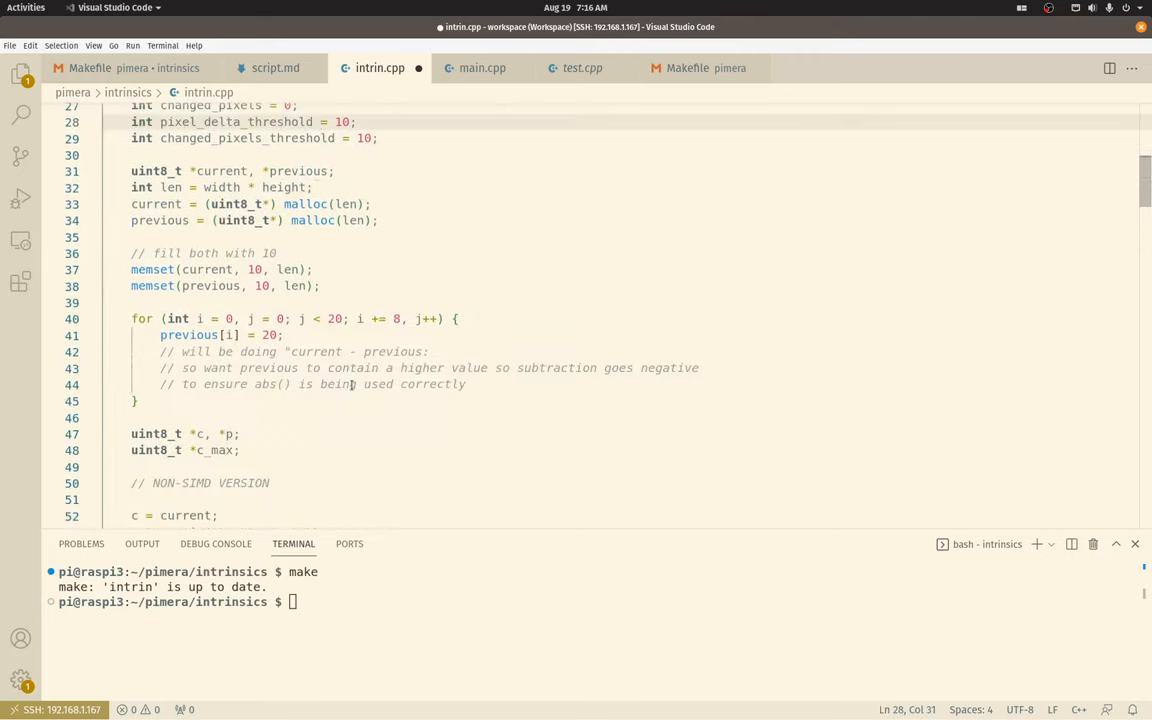
pyautogui.scroll(-3)
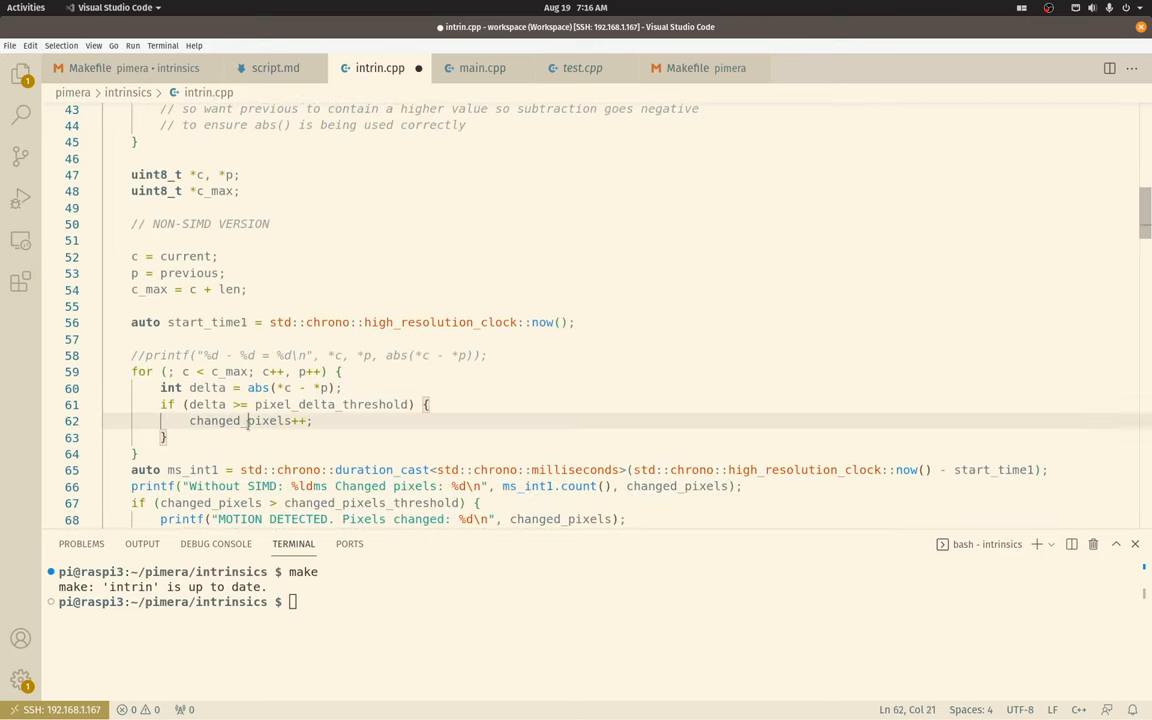
pyautogui.scroll(-3)
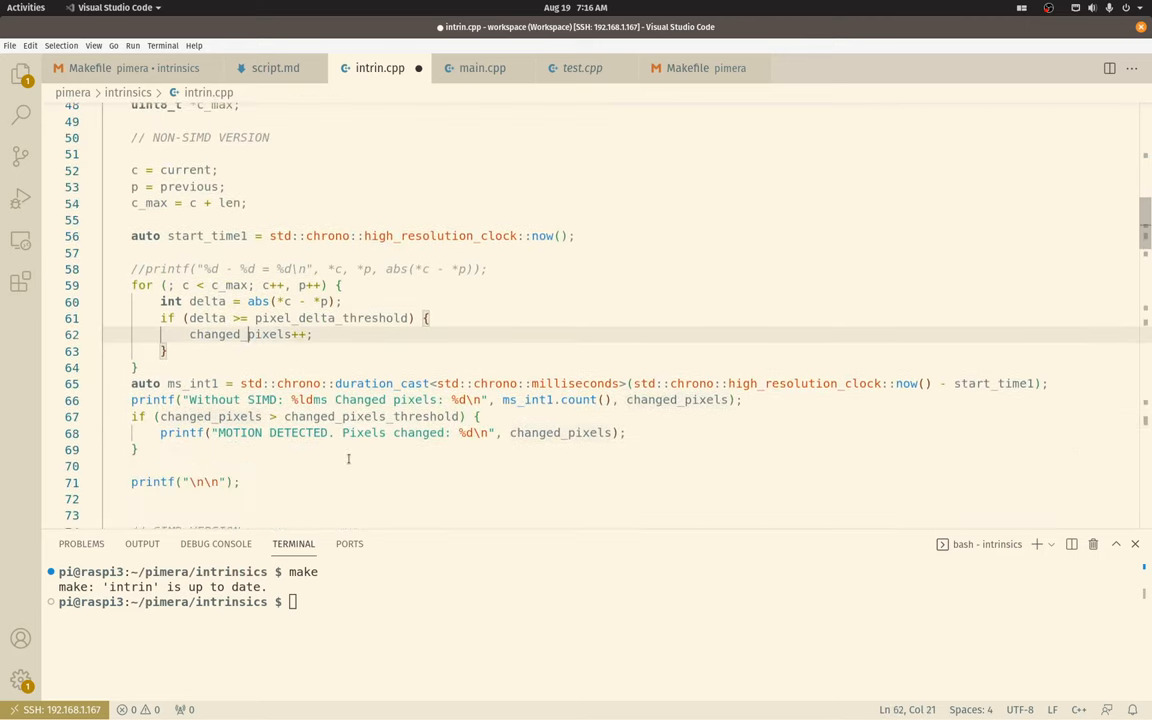
pyautogui.scroll(-3)
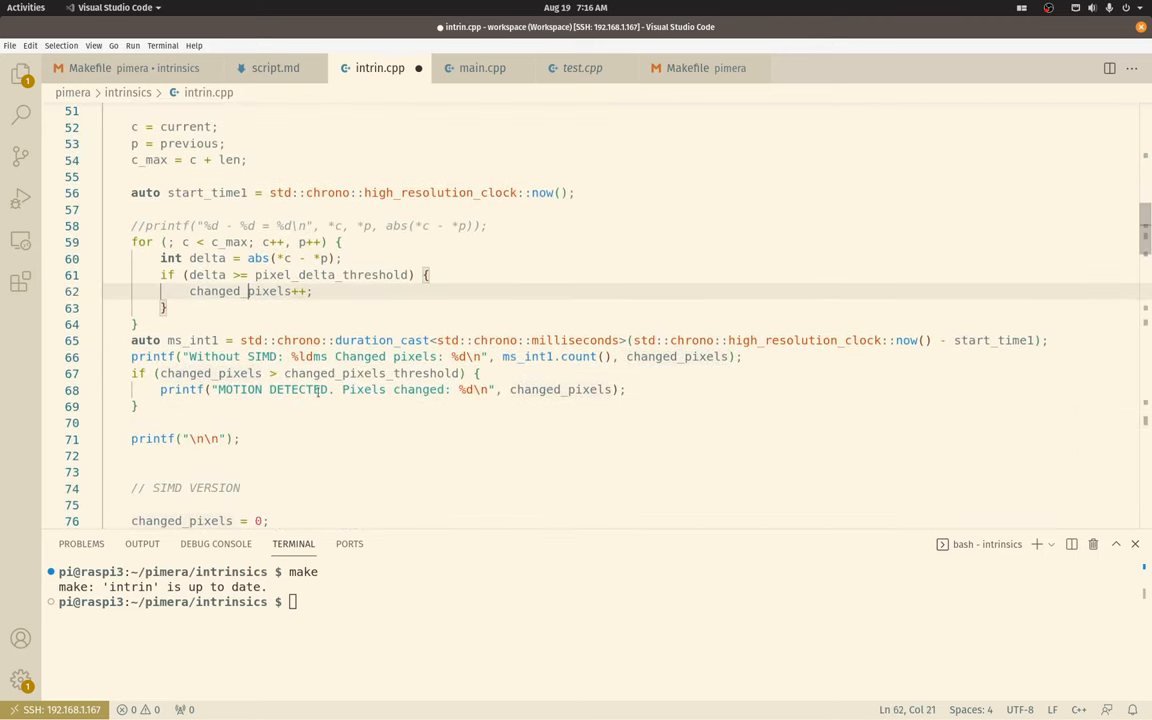
pyautogui.click(307, 193)
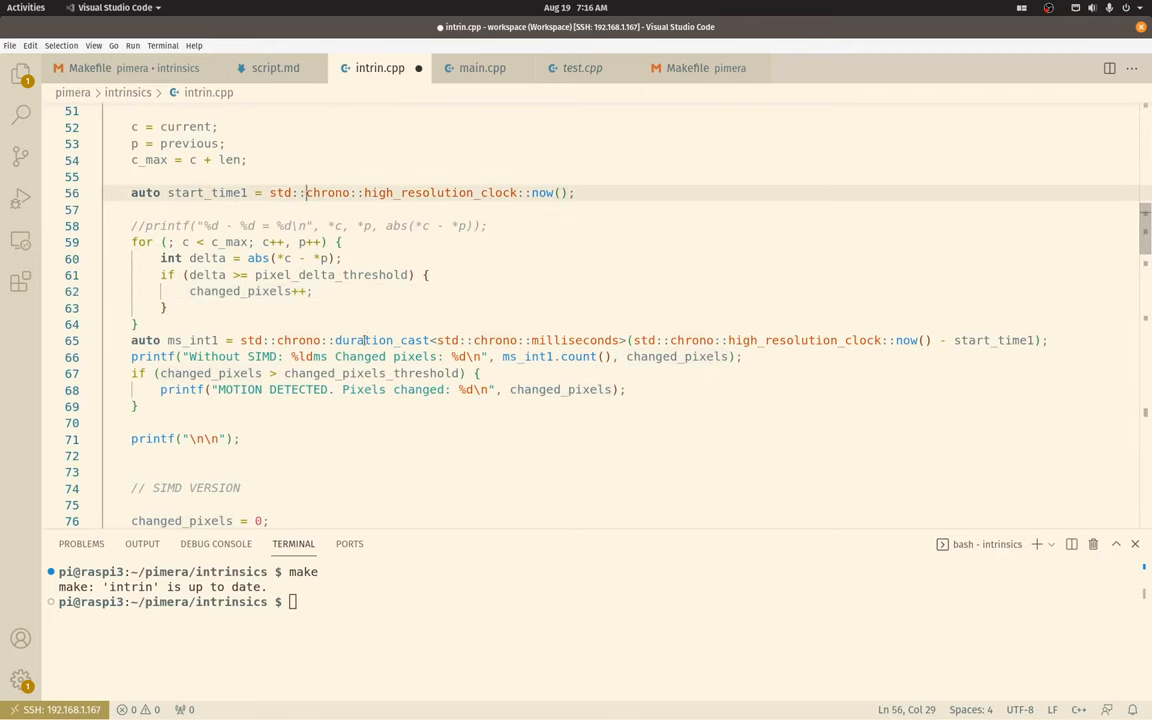
pyautogui.click(769, 340)
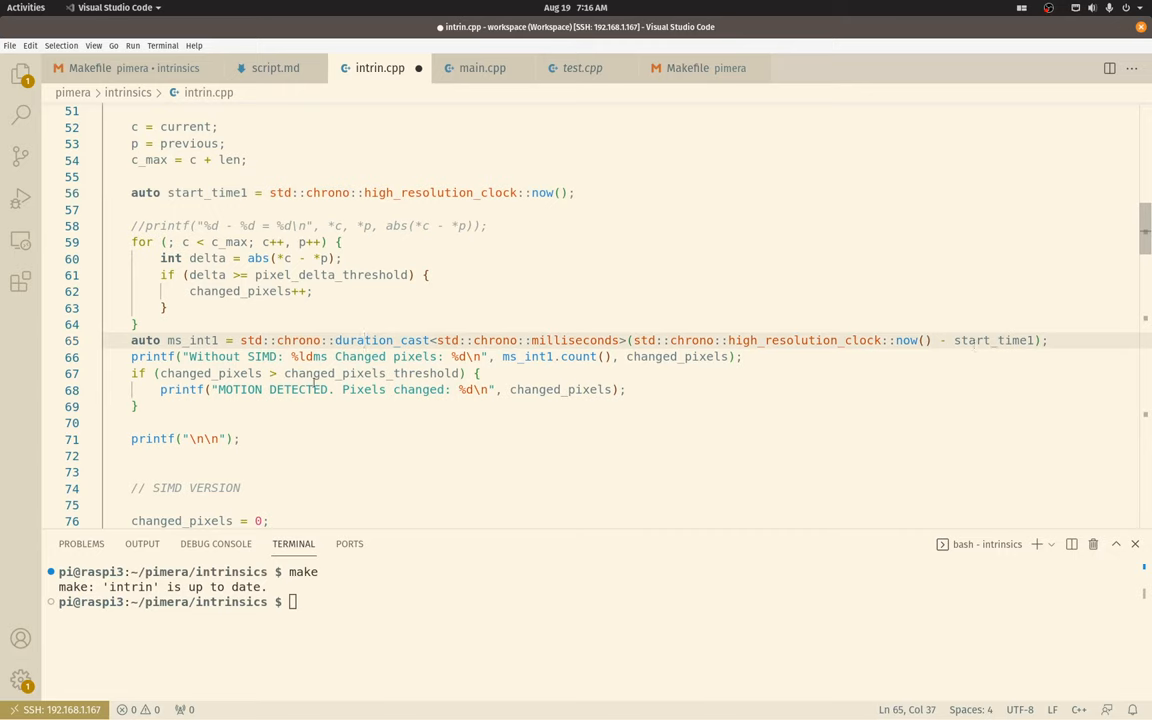
pyautogui.moveTo(378, 398)
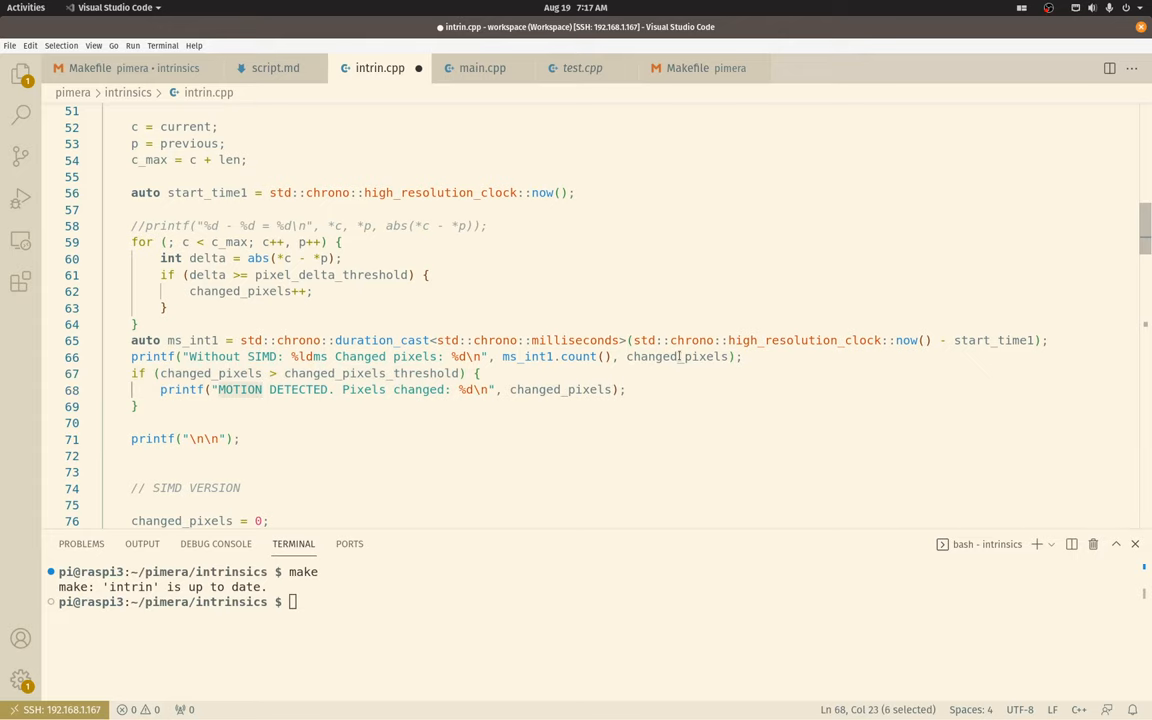
pyautogui.click(383, 389)
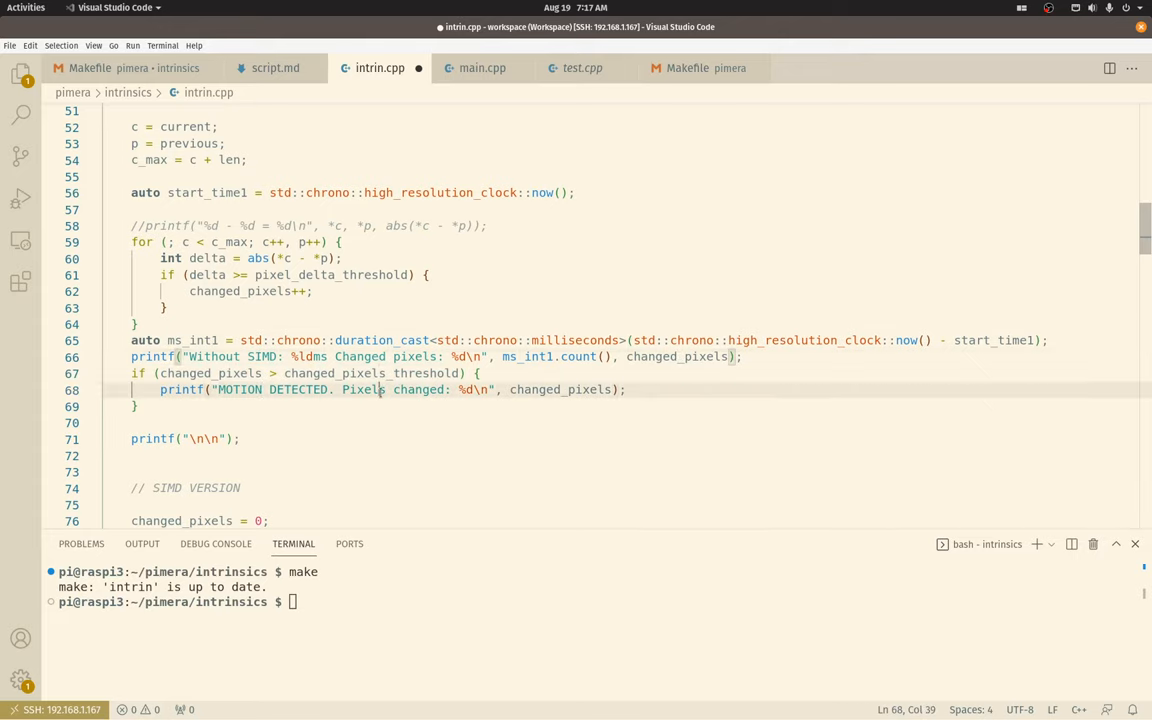
pyautogui.scroll(-3)
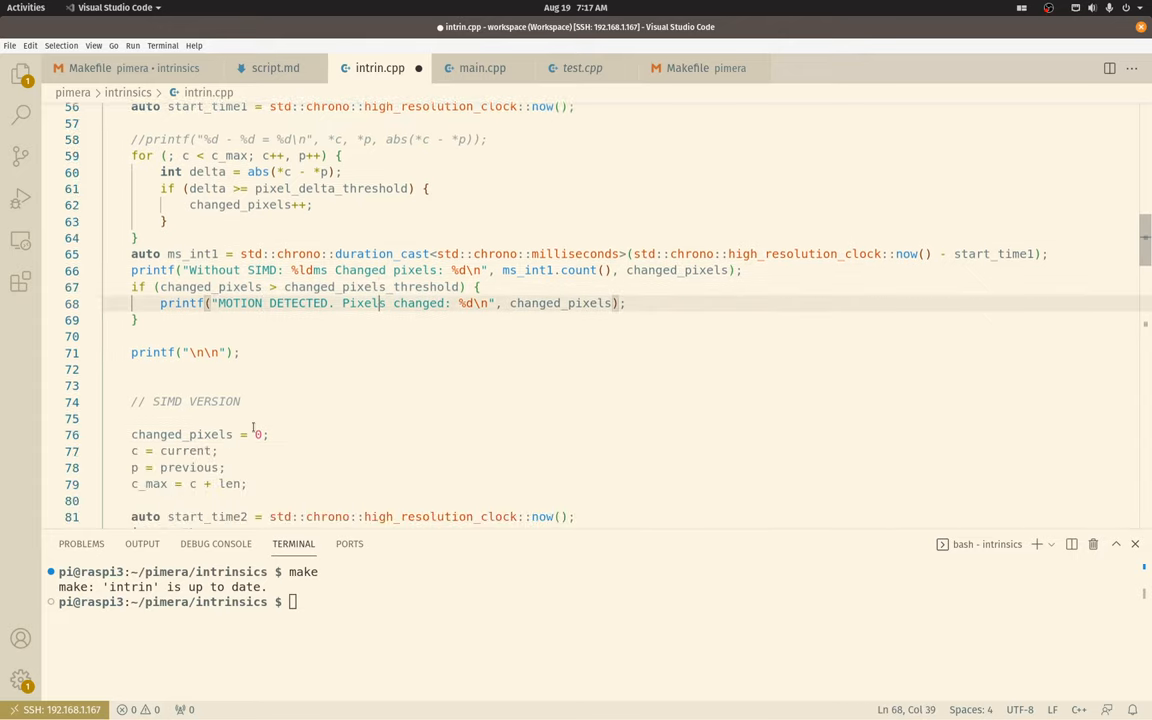
pyautogui.scroll(-3)
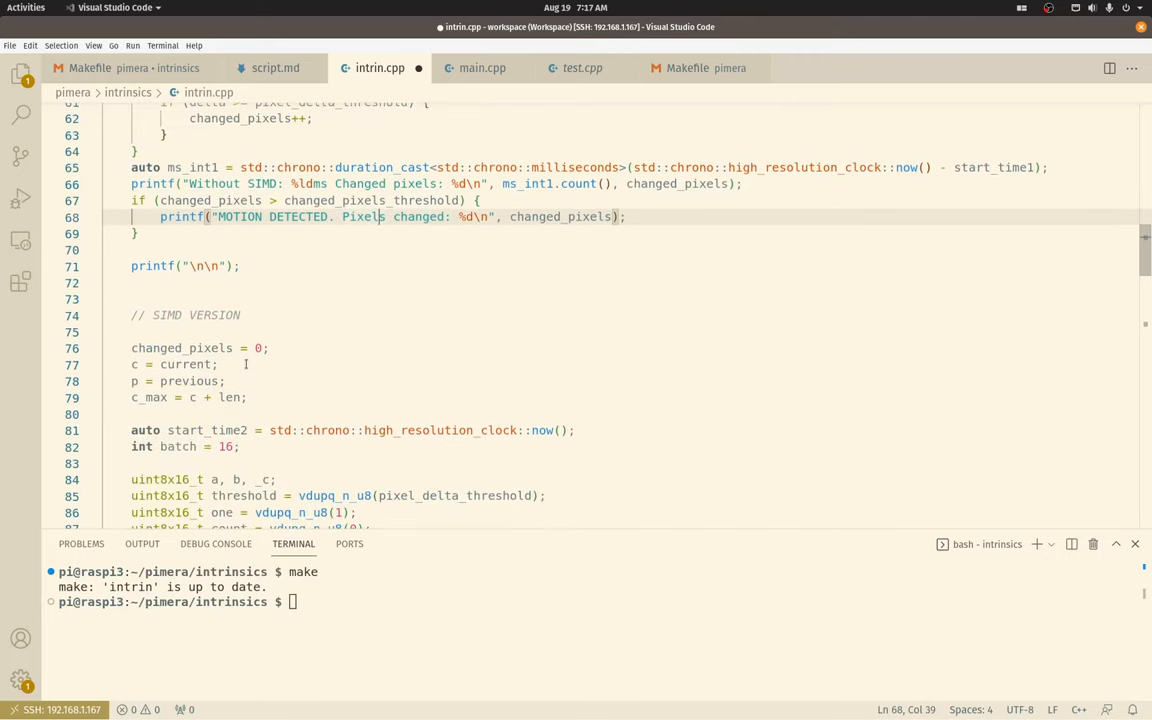
pyautogui.scroll(-3)
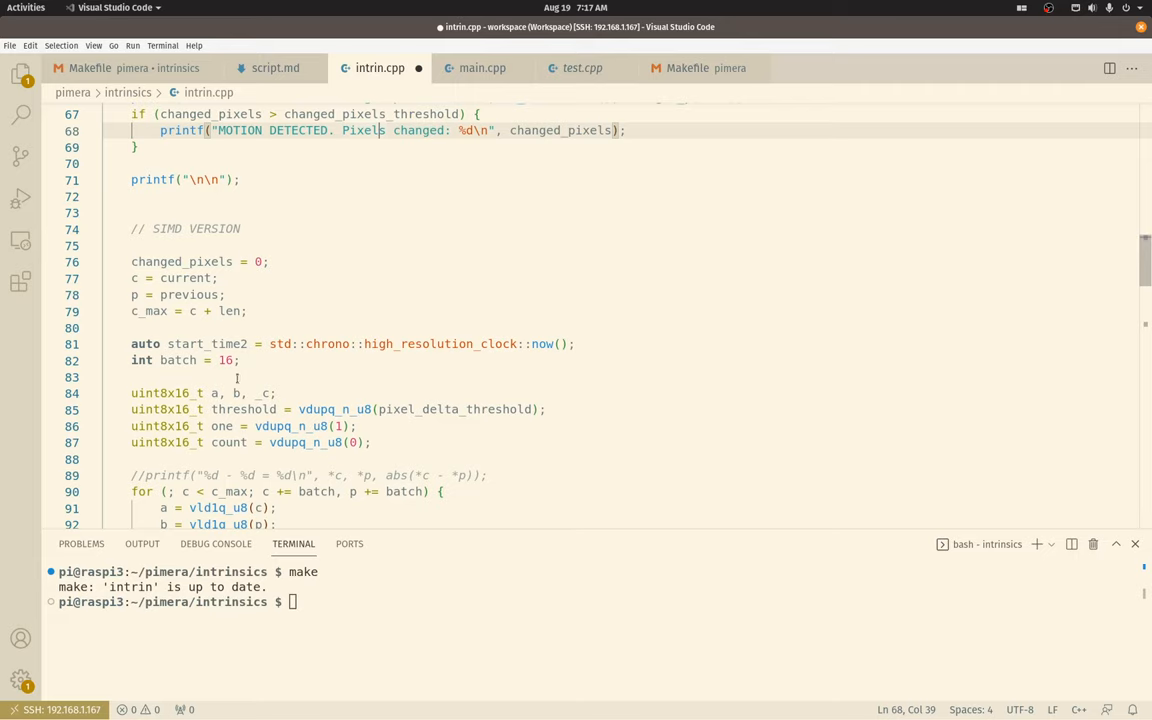
pyautogui.scroll(-3)
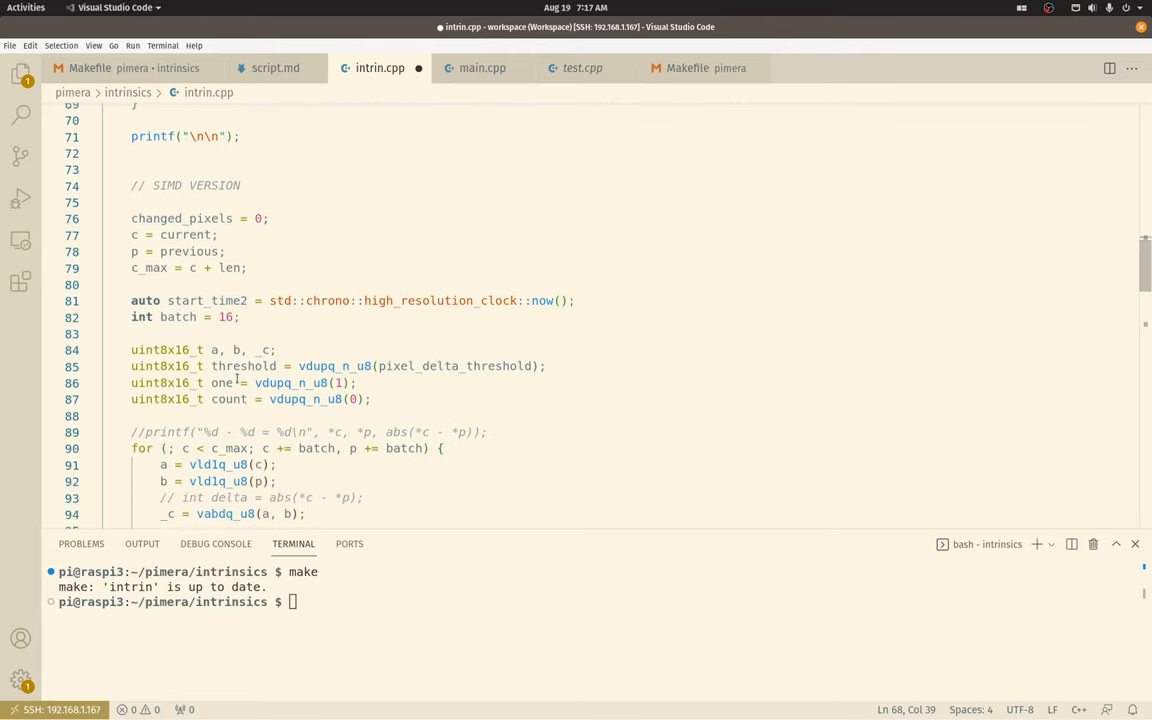
pyautogui.moveTo(238, 383)
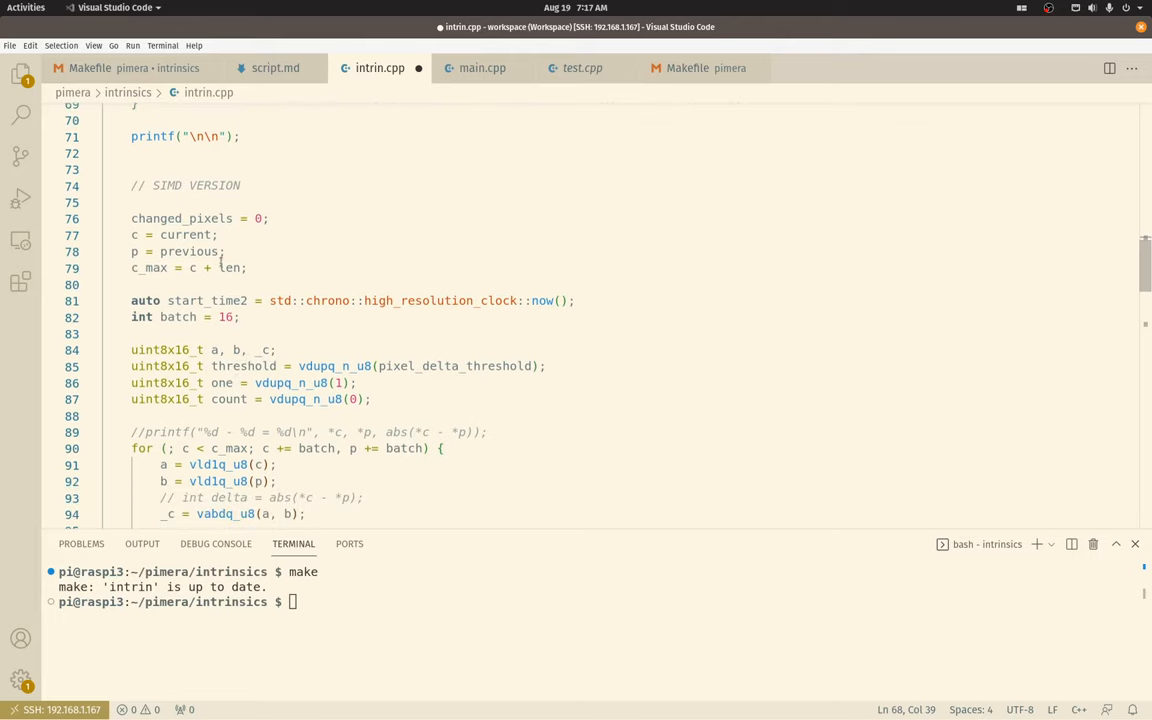
pyautogui.click(148, 234)
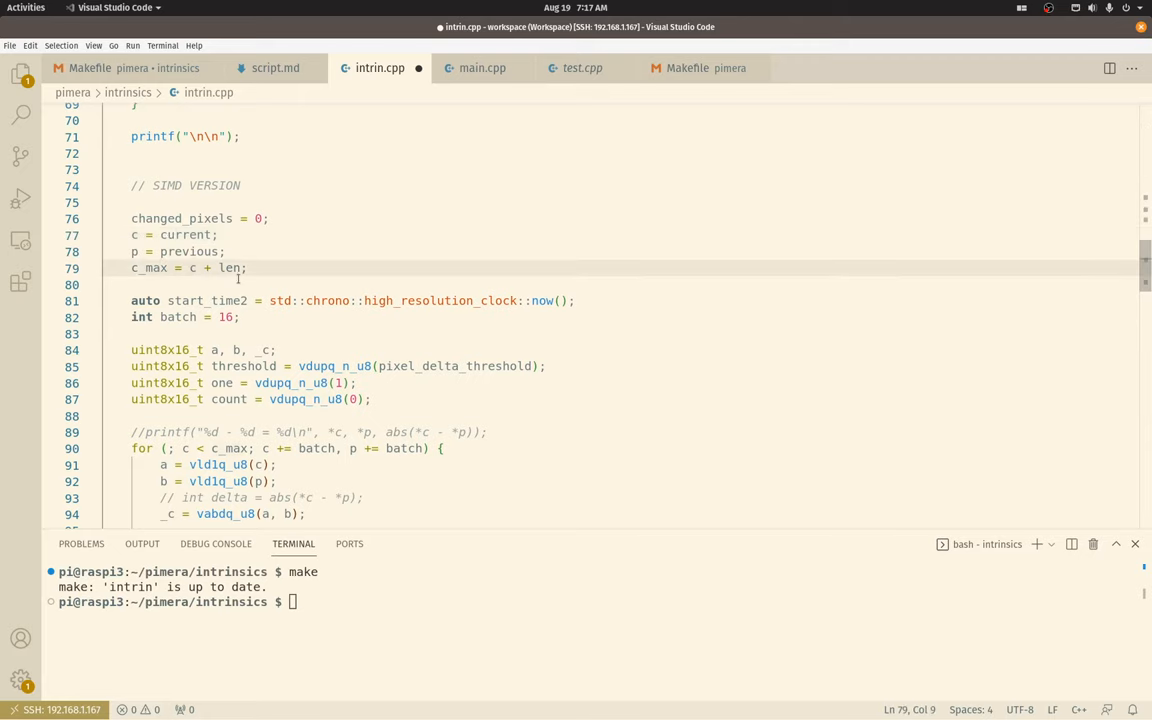
pyautogui.moveTo(405, 338)
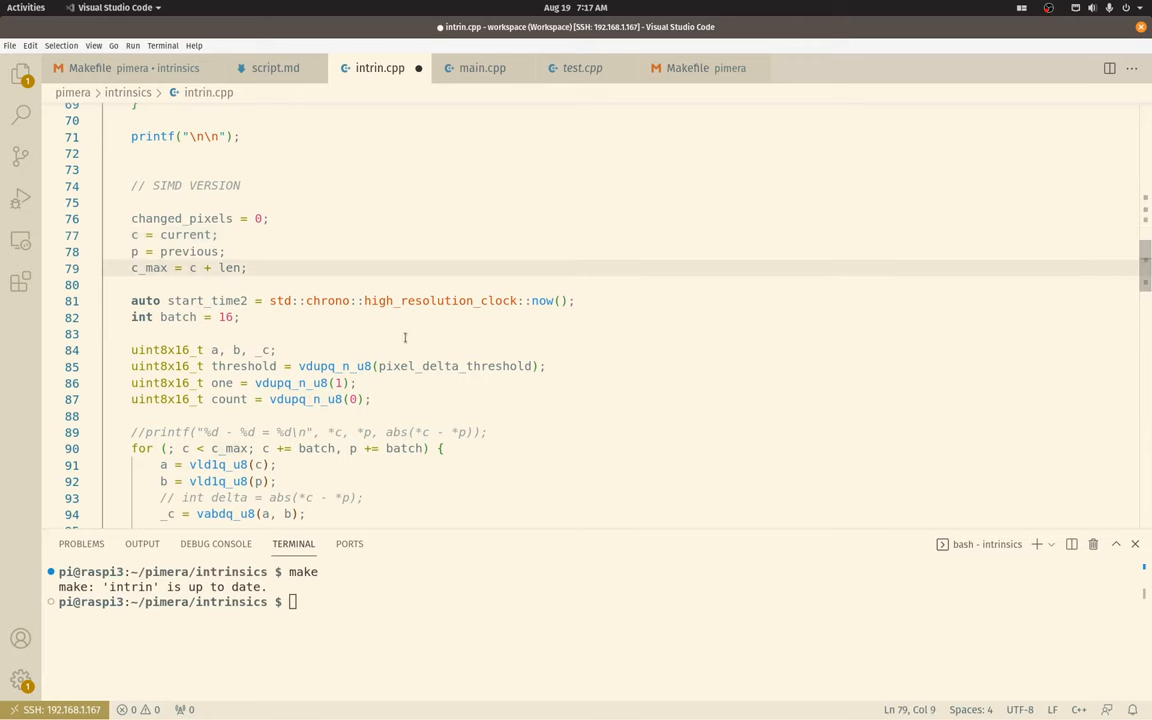
pyautogui.click(133, 268)
pyautogui.write('//')
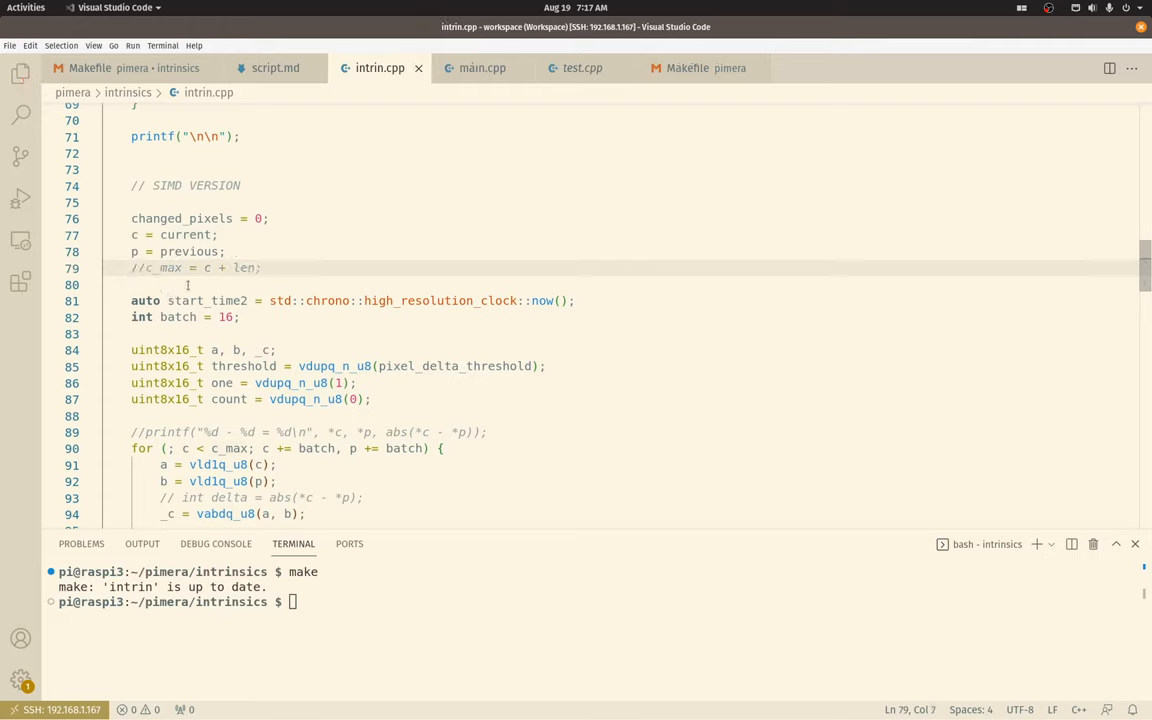
pyautogui.click(335, 300)
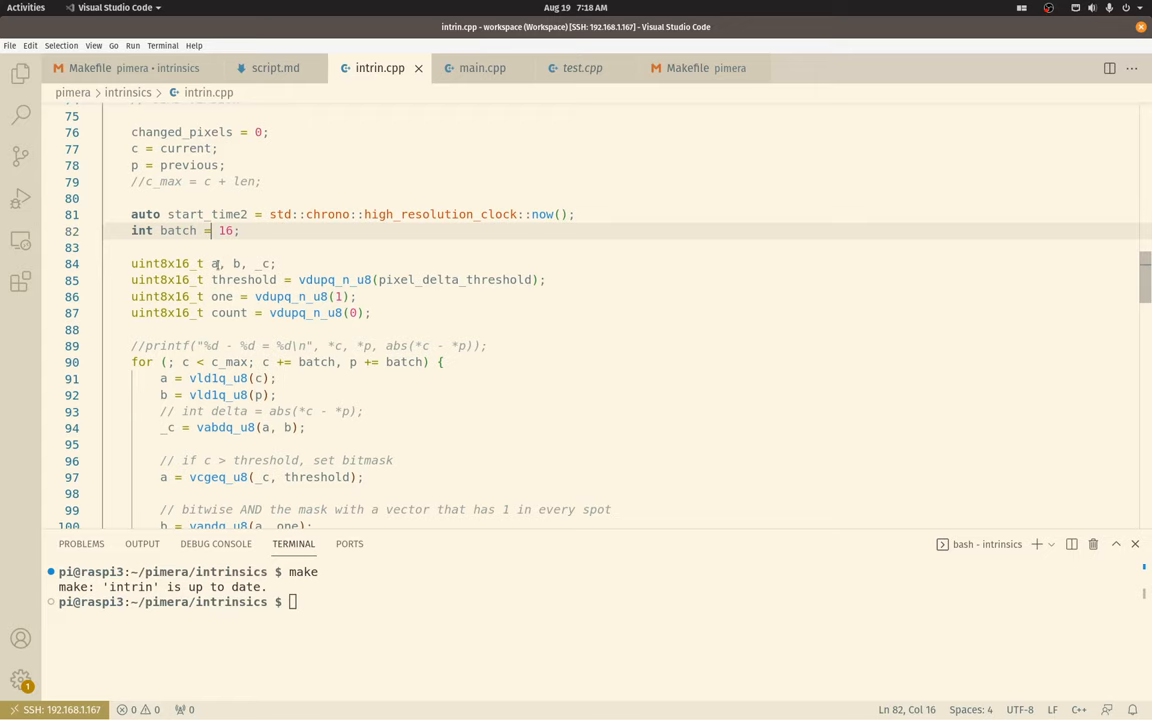
pyautogui.click(315, 263)
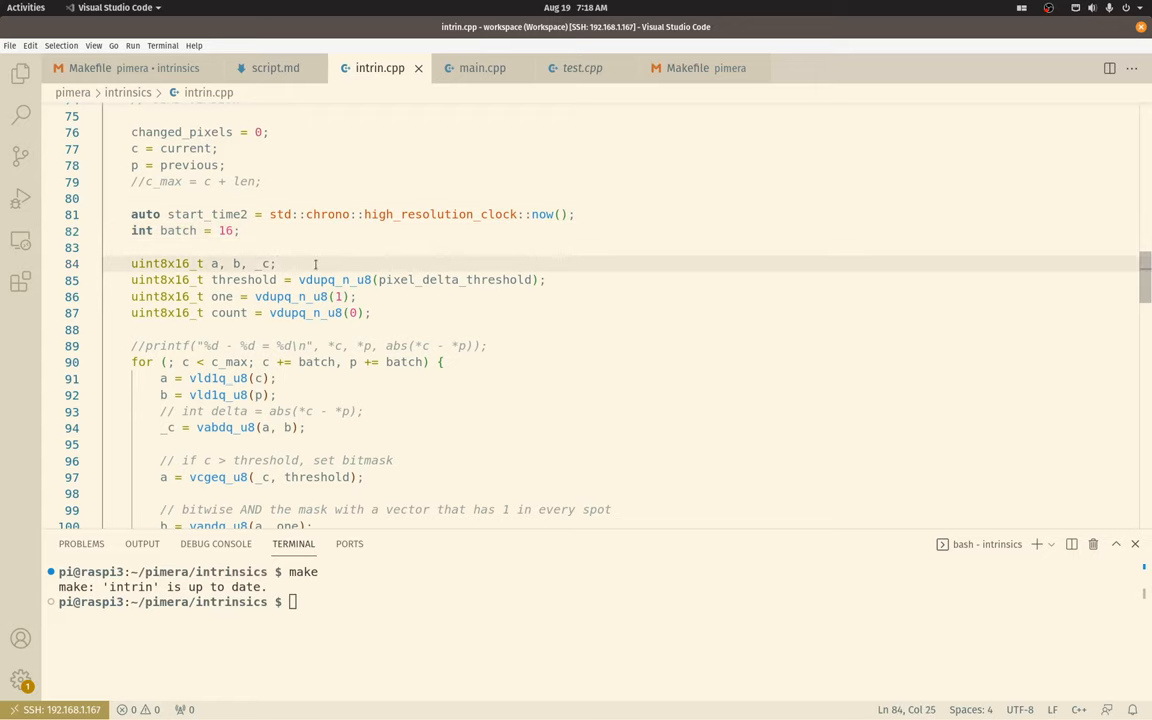
pyautogui.scroll(-3)
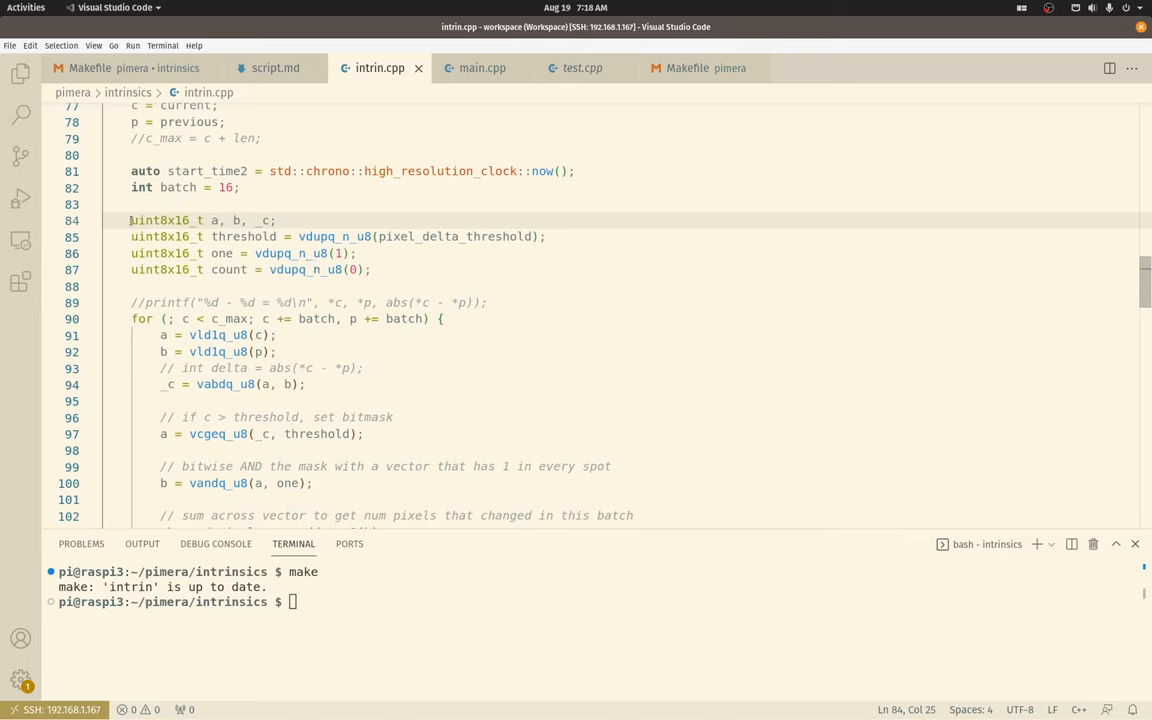
pyautogui.click(370, 269)
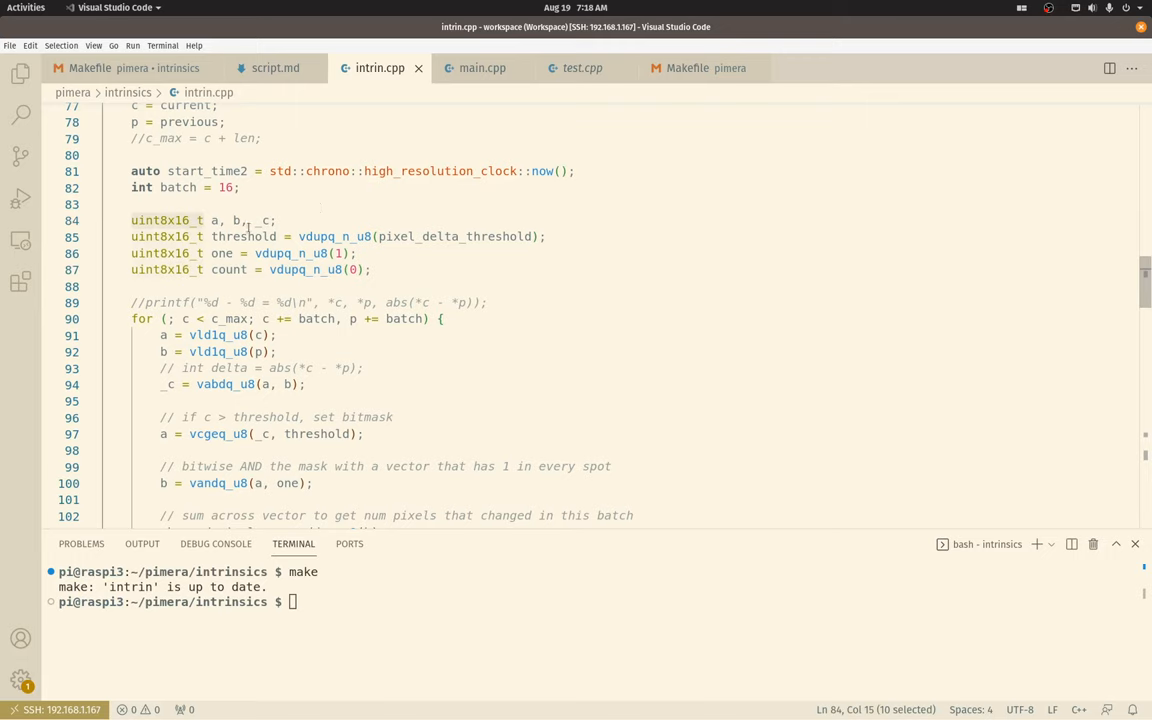
pyautogui.click(275, 220)
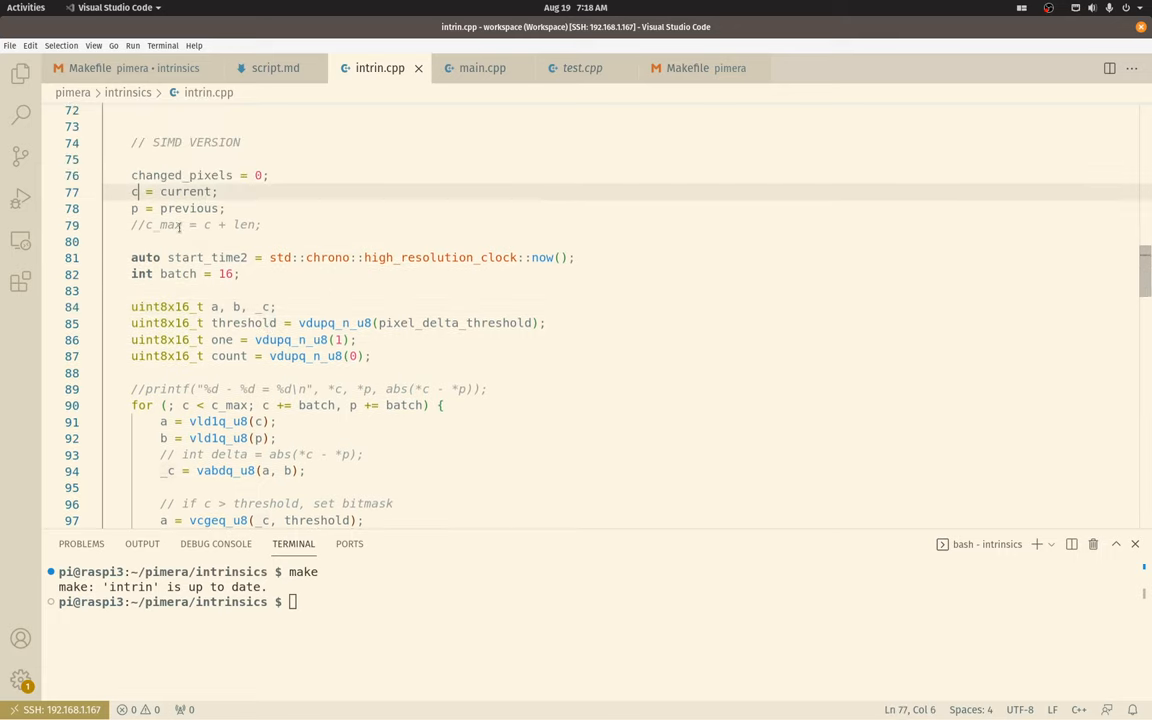
pyautogui.scroll(-3)
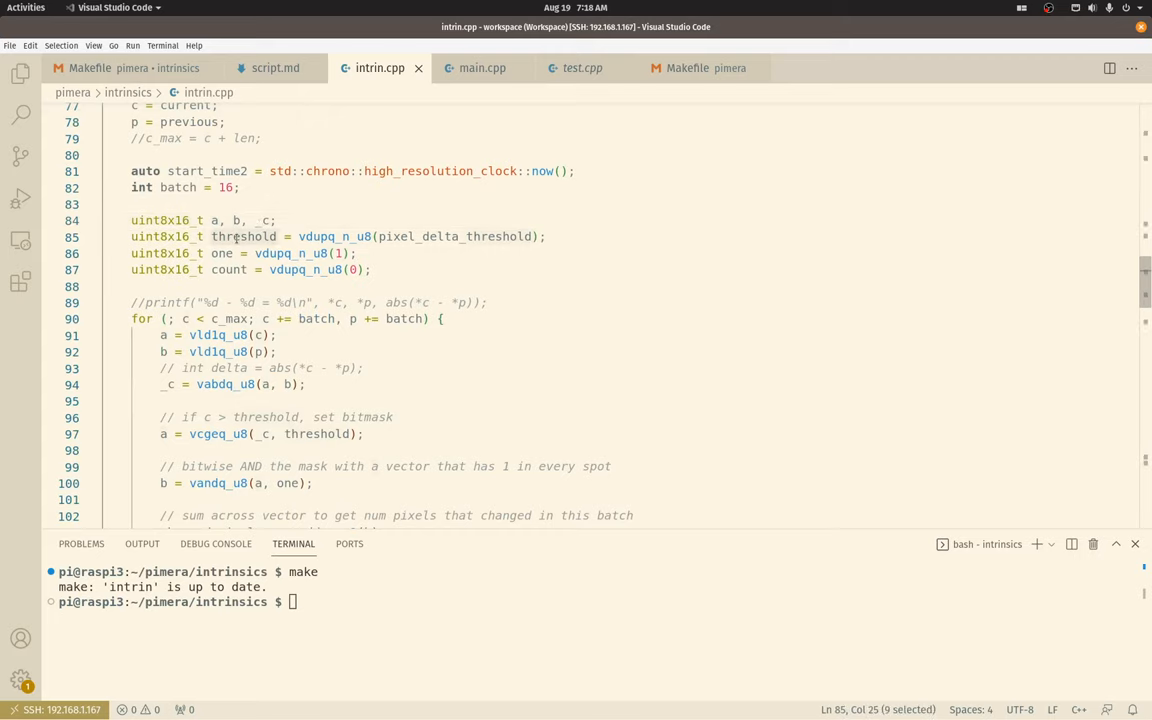
pyautogui.click(300, 237)
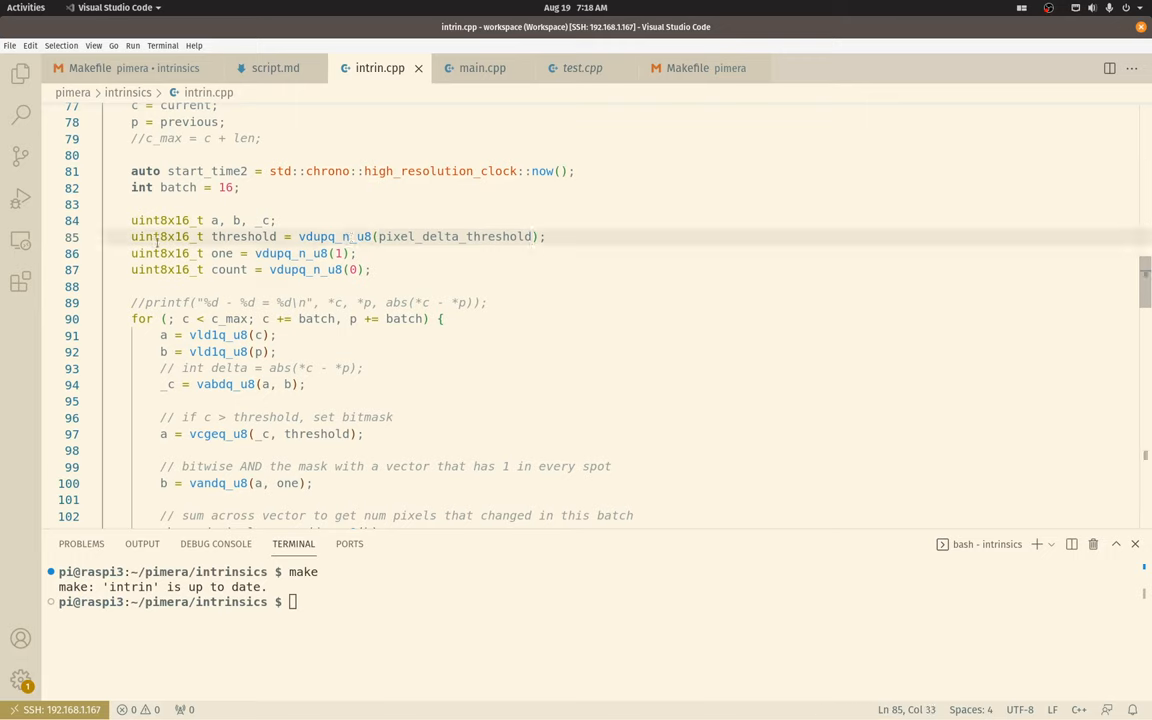
pyautogui.moveTo(200, 237); pyautogui.dragTo(185, 237)
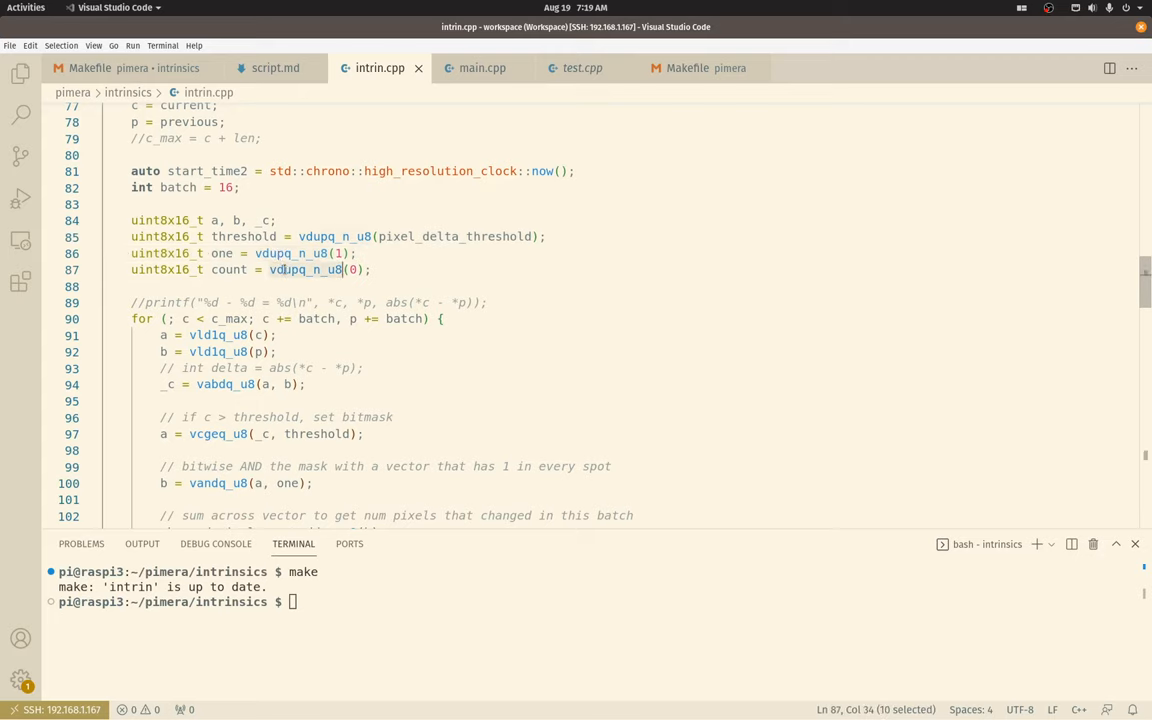
pyautogui.click(233, 269)
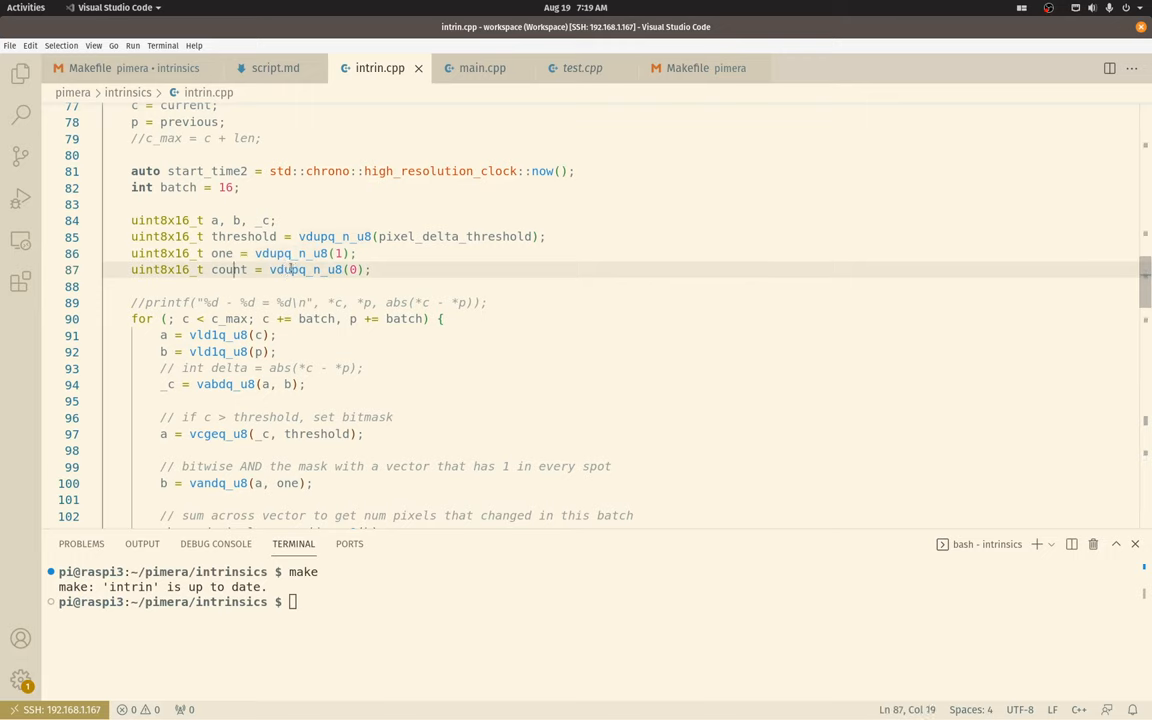
pyautogui.moveTo(367, 289)
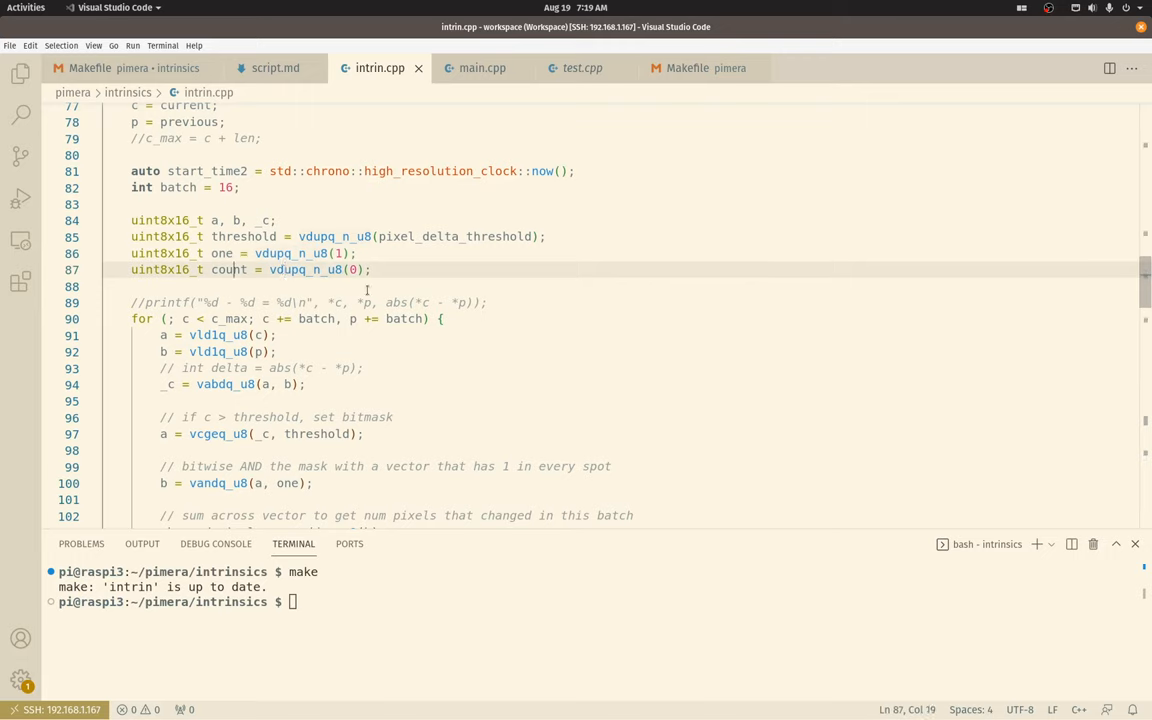
pyautogui.scroll(-3)
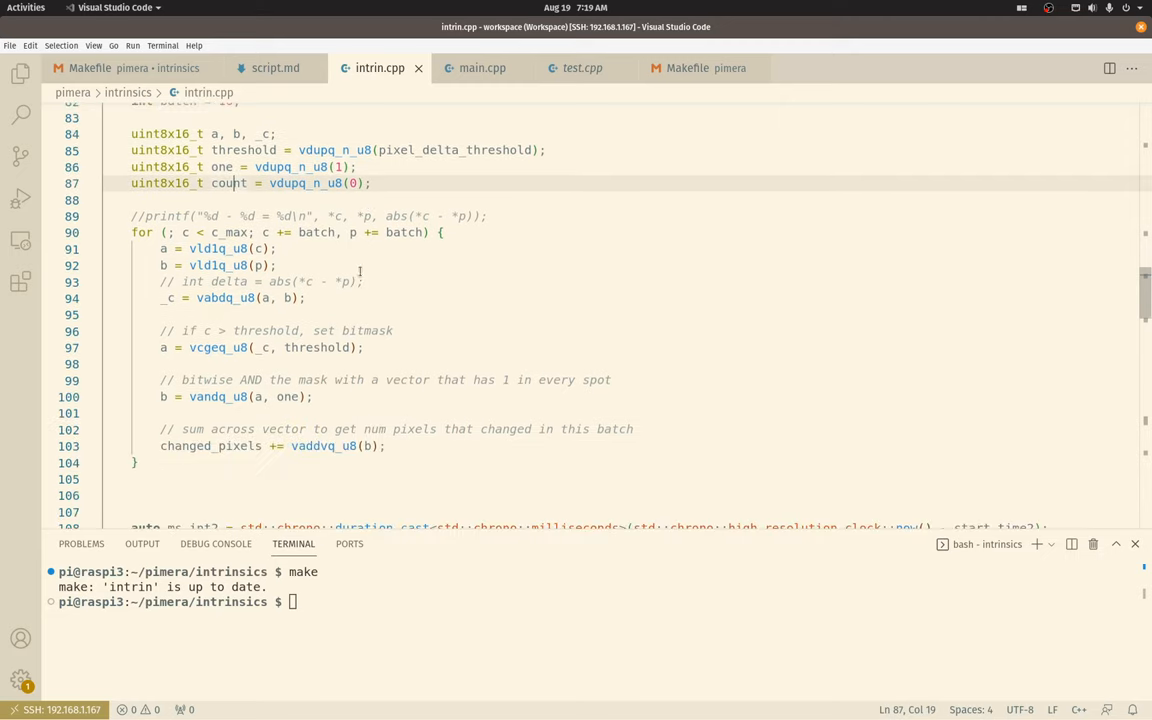
pyautogui.click(180, 232)
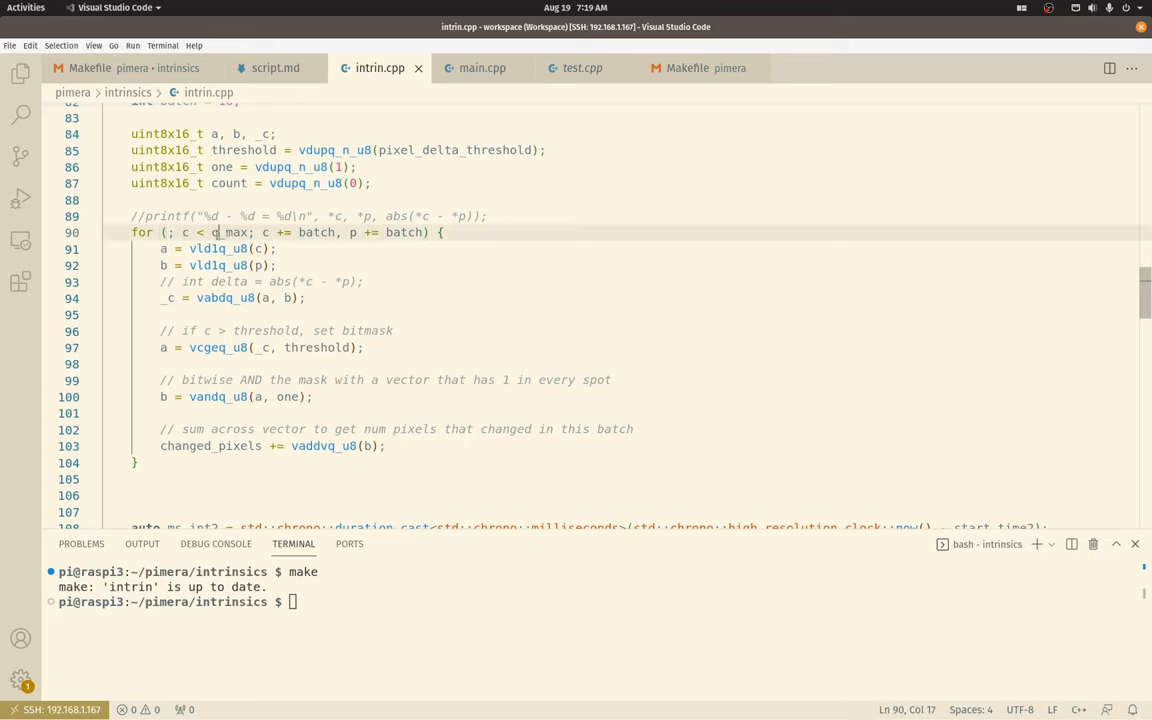
pyautogui.moveTo(212, 232); pyautogui.dragTo(253, 232)
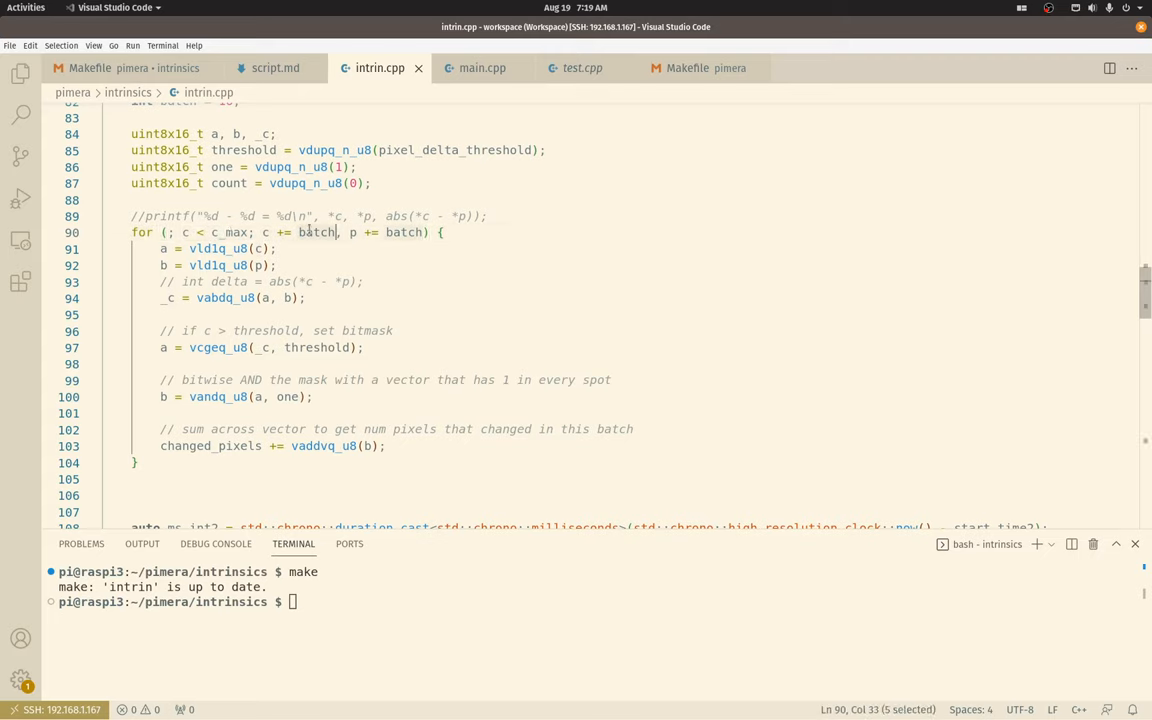
pyautogui.scroll(3)
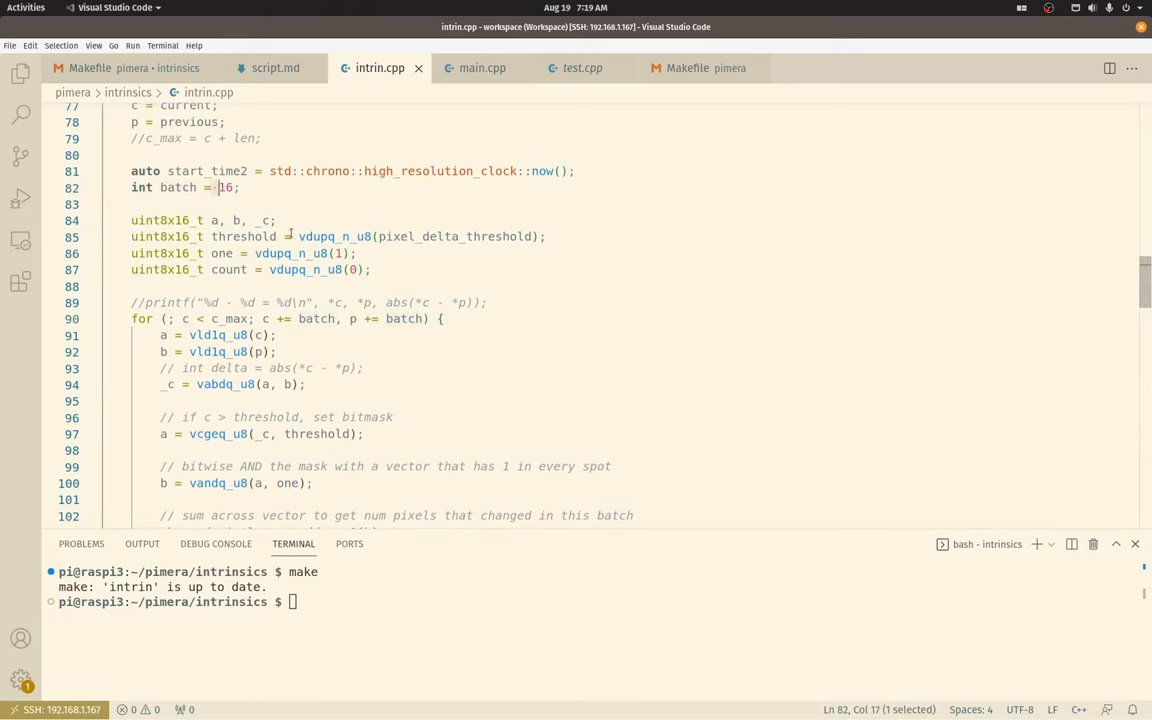
pyautogui.scroll(-3)
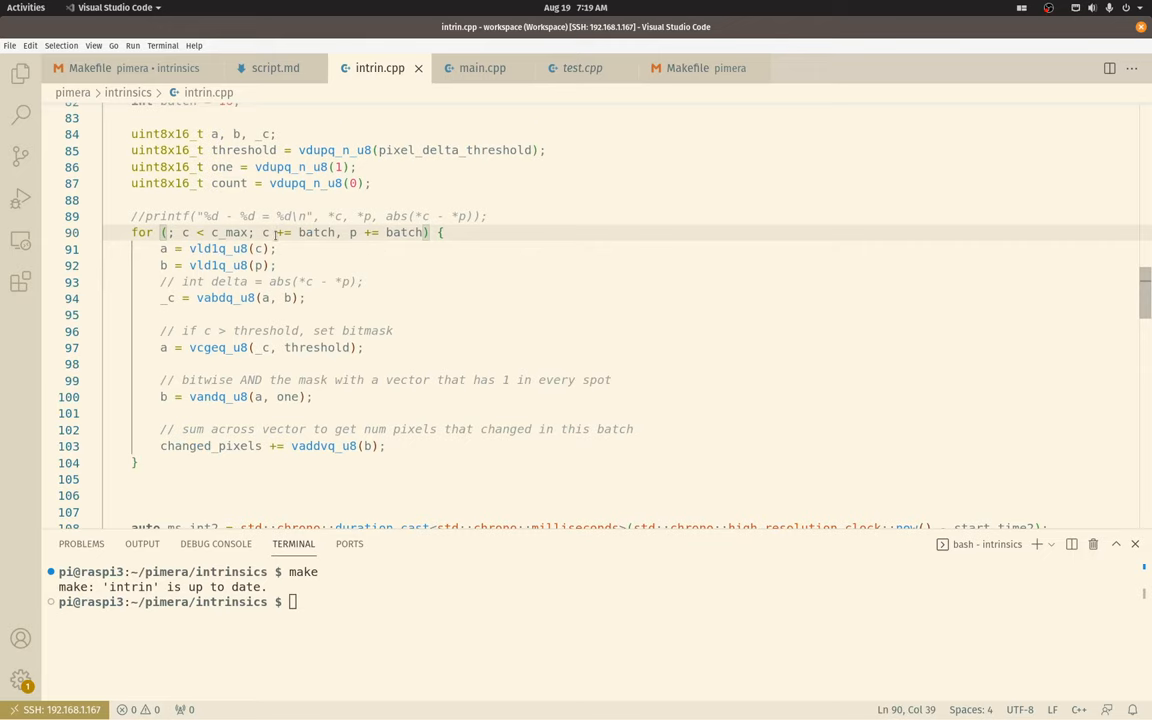
pyautogui.scroll(3)
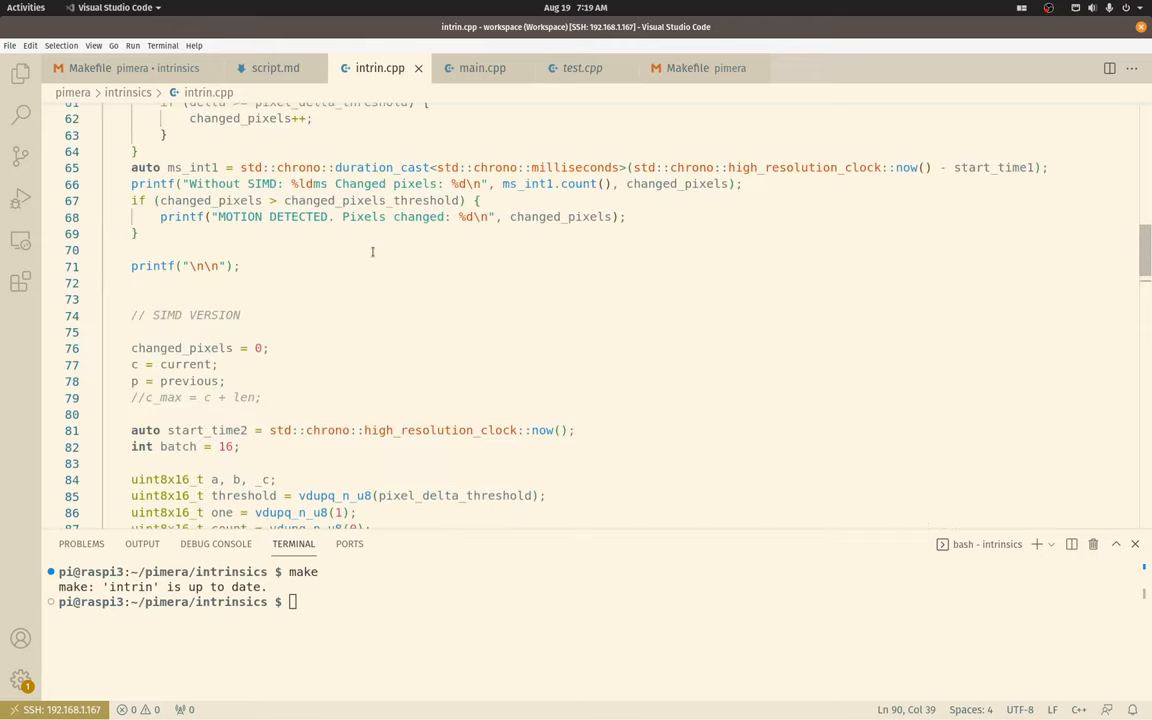
pyautogui.scroll(3)
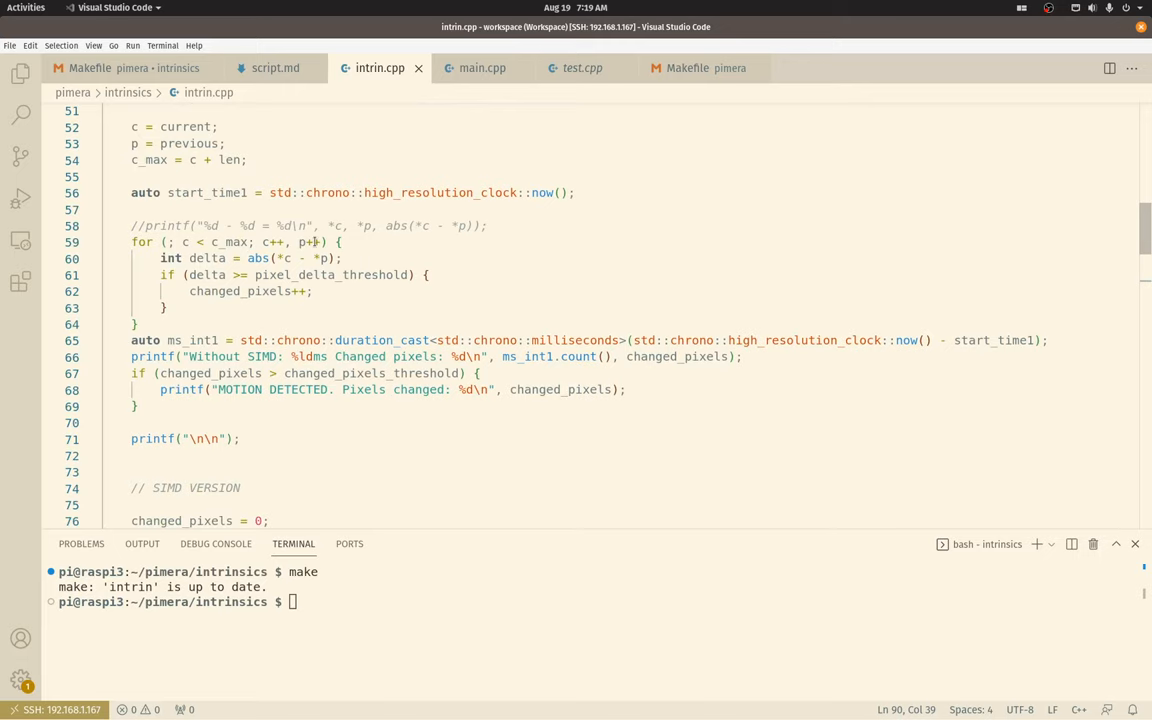
pyautogui.scroll(-3)
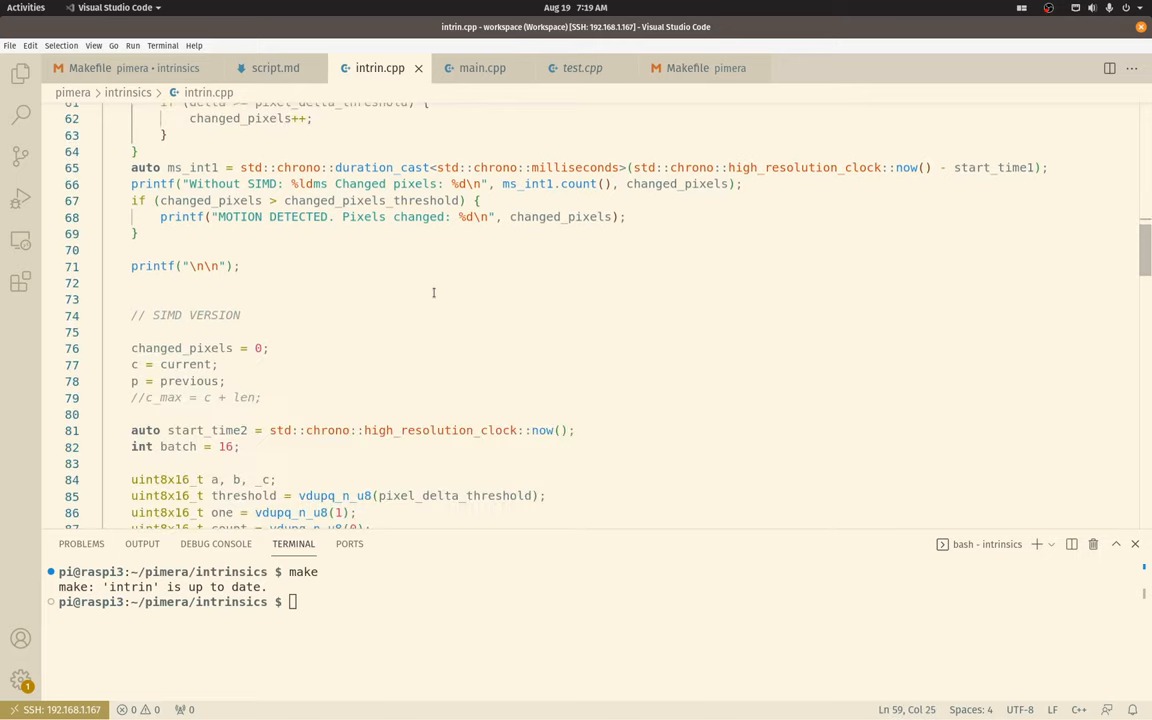
pyautogui.scroll(-3)
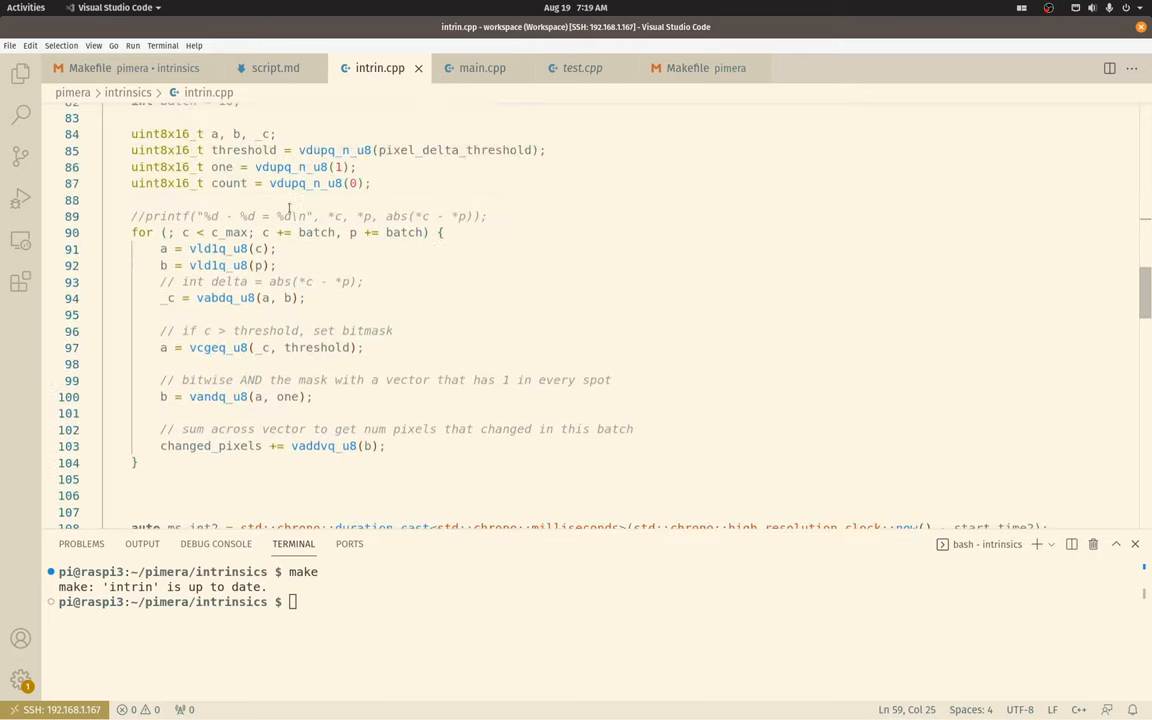
pyautogui.scroll(3)
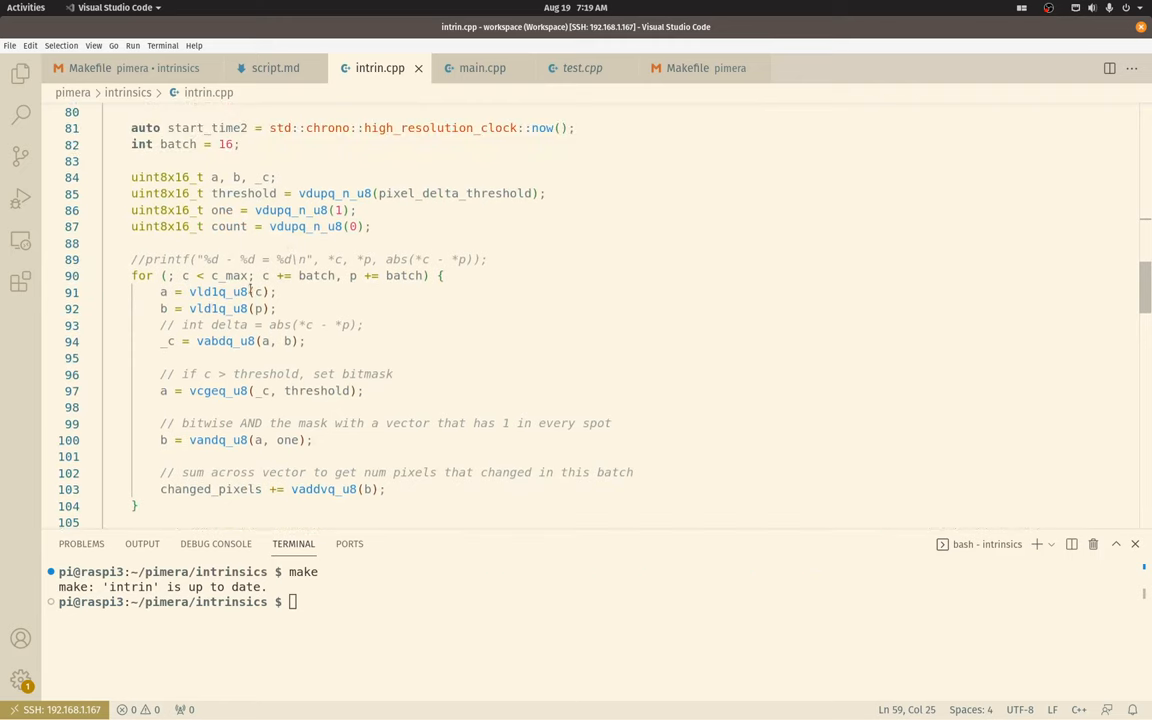
# Step: Point out the vld1q_u8 load and comment lines, then return to the Neon Load intrinsics list
pyautogui.click(183, 276)
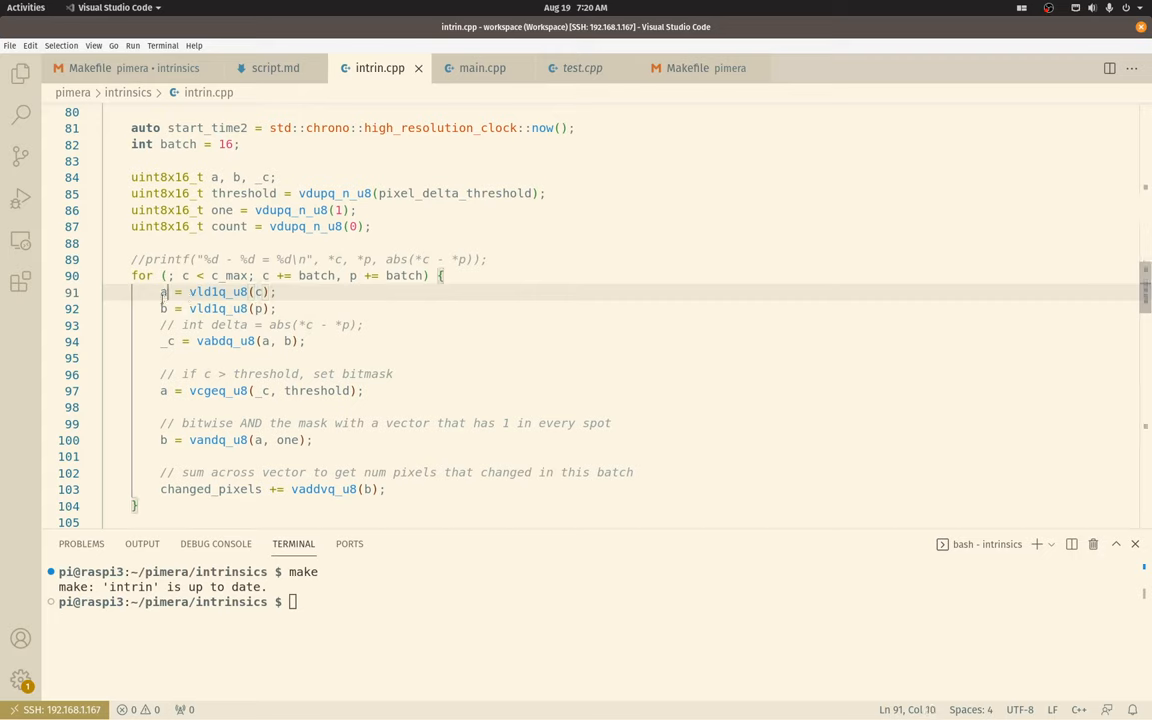
pyautogui.click(287, 308)
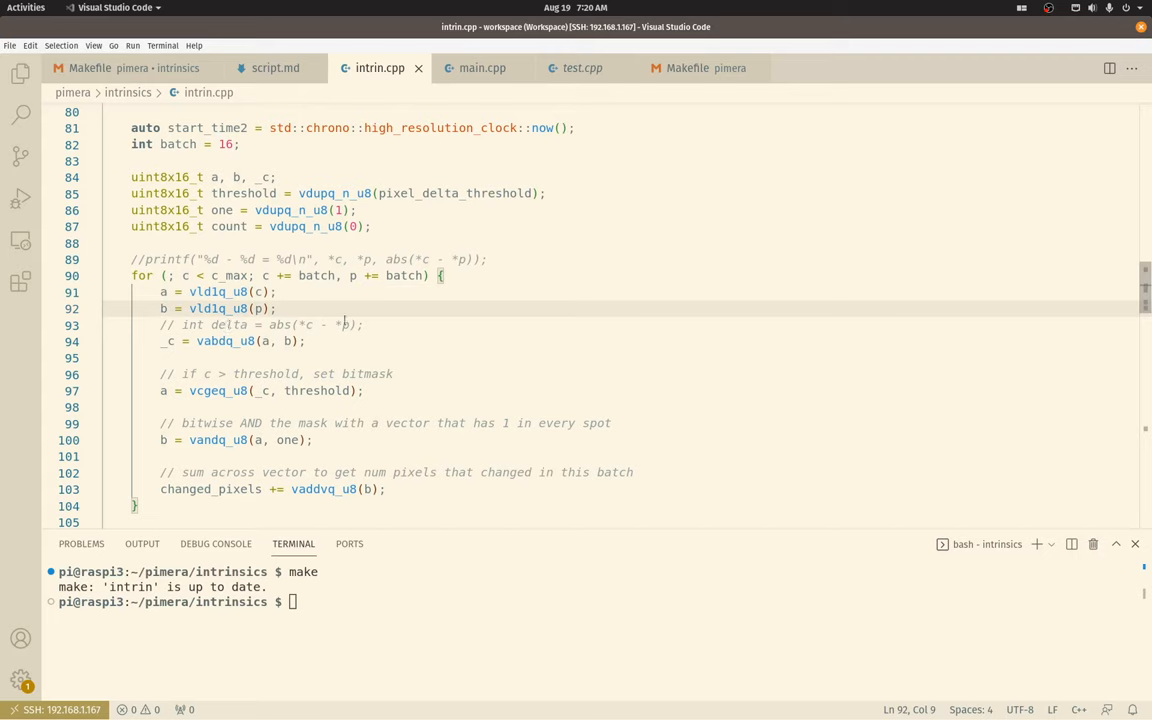
pyautogui.click(367, 324)
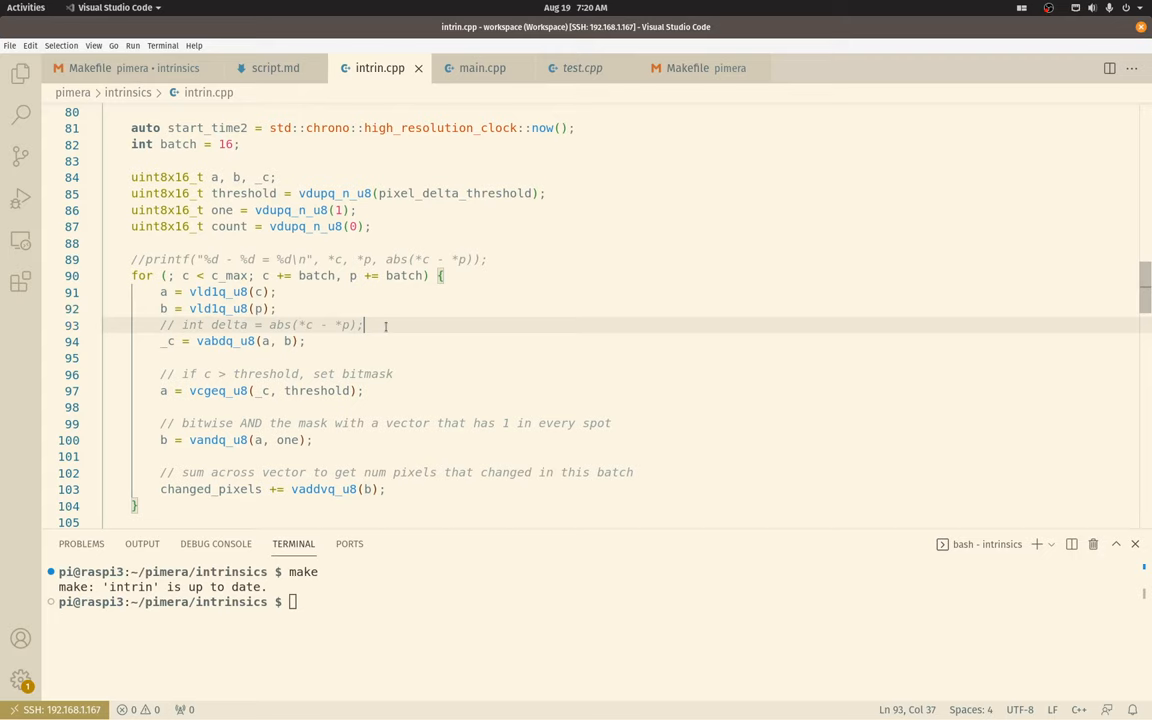
pyautogui.moveTo(343, 341)
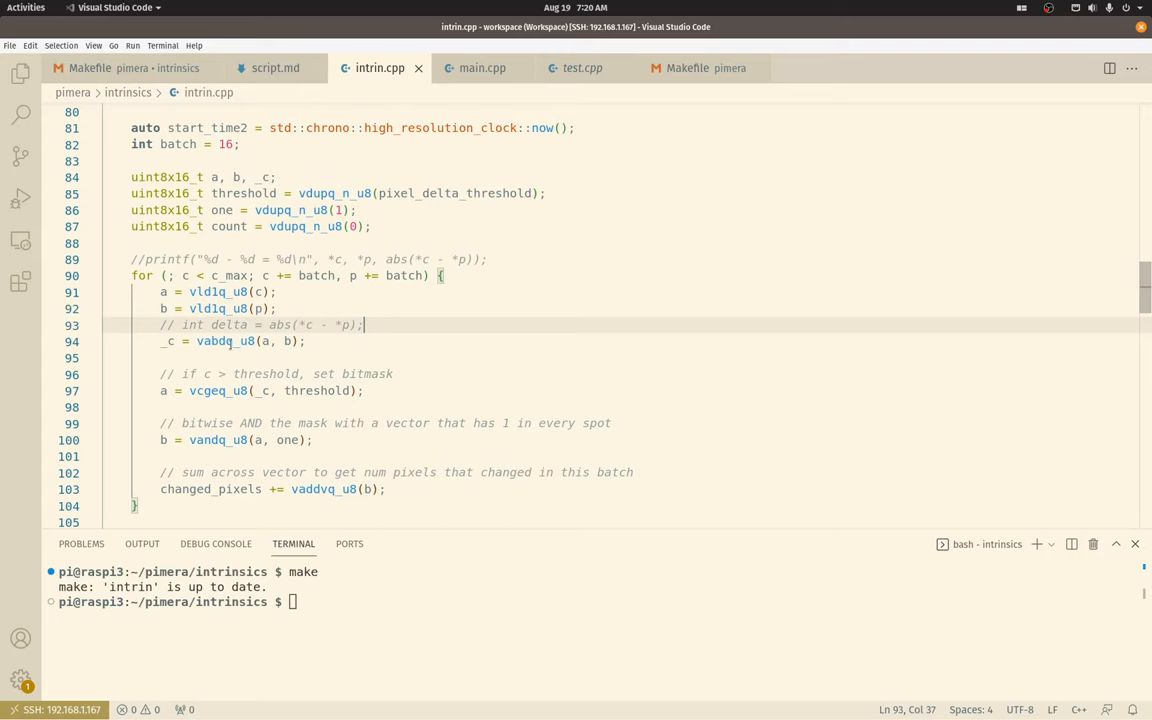
pyautogui.click(258, 341)
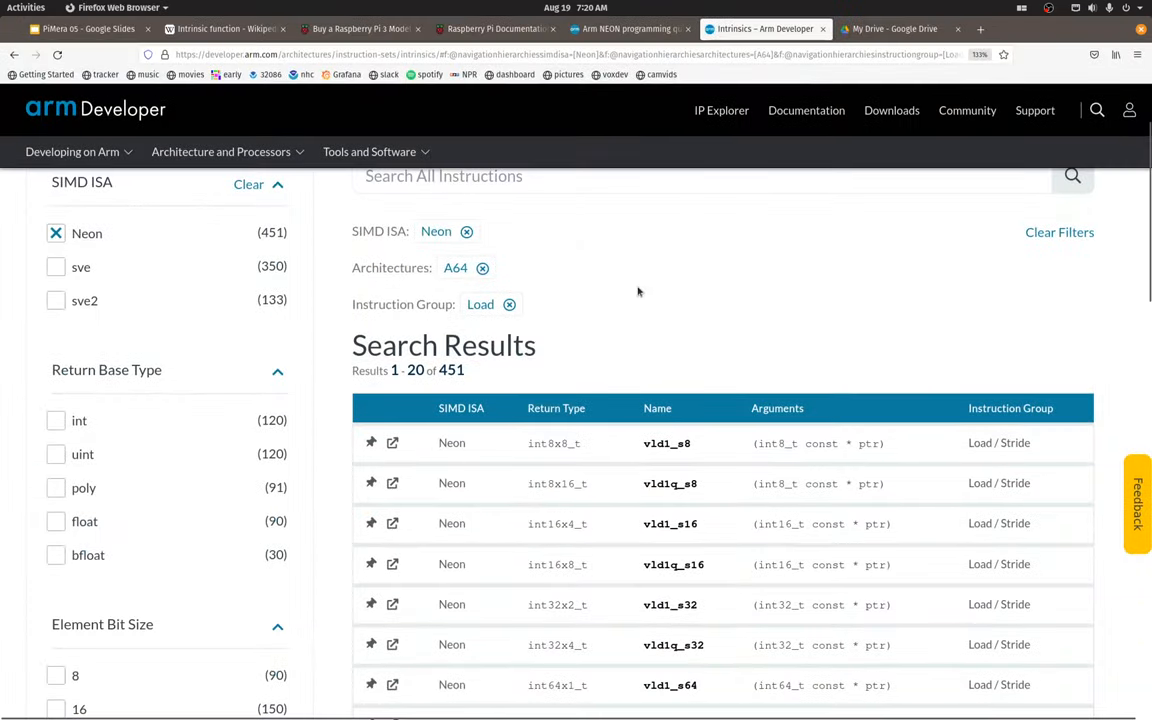
# Step: Expand the vabdq_u8 entry in the Absolute difference results, then return to intrin.cpp
pyautogui.scroll(-3)
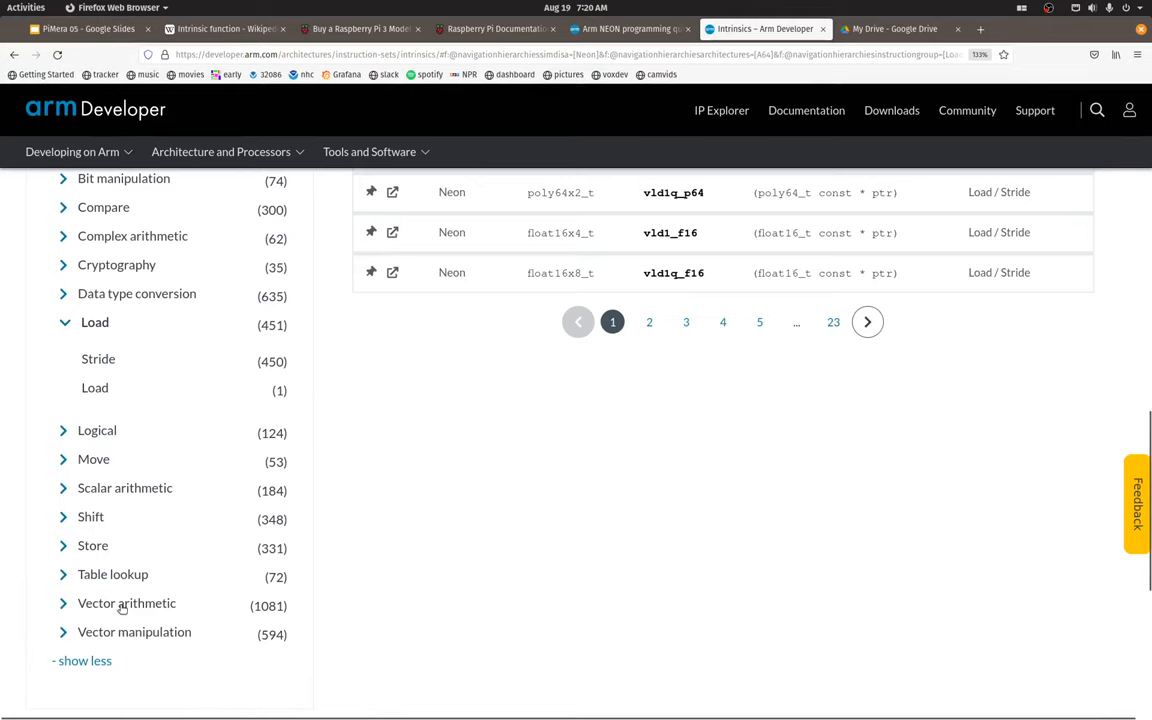
pyautogui.click(126, 603)
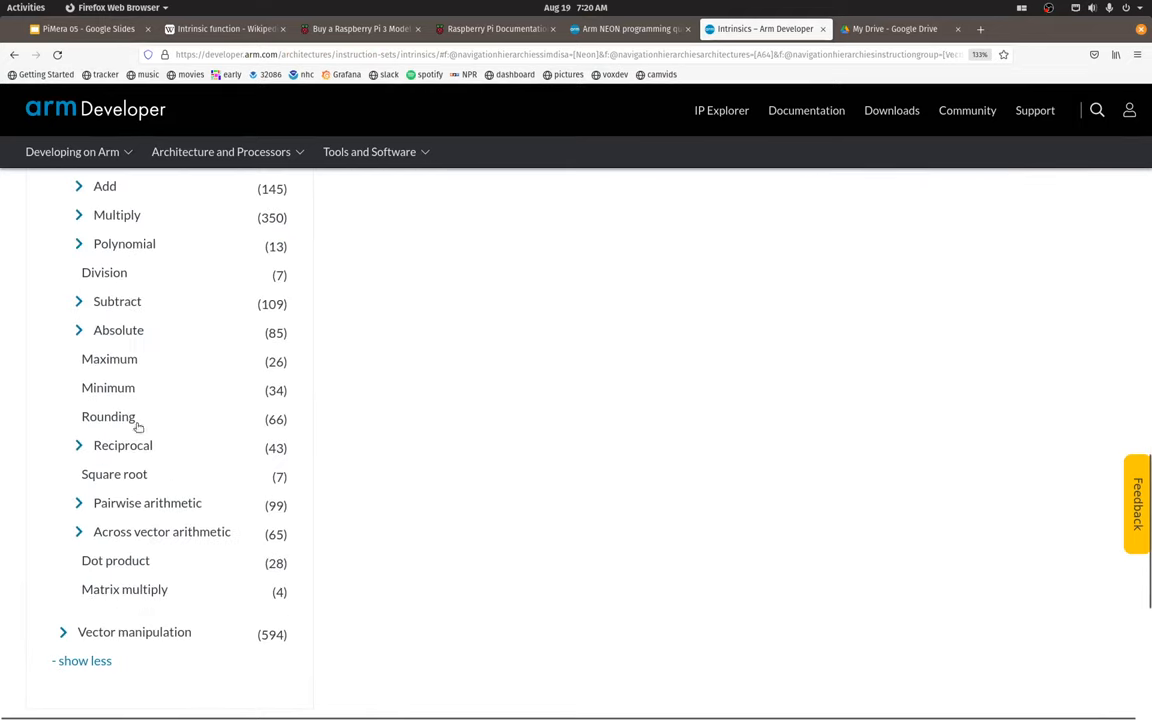
pyautogui.click(118, 329)
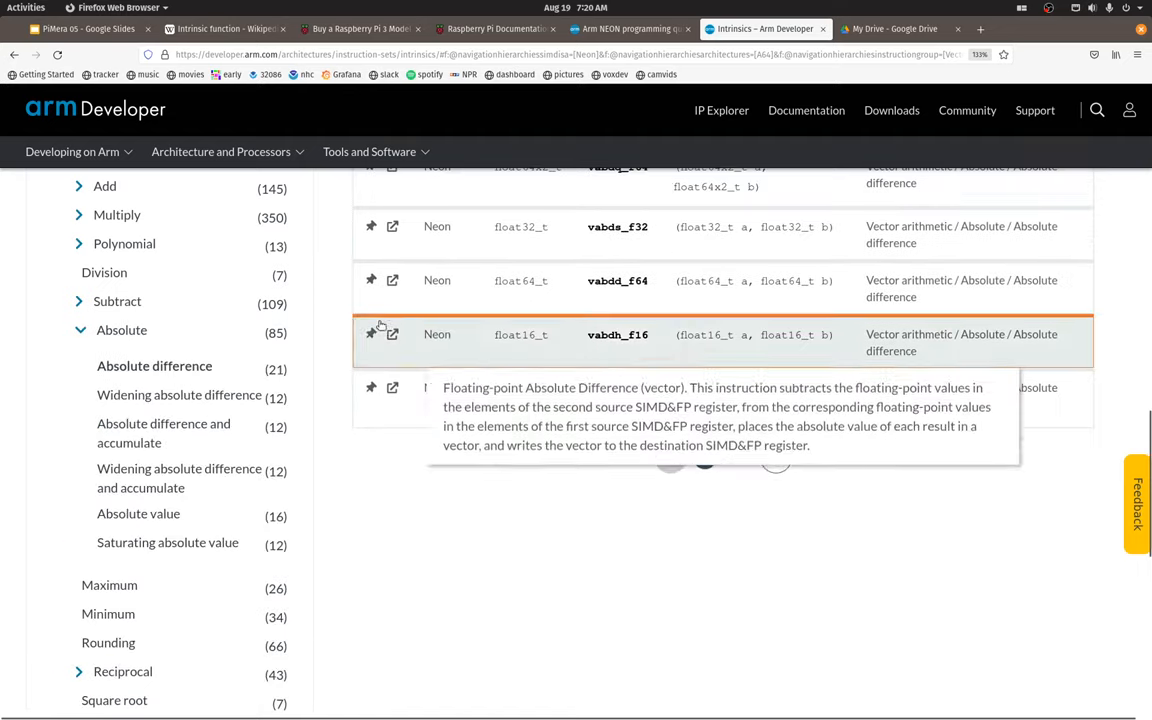
pyautogui.scroll(3)
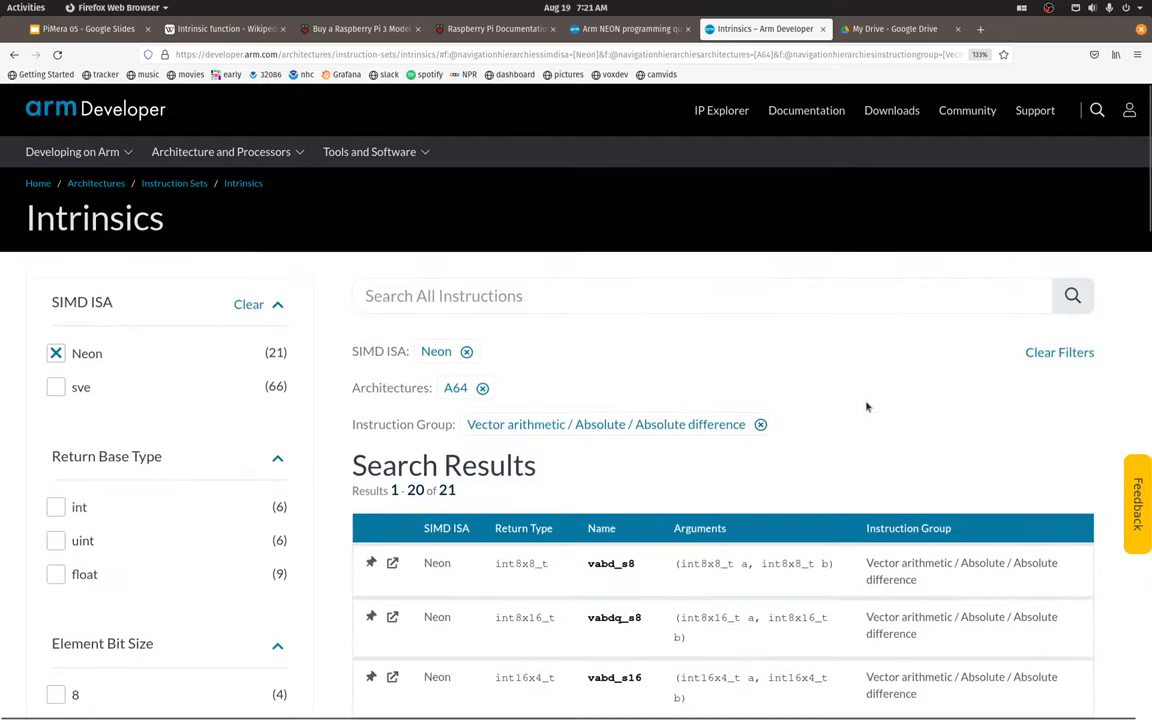
pyautogui.scroll(-3)
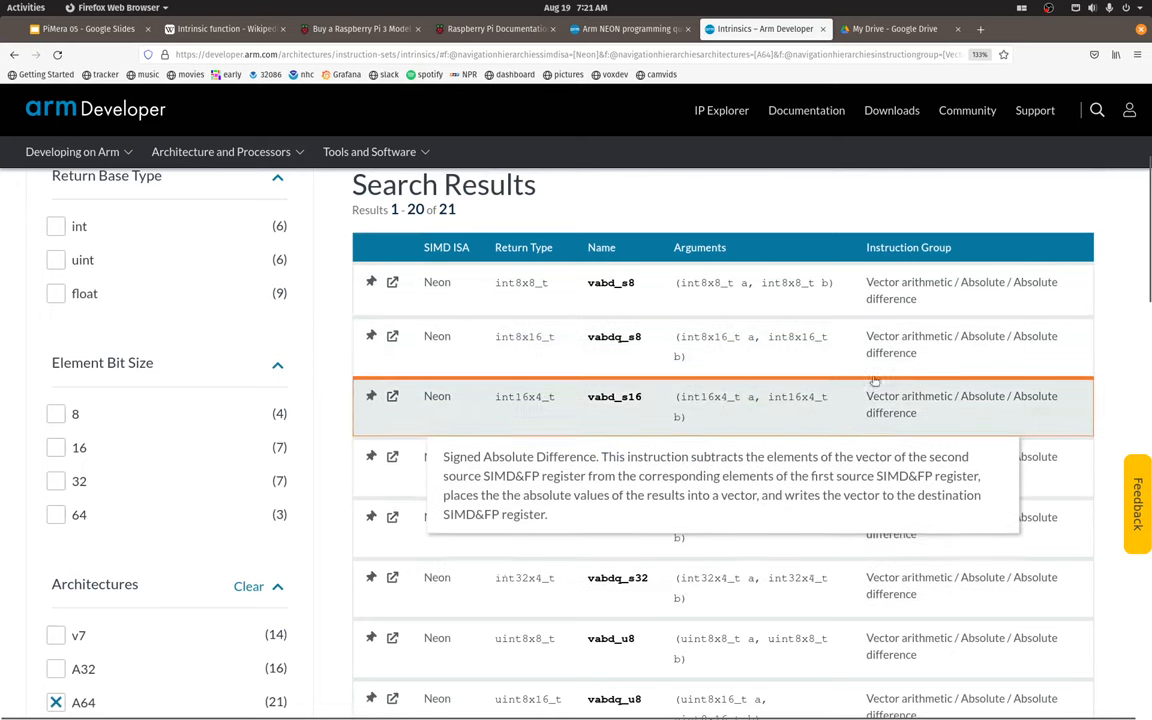
pyautogui.scroll(-3)
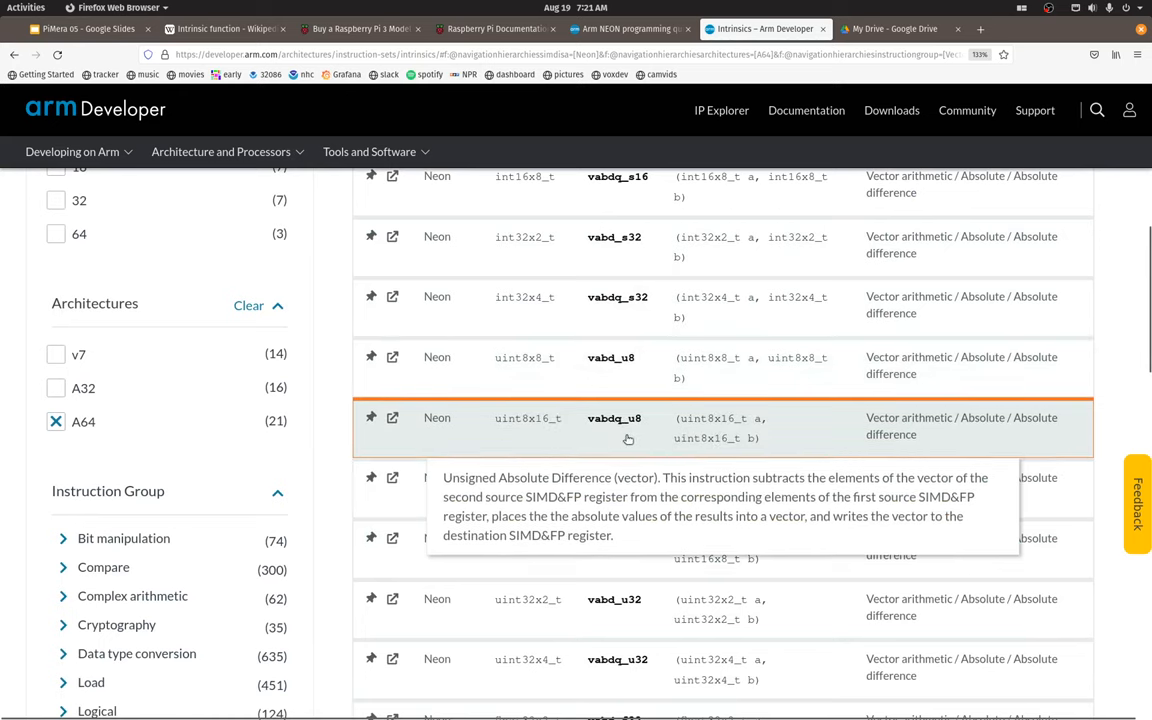
pyautogui.click(614, 424)
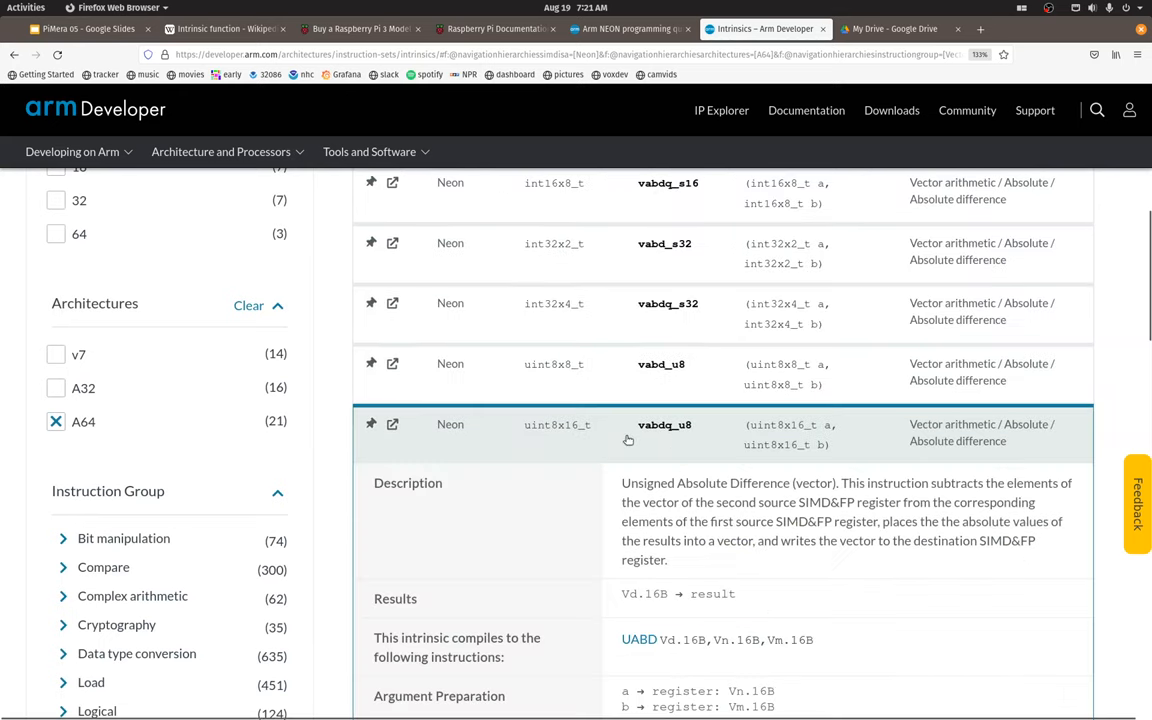
pyautogui.moveTo(855, 410)
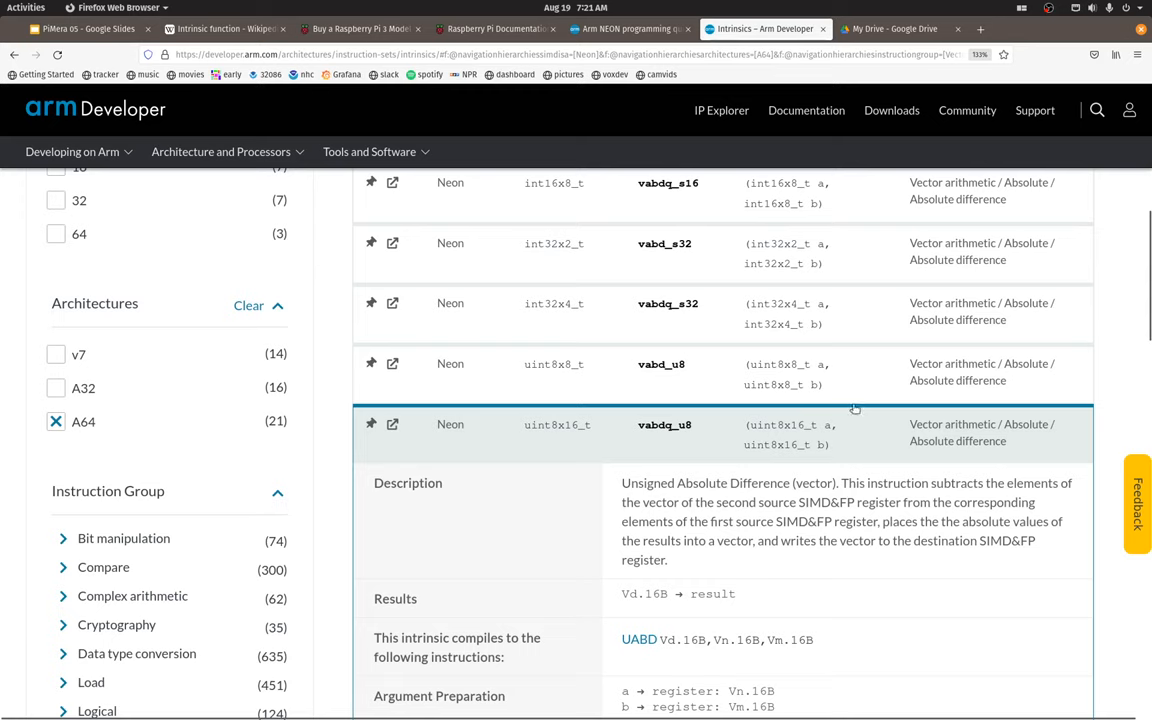
pyautogui.moveTo(901, 513)
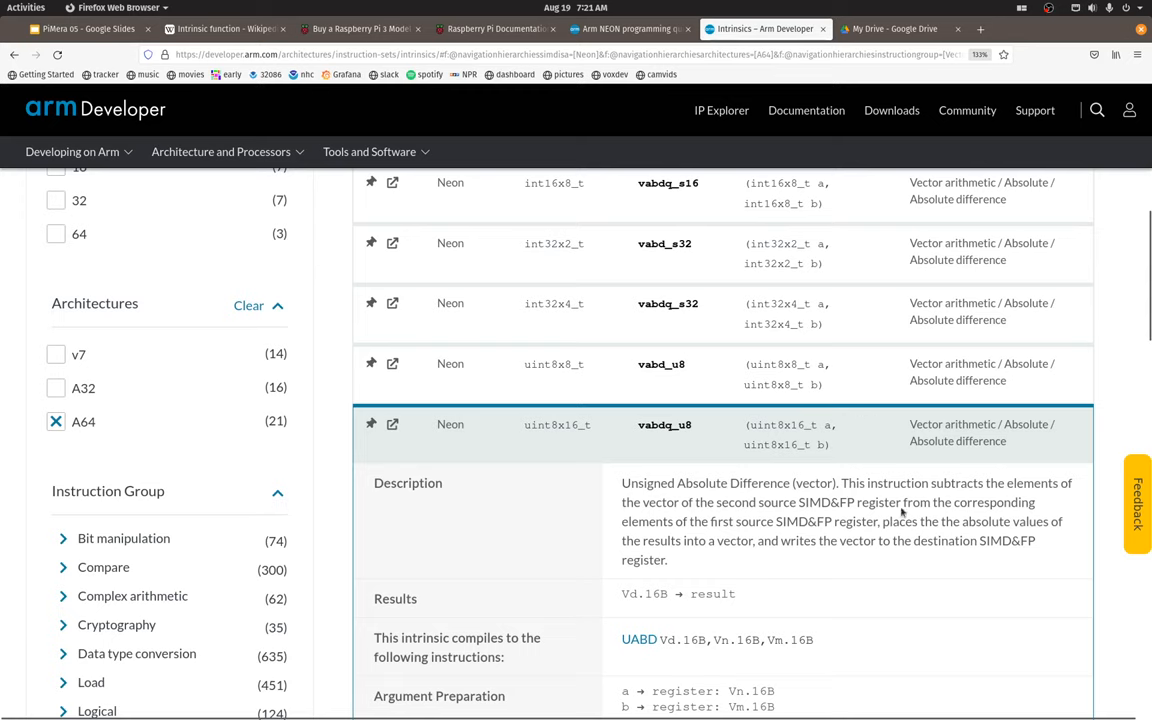
pyautogui.moveTo(768, 530)
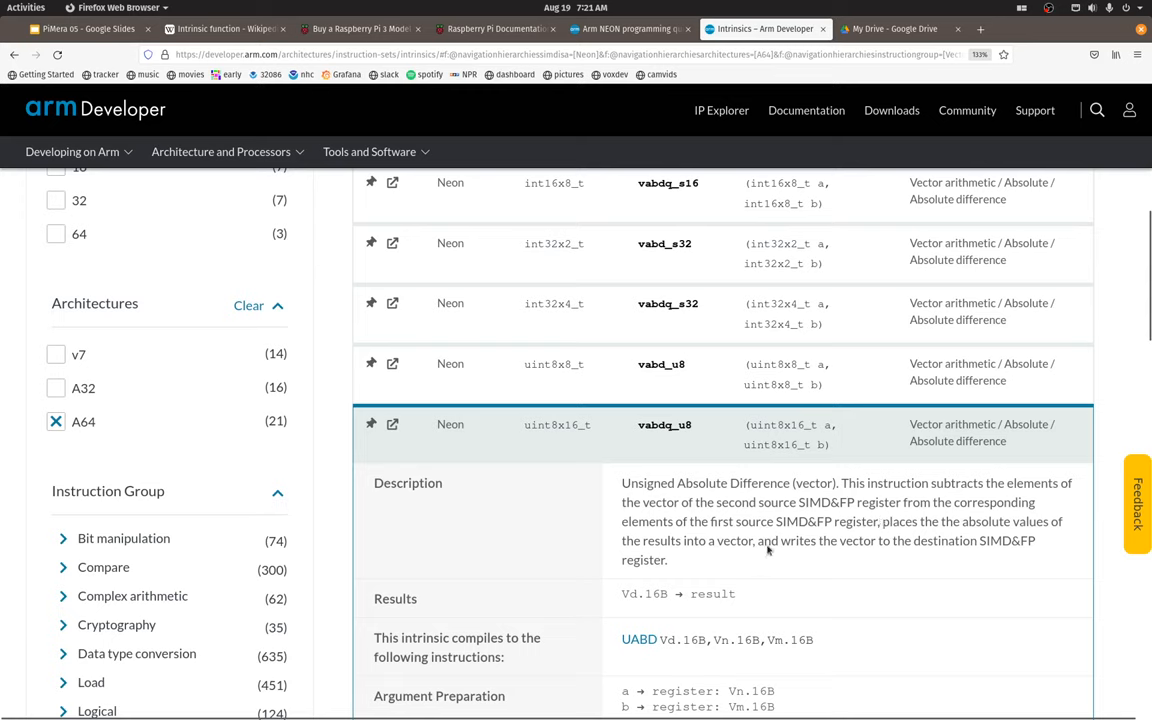
pyautogui.moveTo(830, 513)
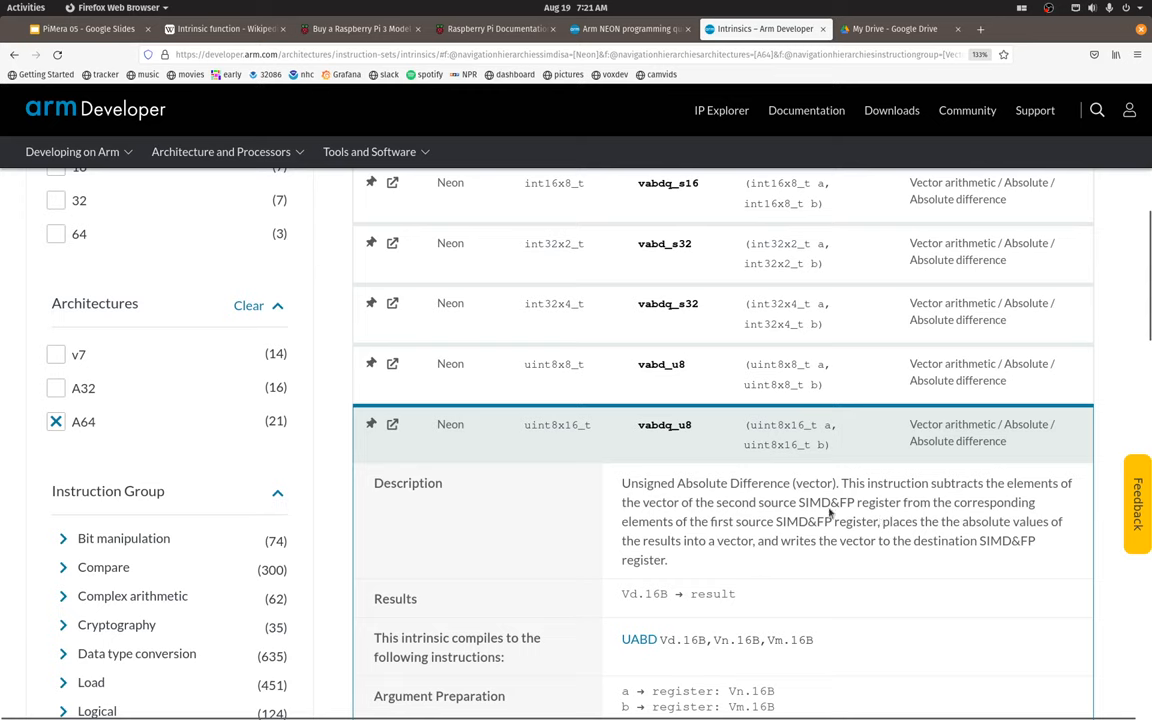
pyautogui.moveTo(787, 547)
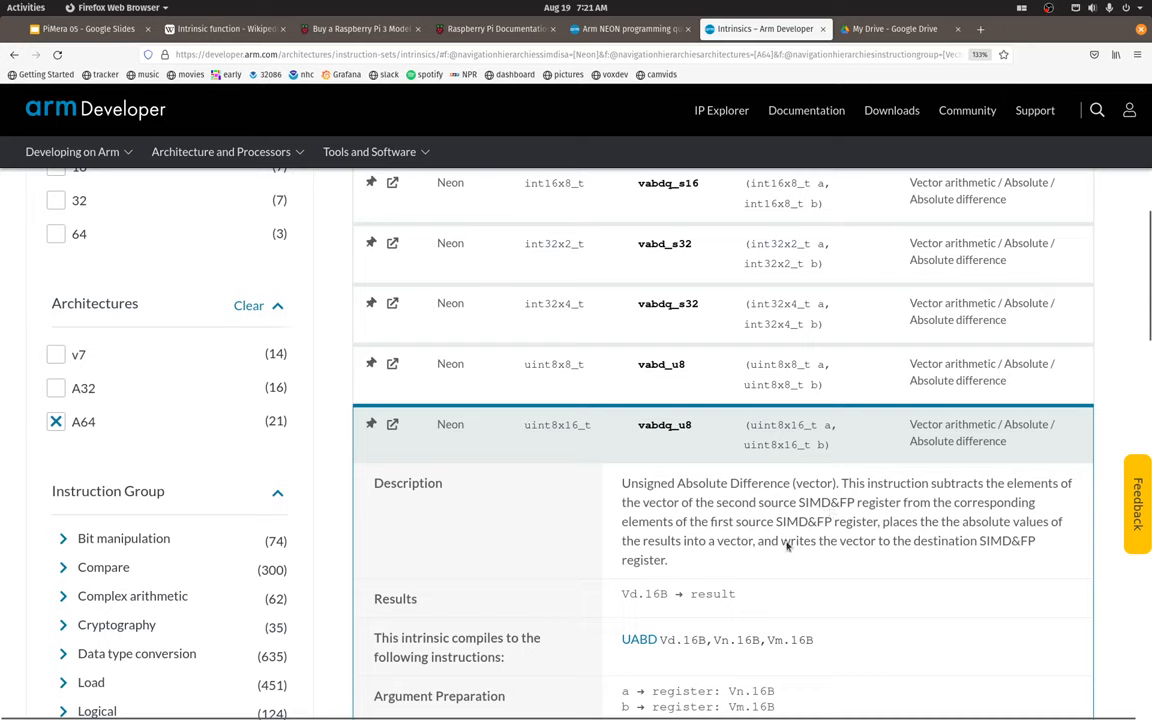
pyautogui.moveTo(547, 438)
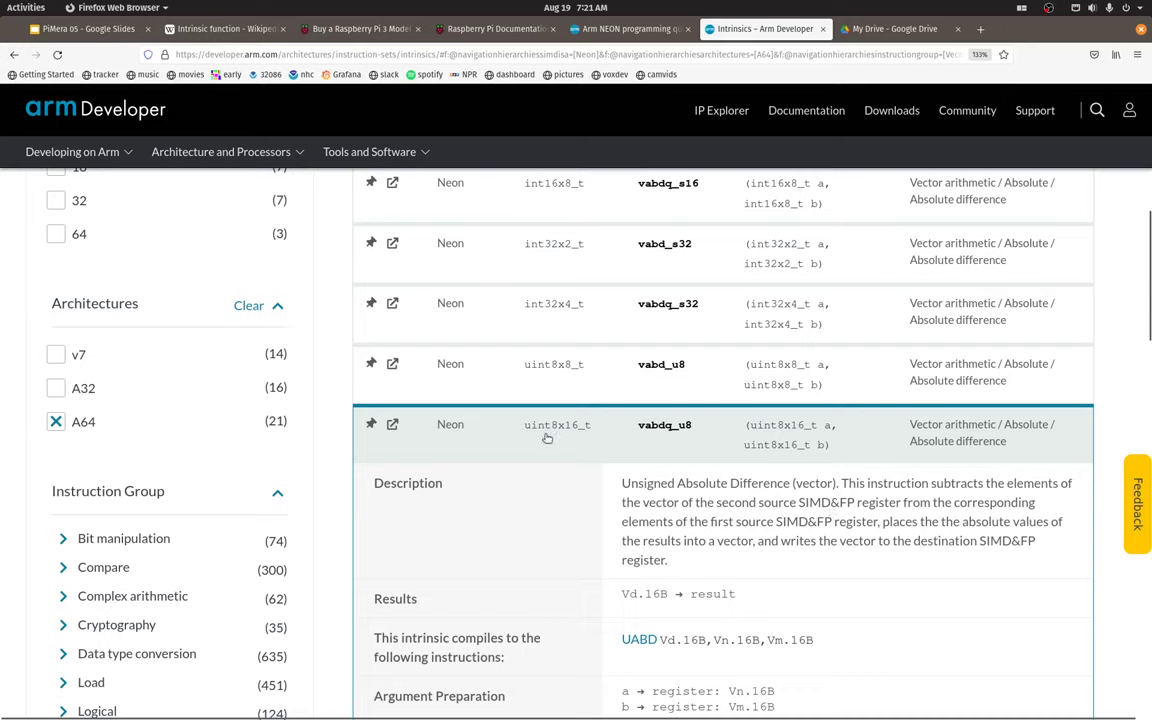
pyautogui.moveTo(633, 474)
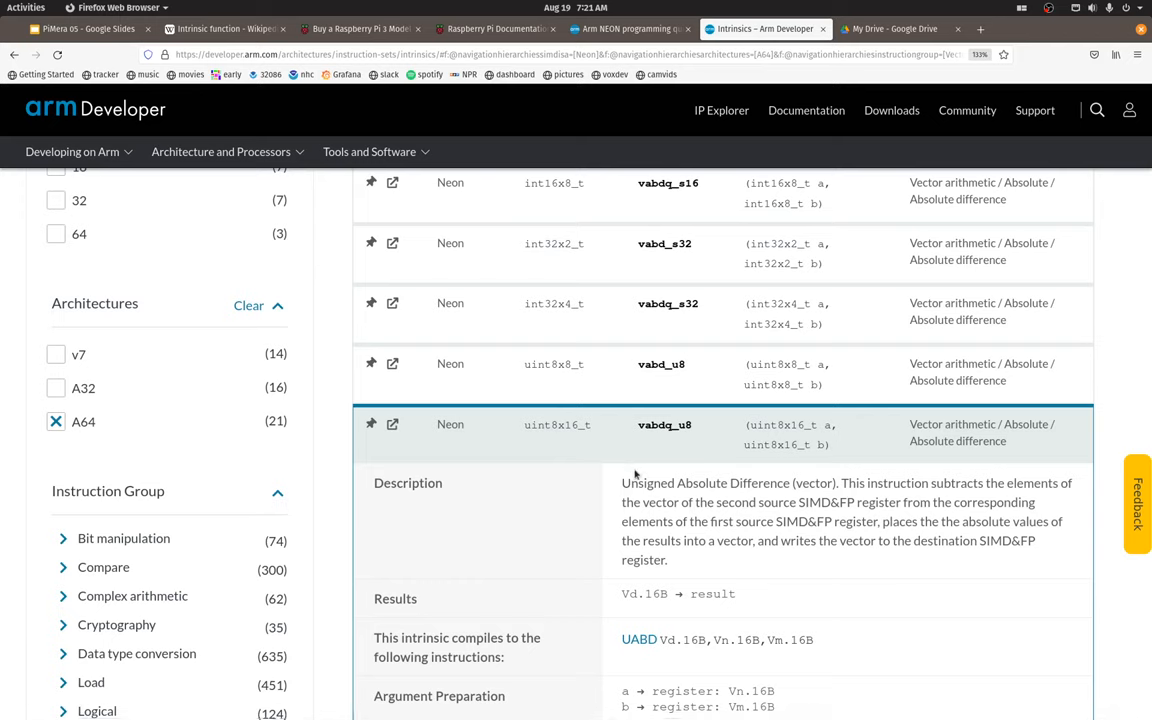
pyautogui.click(115, 7)
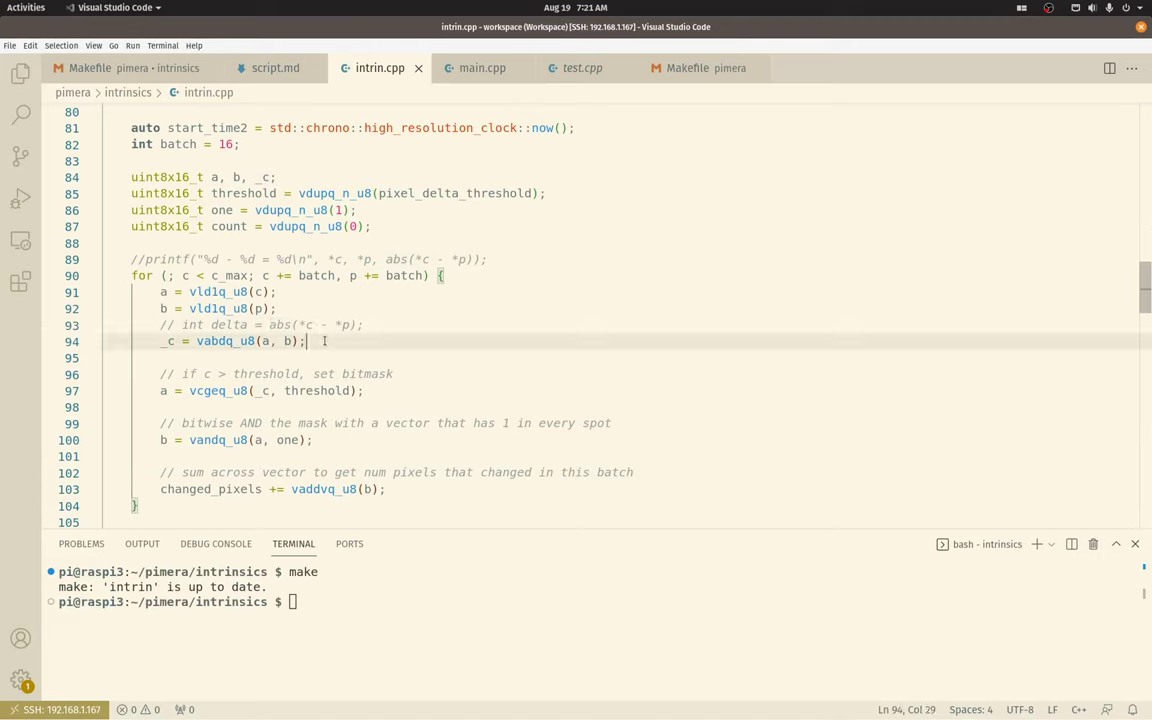
pyautogui.click(366, 390)
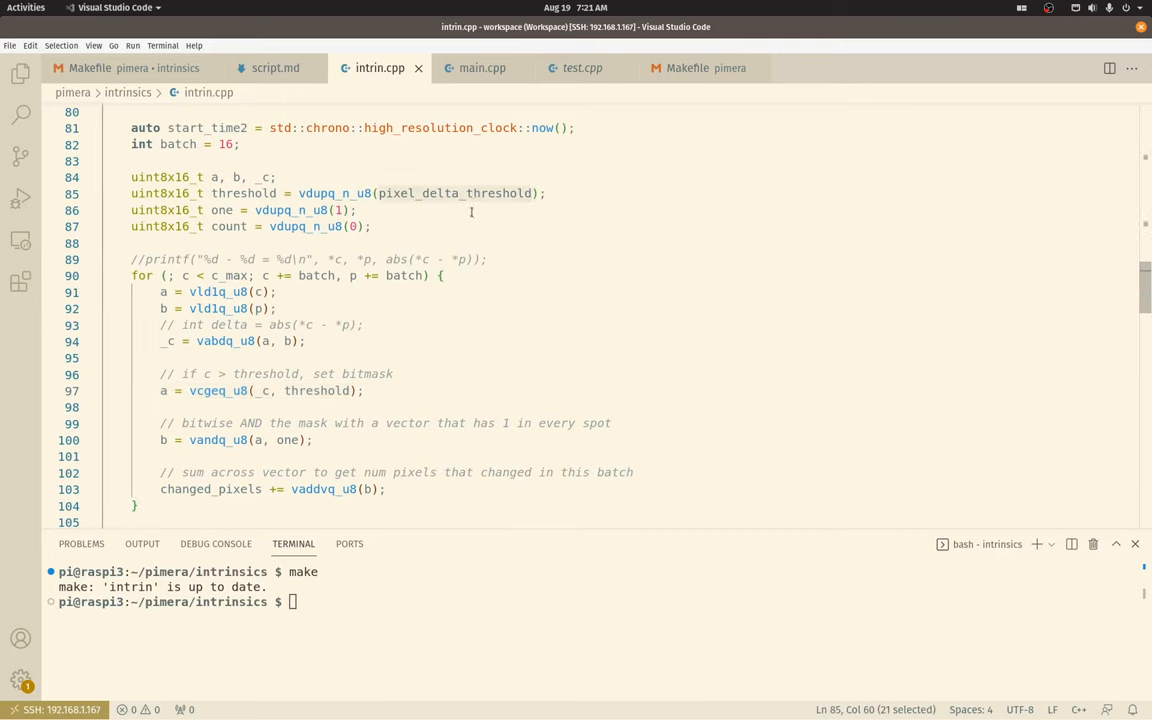
pyautogui.click(398, 390)
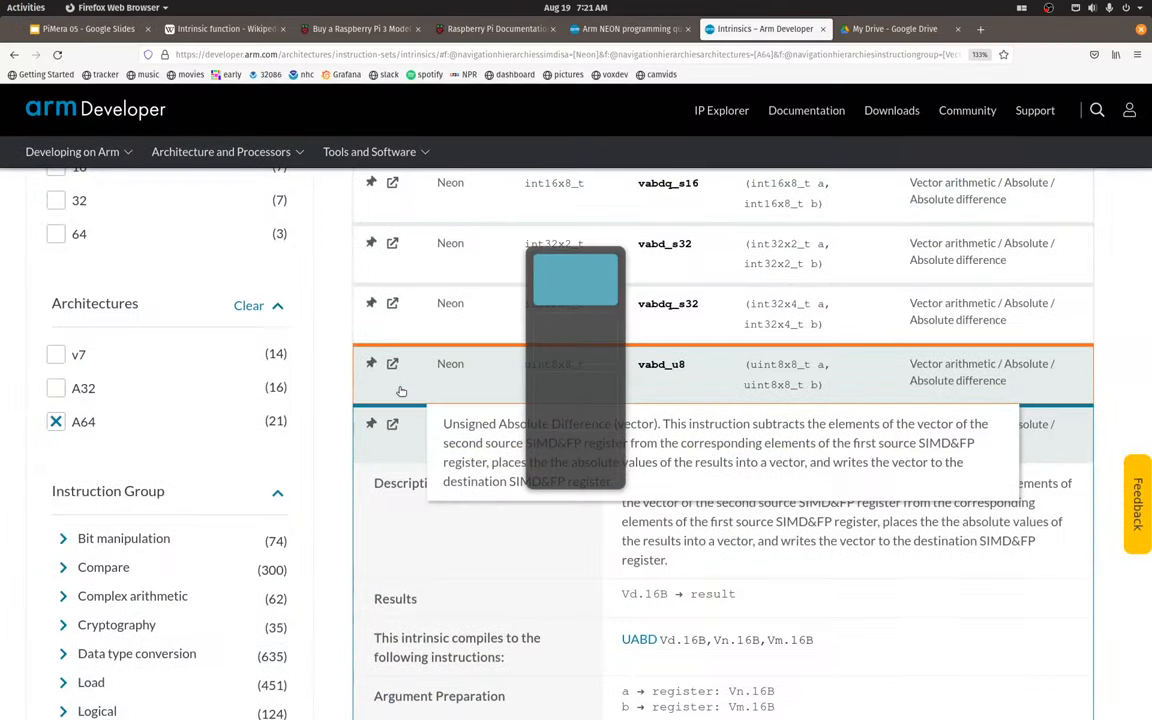
# Step: Filter to Compare > Greater than or equal to, review vcgeq_u8, then return to intrin.cpp
pyautogui.click(103, 567)
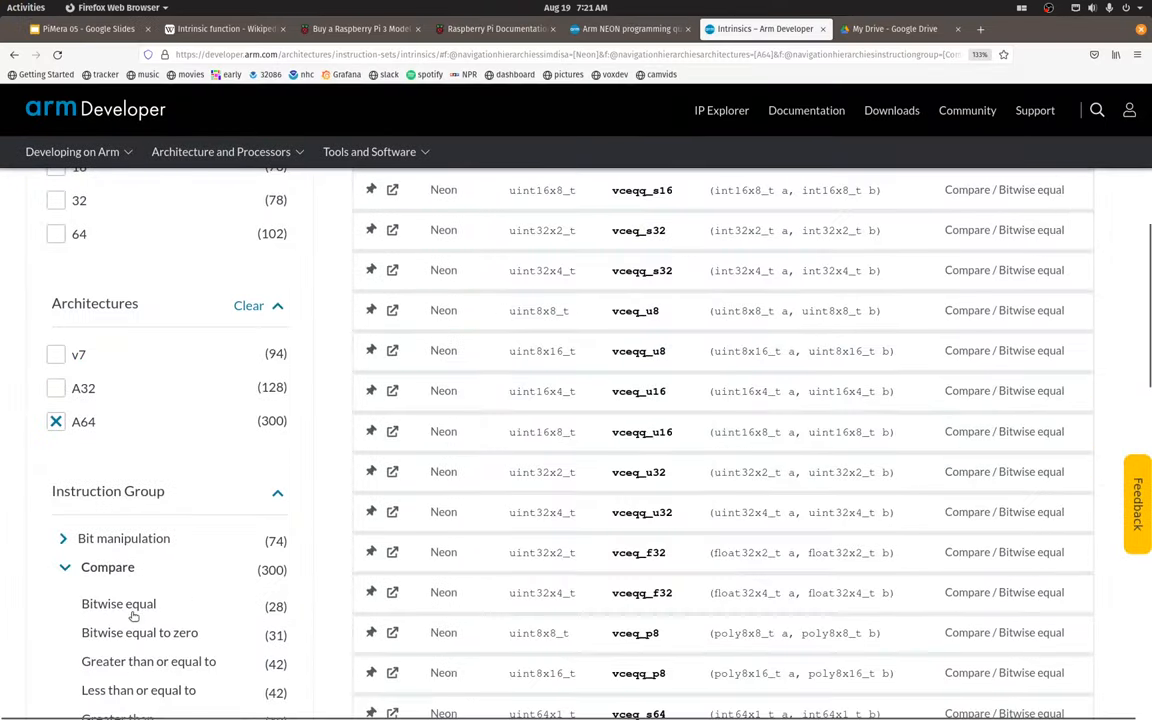
pyautogui.scroll(-3)
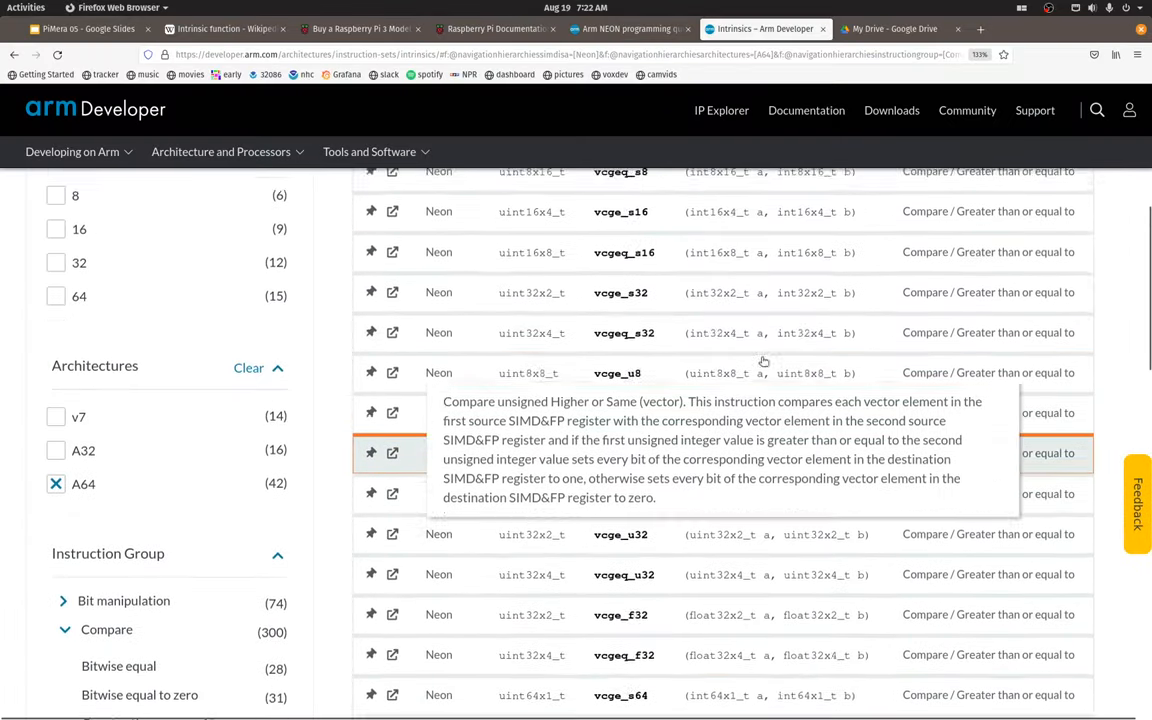
pyautogui.scroll(-3)
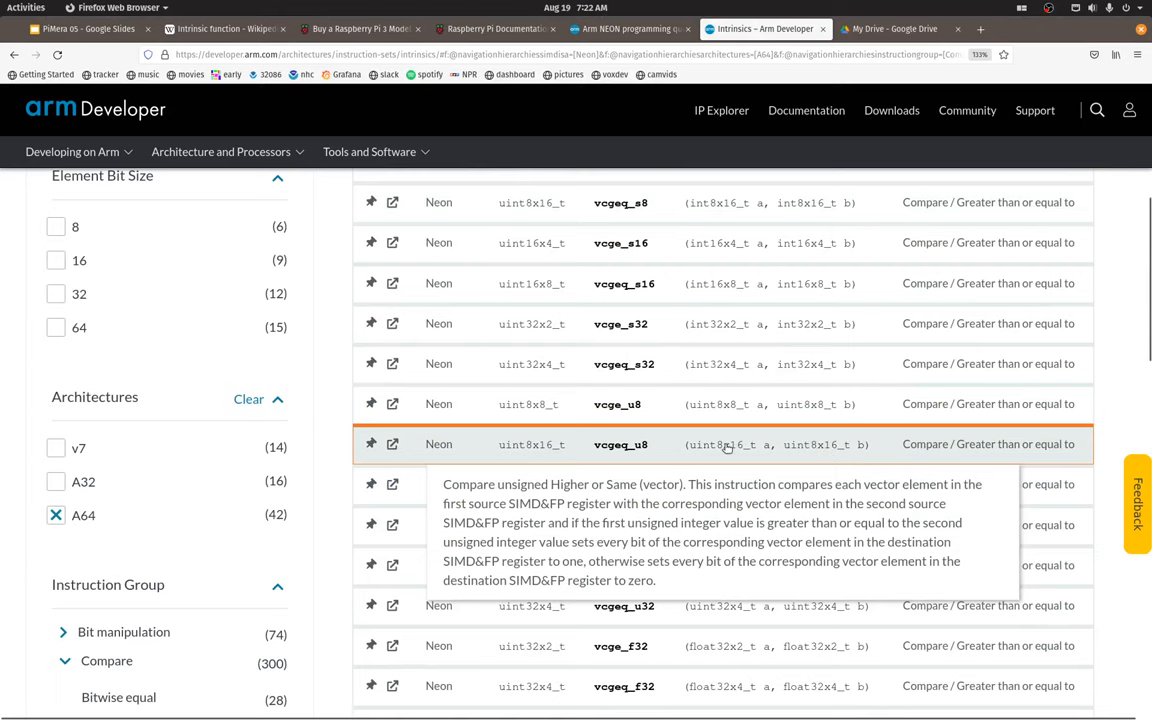
pyautogui.scroll(-3)
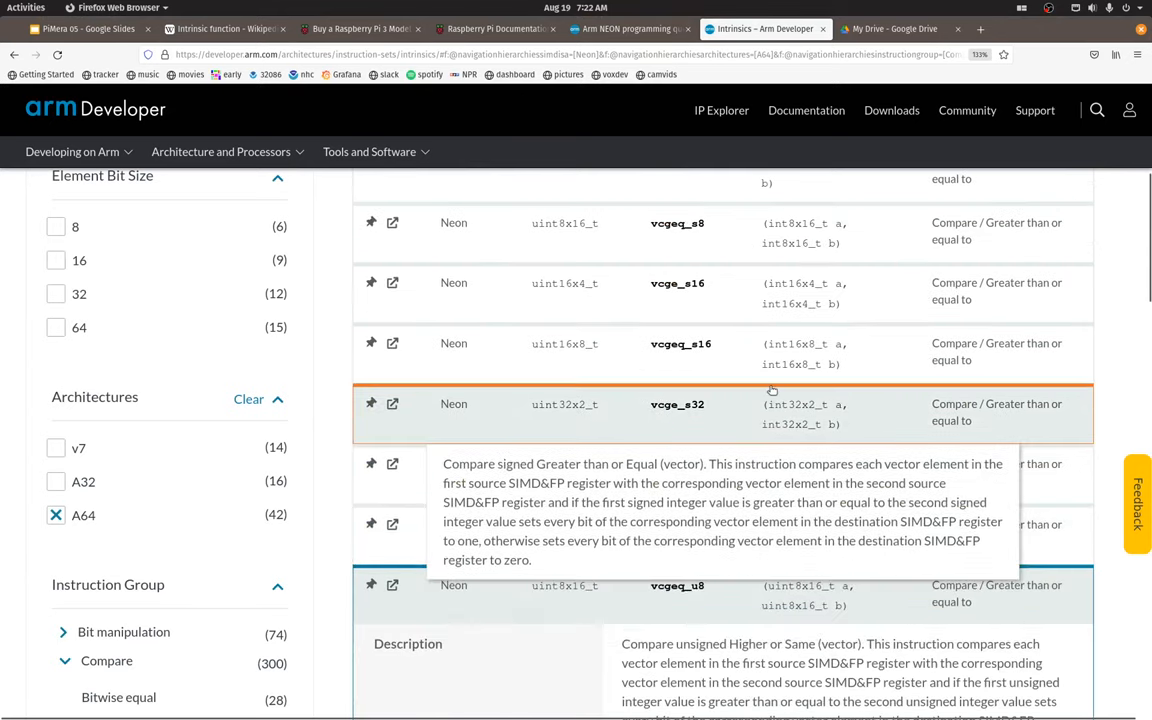
pyautogui.scroll(-3)
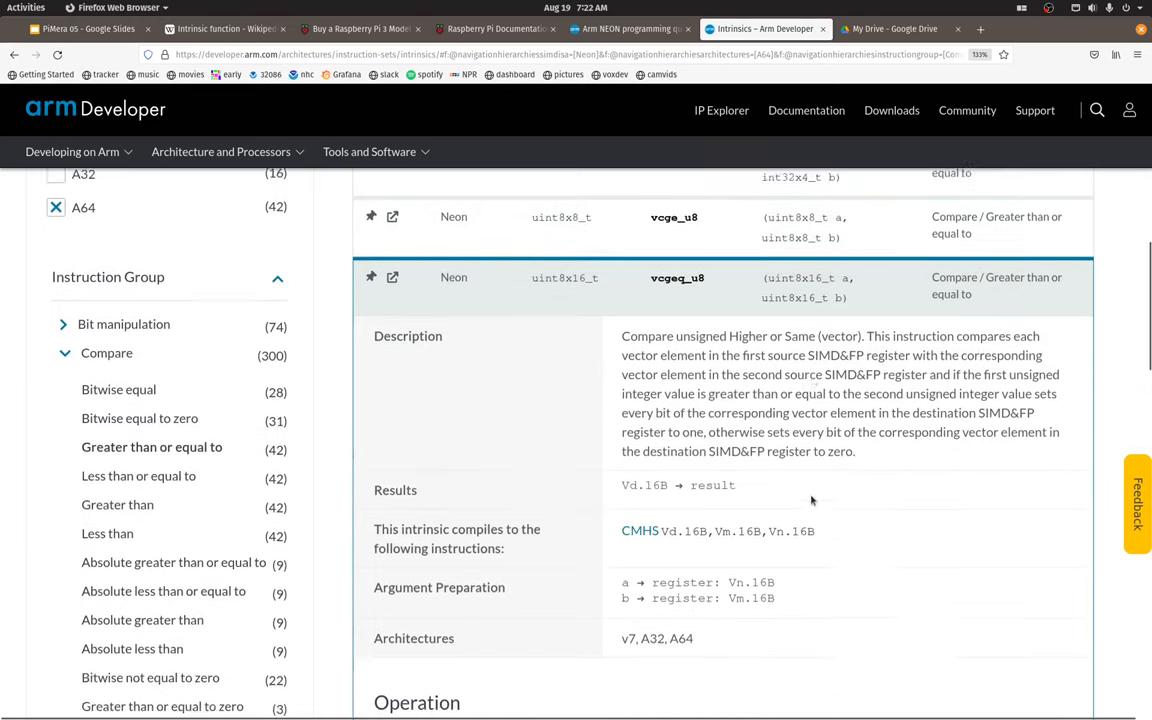
pyautogui.scroll(-3)
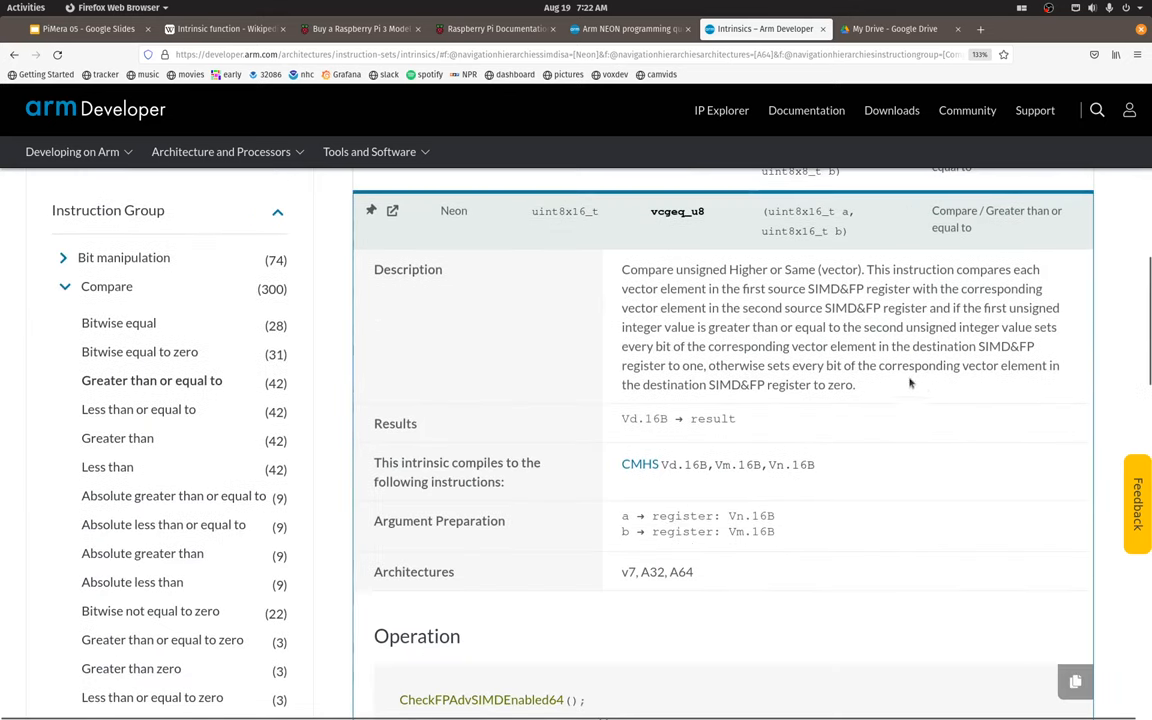
pyautogui.moveTo(782, 309)
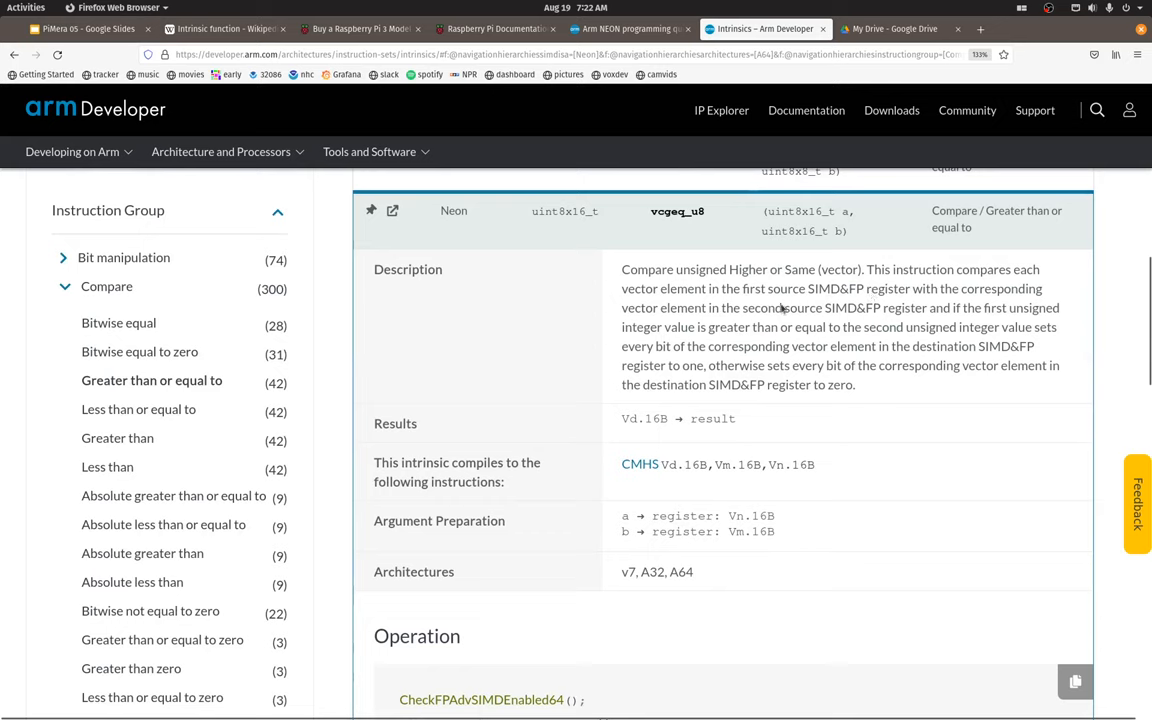
pyautogui.moveTo(1013, 311)
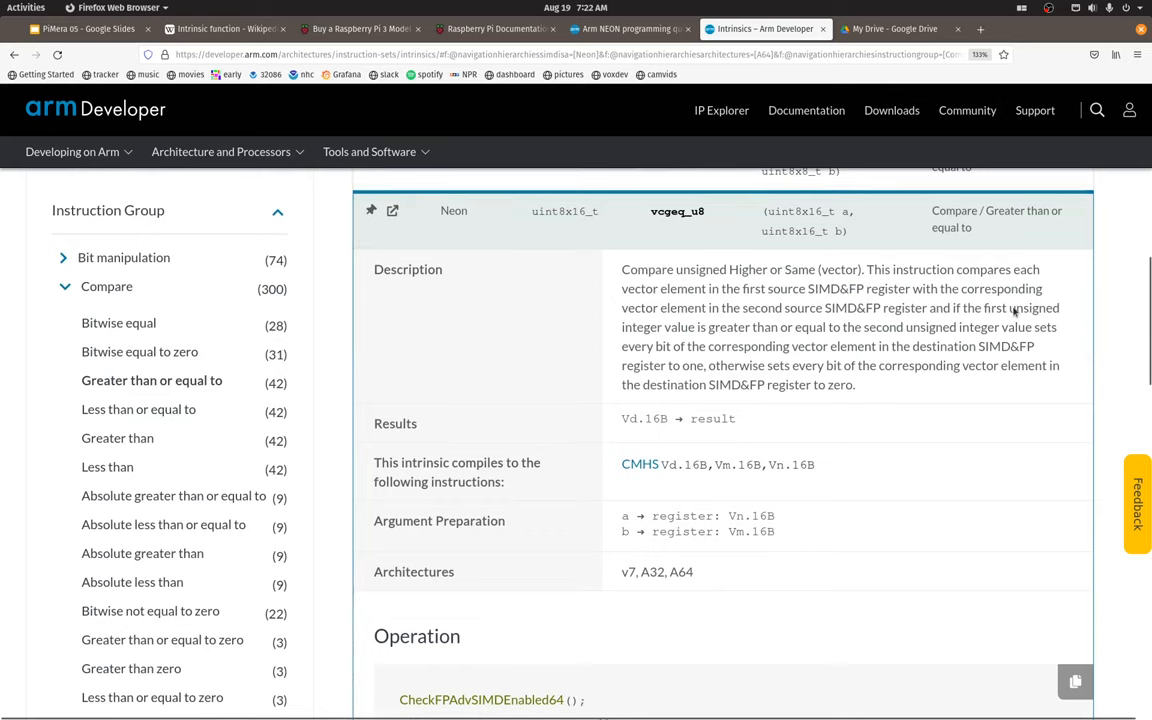
pyautogui.moveTo(831, 336)
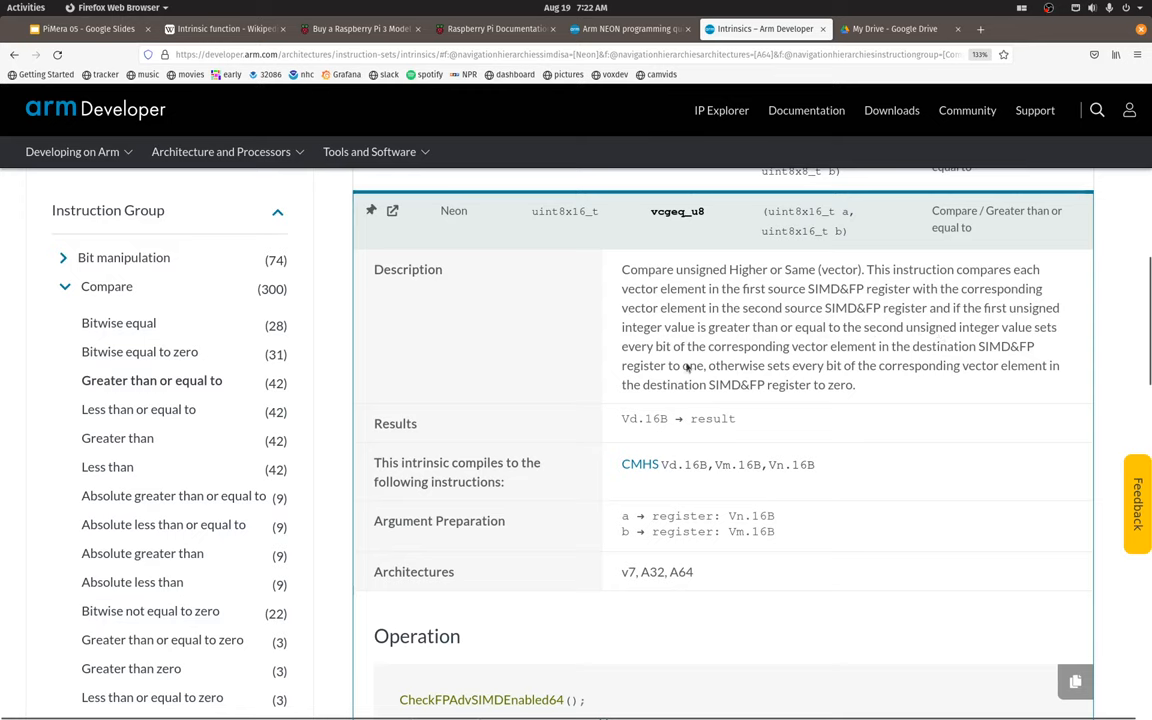
pyautogui.moveTo(860, 358)
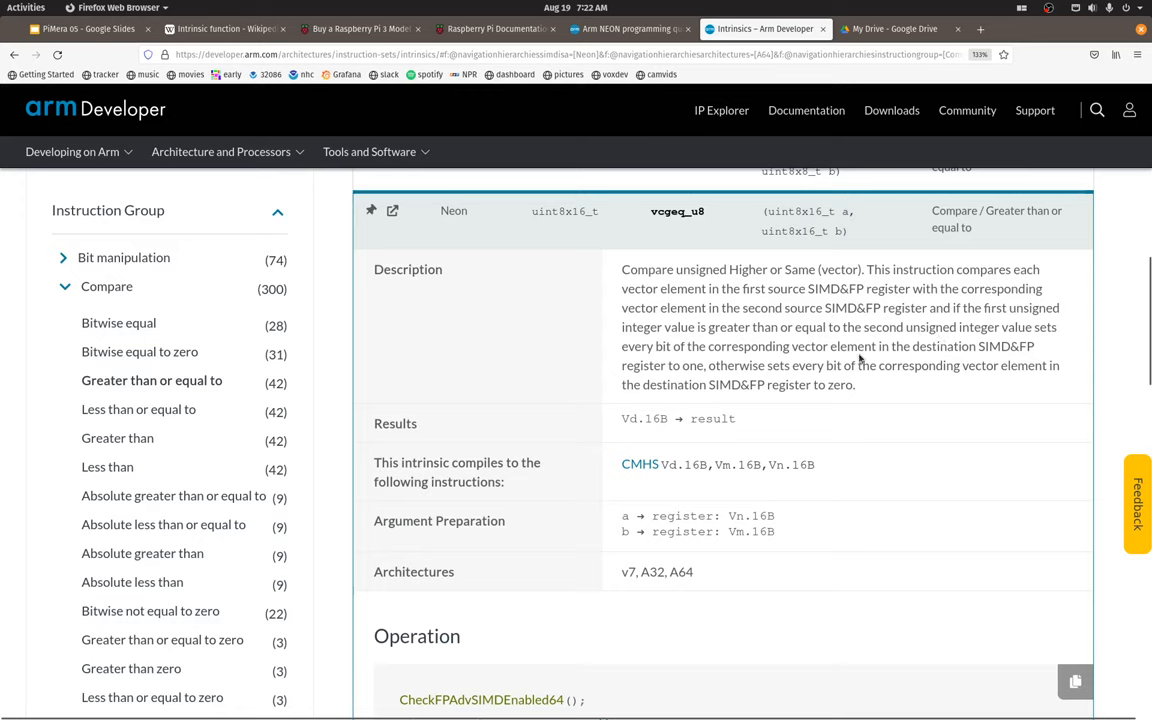
pyautogui.moveTo(703, 378)
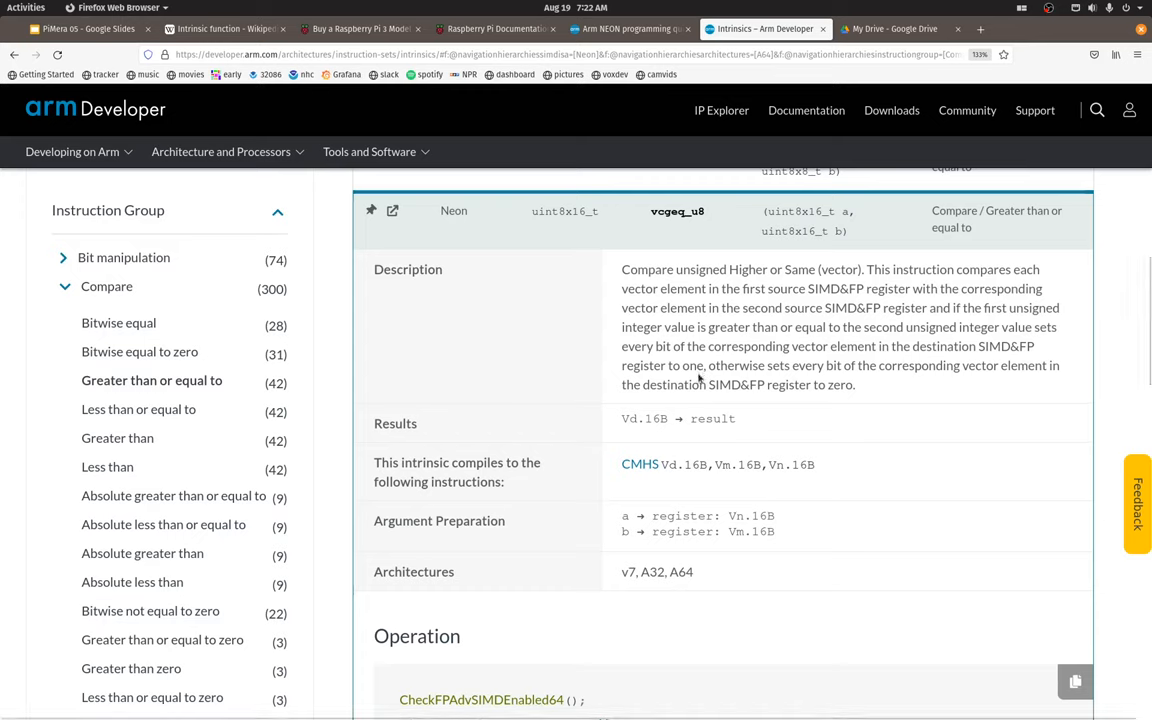
pyautogui.moveTo(557, 216)
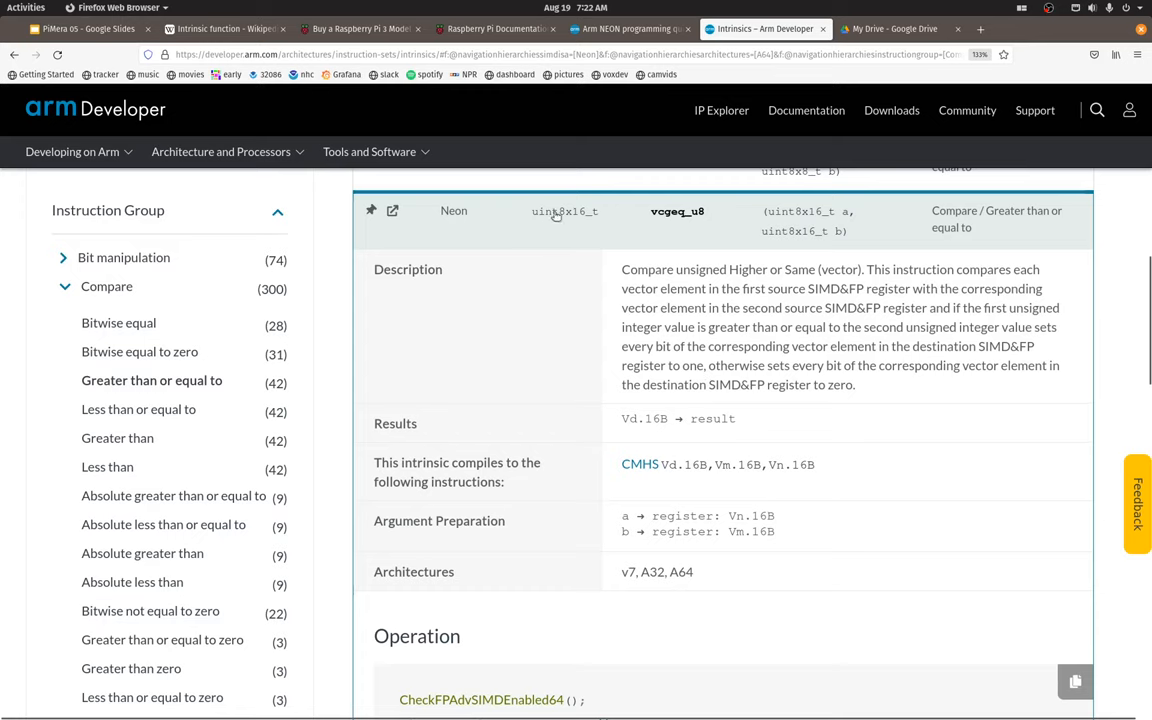
pyautogui.moveTo(560, 212)
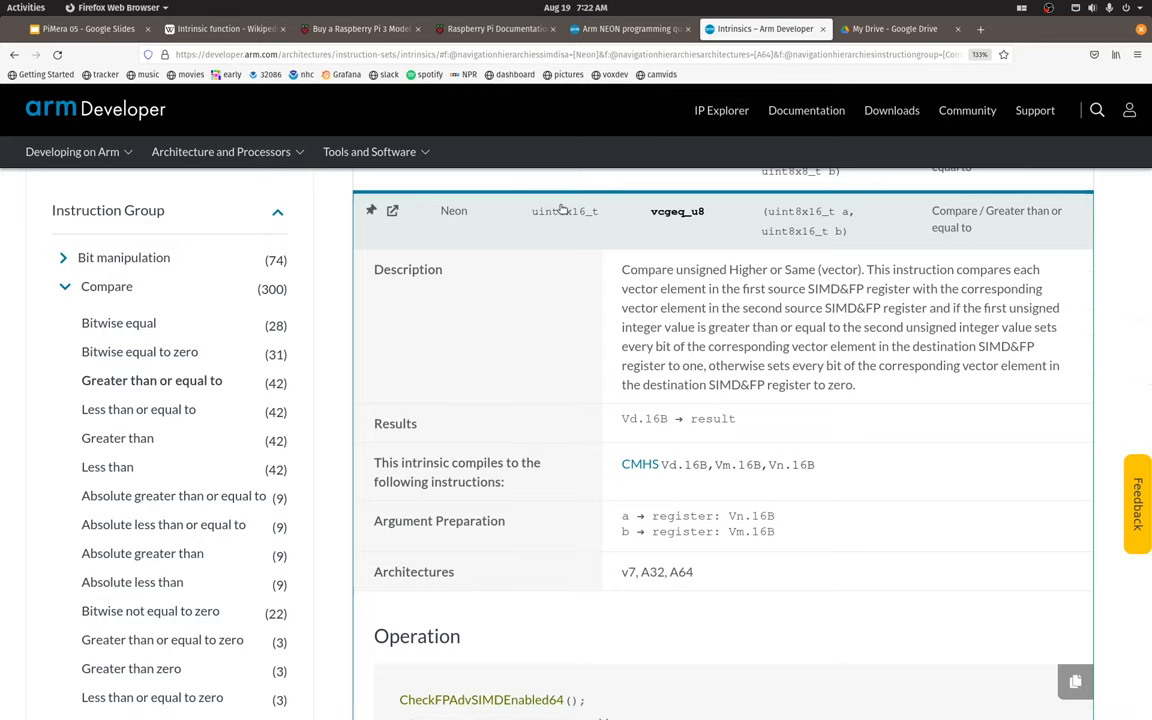
pyautogui.moveTo(868, 378)
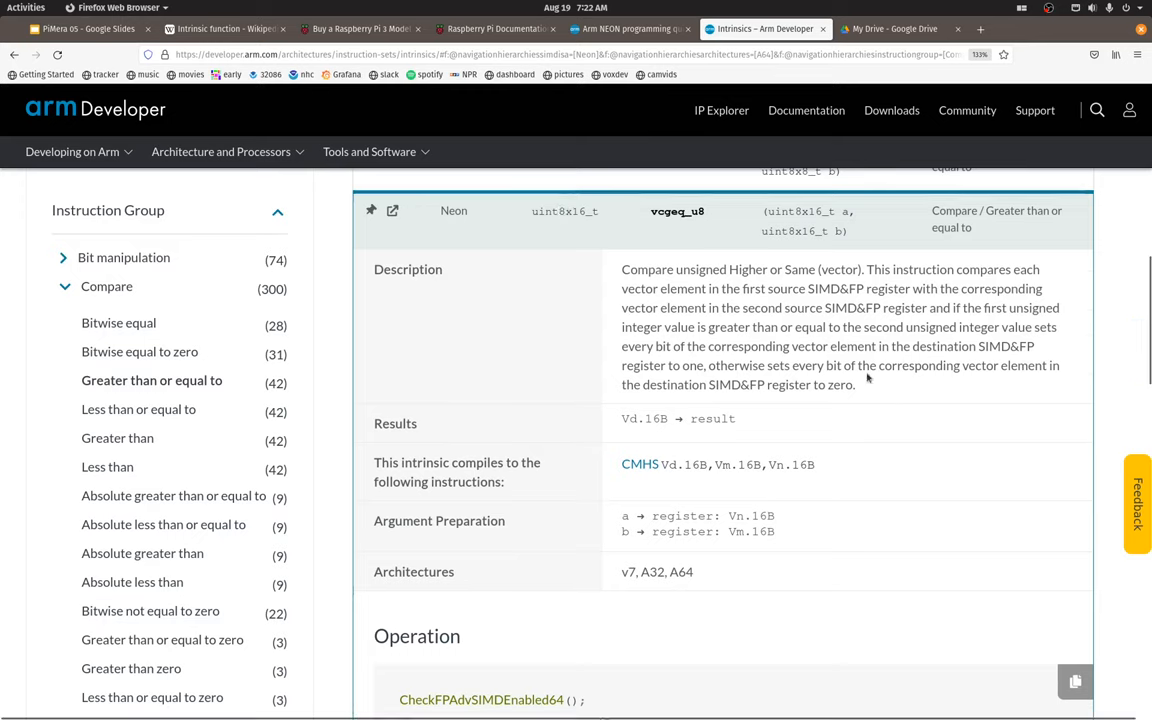
pyautogui.moveTo(827, 398)
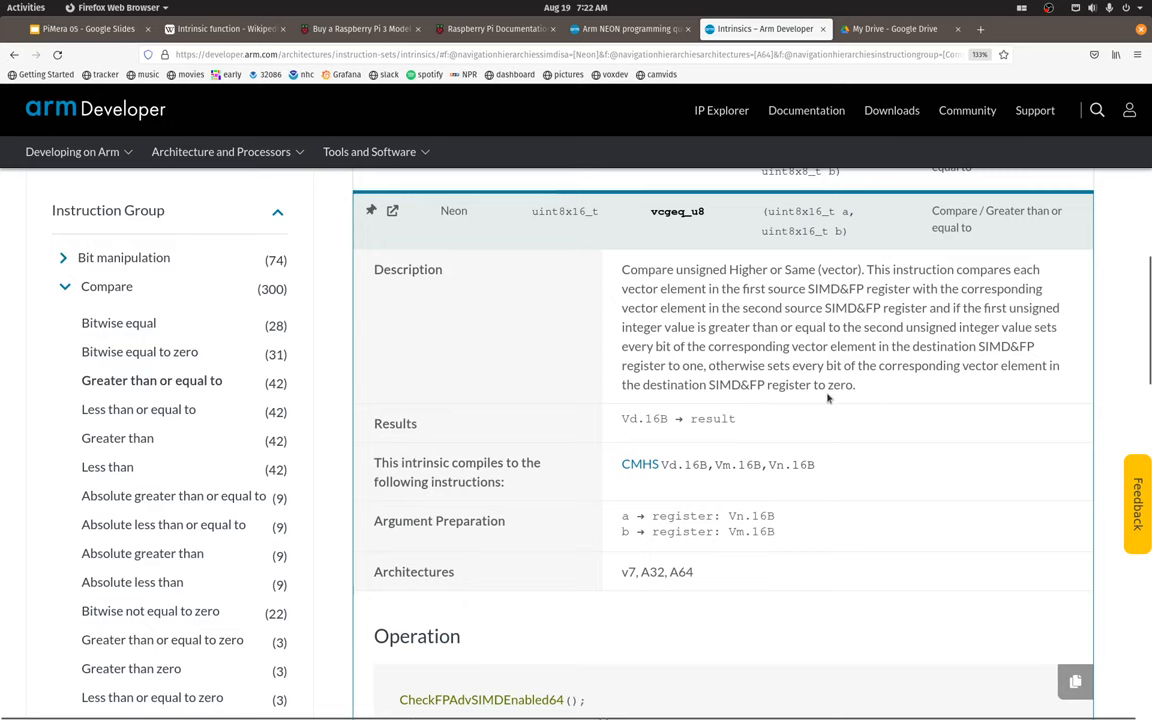
pyautogui.click(115, 7)
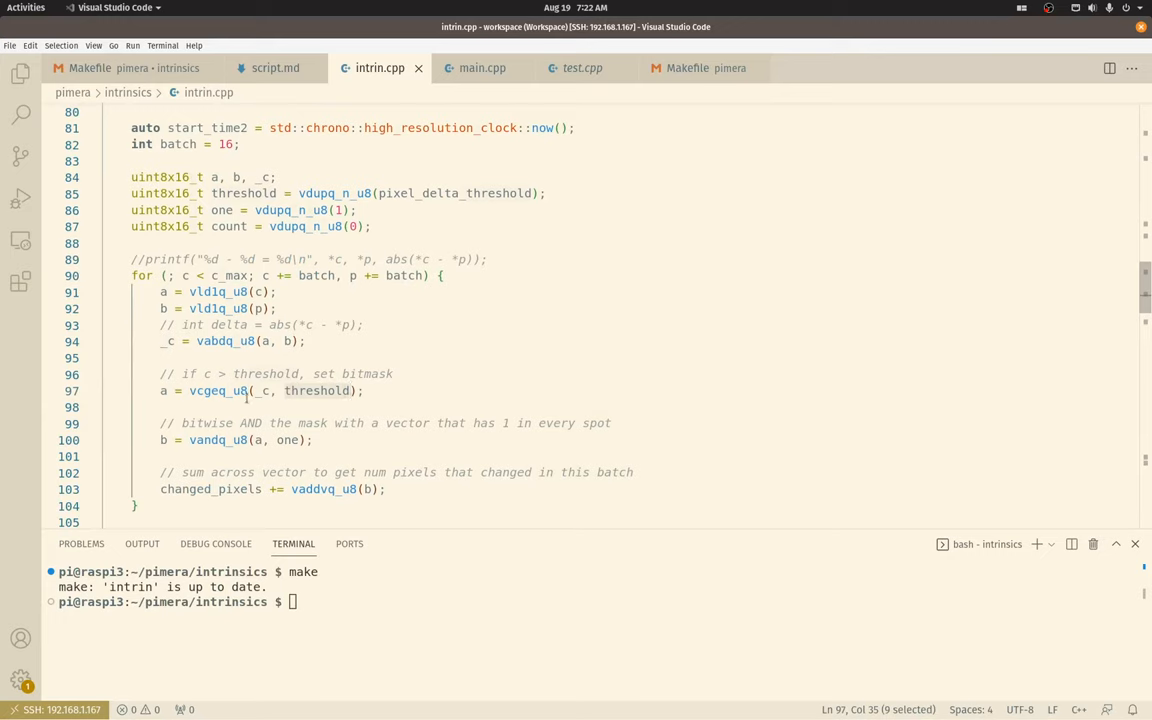
pyautogui.click(161, 390)
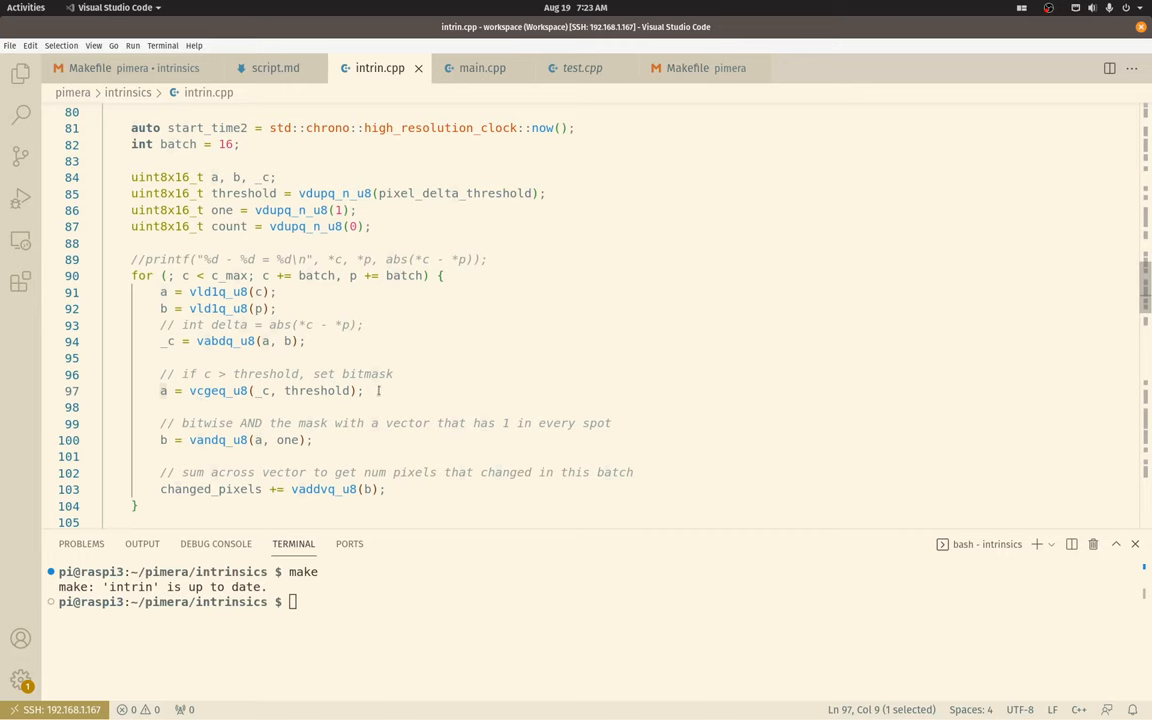
pyautogui.click(367, 390)
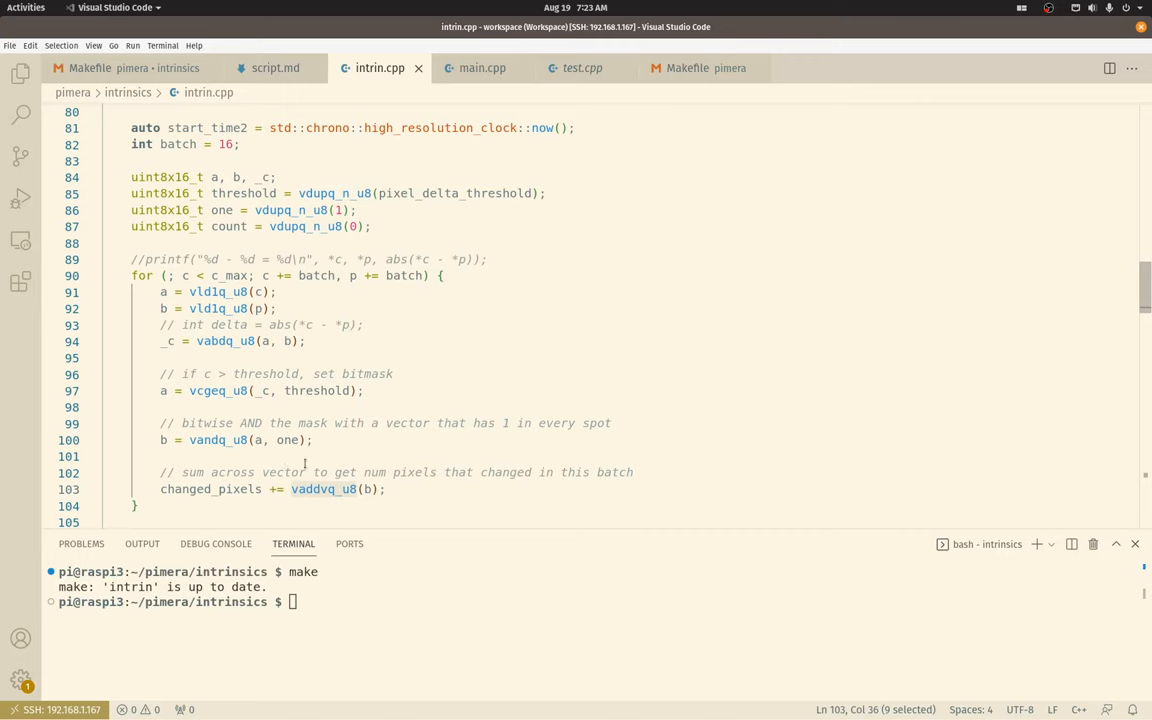
pyautogui.click(314, 390)
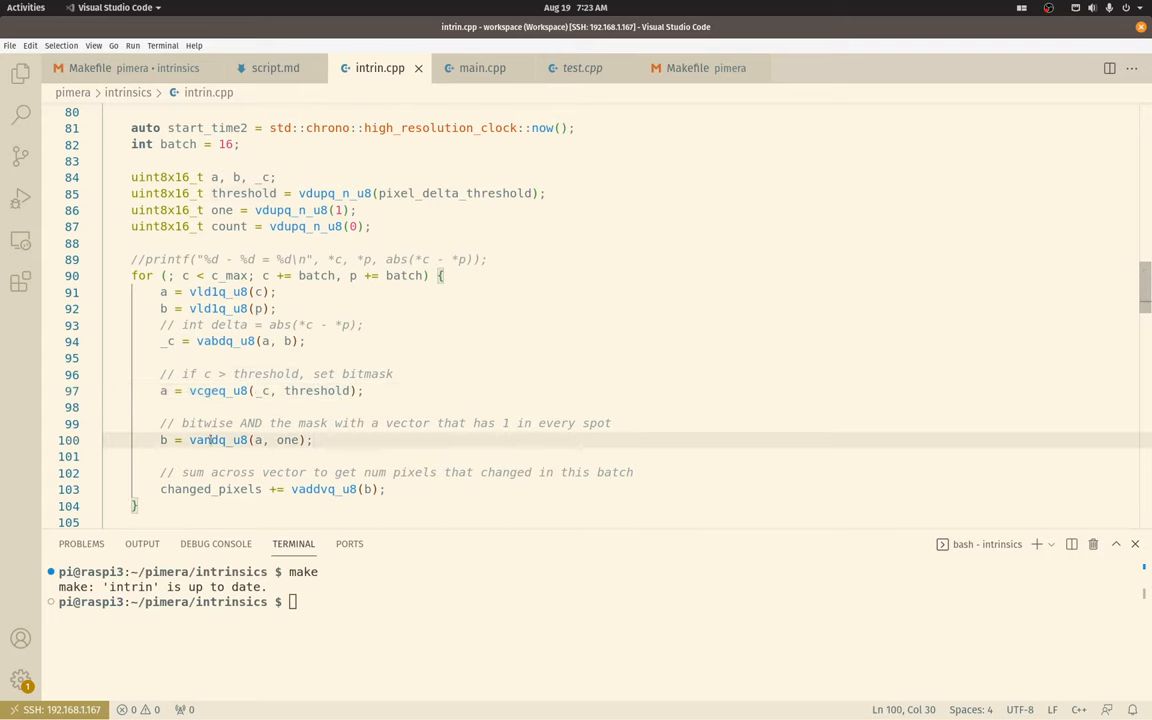
pyautogui.click(168, 390)
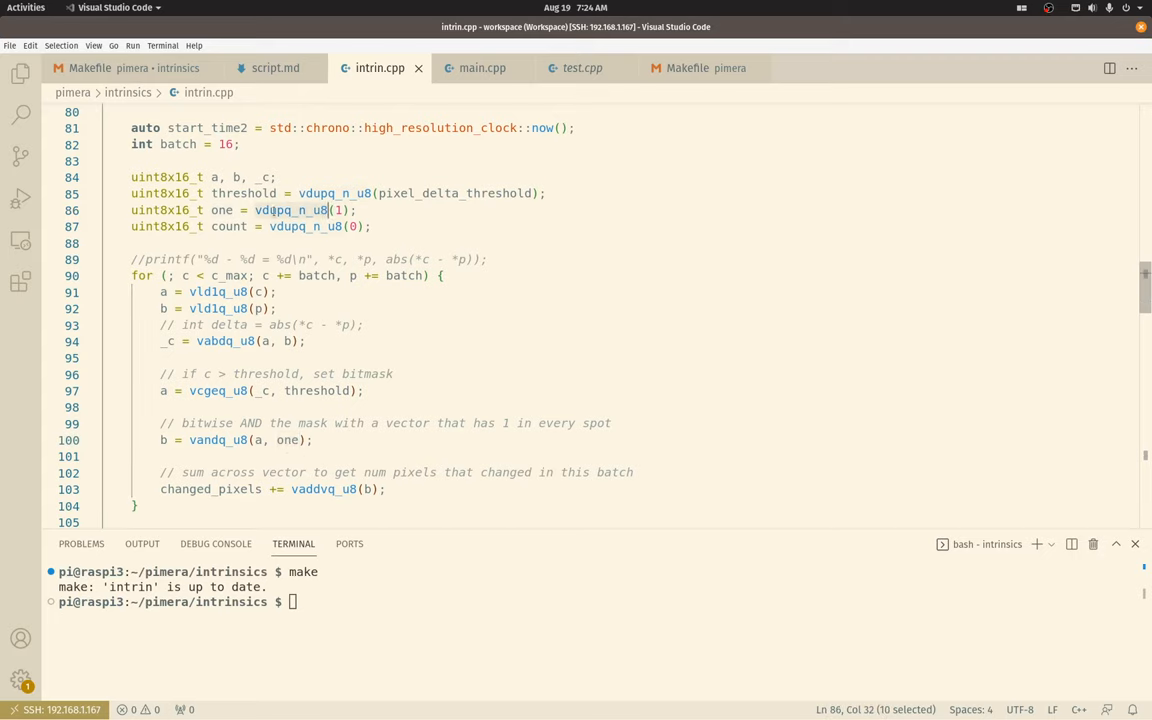
pyautogui.click(340, 210)
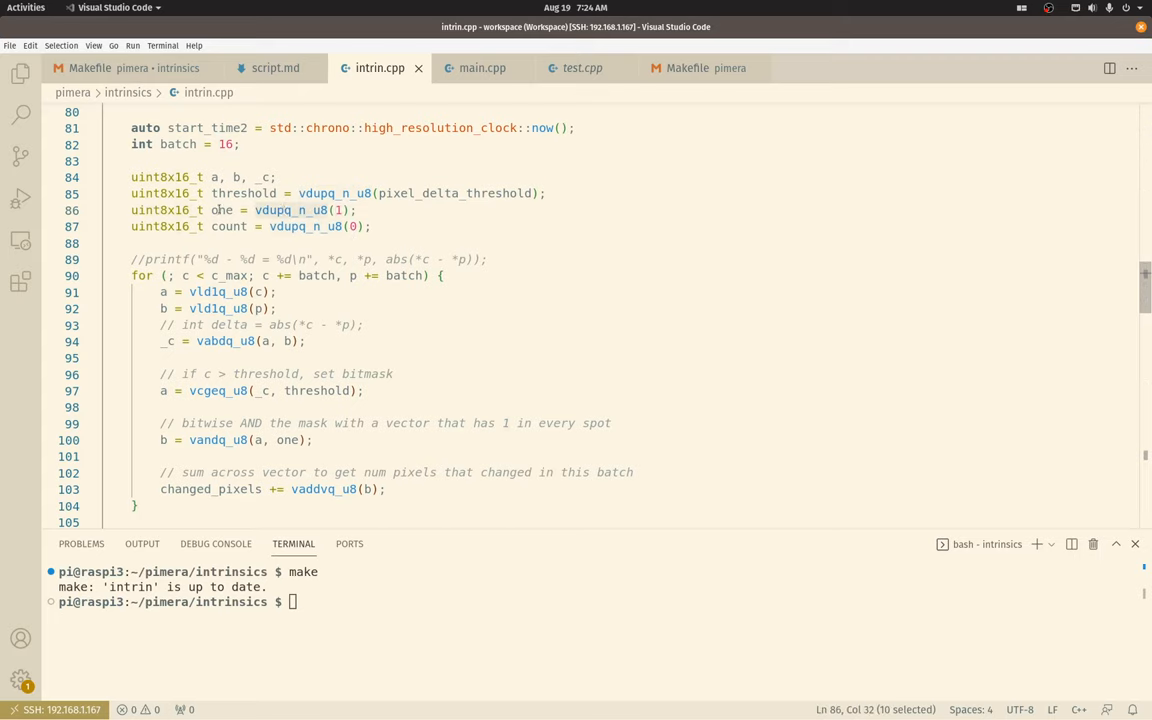
pyautogui.moveTo(359, 409)
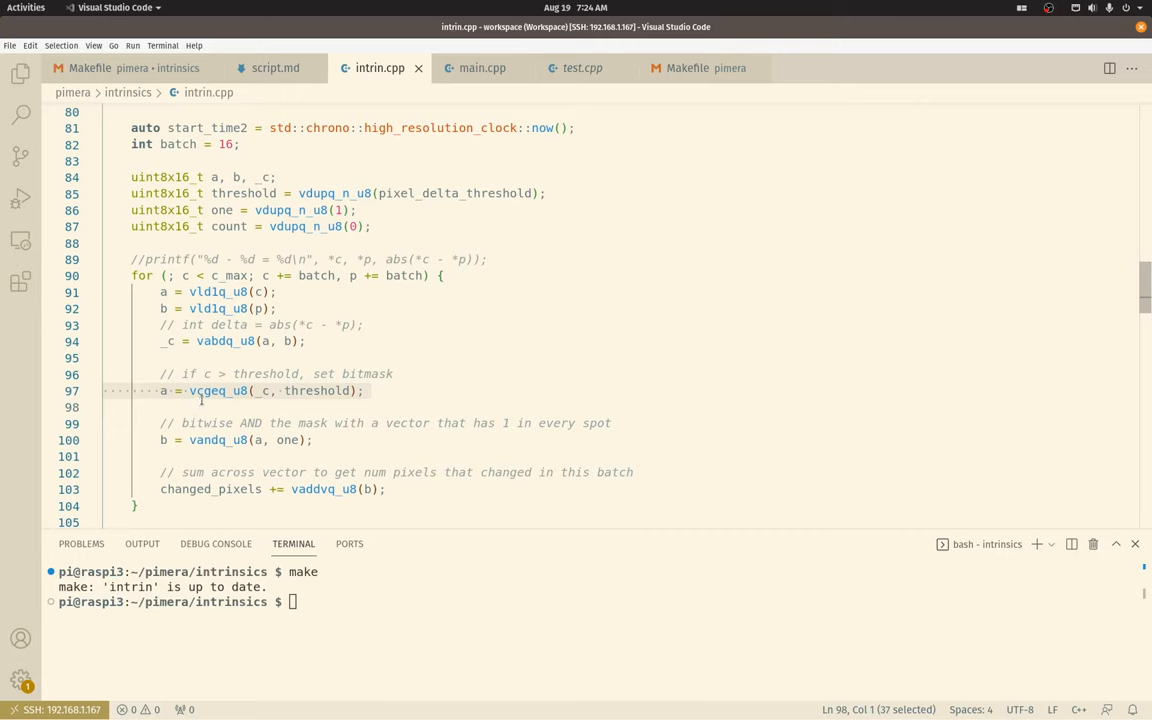
pyautogui.moveTo(222, 456)
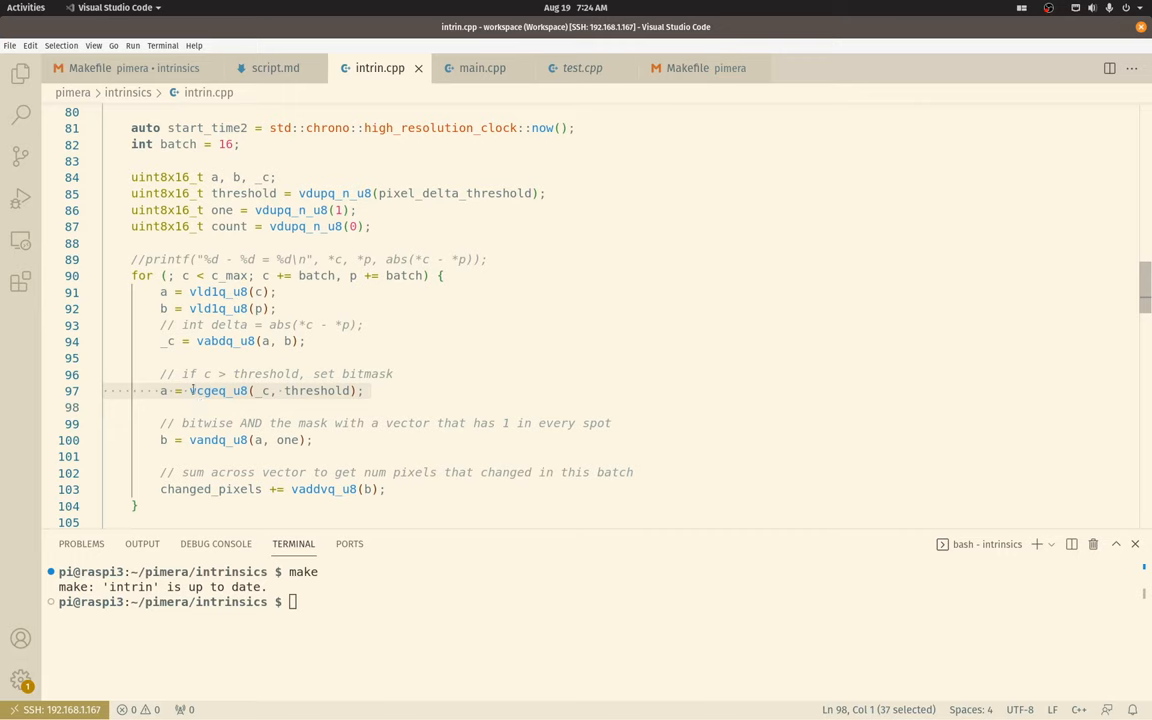
pyautogui.moveTo(412, 386)
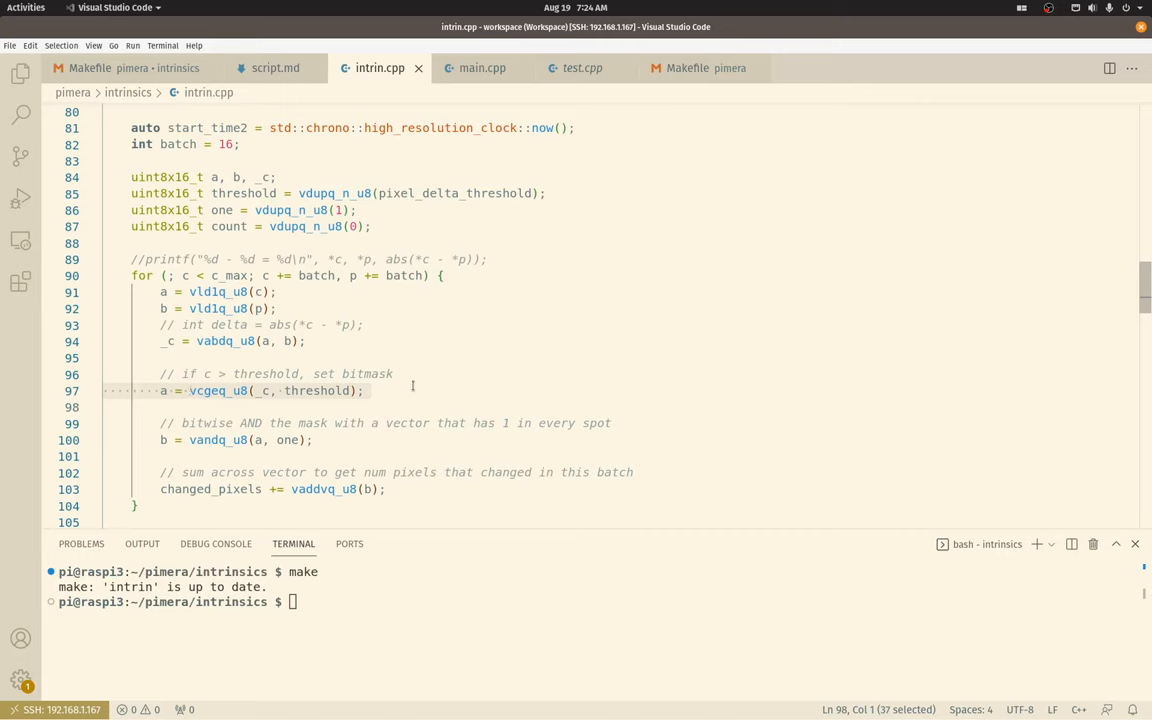
pyautogui.moveTo(284, 450)
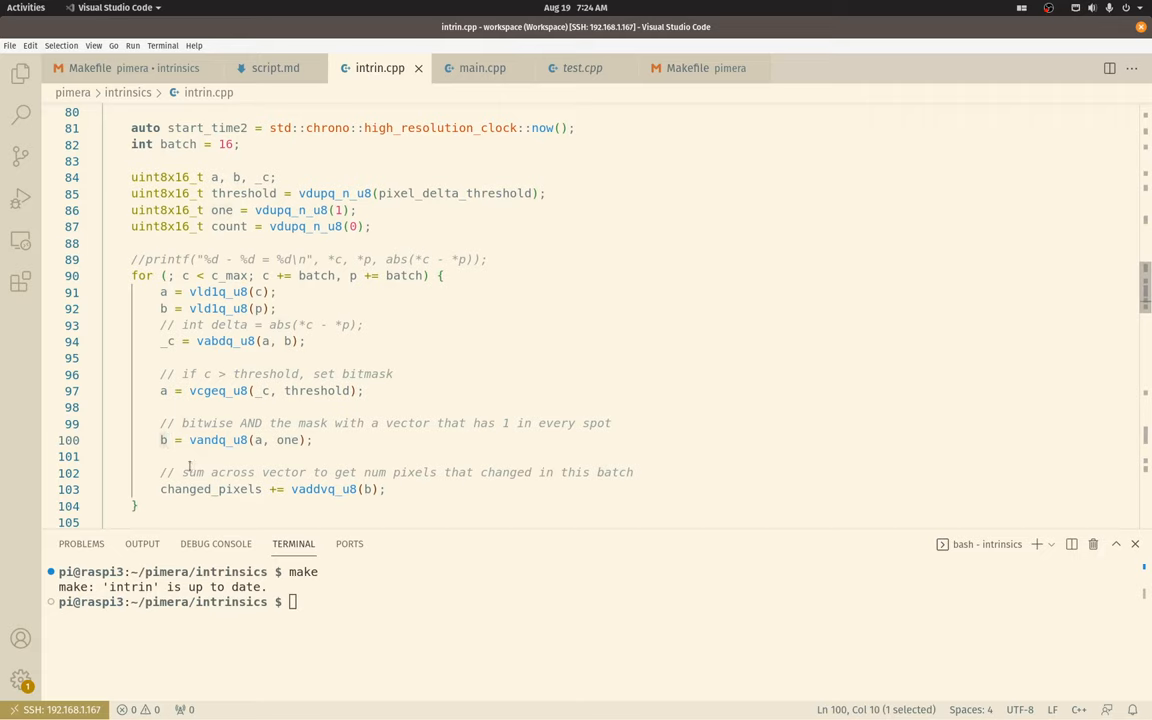
pyautogui.moveTo(354, 438)
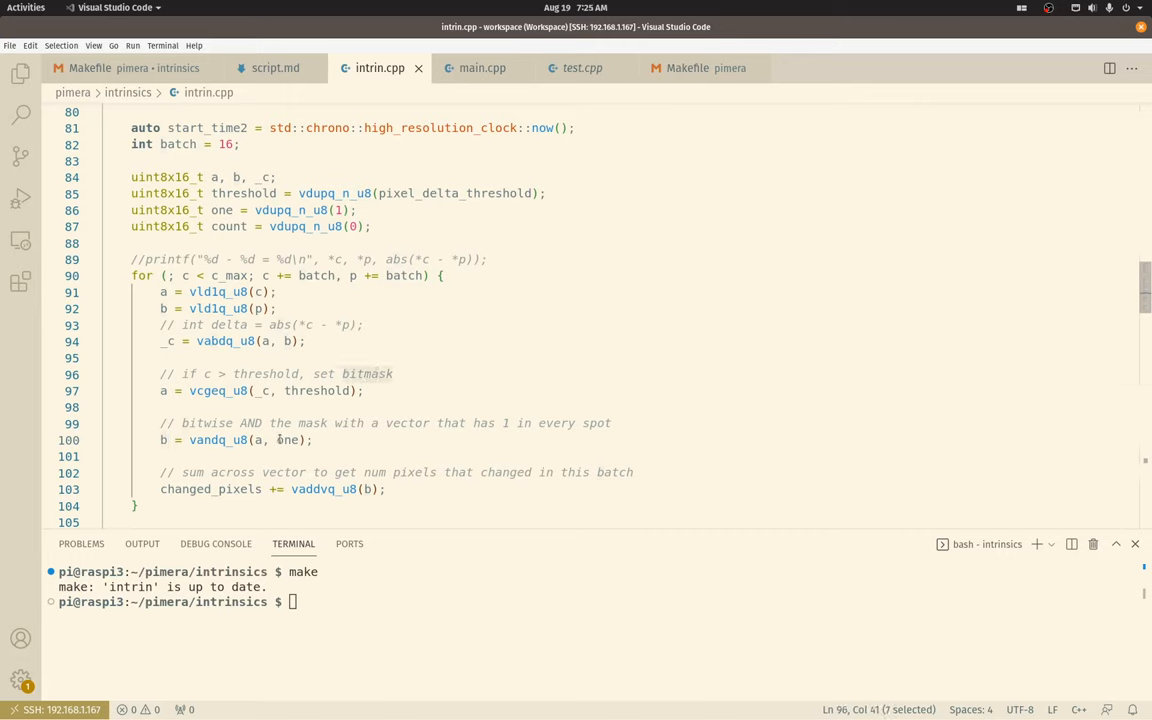
pyautogui.click(287, 440)
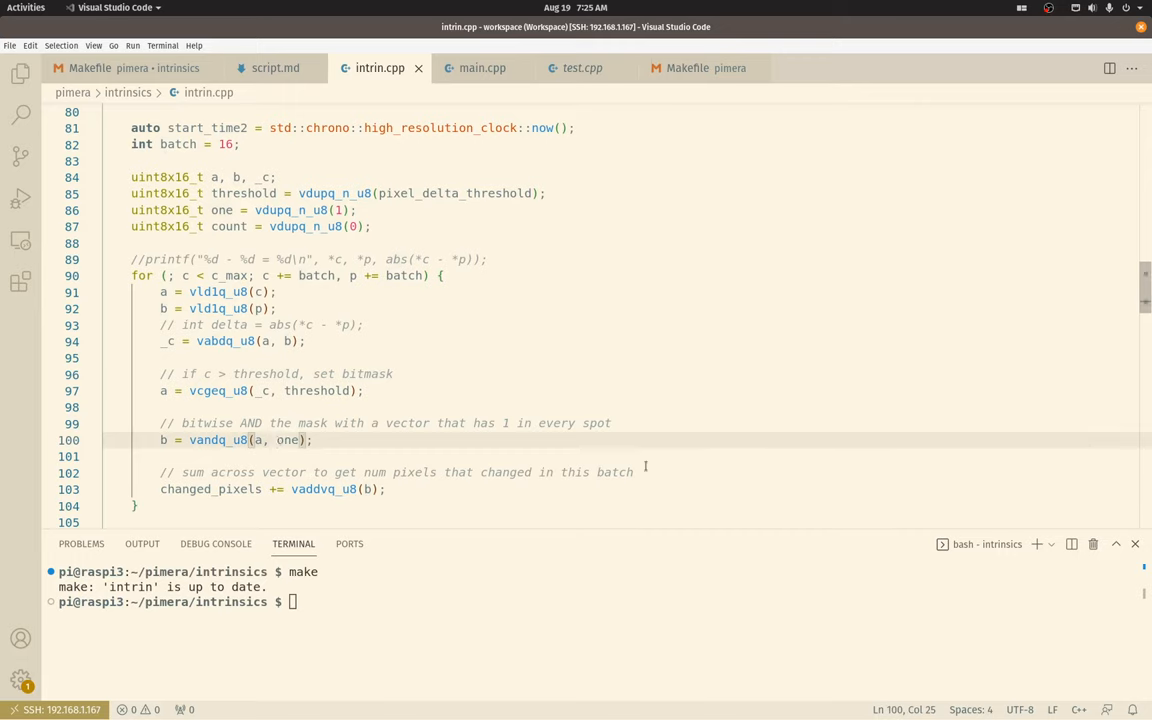
pyautogui.click(632, 472)
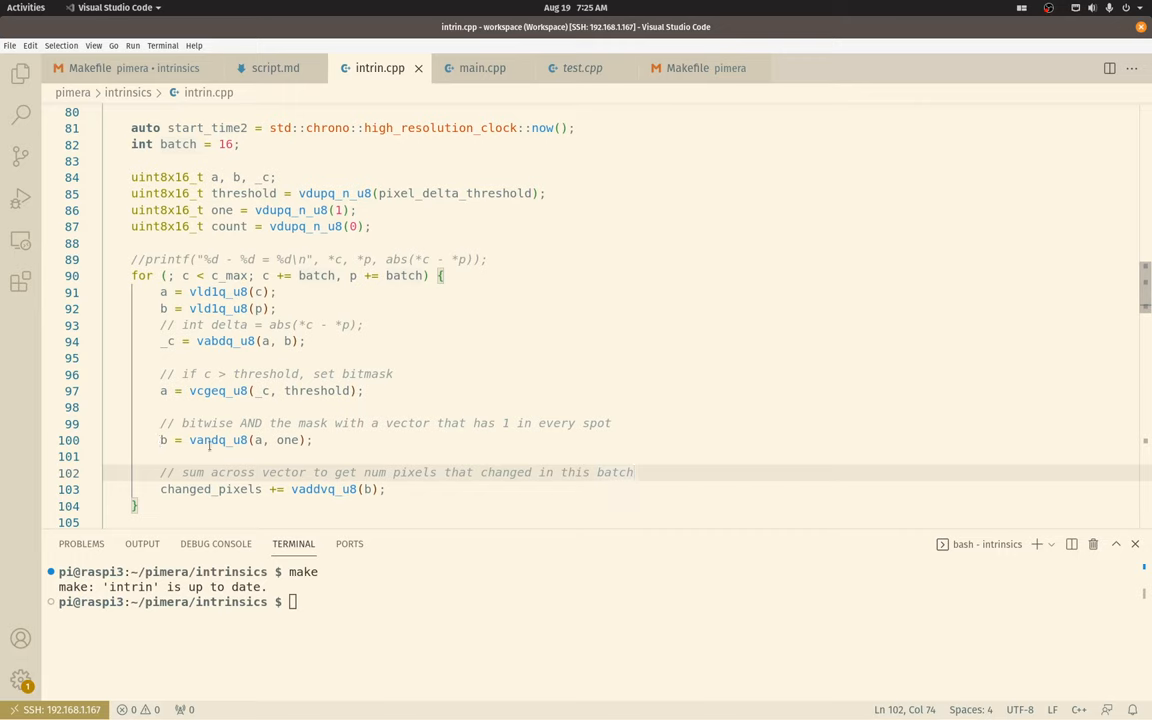
pyautogui.moveTo(311, 440)
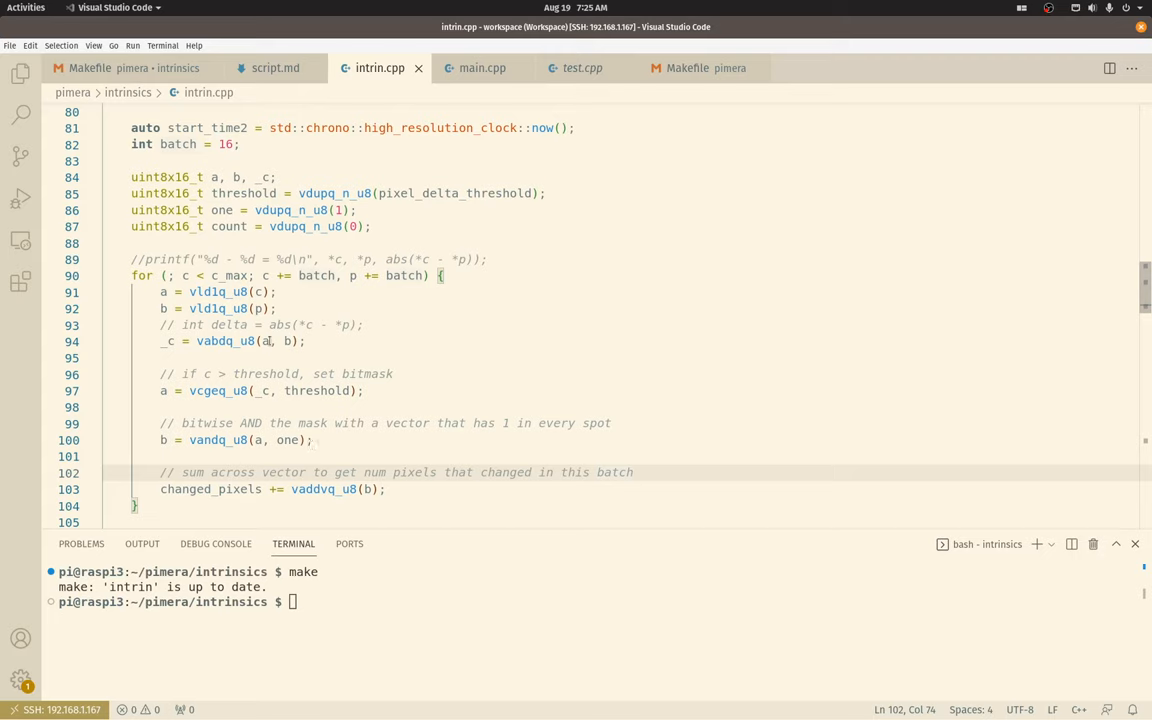
pyautogui.moveTo(160, 291); pyautogui.dragTo(305, 489)
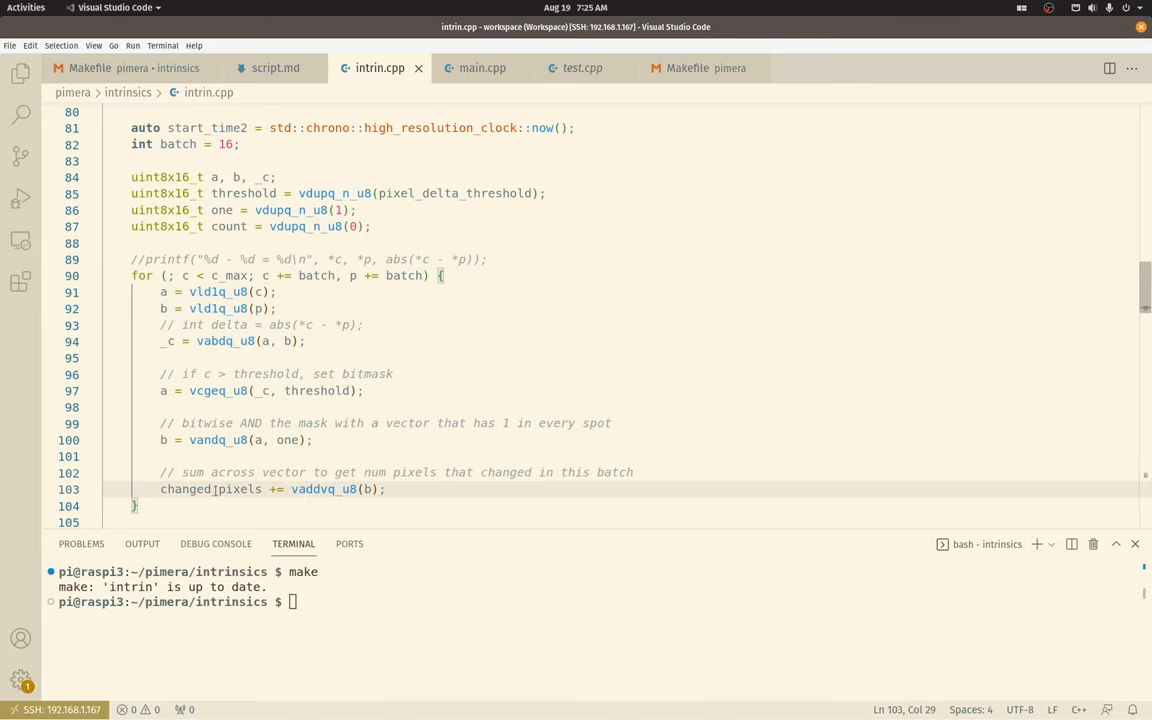
pyautogui.doubleClick(185, 489)
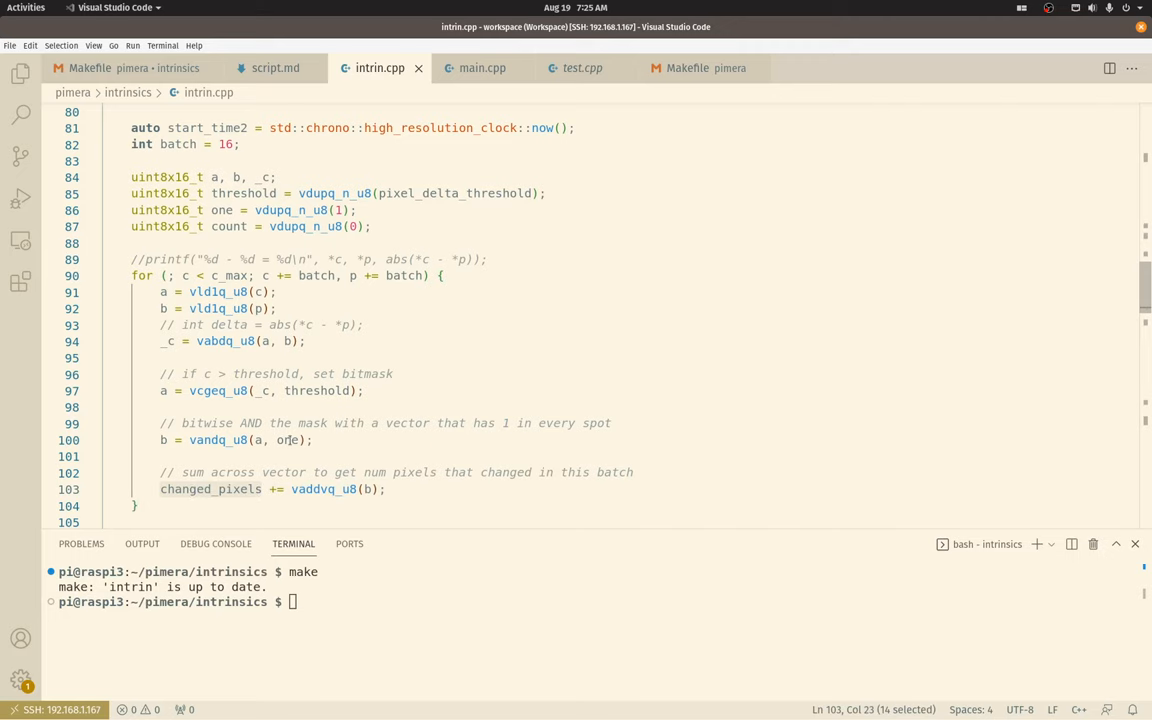
pyautogui.scroll(-3)
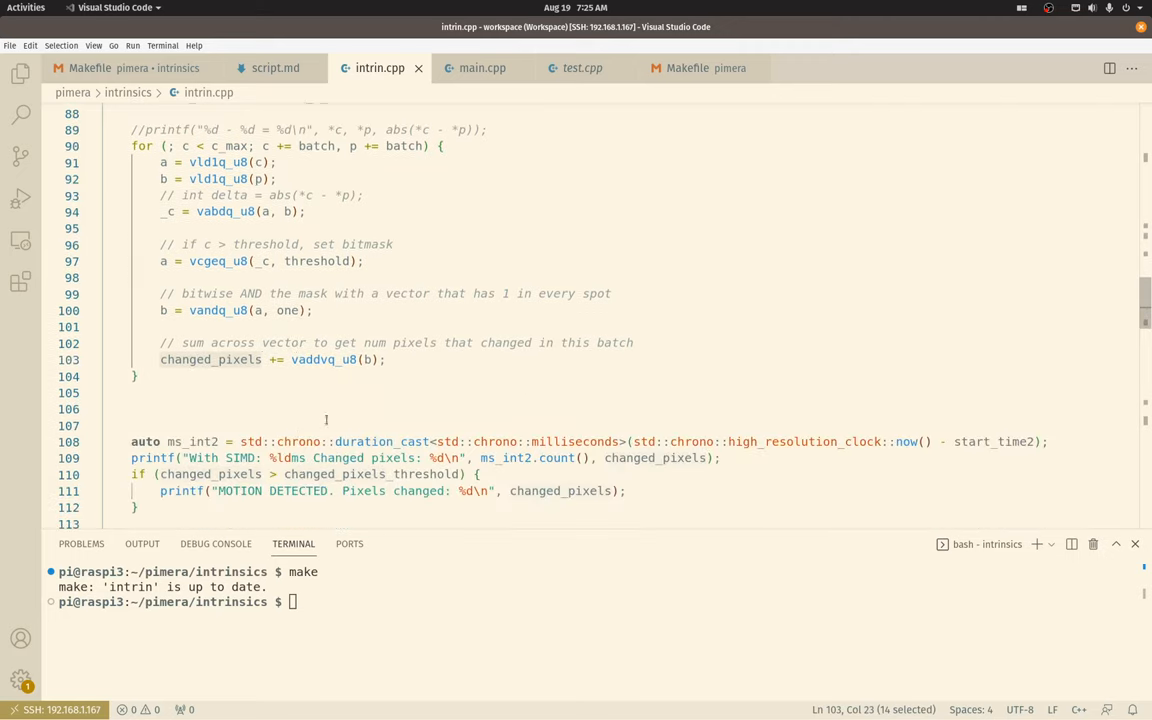
# Step: Rebuild and run intrin, getting 49ms without SIMD and 13ms with SIMD
pyautogui.scroll(-3)
pyautogui.write('make')
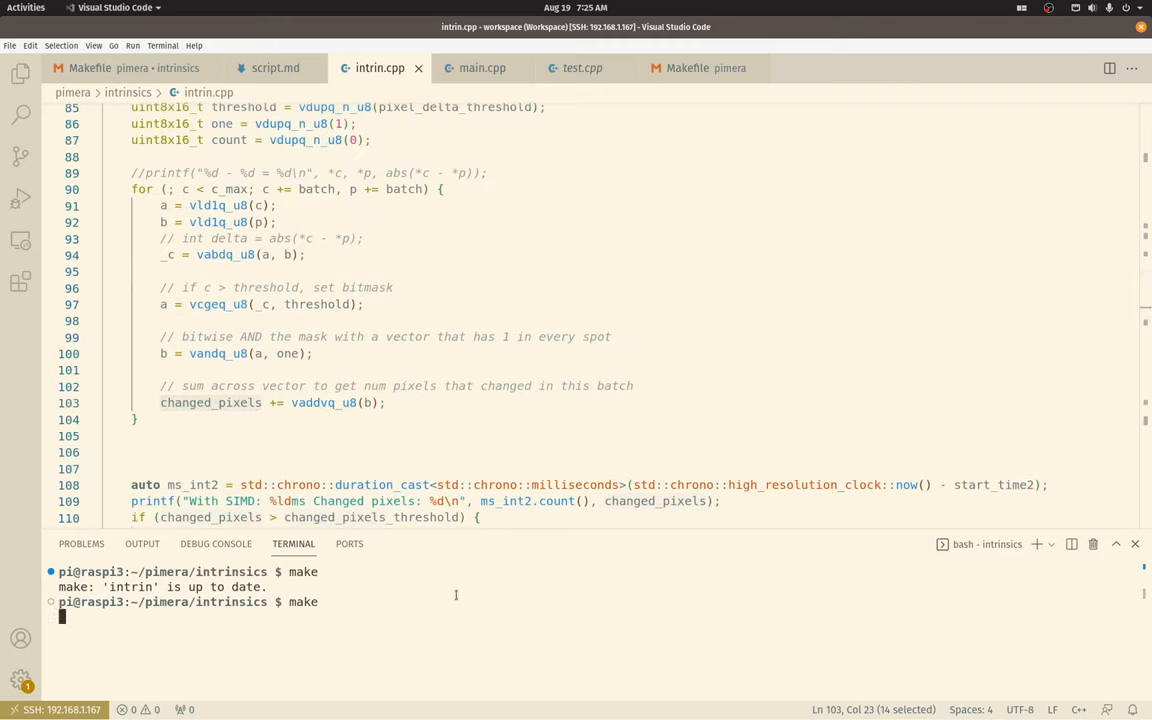
pyautogui.press('Return')
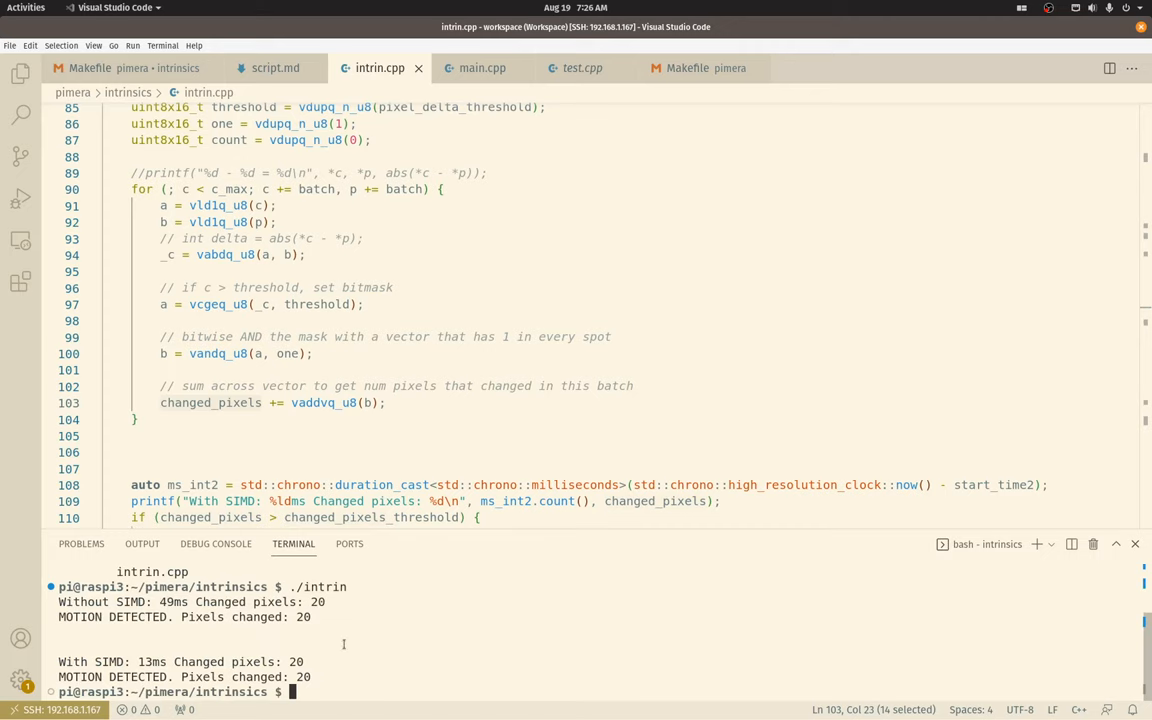
pyautogui.scroll(3)
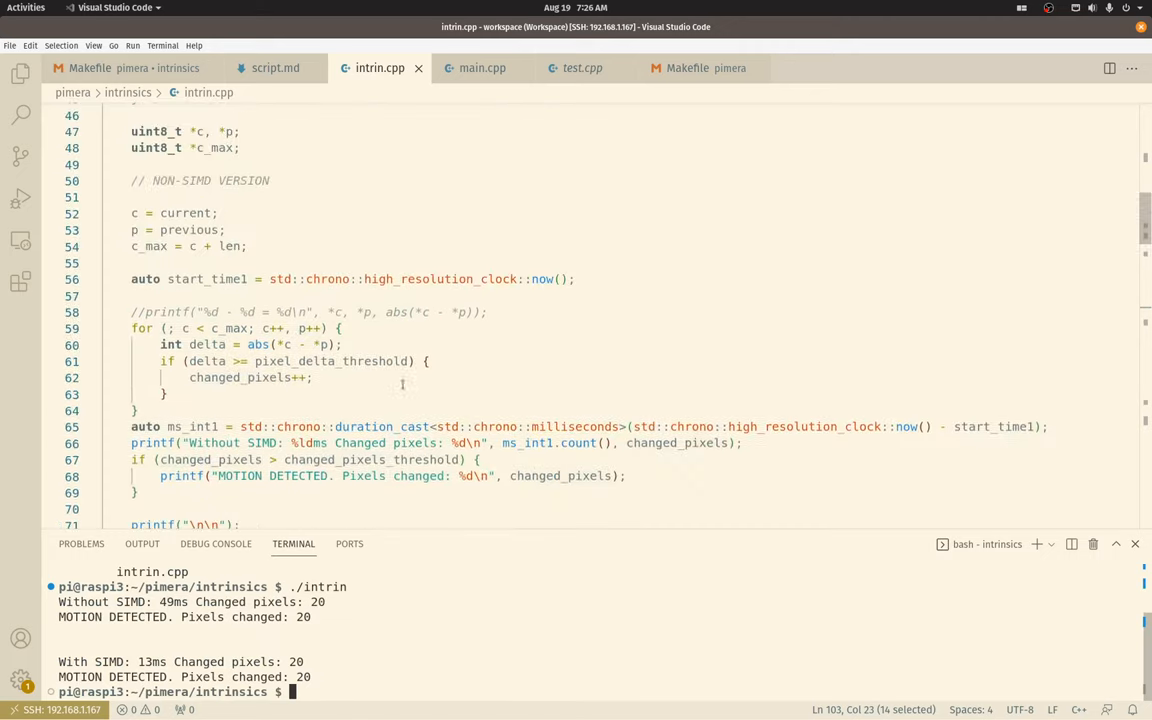
pyautogui.scroll(3)
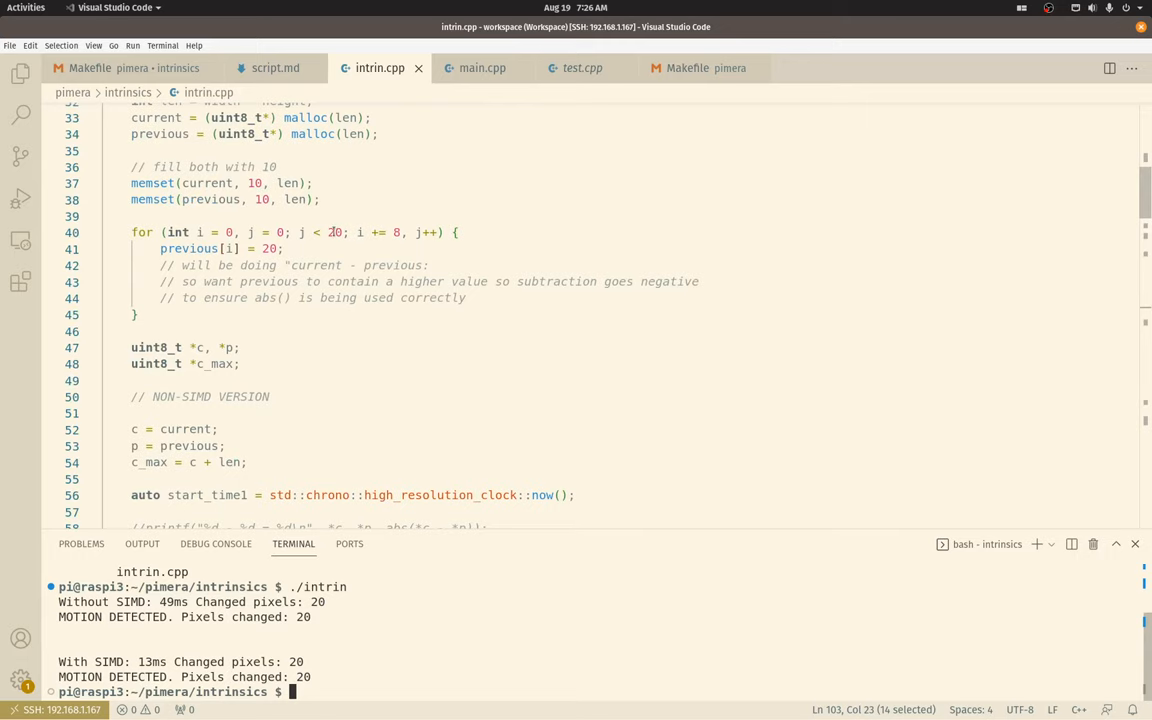
pyautogui.scroll(-3)
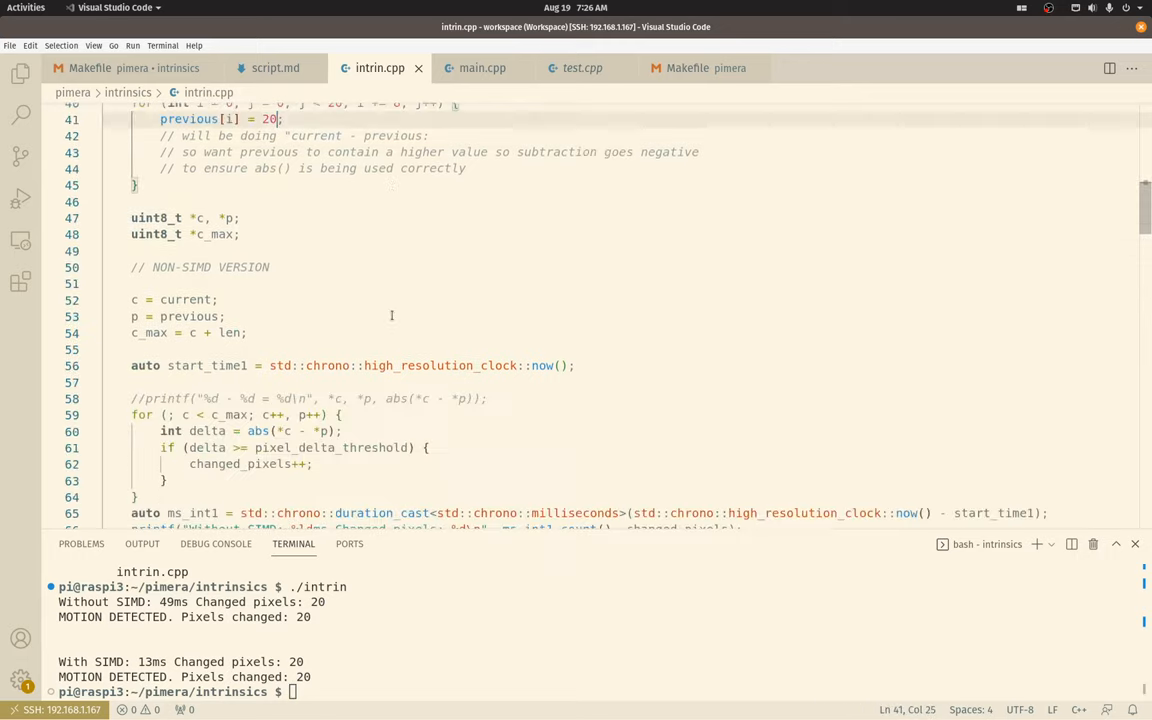
pyautogui.scroll(-3)
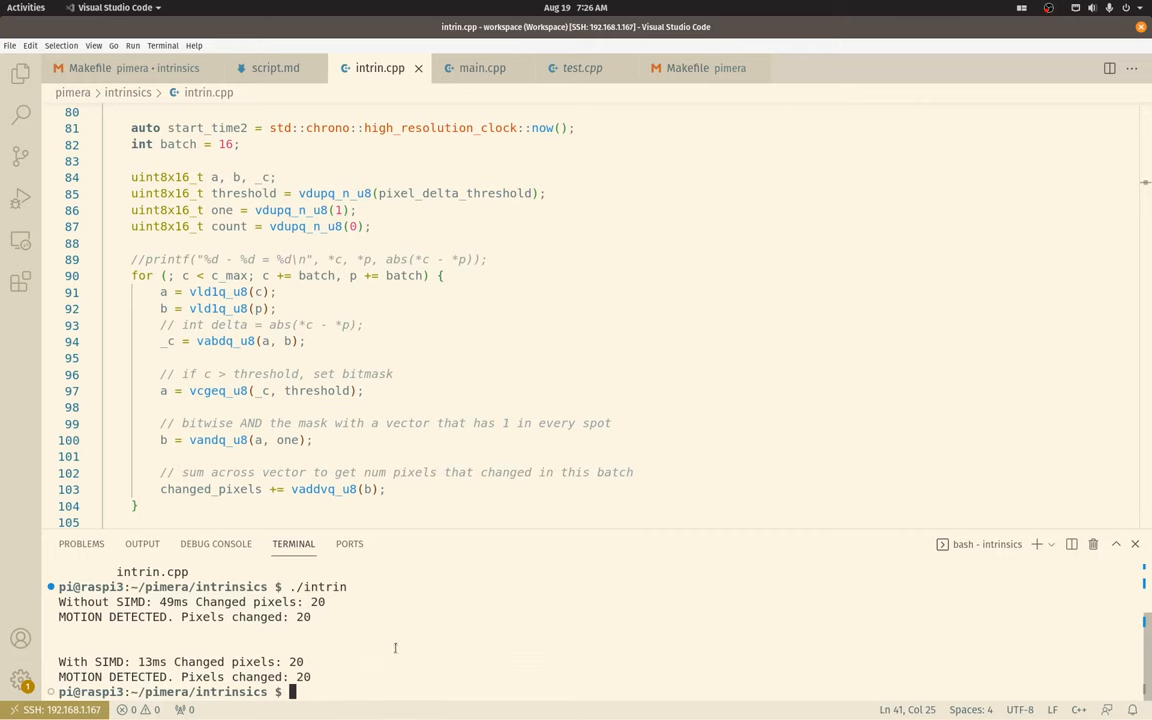
pyautogui.moveTo(530, 488)
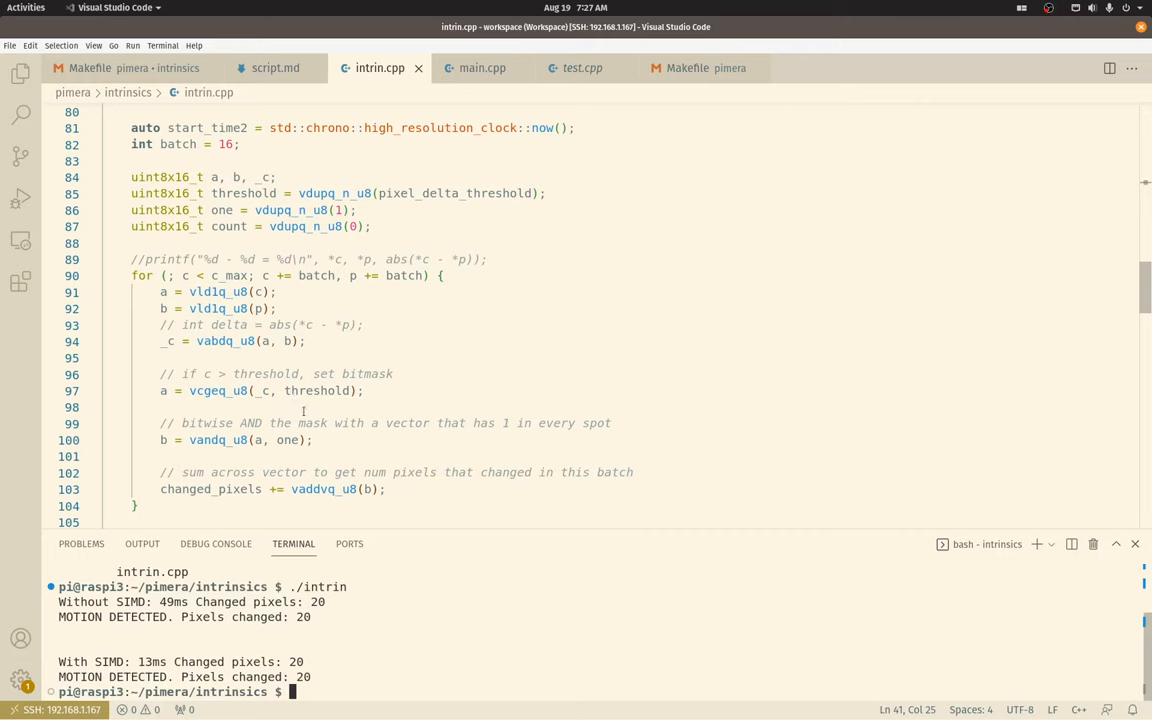
pyautogui.moveTo(408, 411)
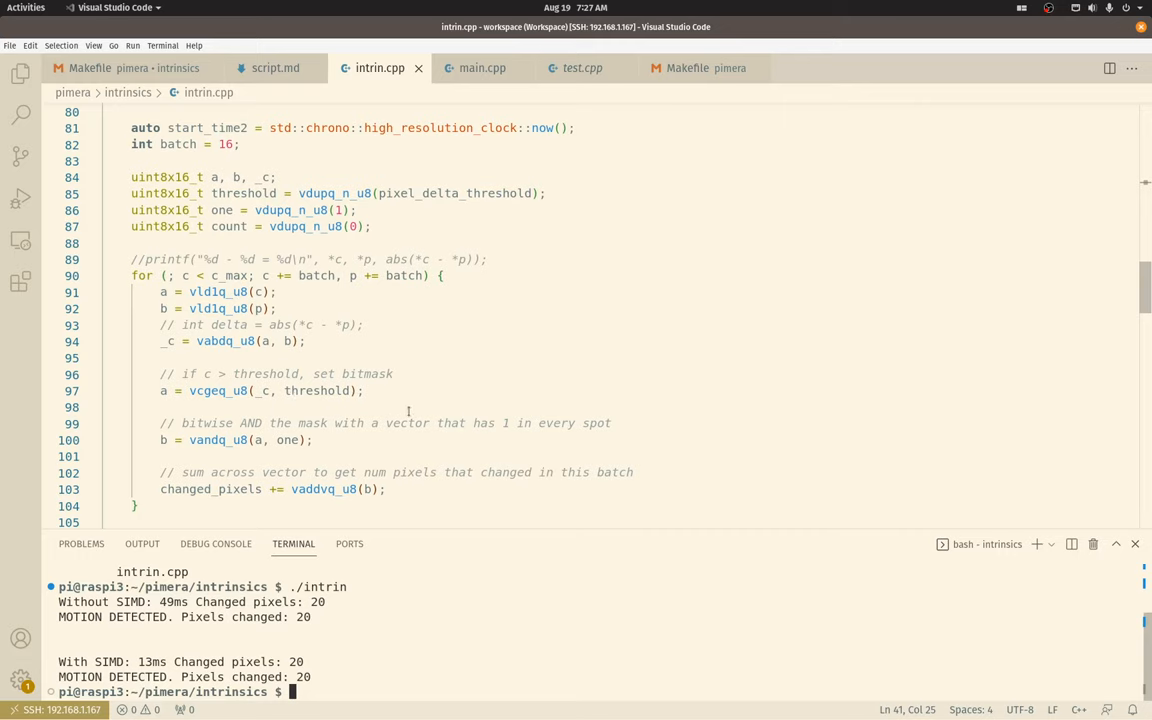